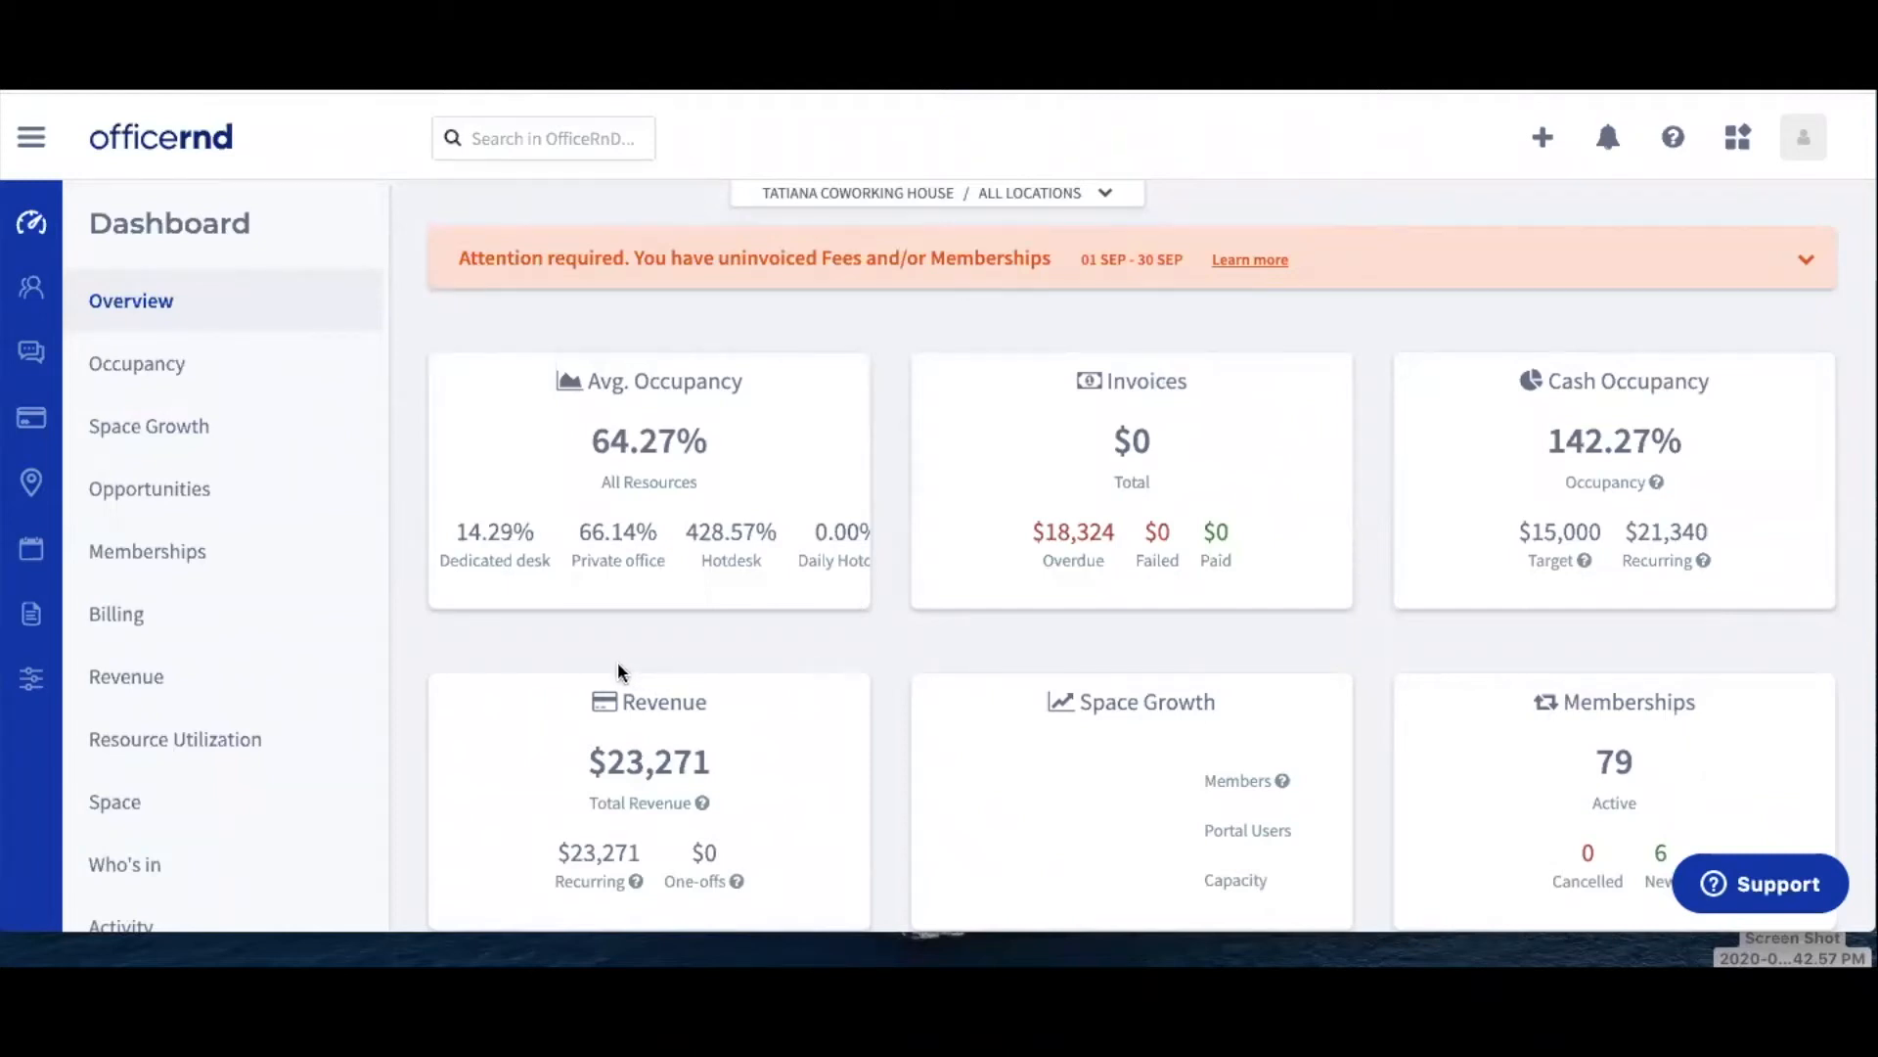
mouse_move(420, 620)
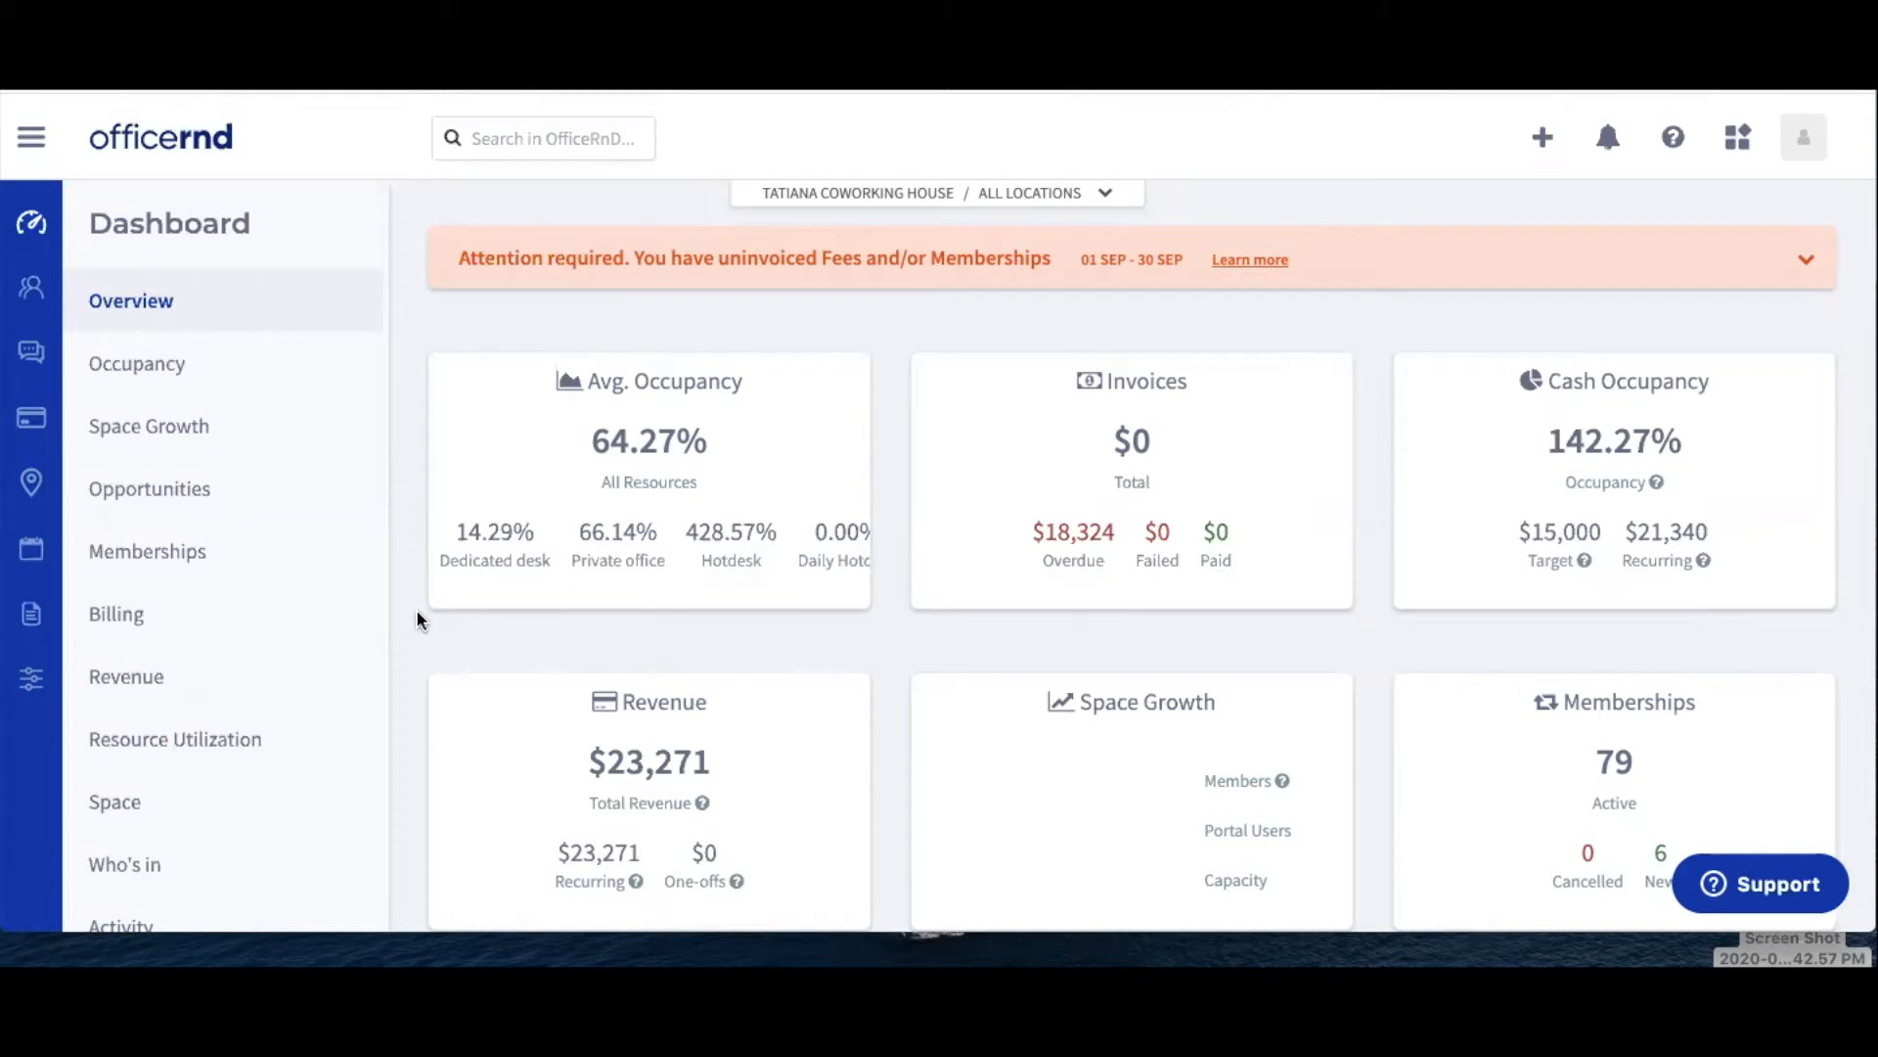
mouse_move(270, 640)
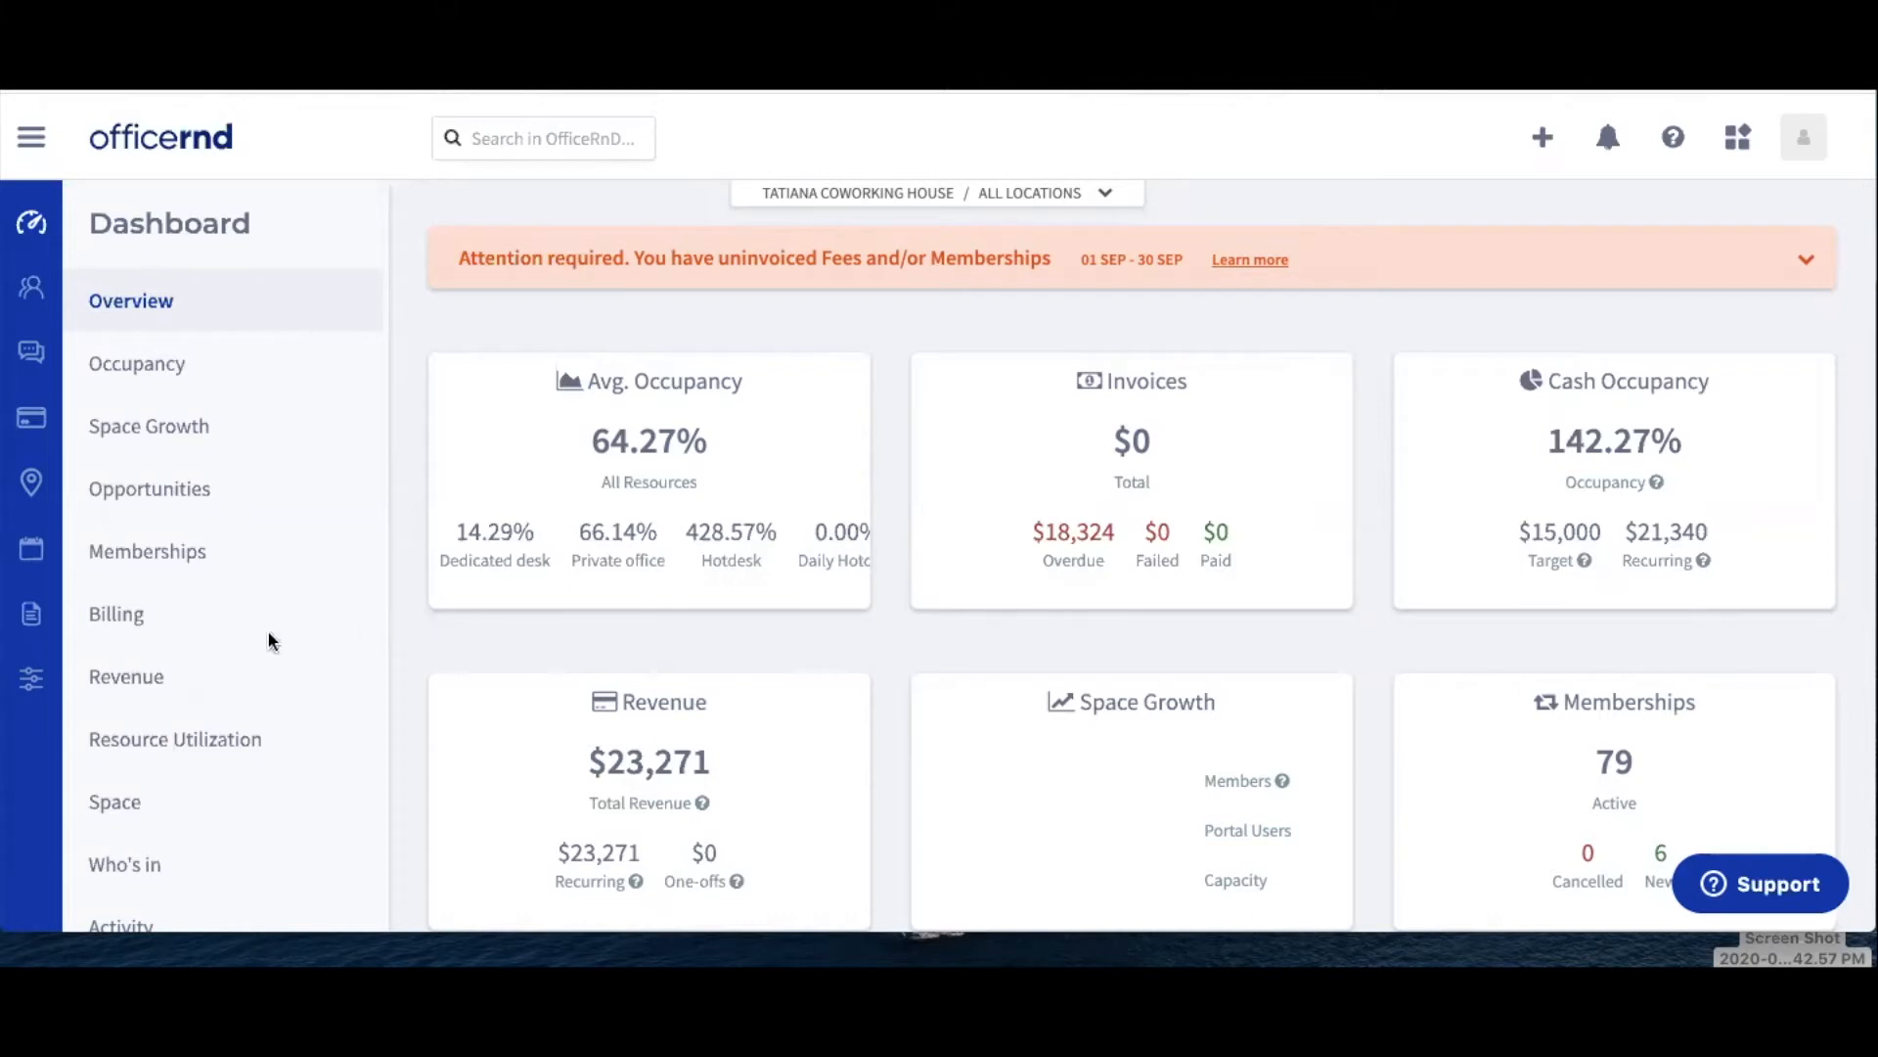
Step: Go to Settings > Billing to list the Booking Fees, Deposits, Membership and One-off Fees accounts
click(32, 677)
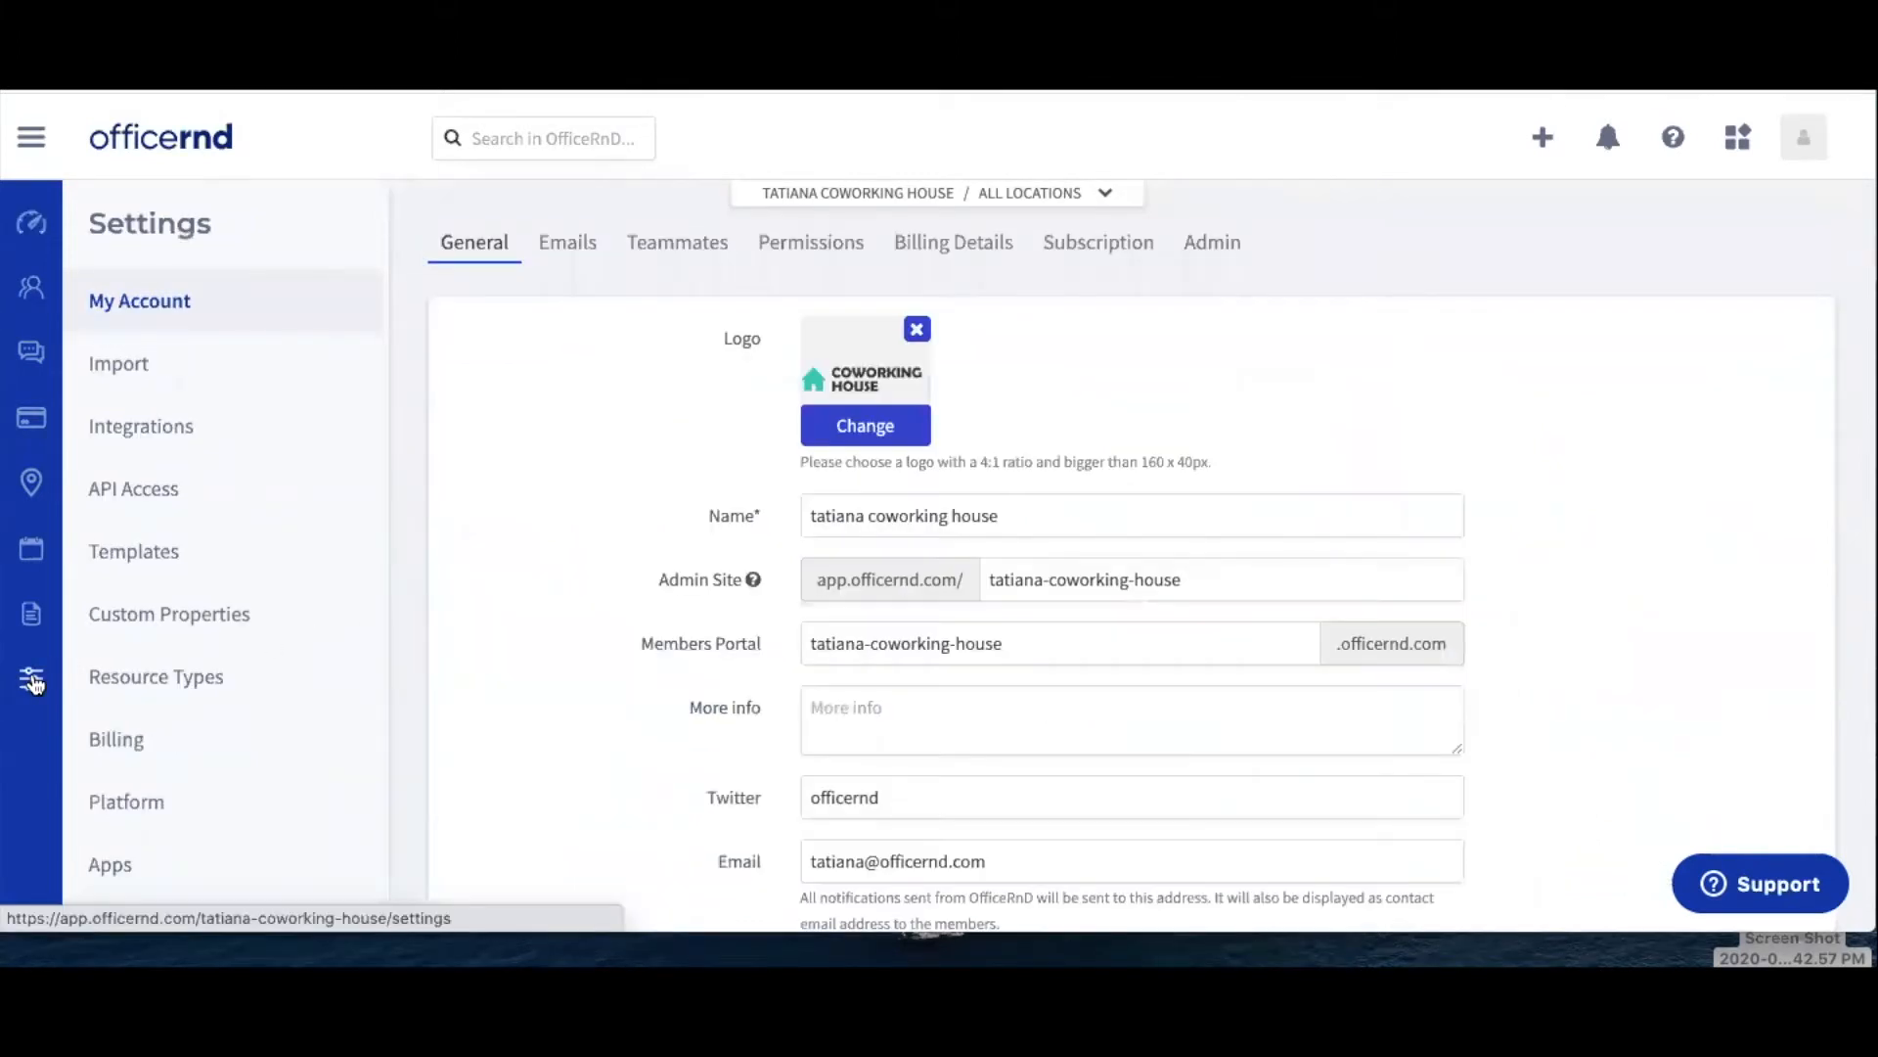
mouse_move(116, 740)
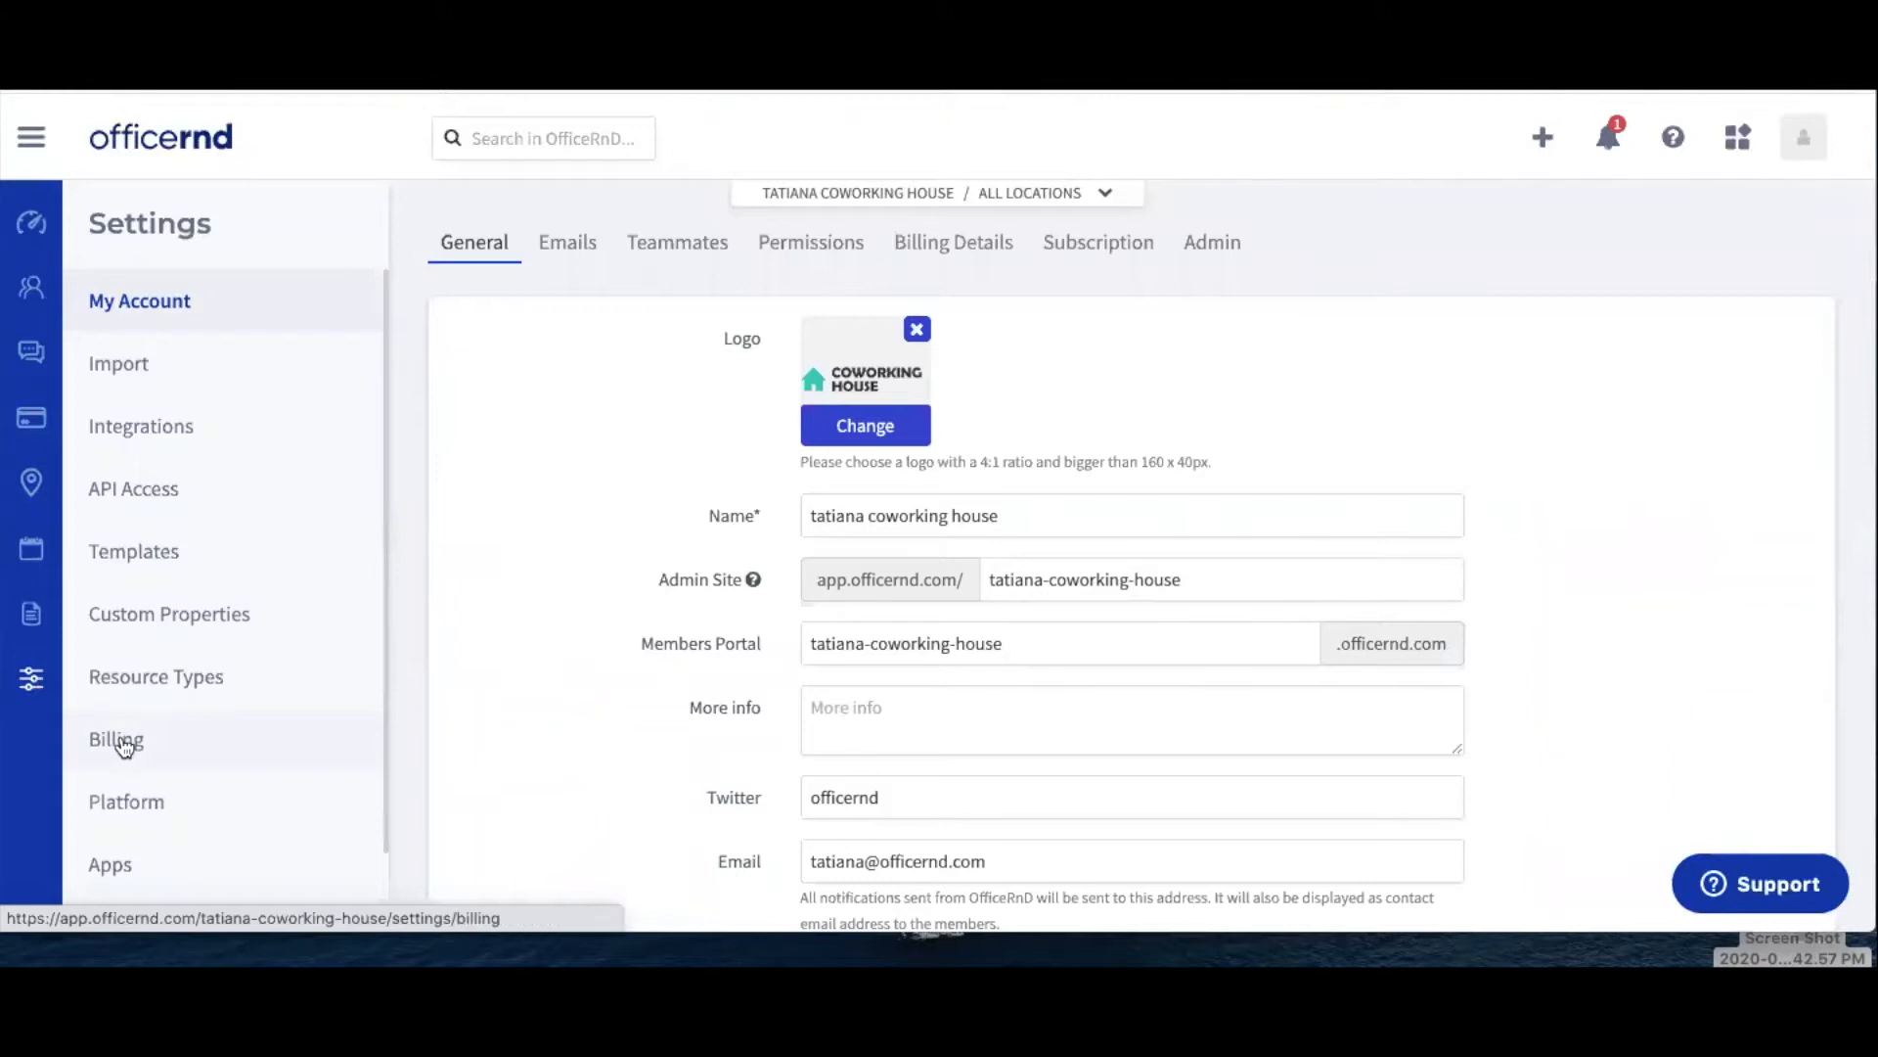
click(116, 739)
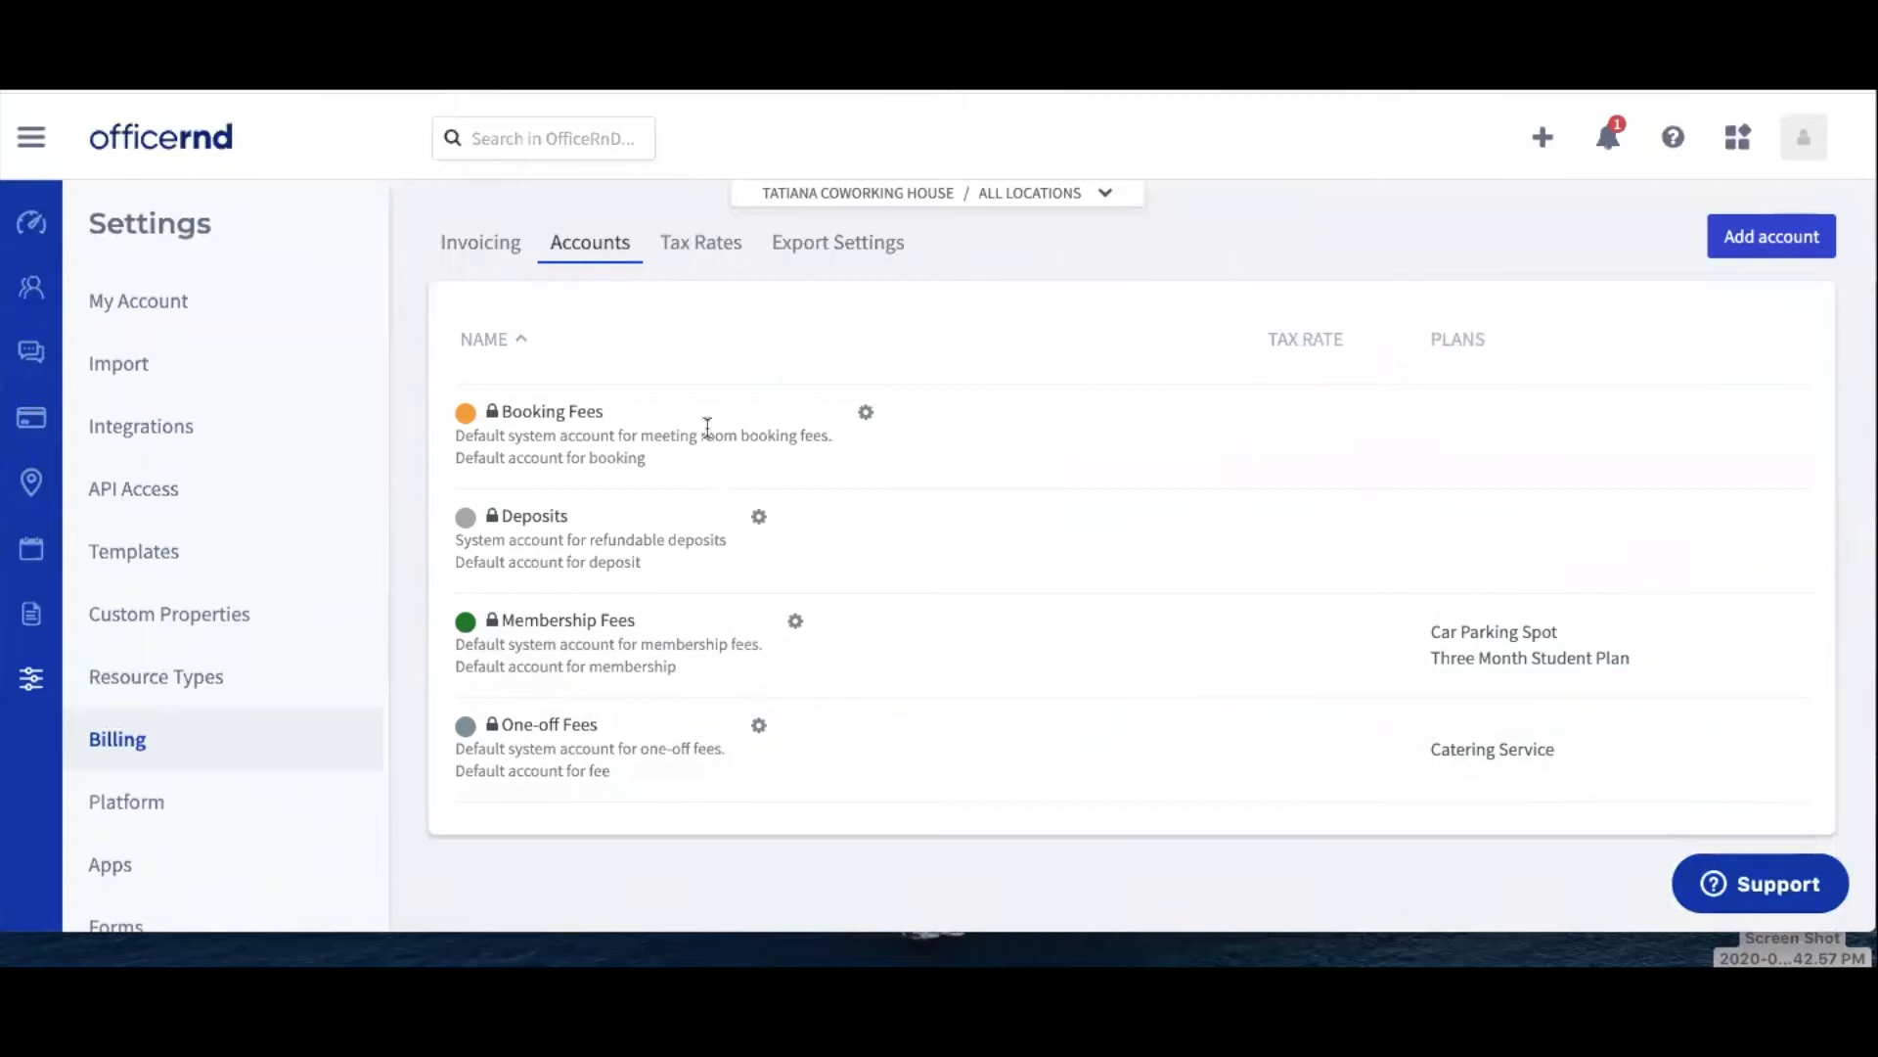
mouse_move(713, 413)
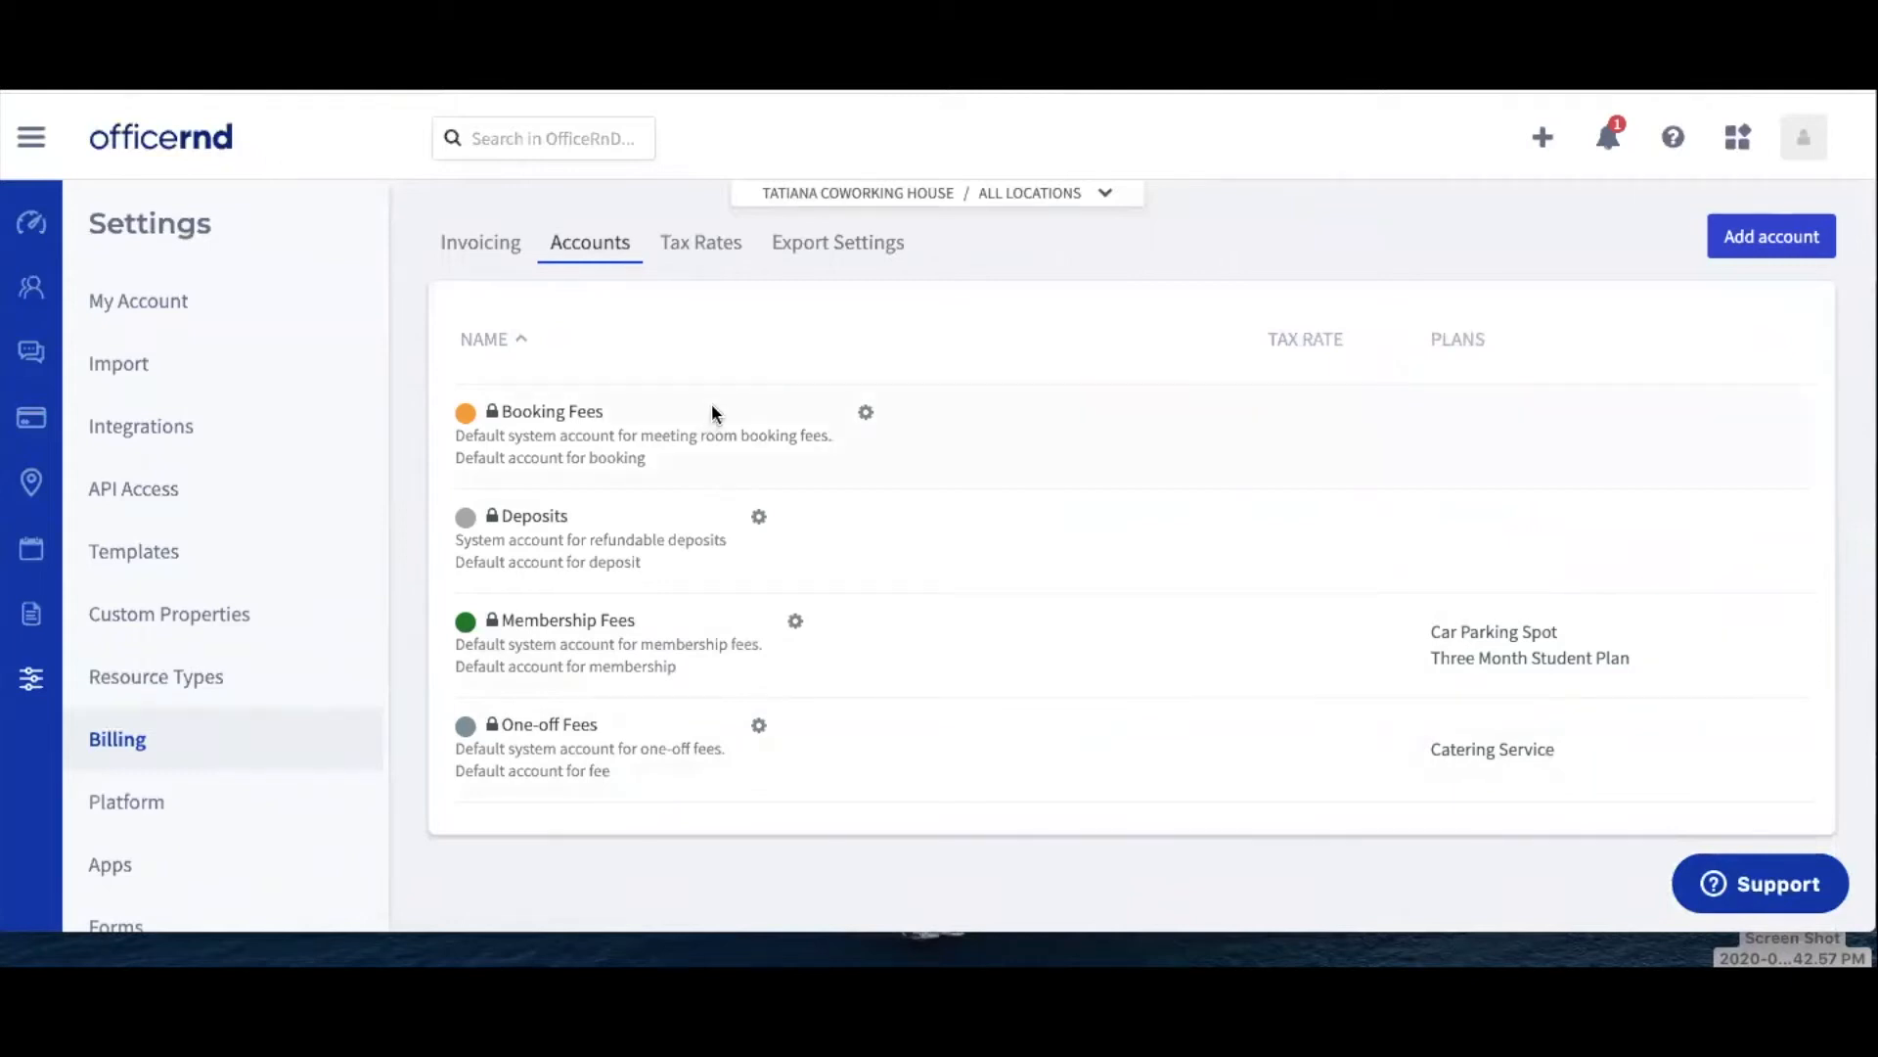
mouse_move(641, 523)
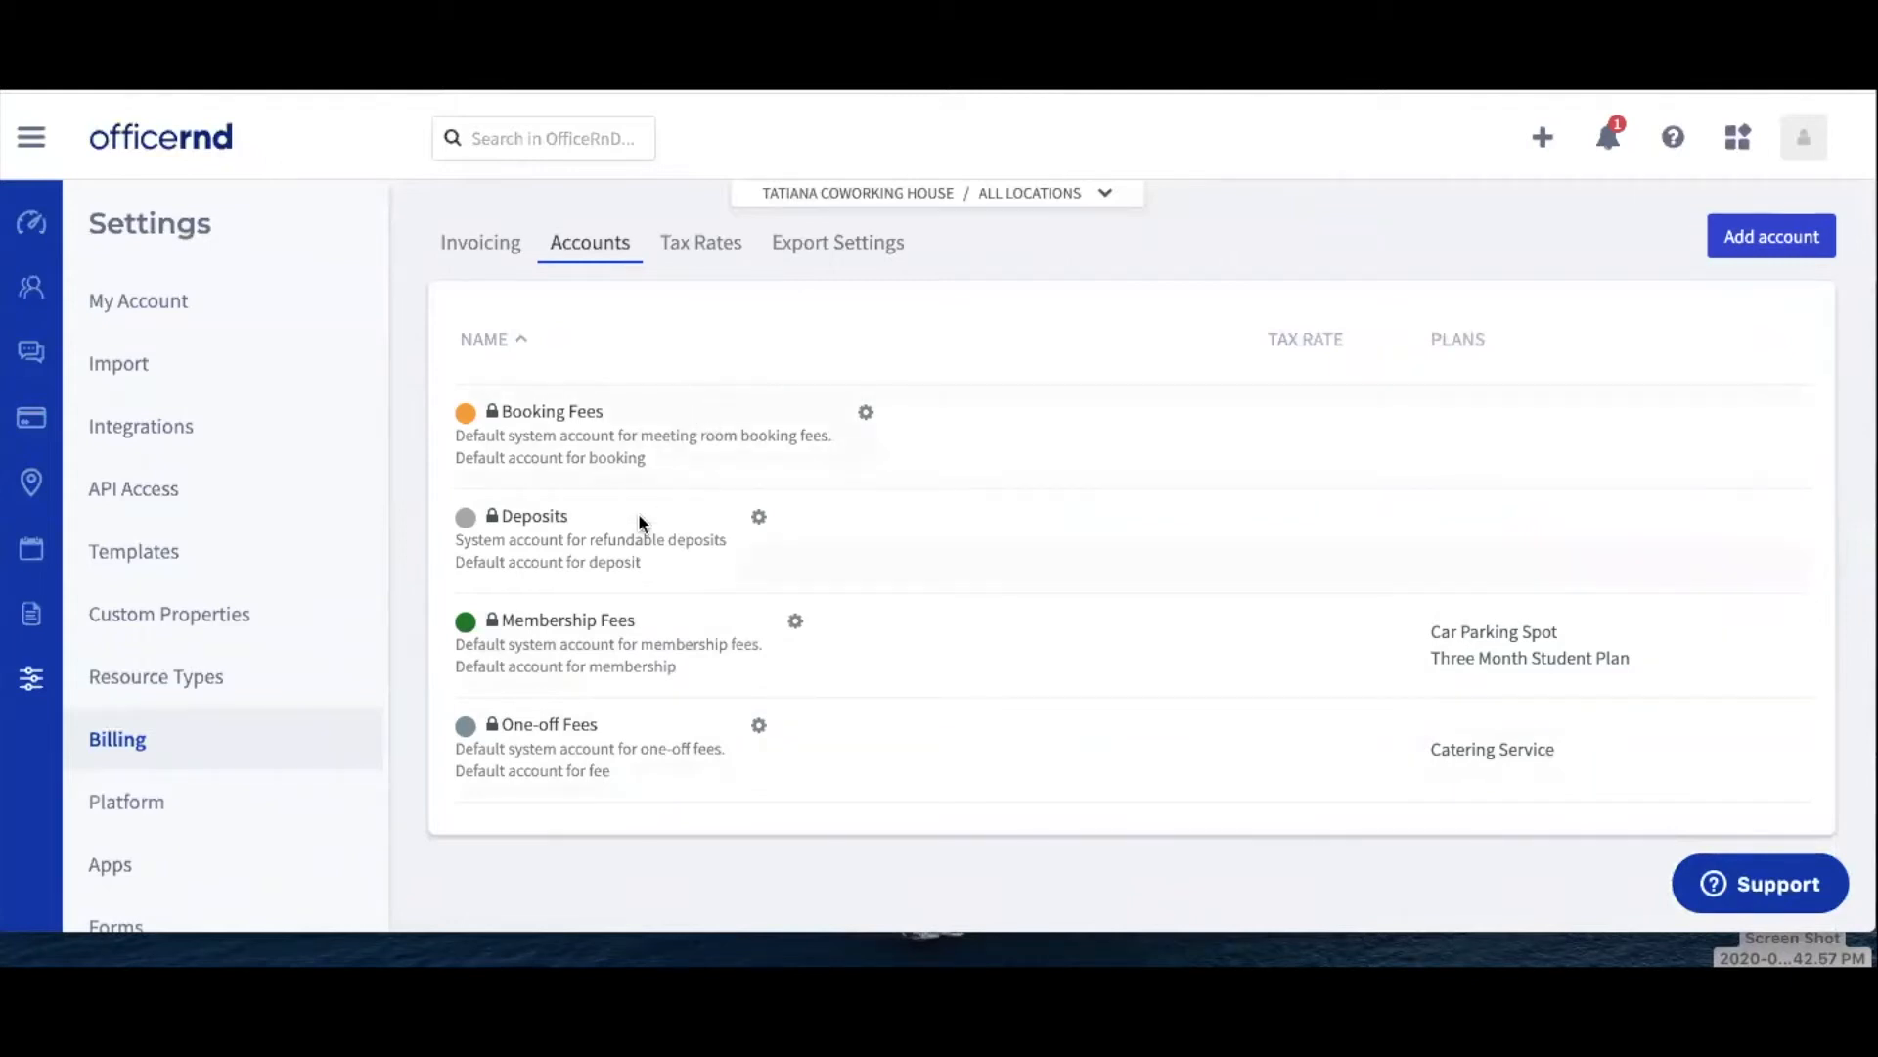
mouse_move(667, 674)
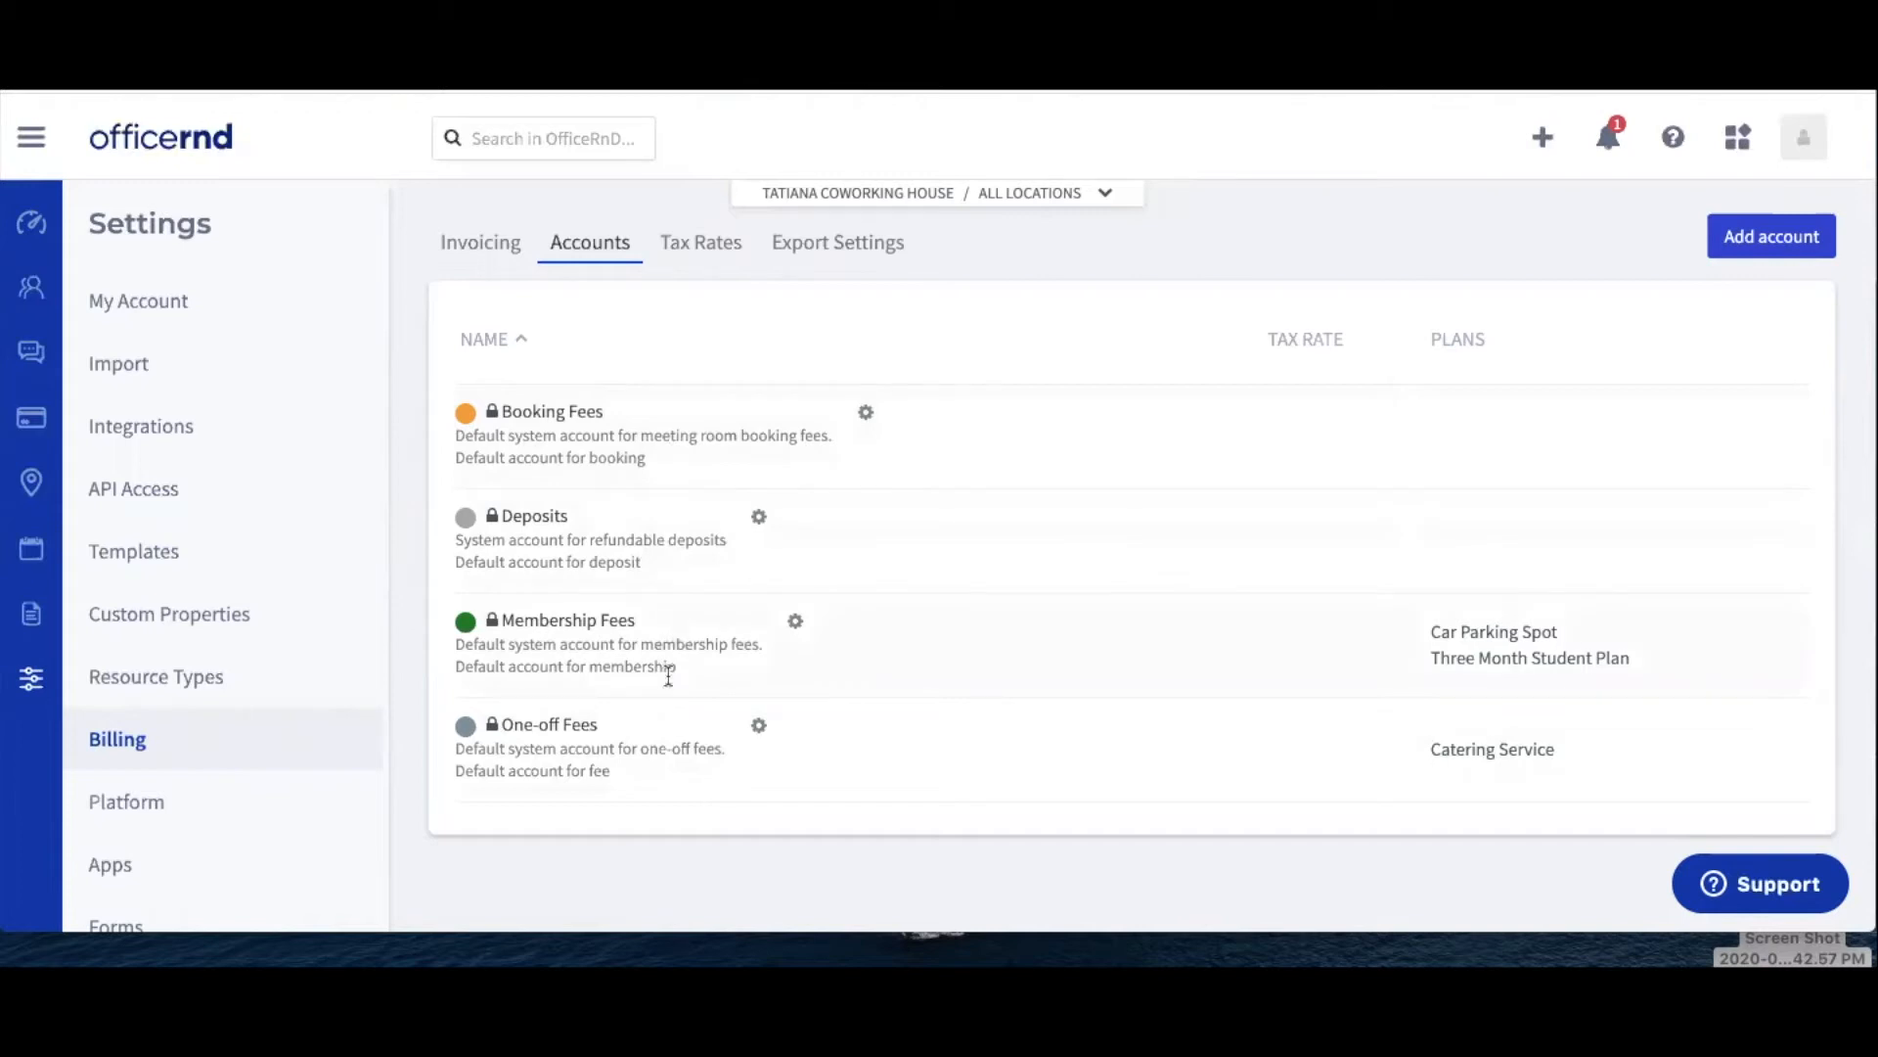
mouse_move(689, 741)
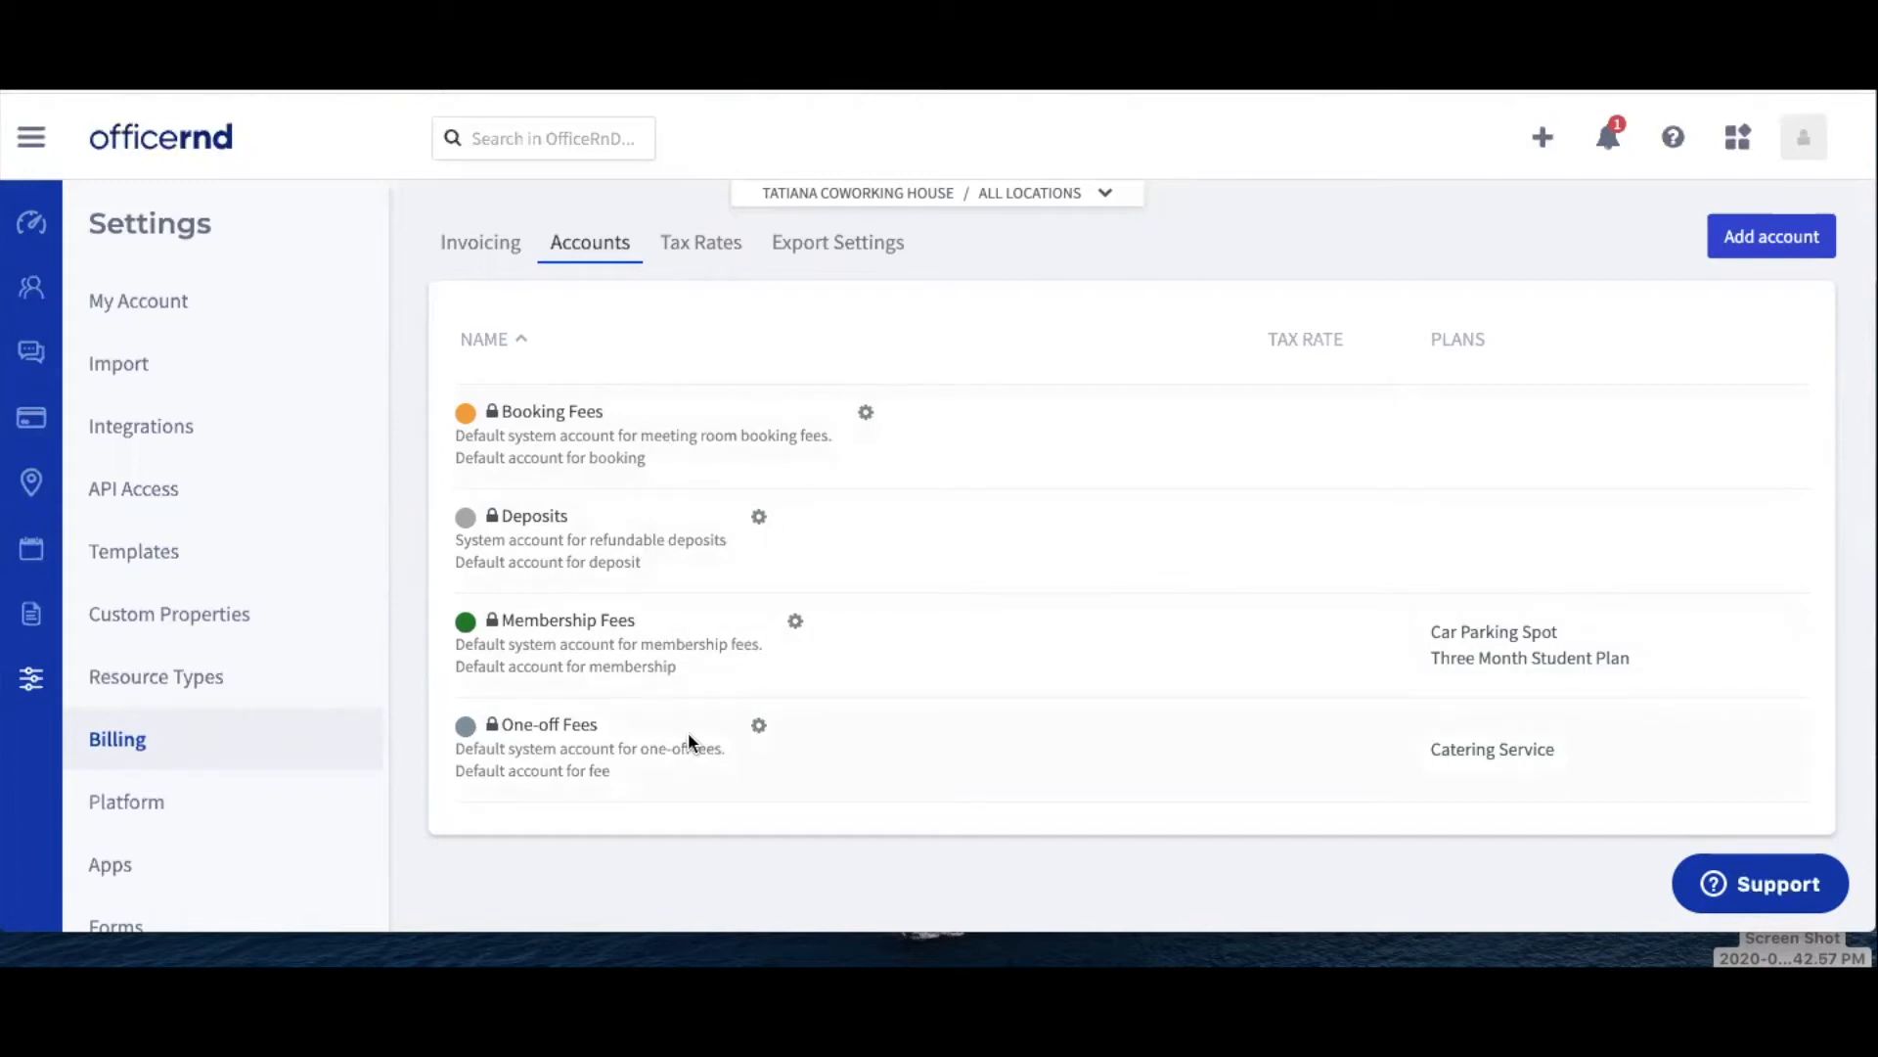
mouse_move(1771, 236)
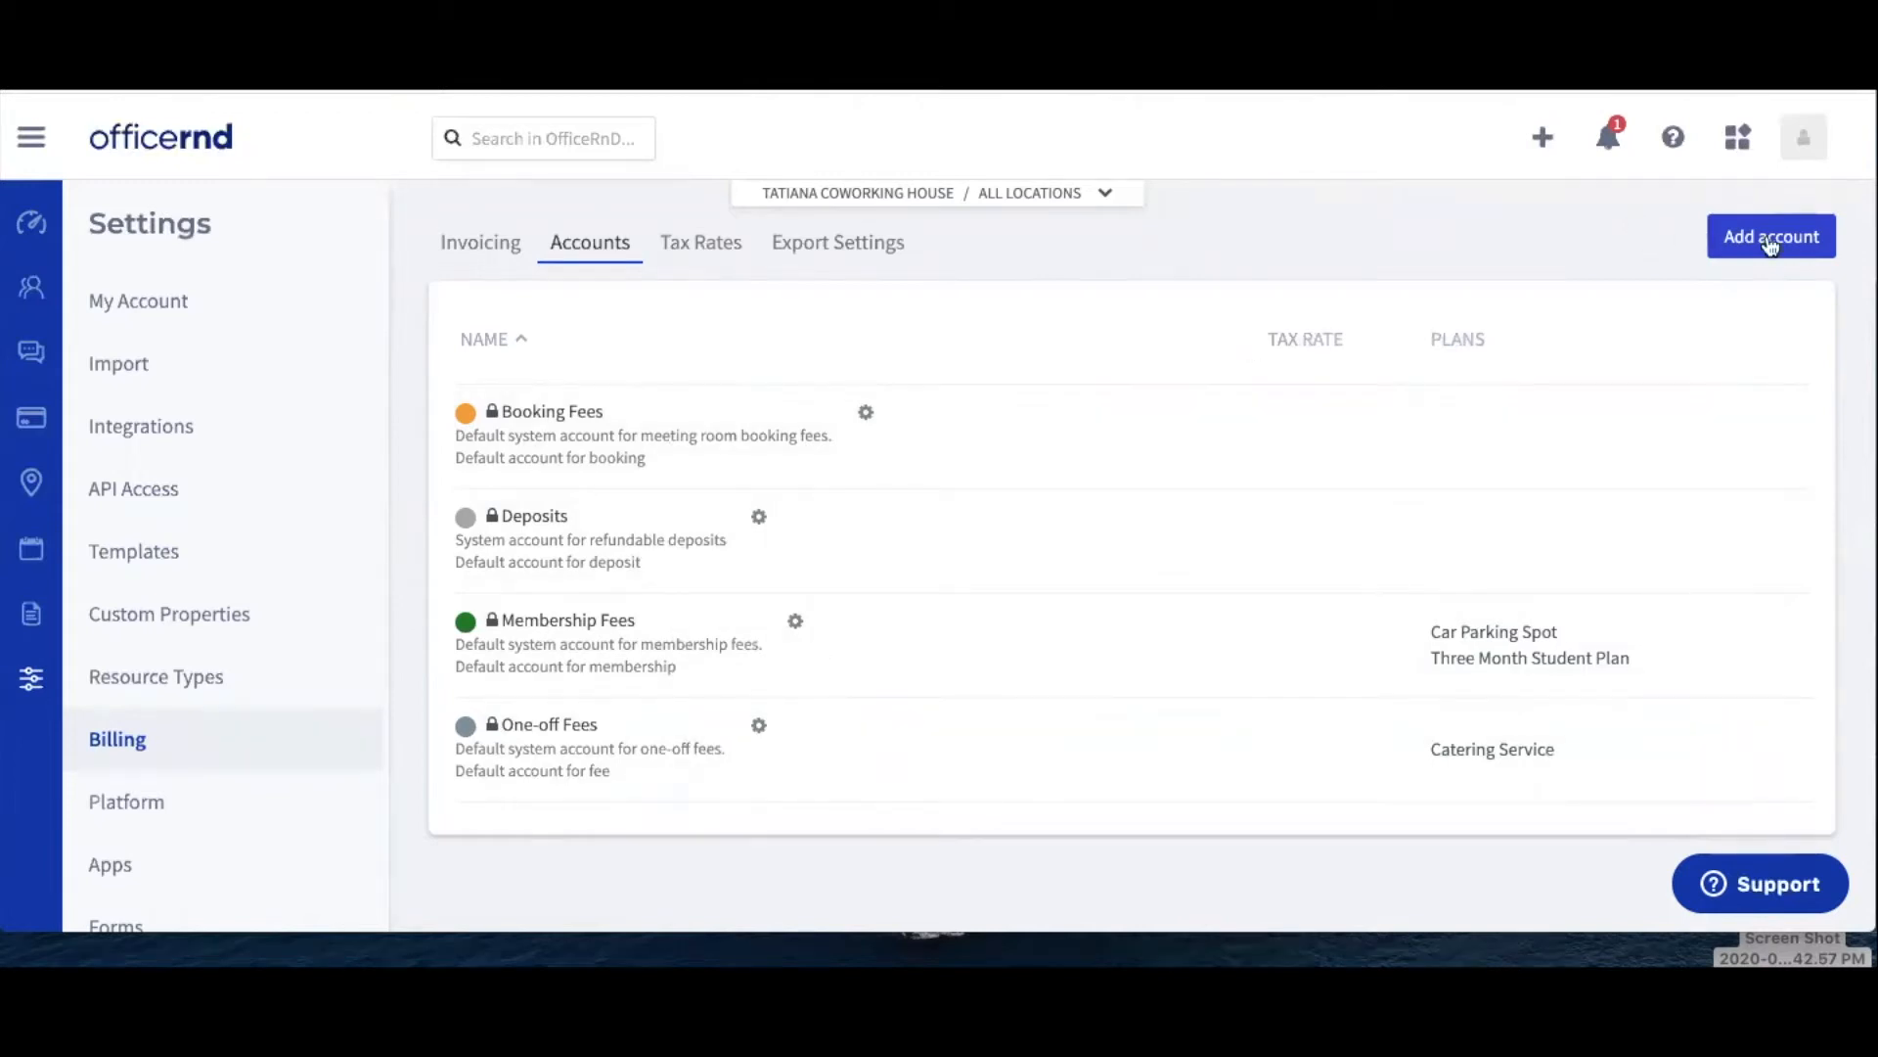
click(1771, 236)
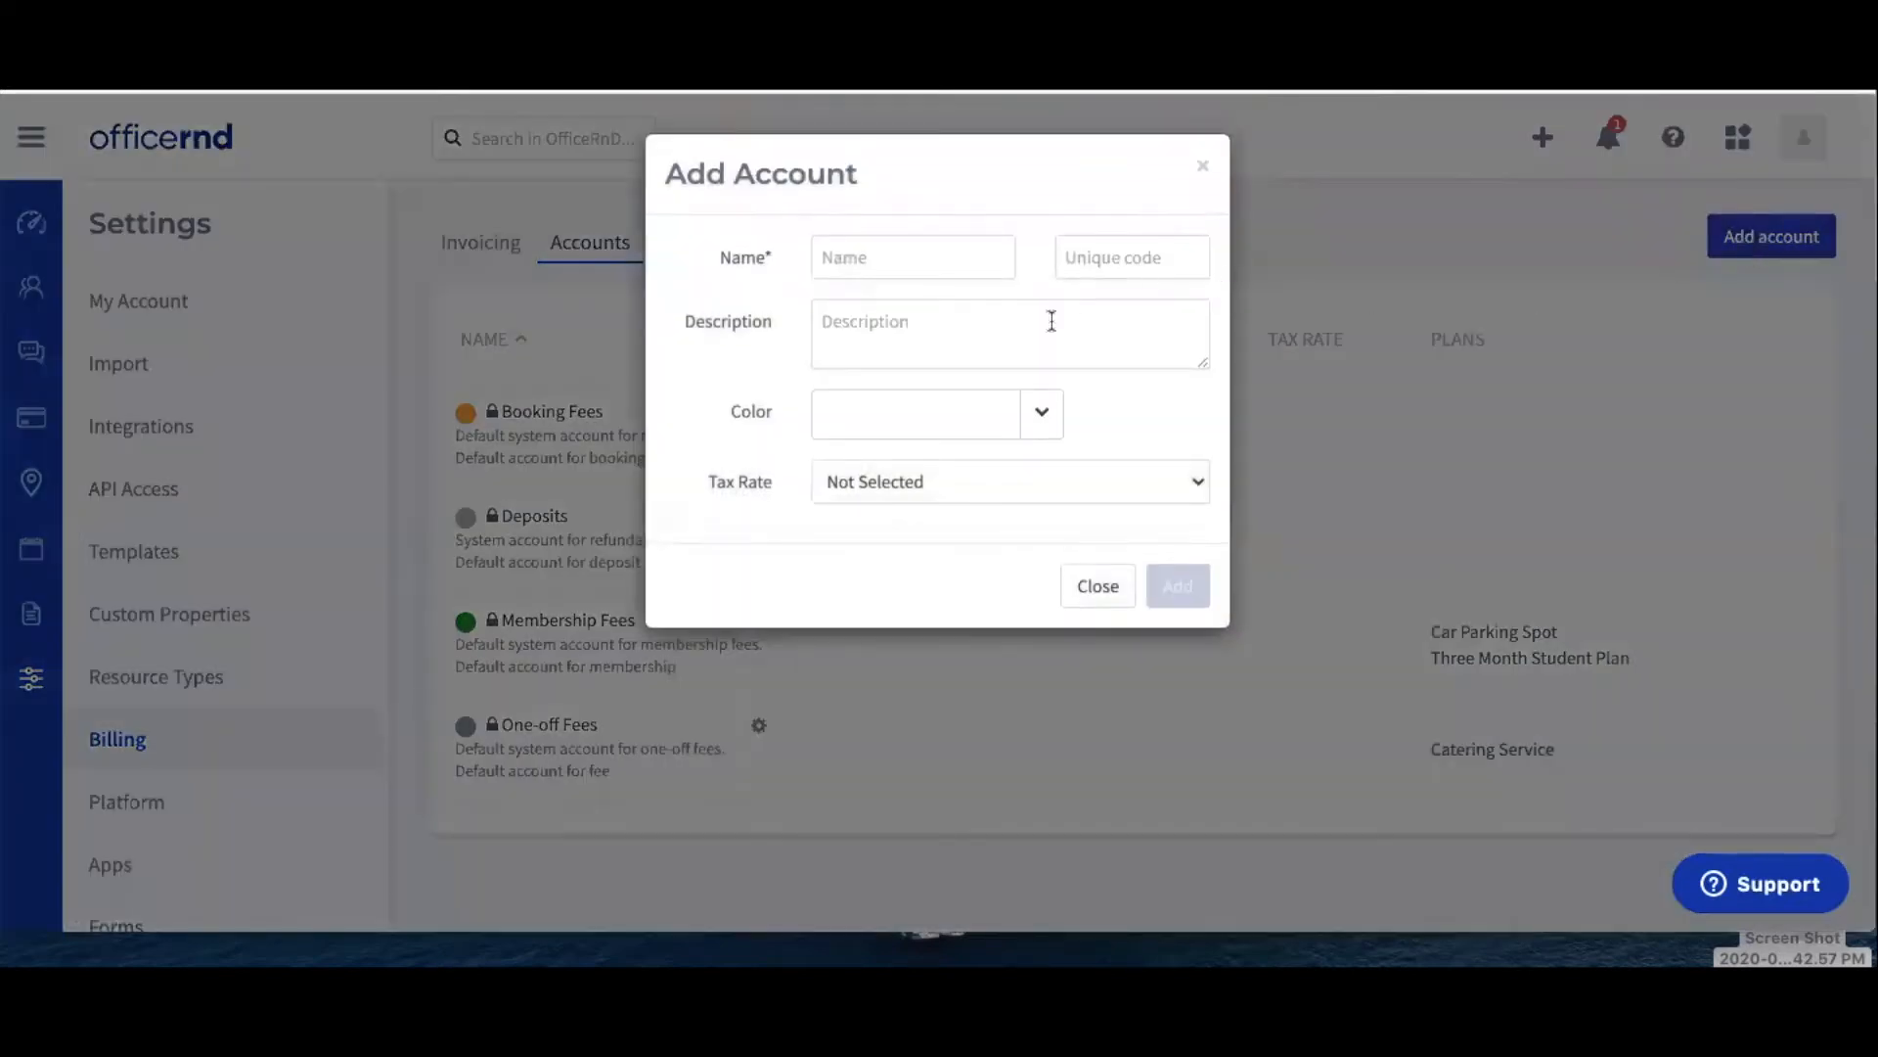
mouse_move(1096, 586)
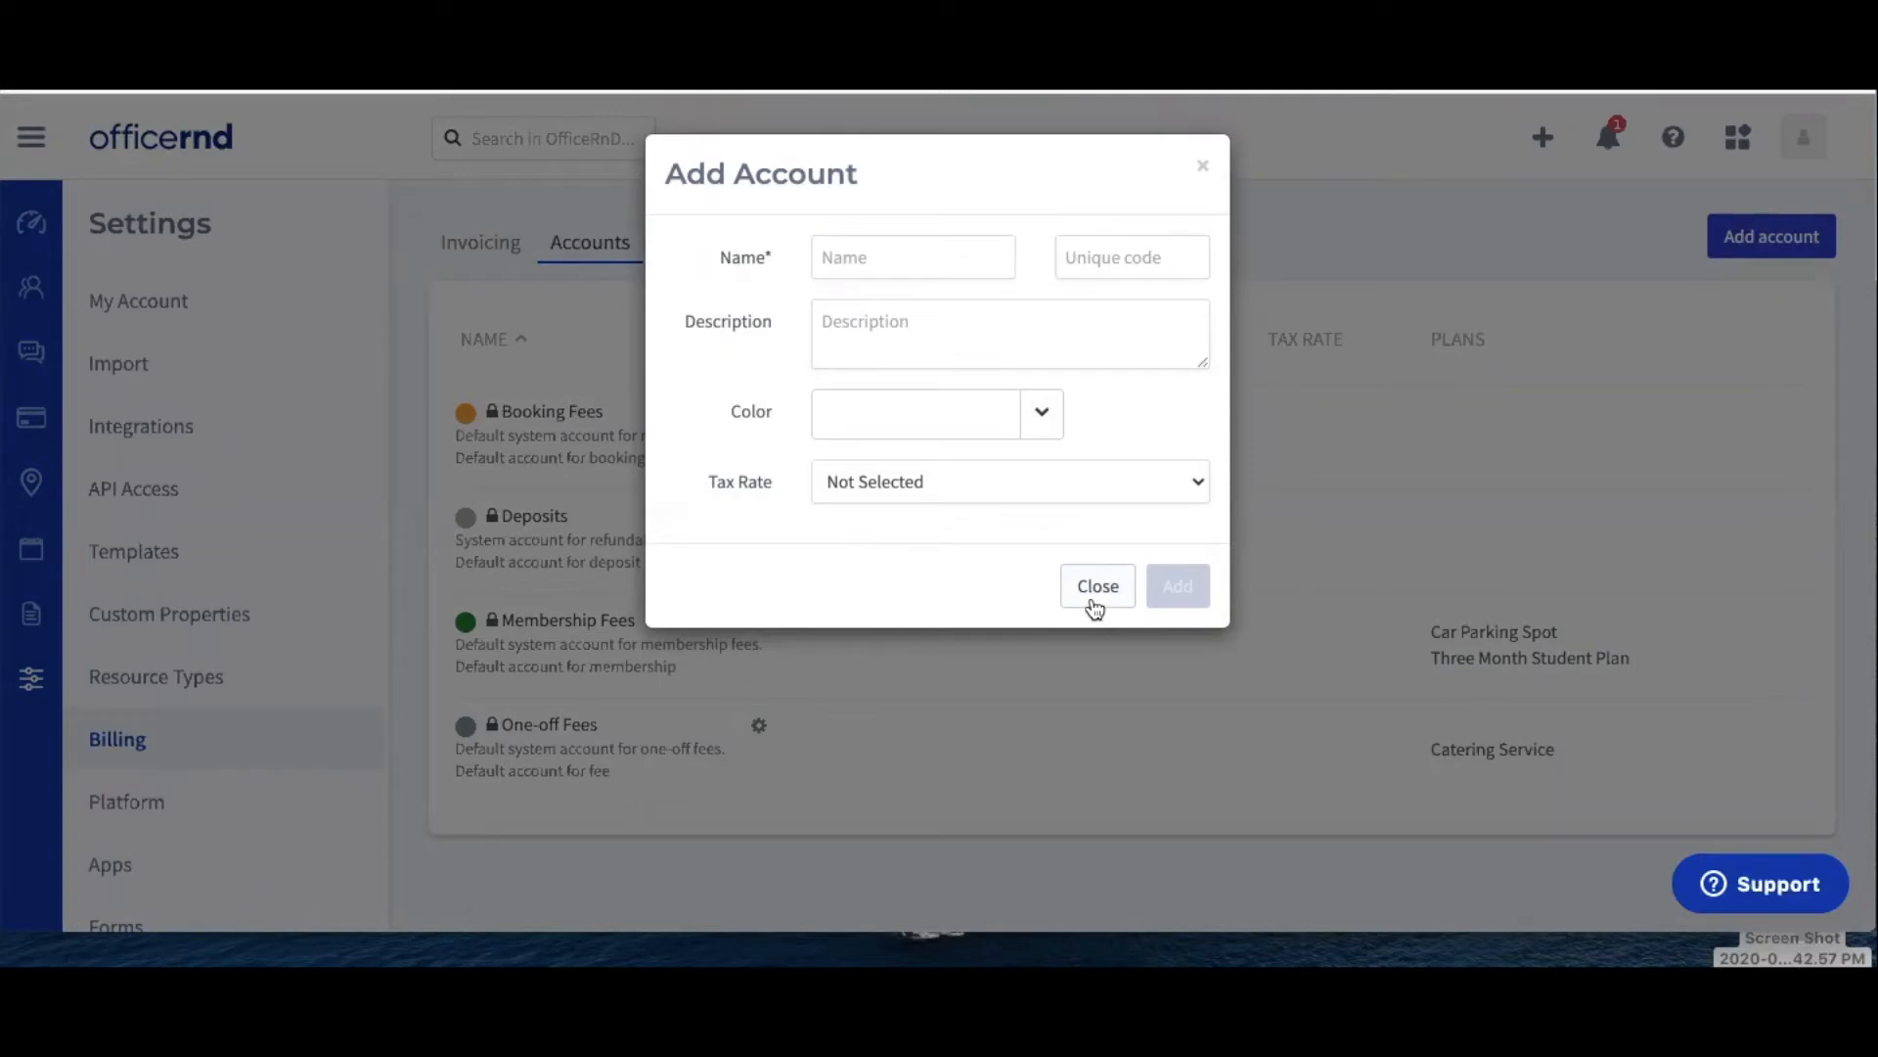
click(1095, 586)
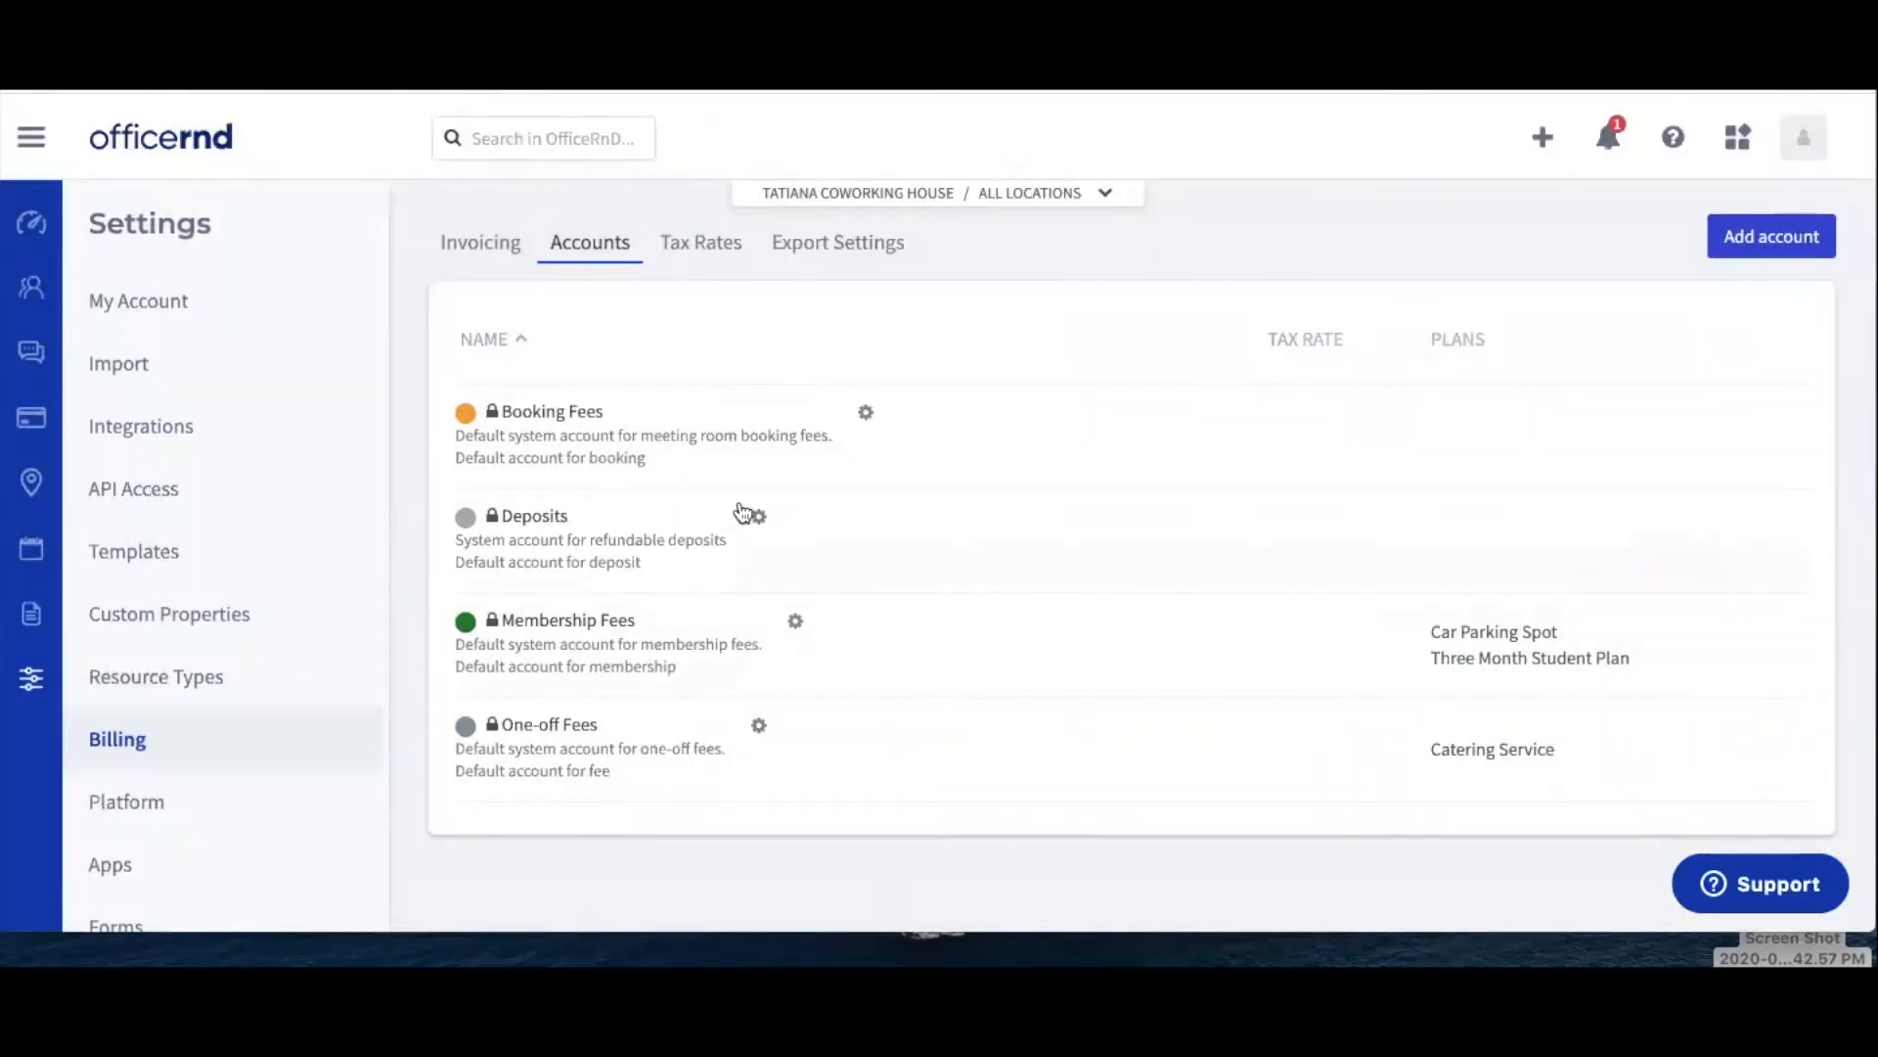
mouse_move(870, 416)
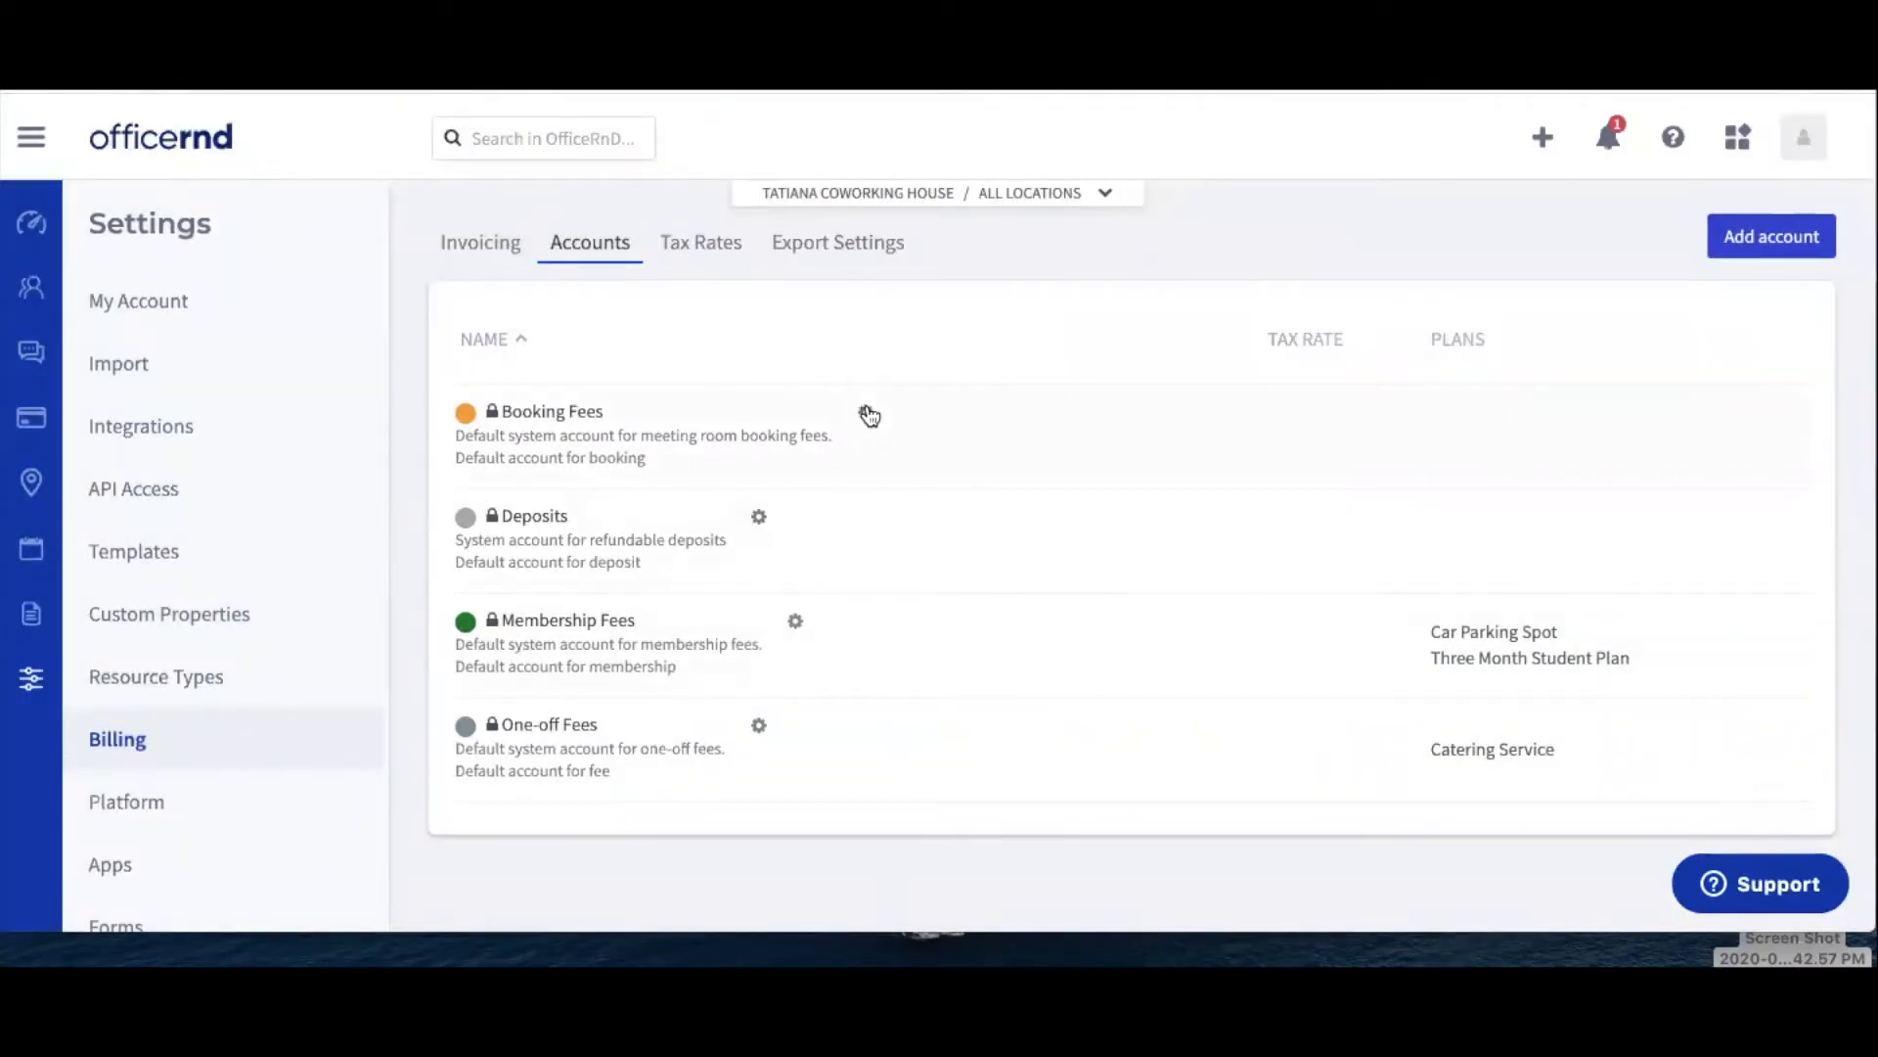
Step: Open the Booking Fees account's Edit Account form to view its orange colour and booking default
click(868, 416)
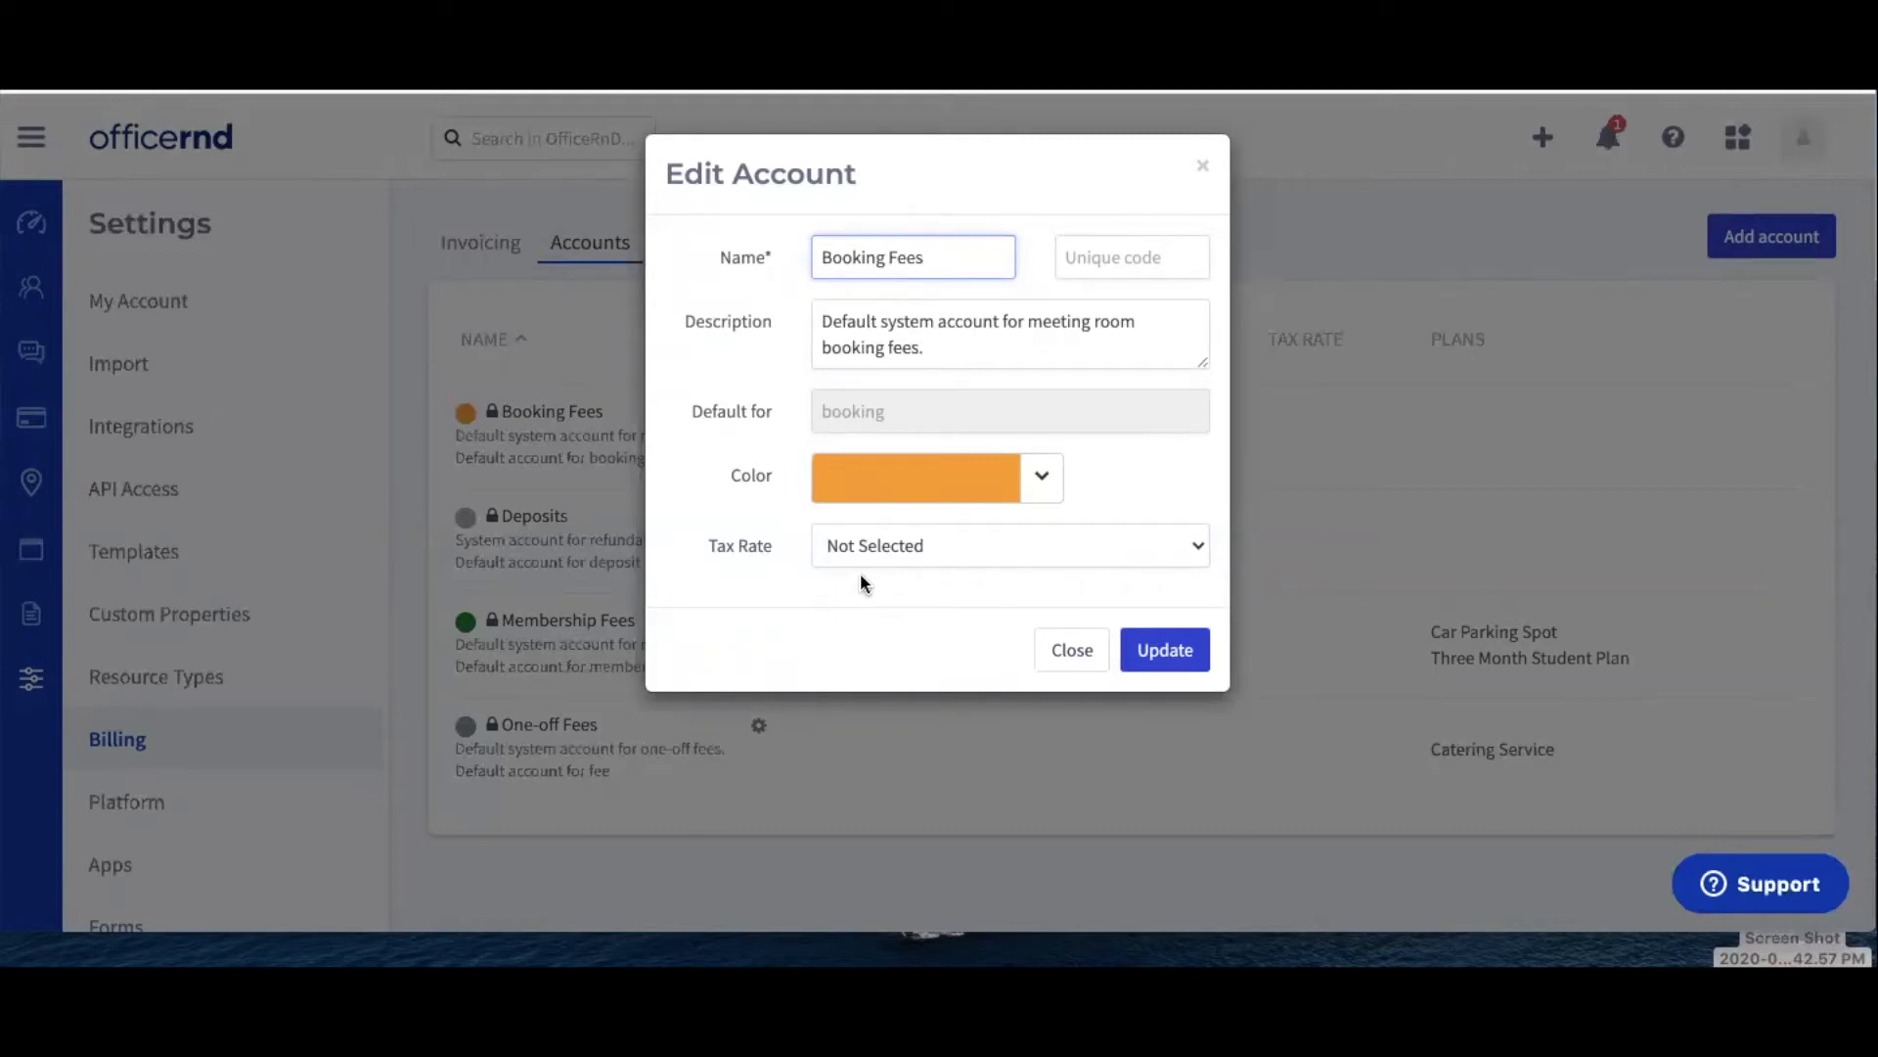
click(912, 257)
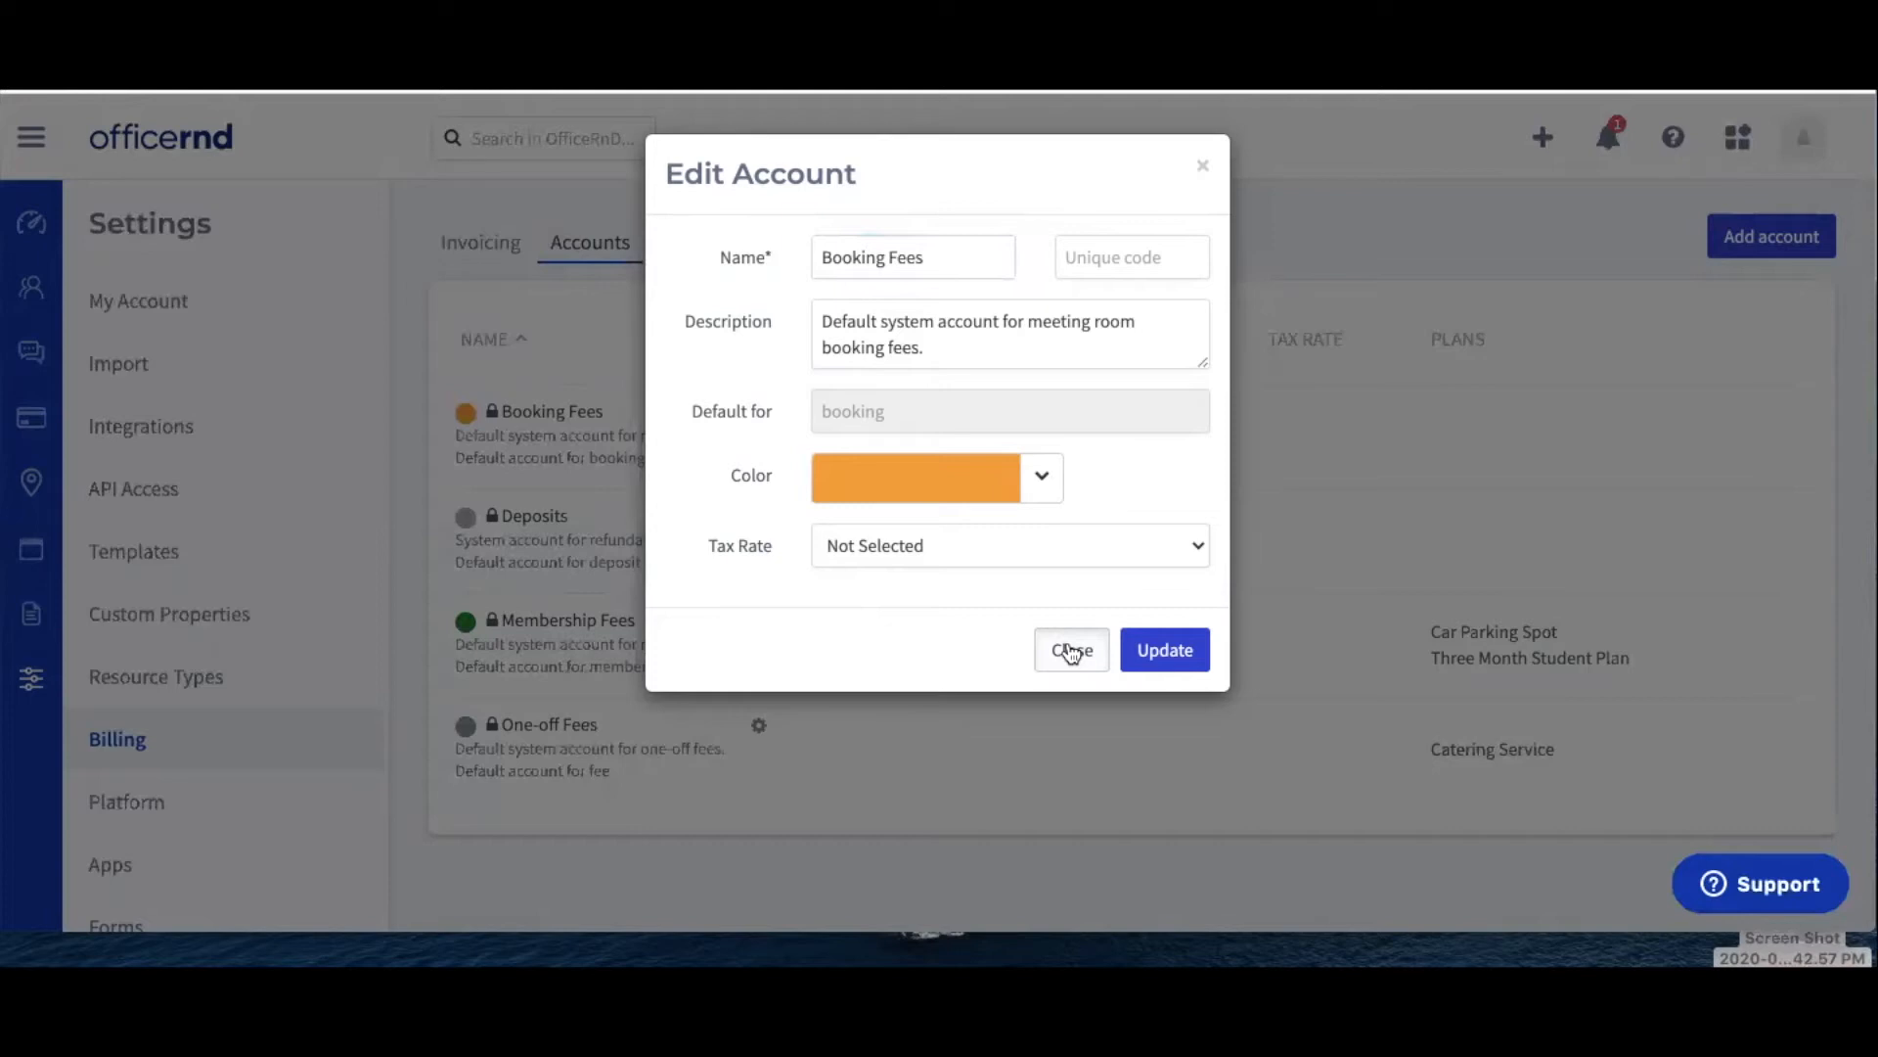
Step: Close the Booking Fees edit form without changes
click(1069, 649)
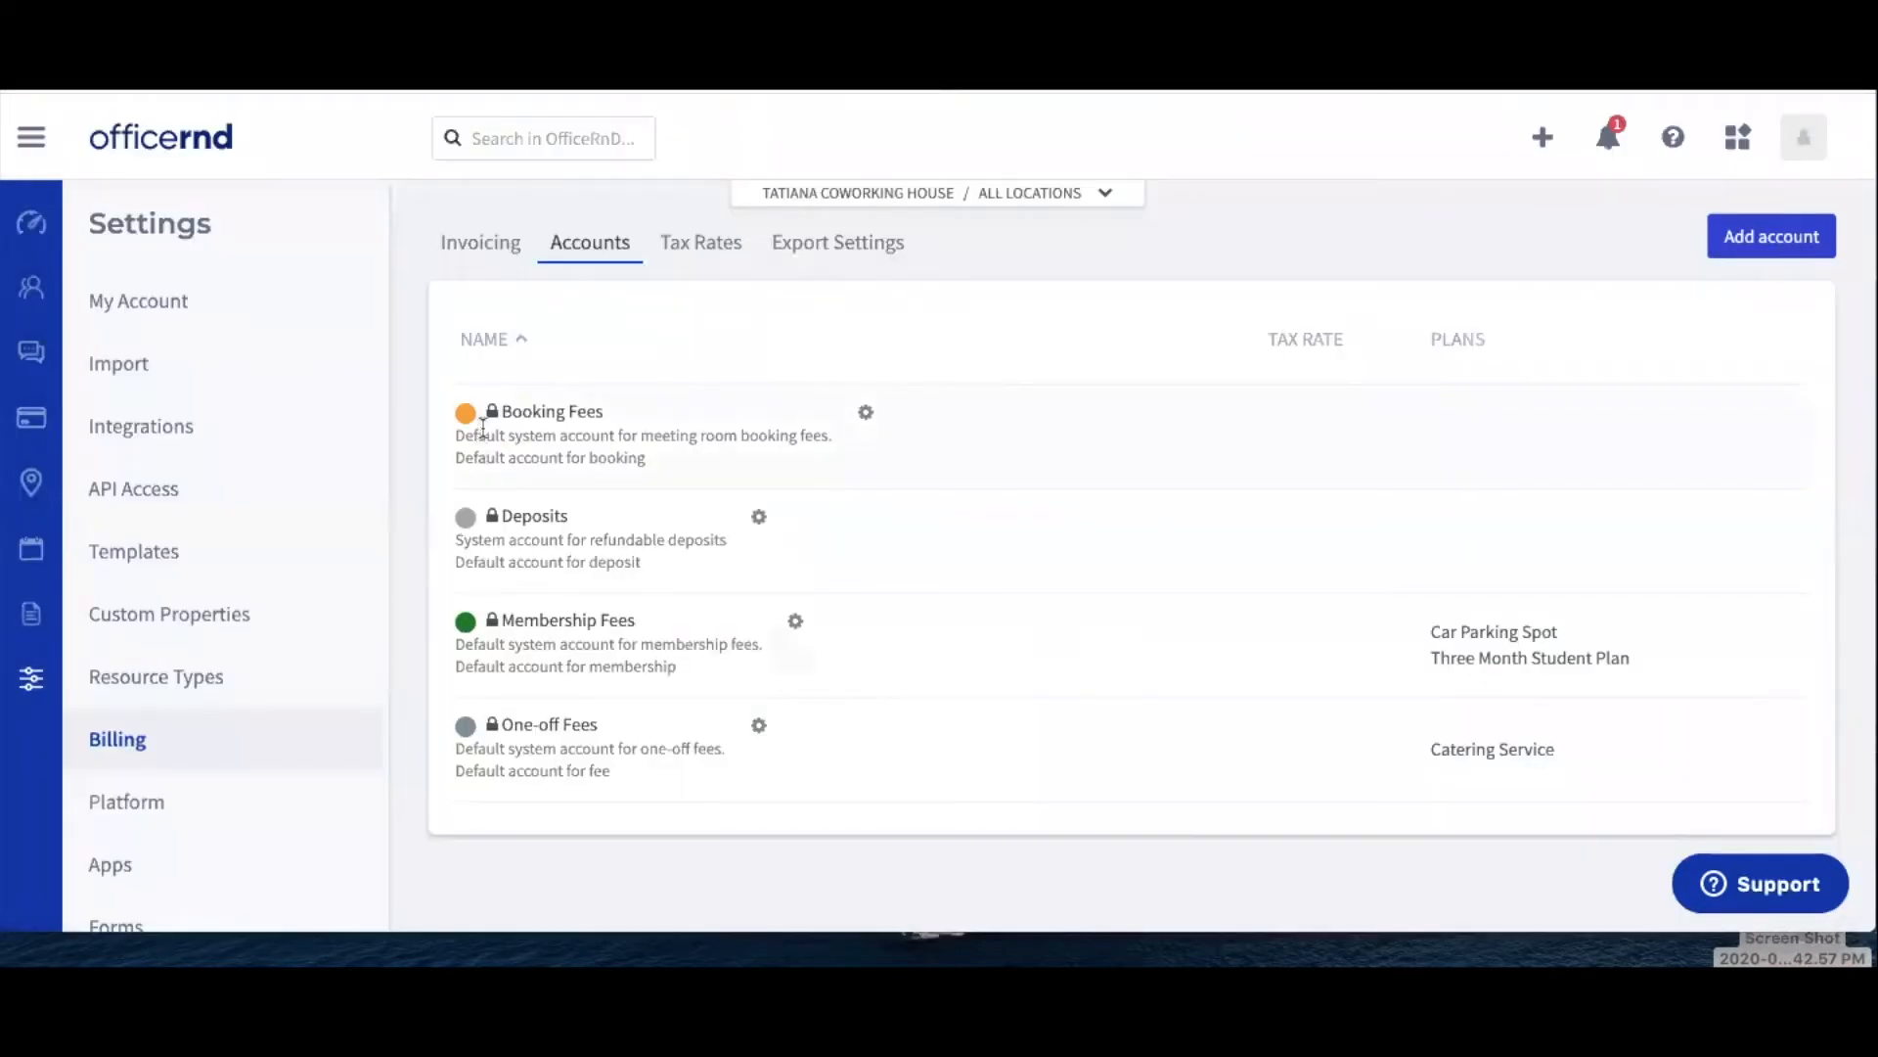
mouse_move(493, 416)
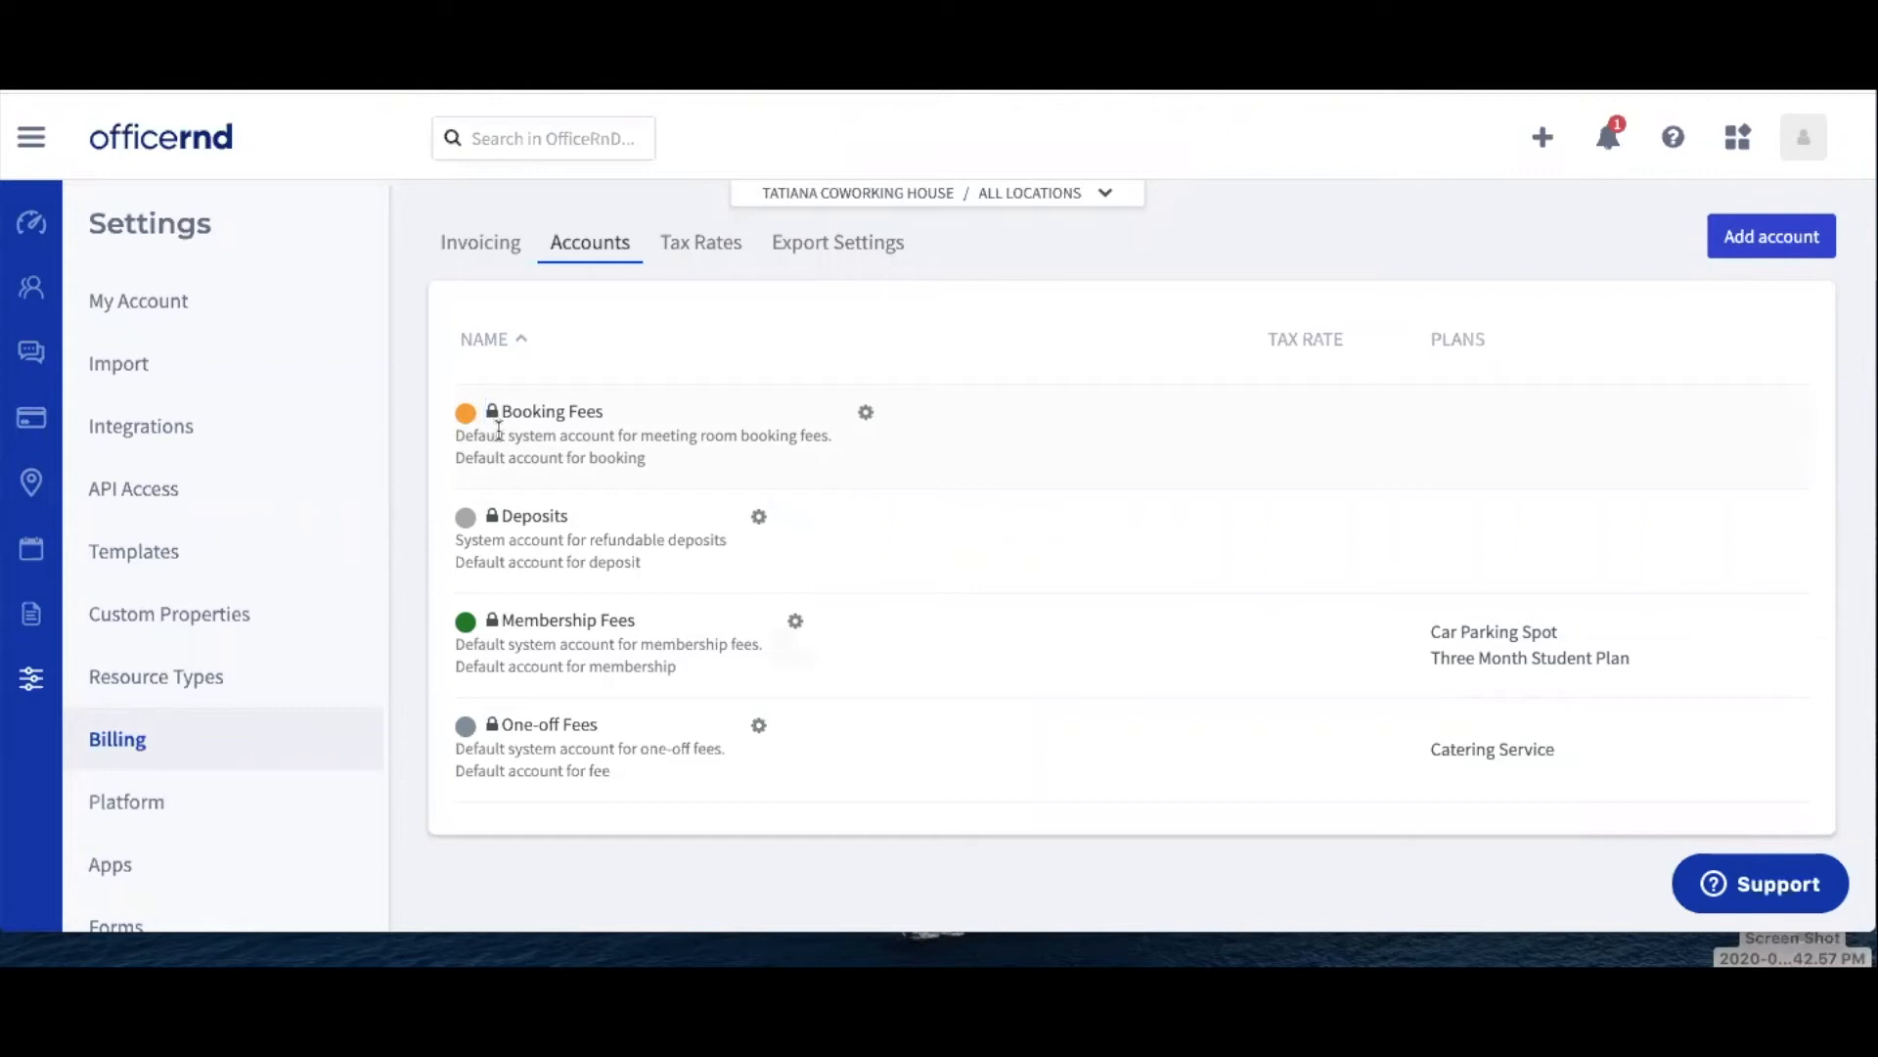
mouse_move(486, 636)
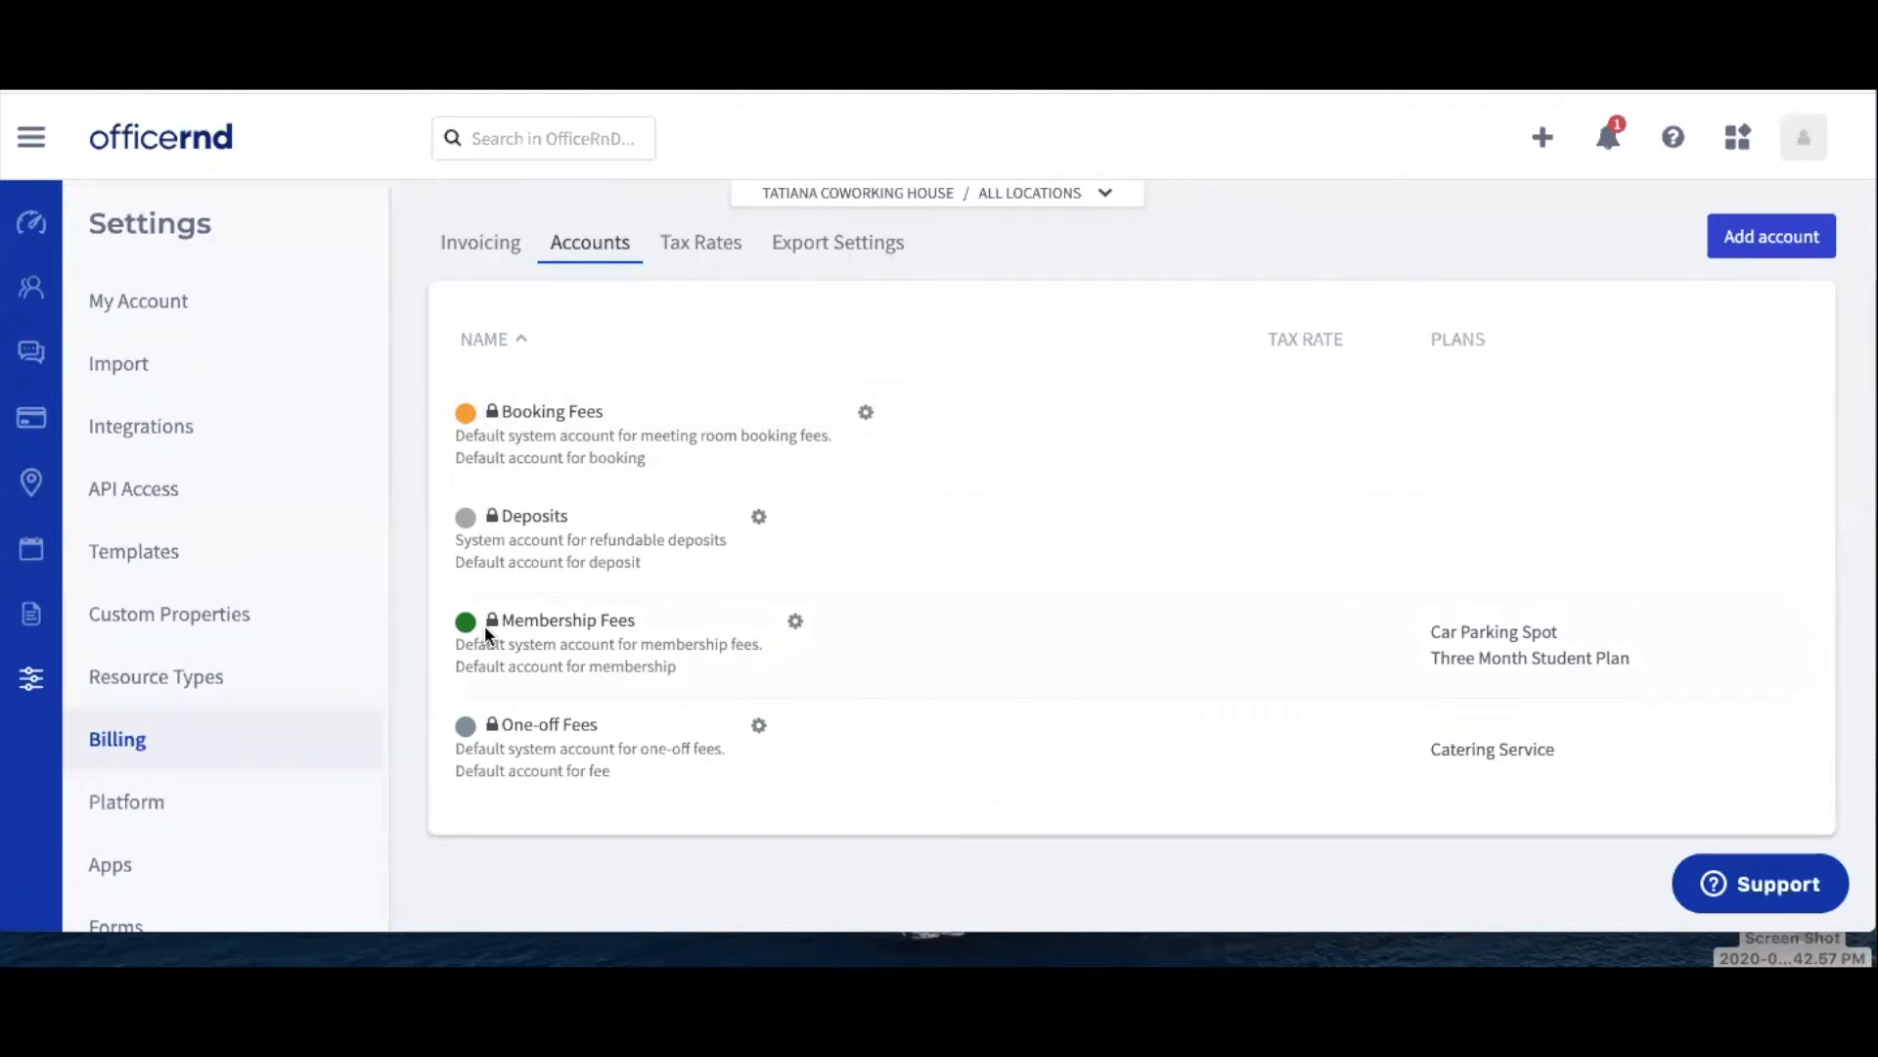
mouse_move(491, 619)
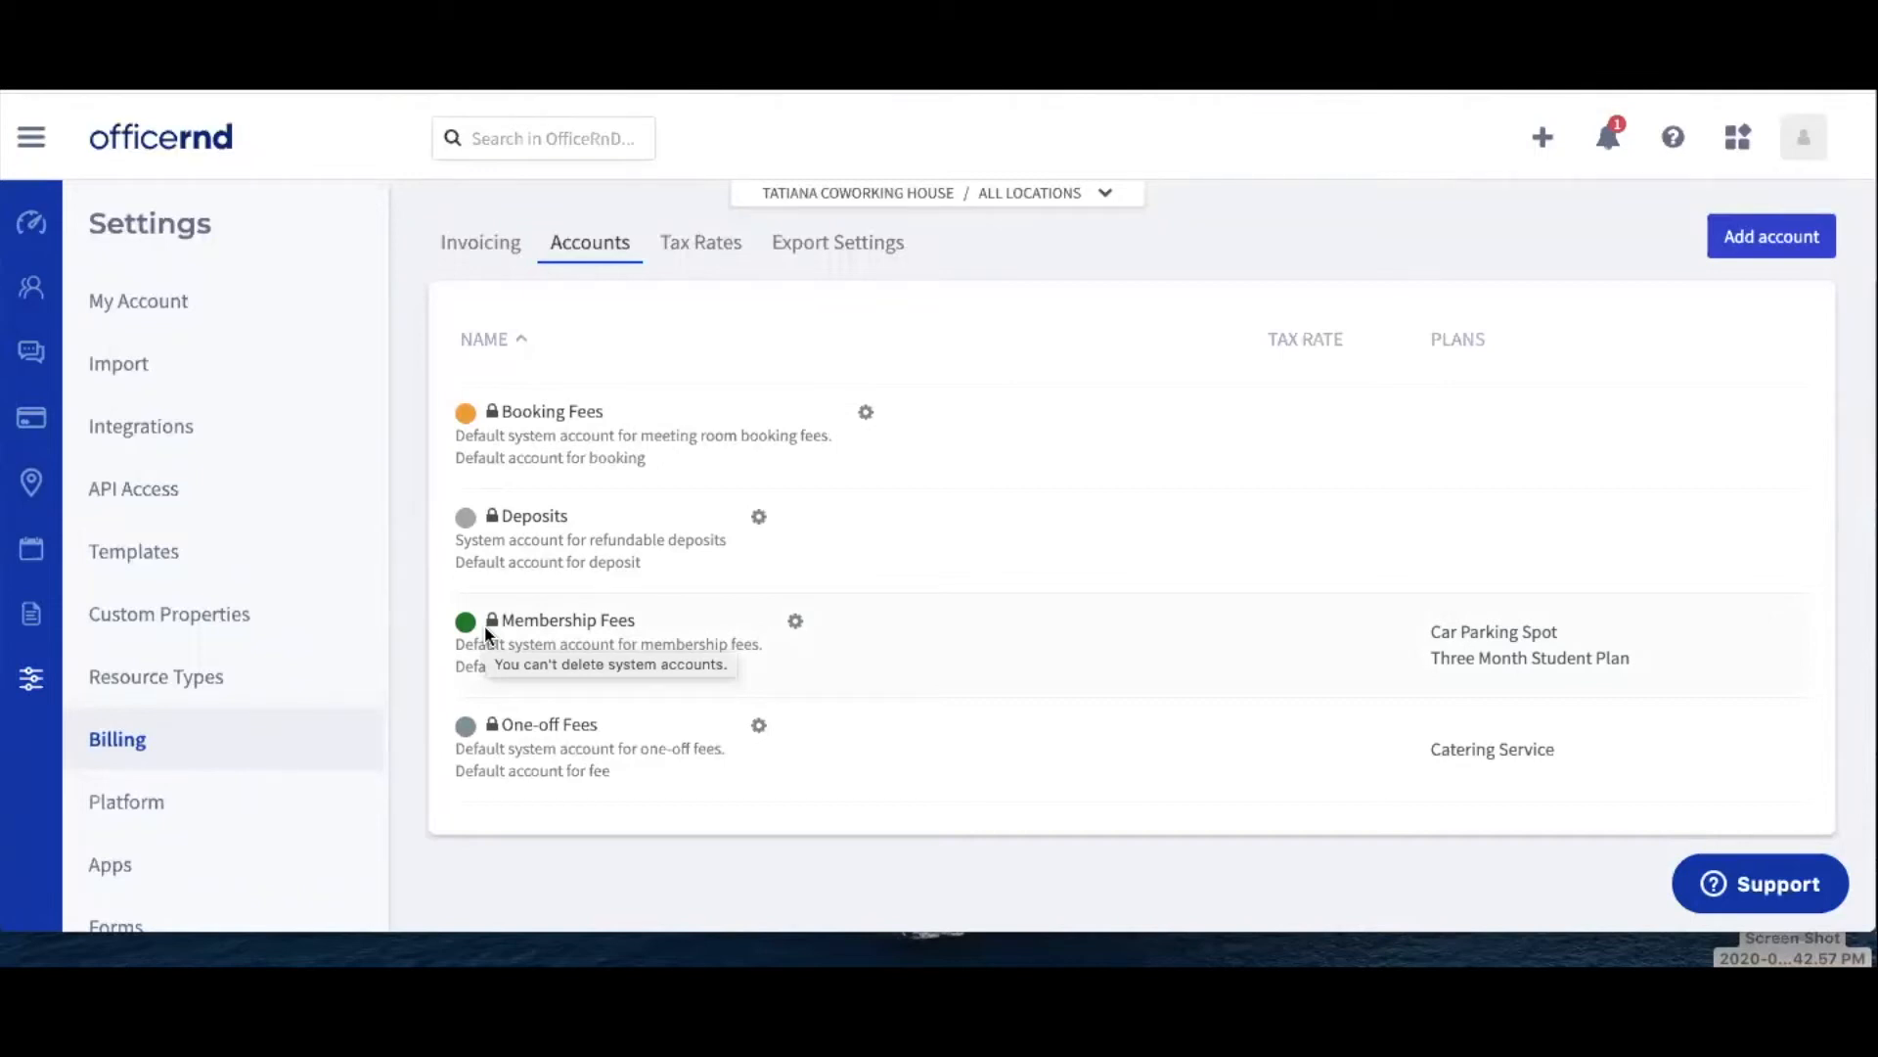
mouse_move(754, 509)
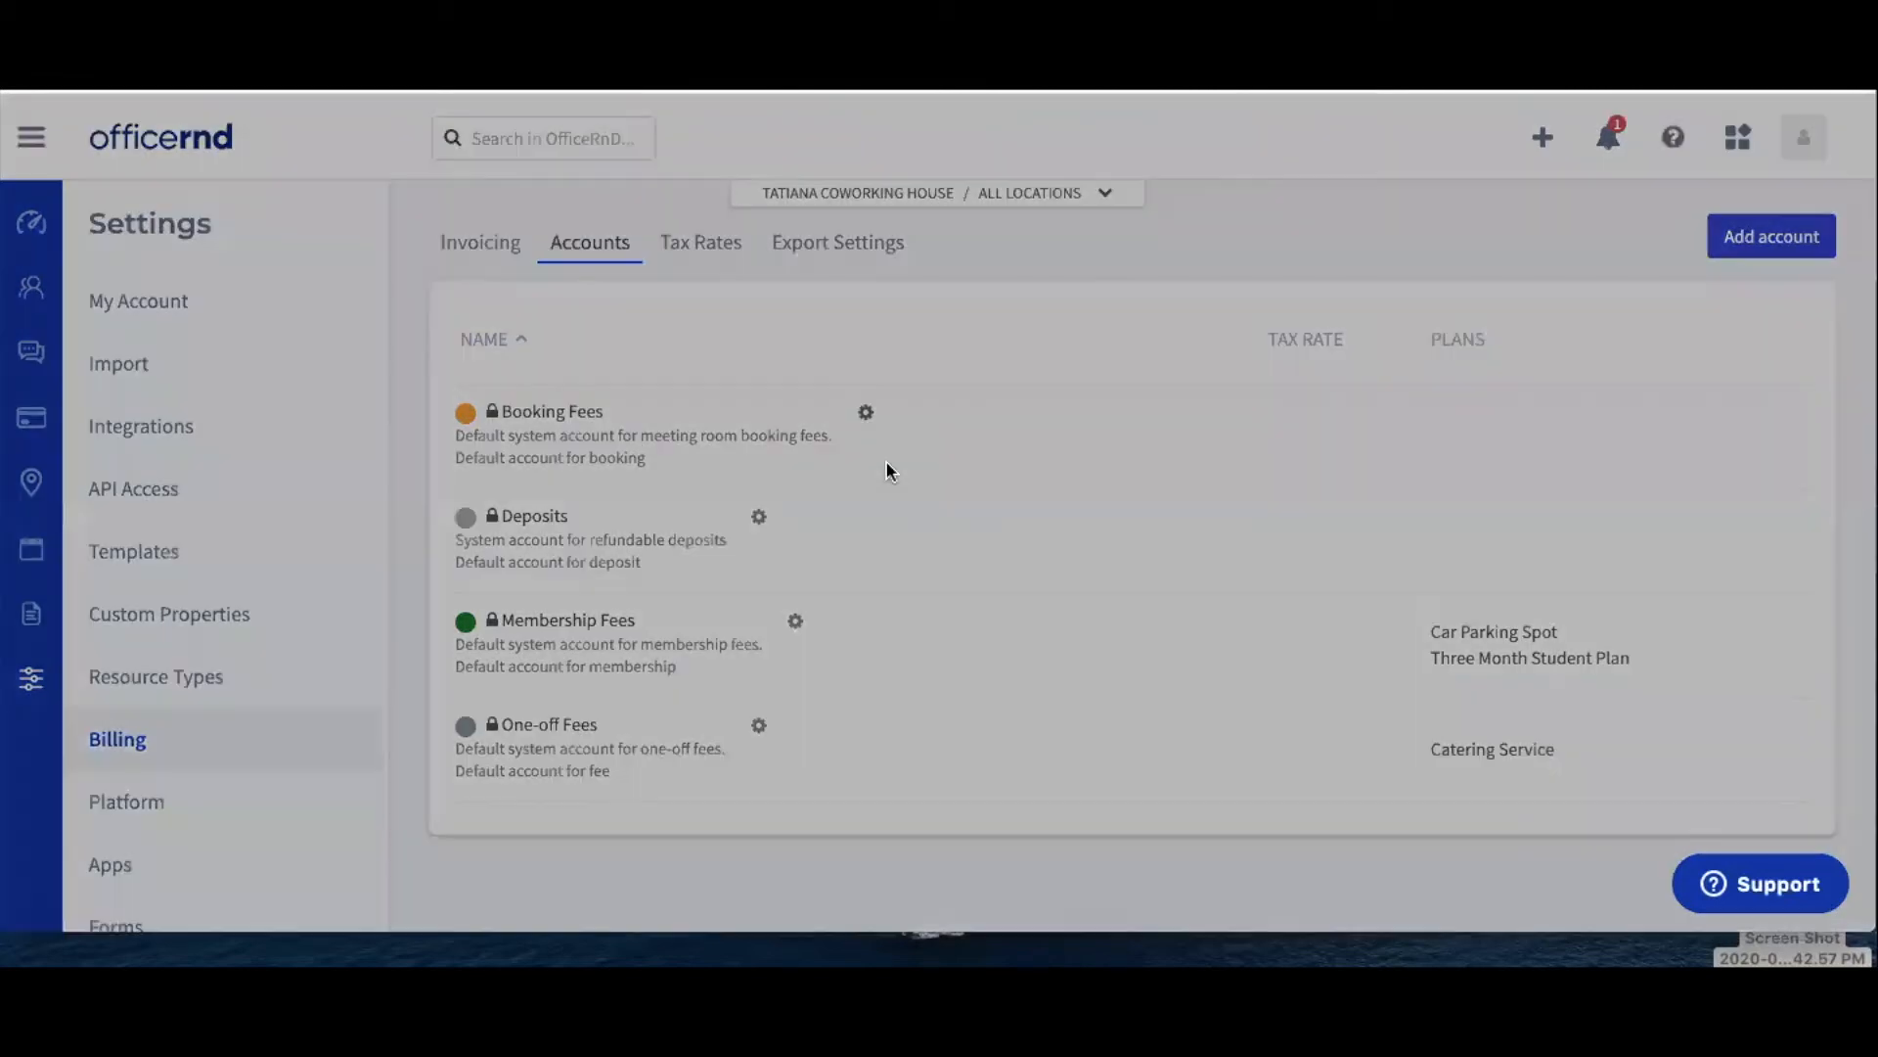
Step: Reopen the Booking Fees account and save it unchanged with Update
click(865, 412)
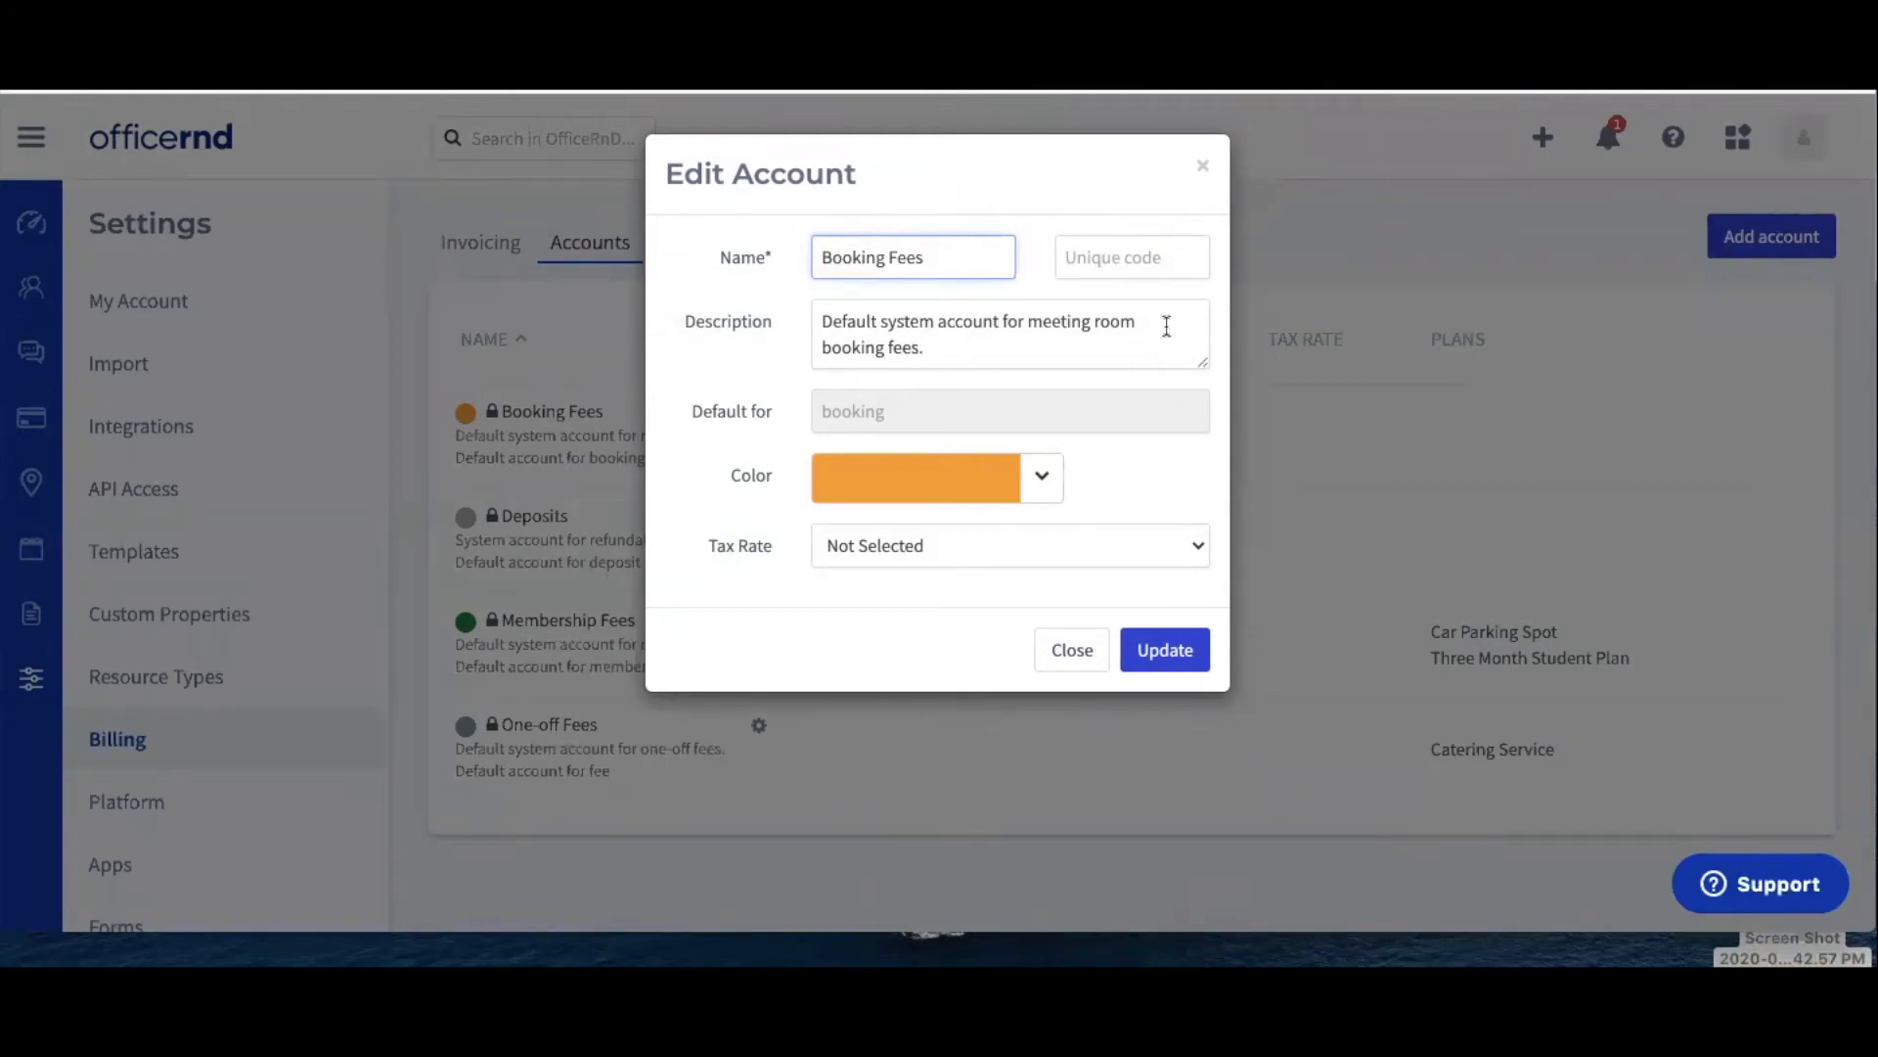
mouse_move(1126, 418)
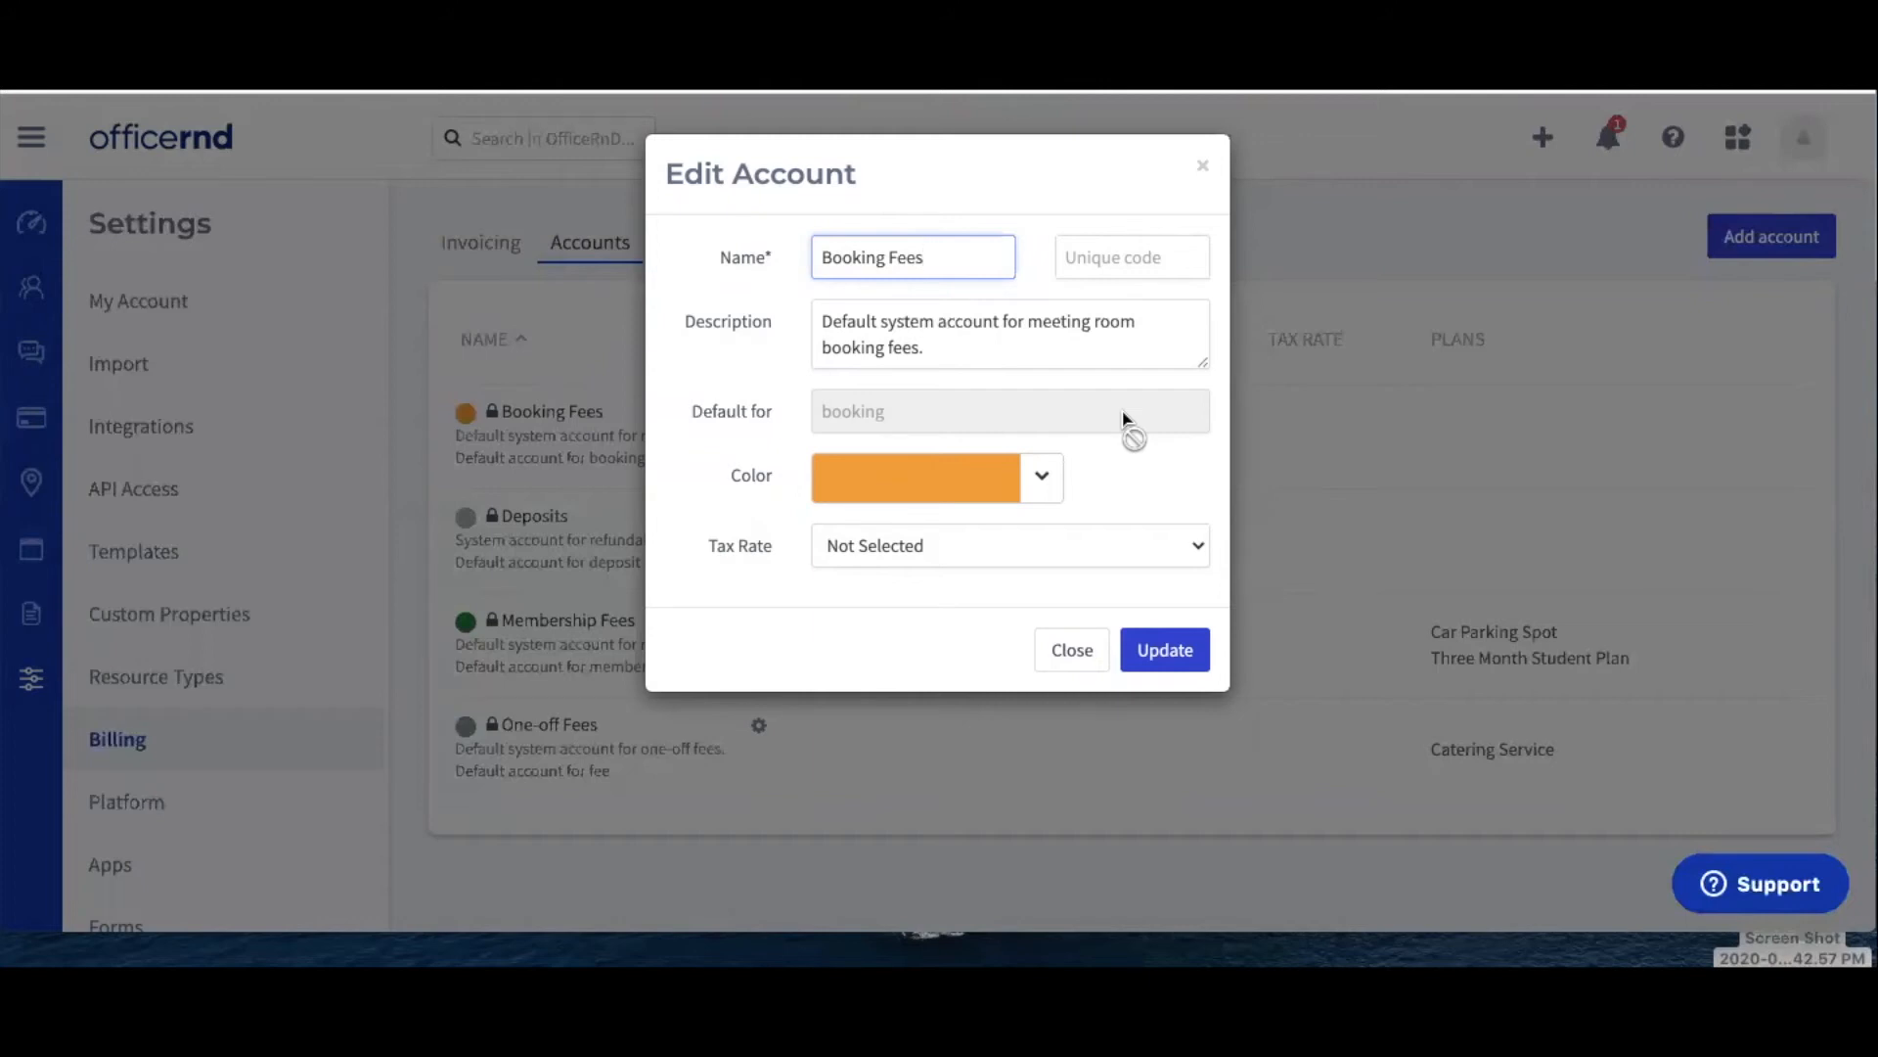
mouse_move(893, 432)
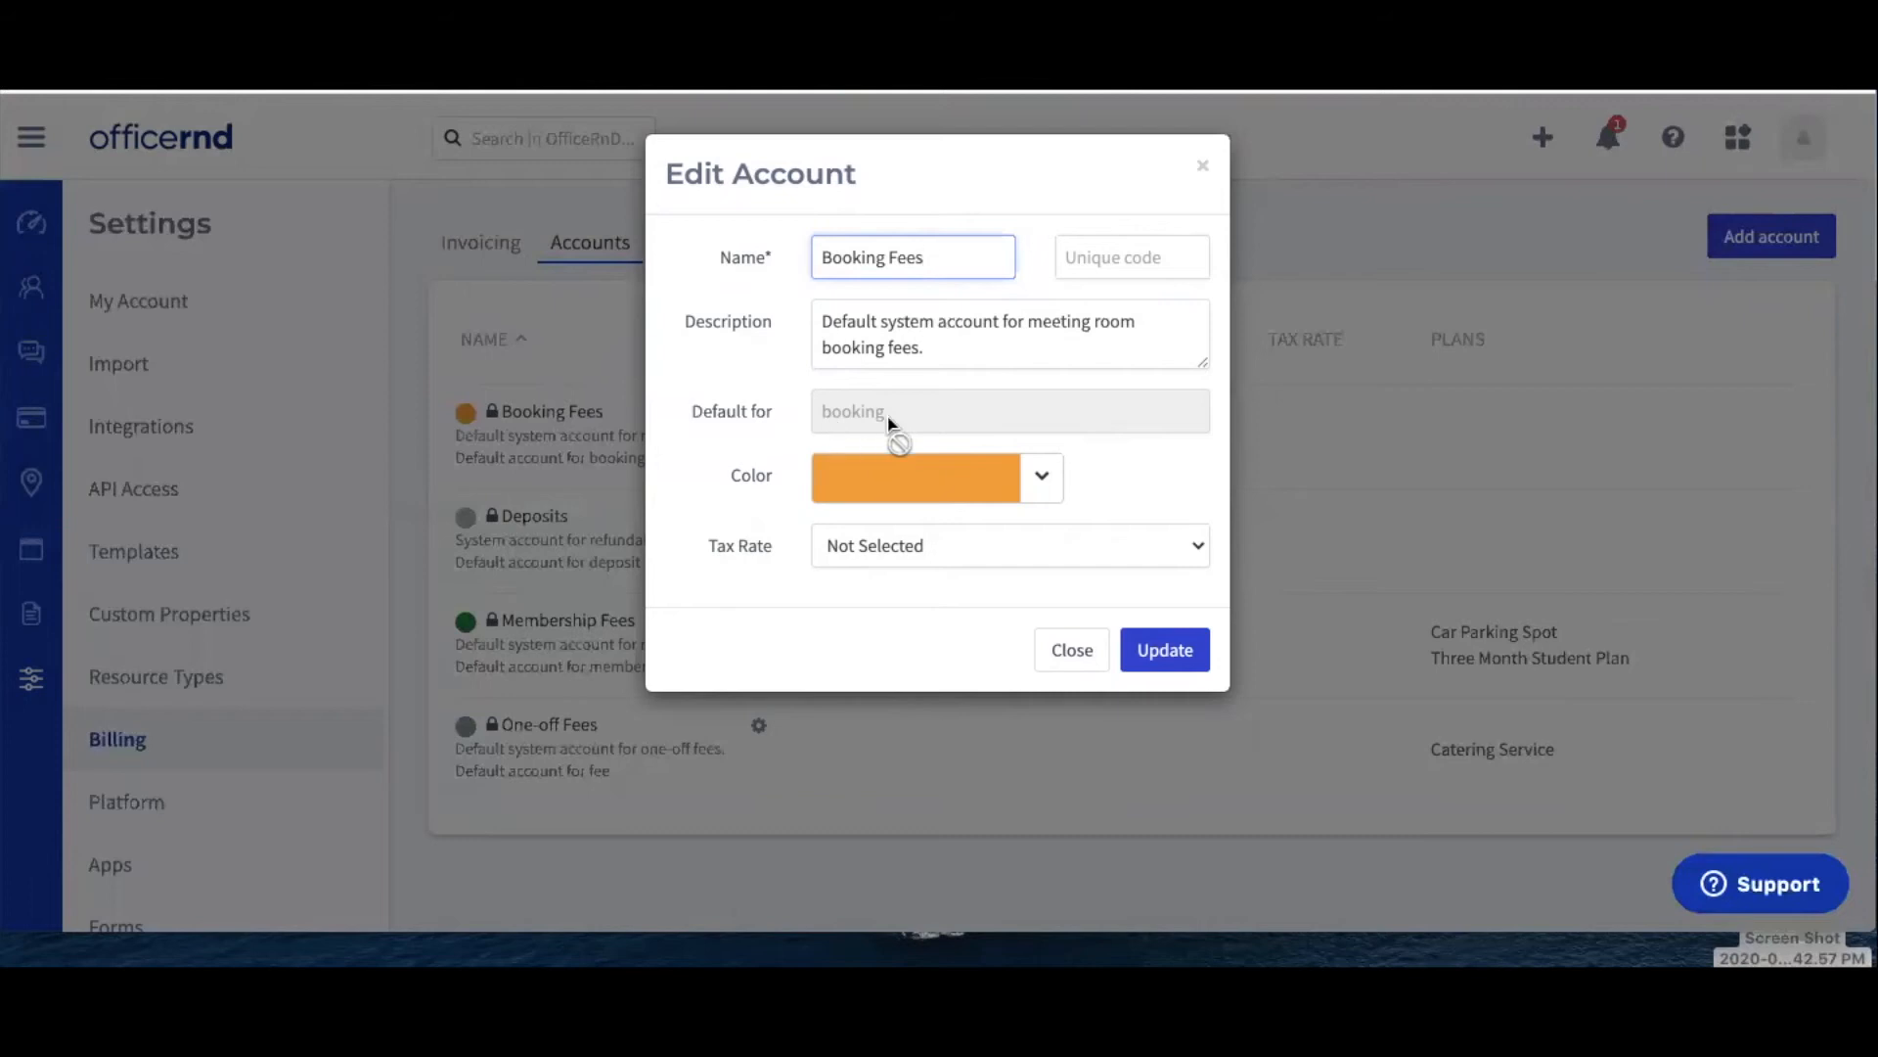
mouse_move(1034, 434)
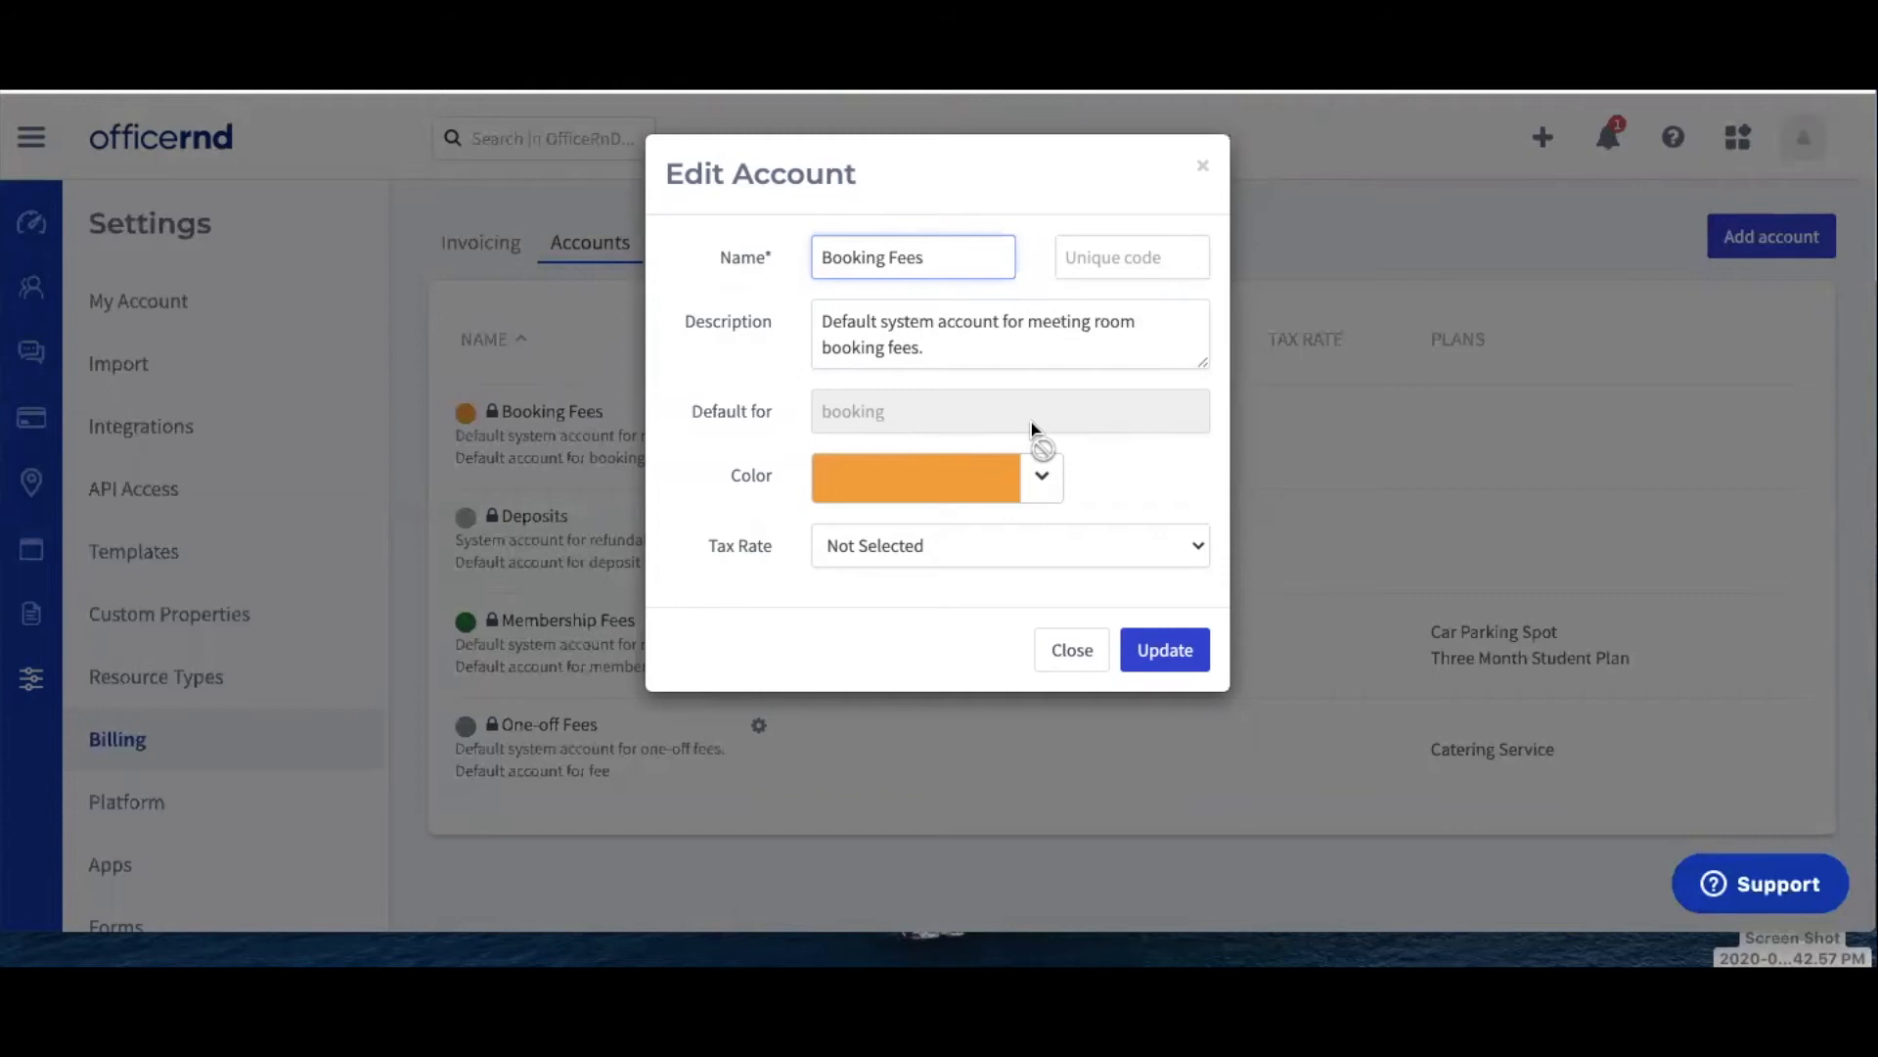
mouse_move(1021, 419)
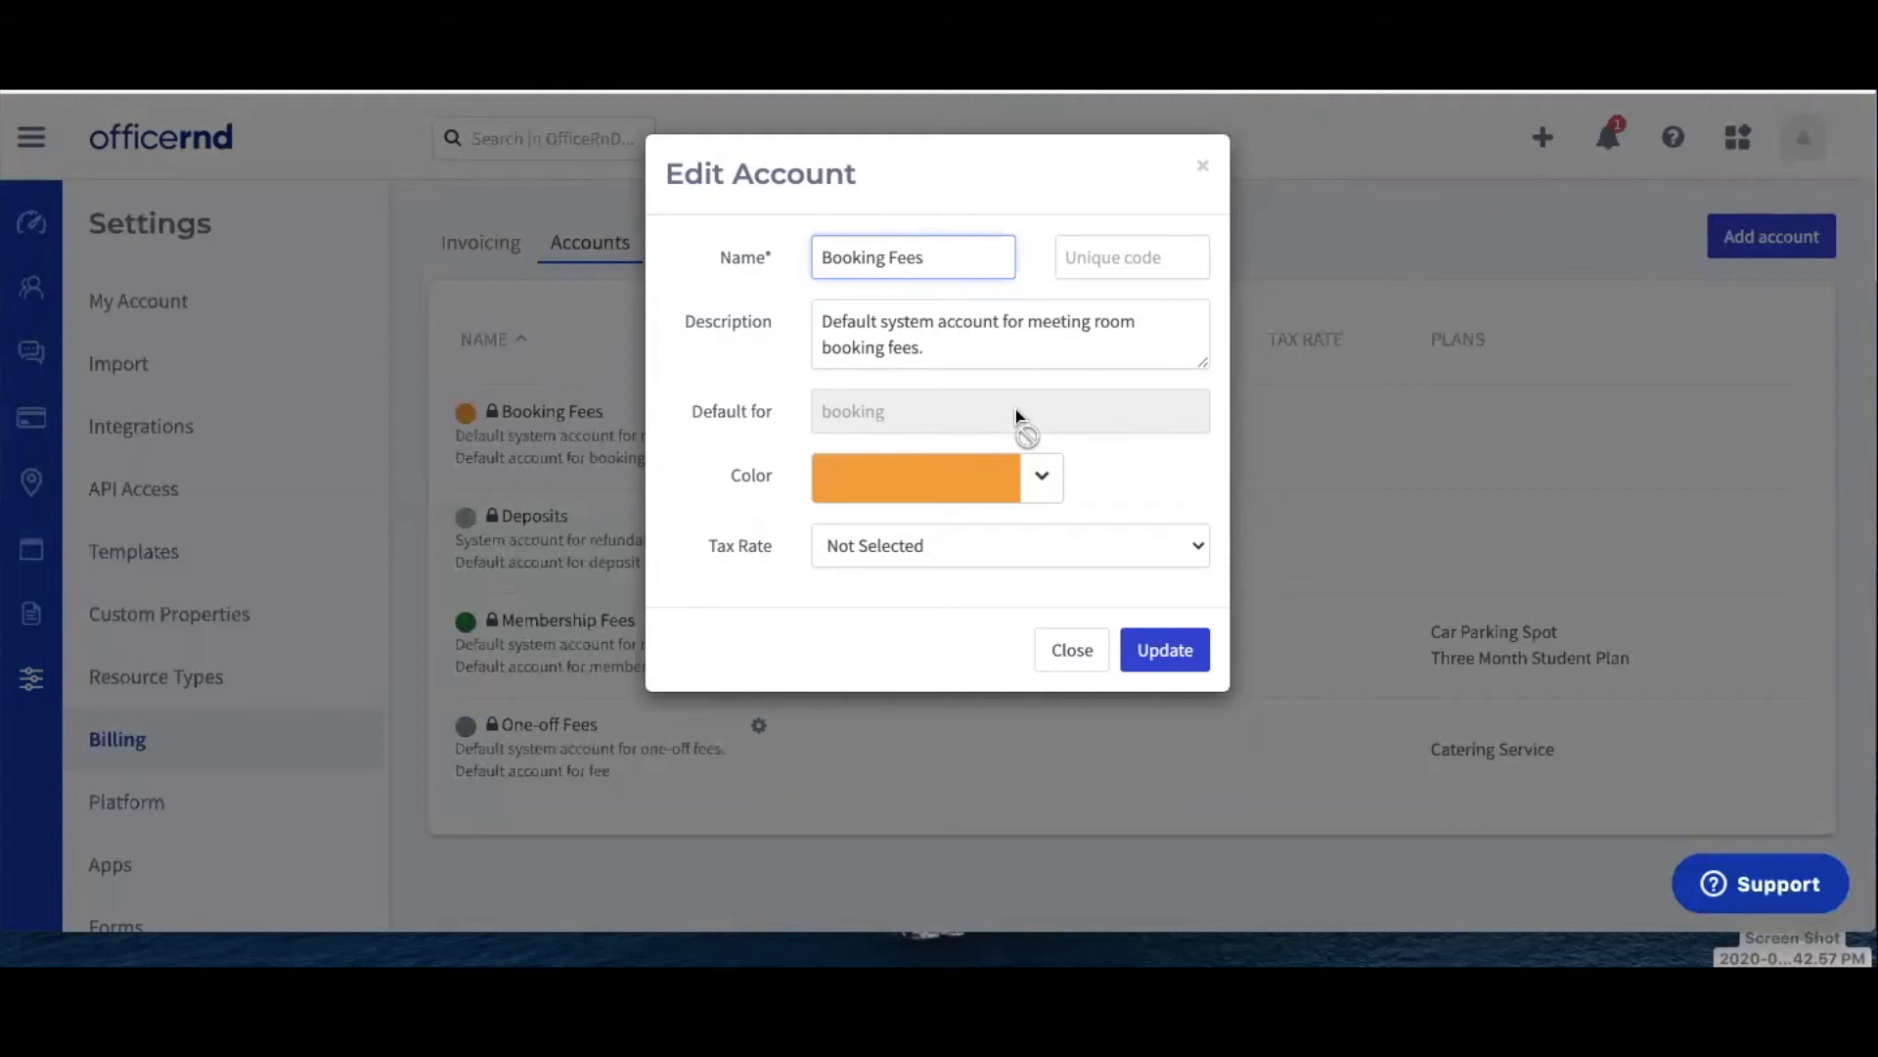
mouse_move(991, 495)
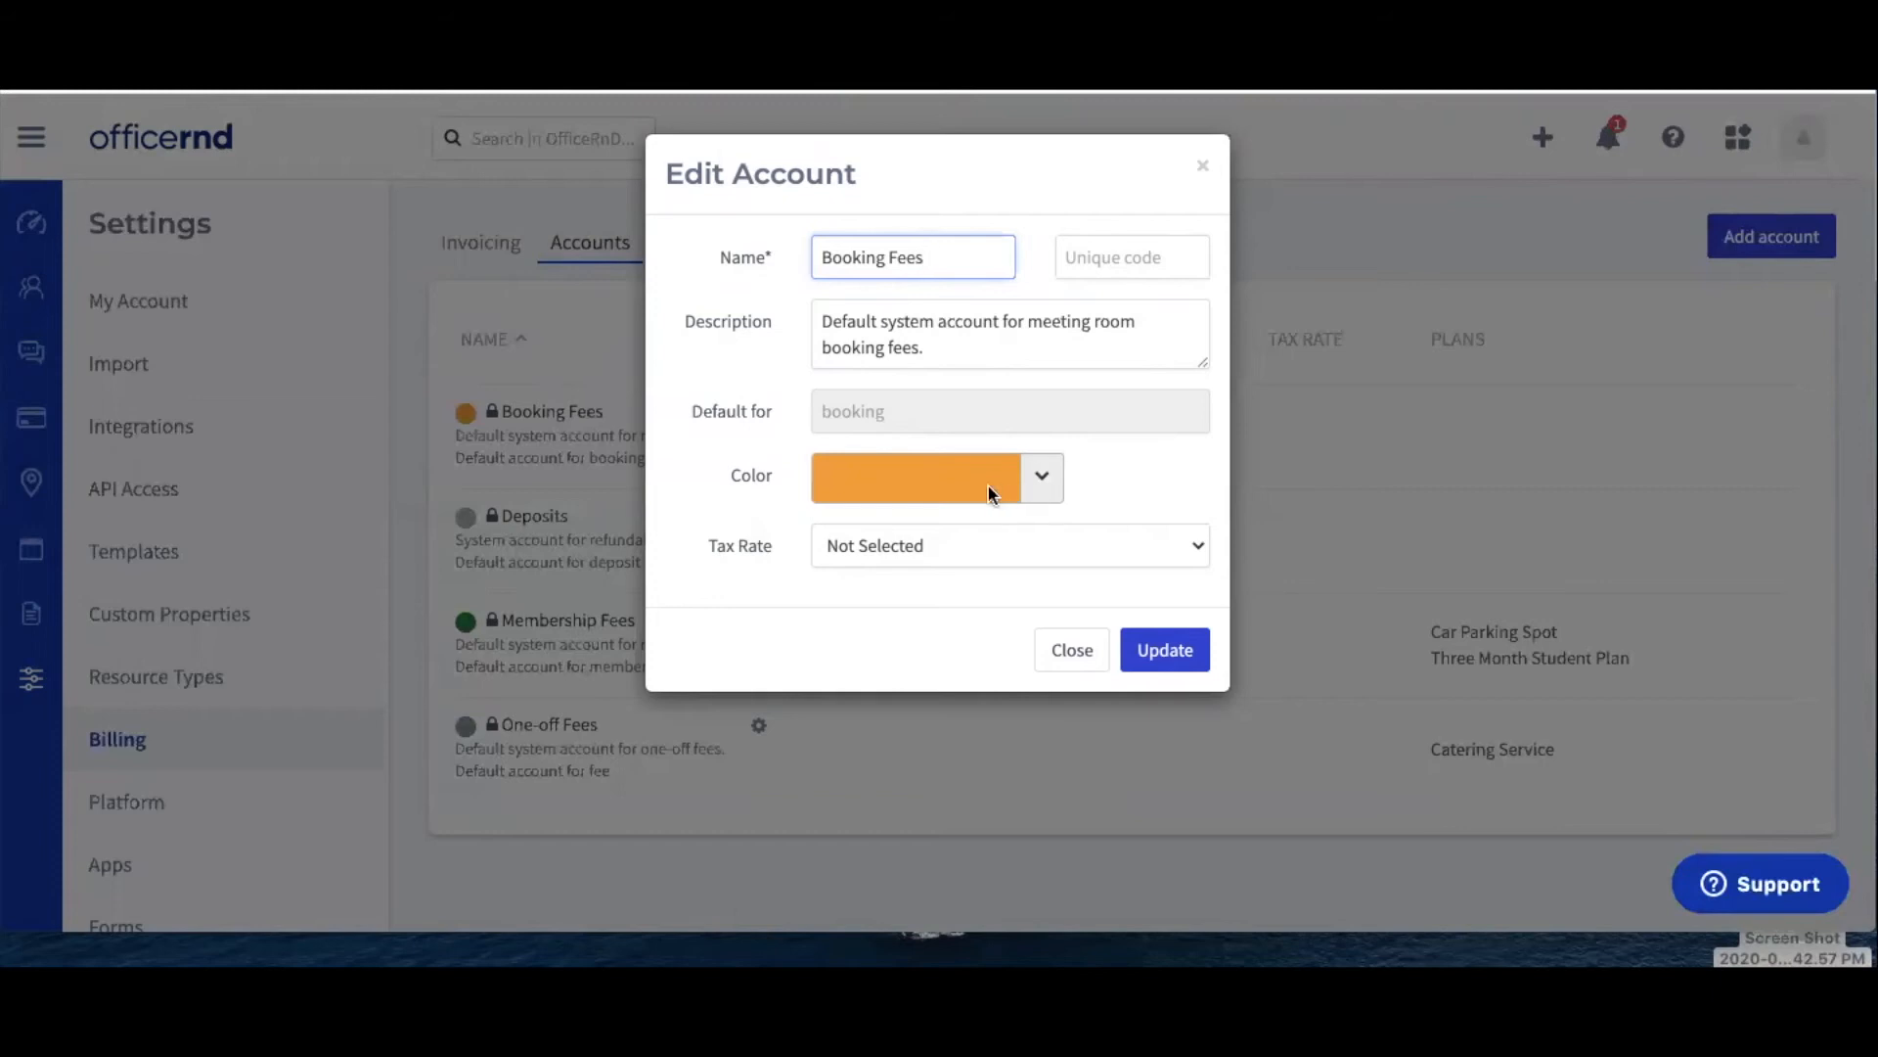
mouse_move(1082, 493)
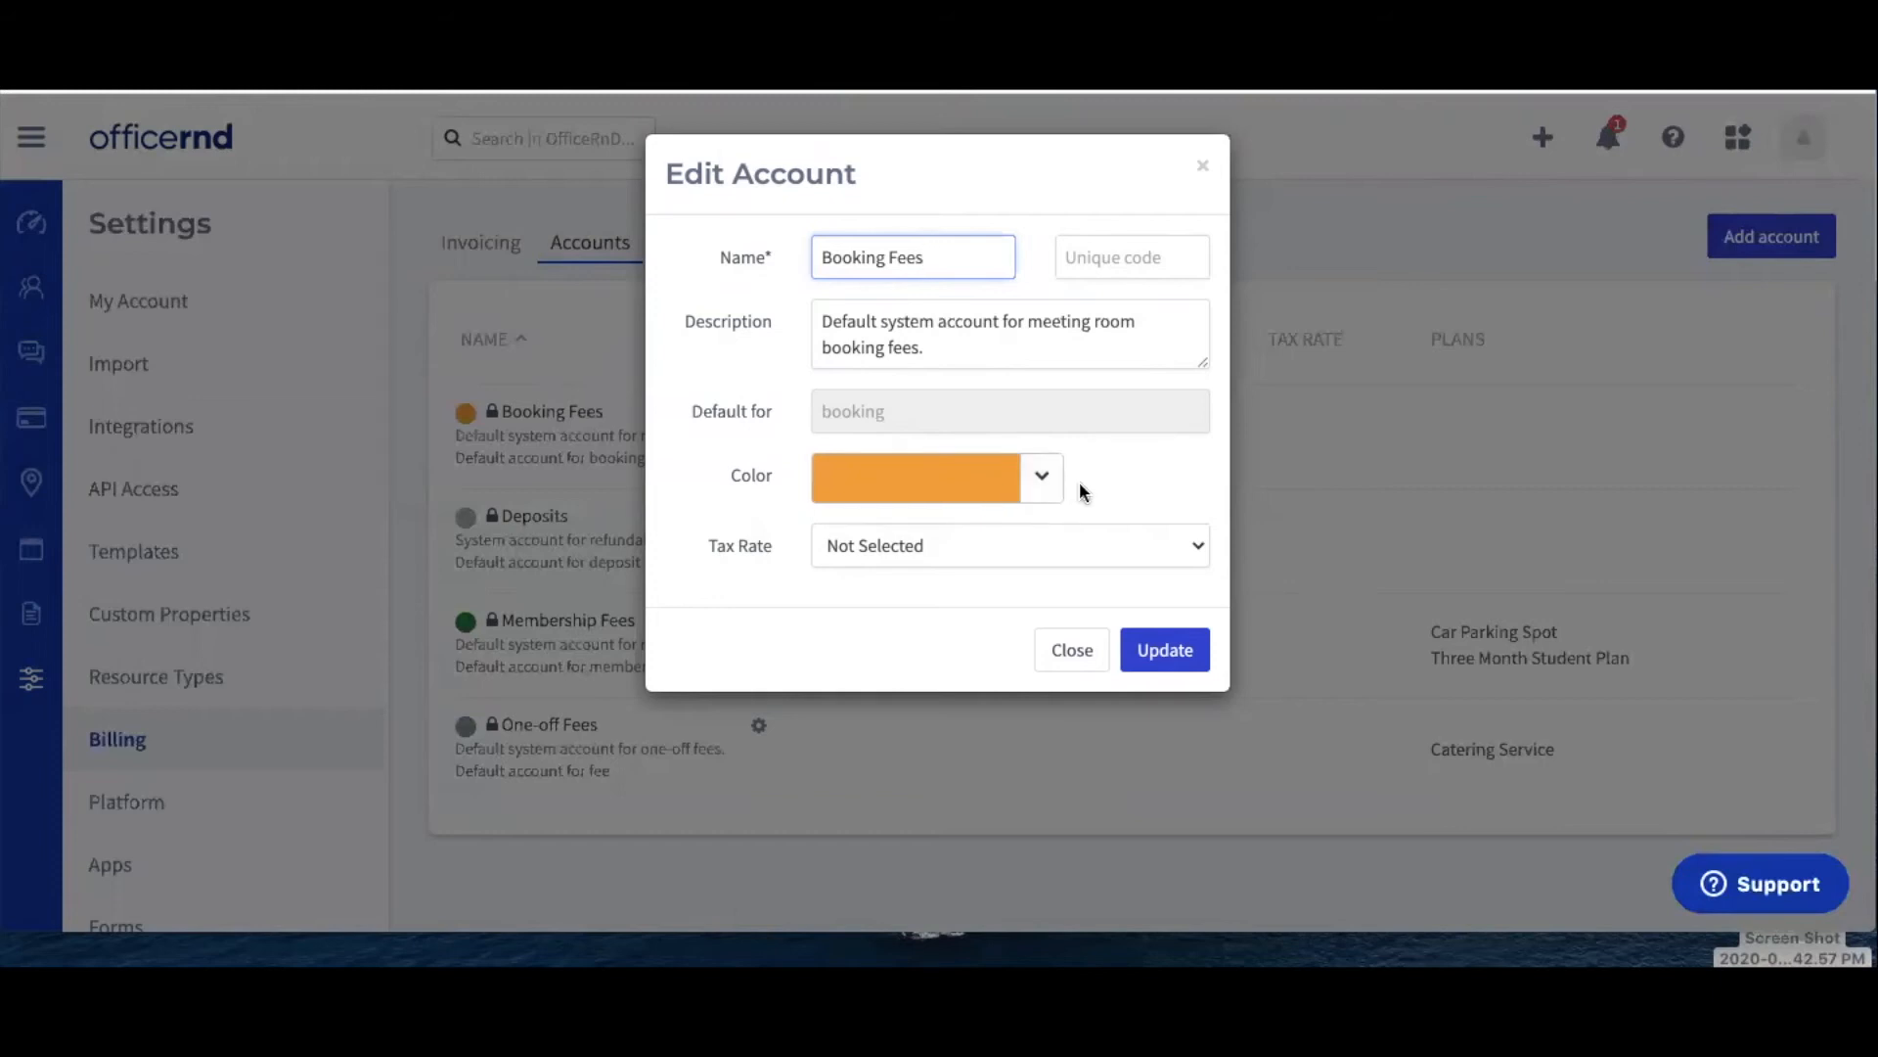
mouse_move(1084, 509)
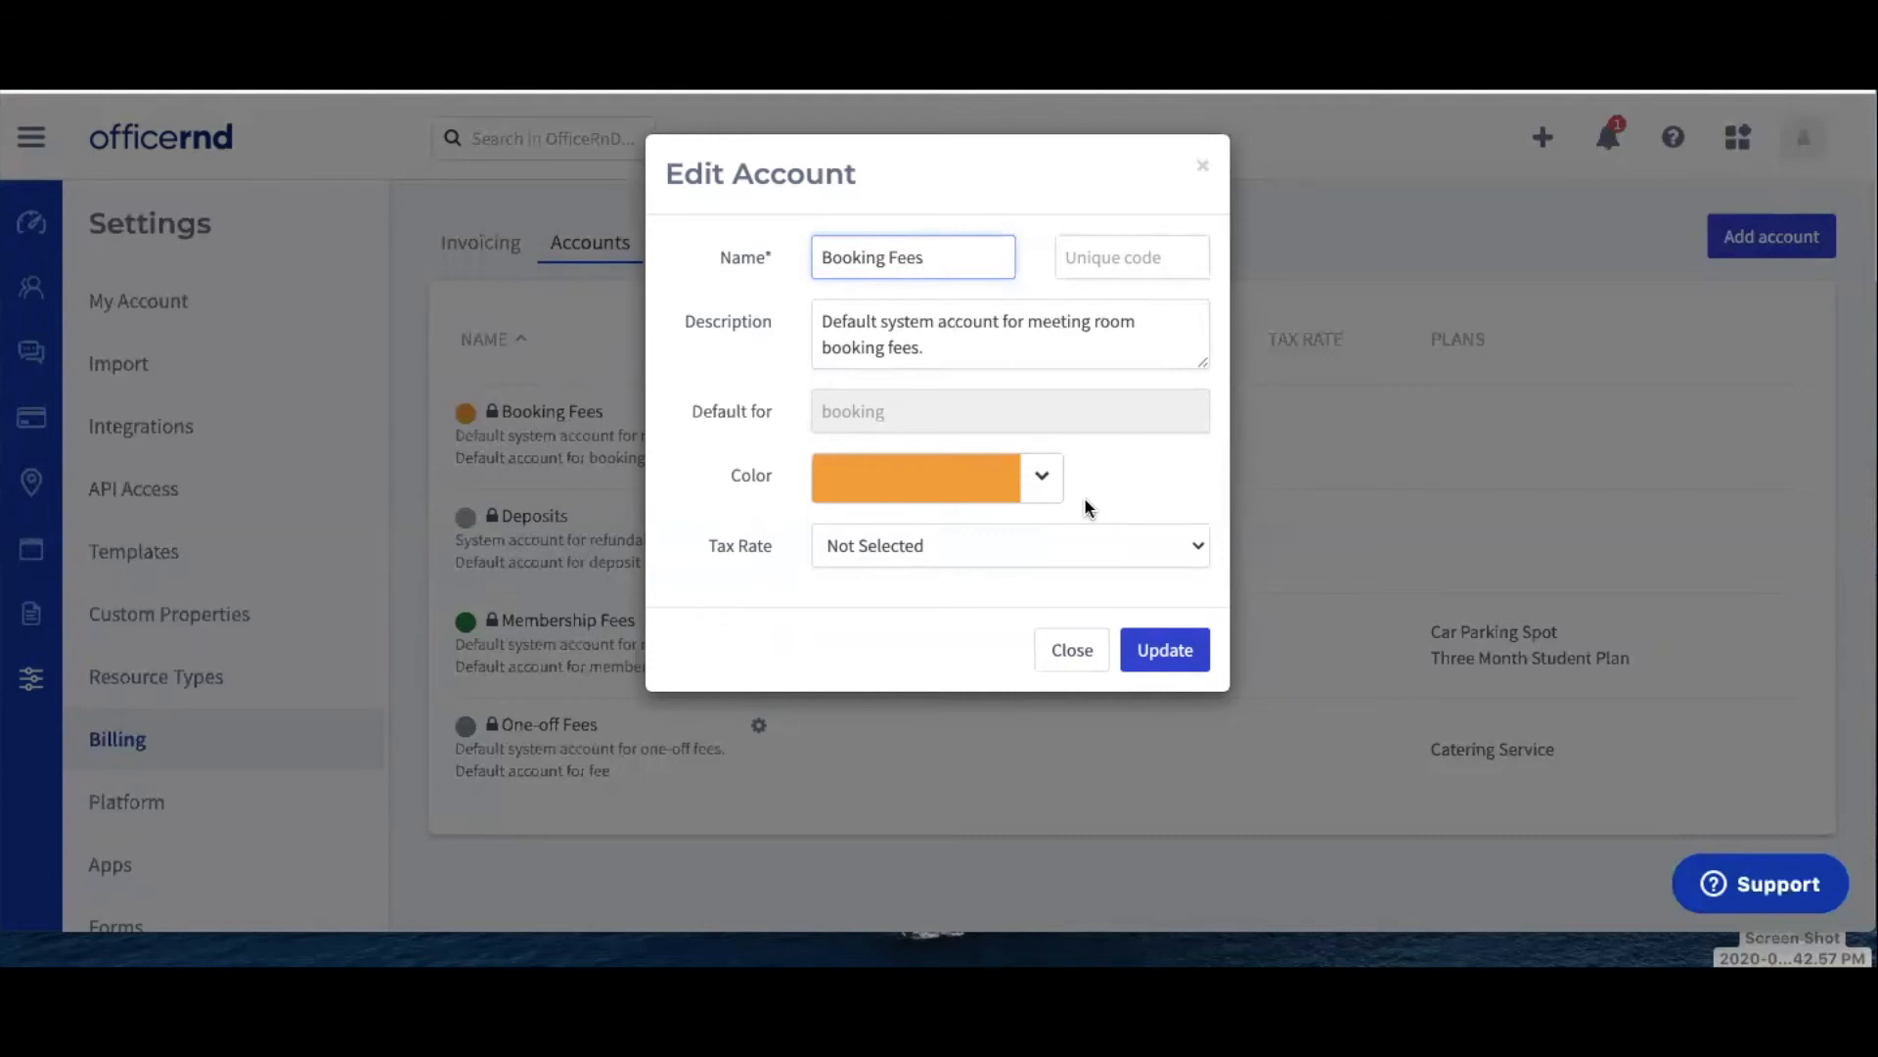
mouse_move(1070, 569)
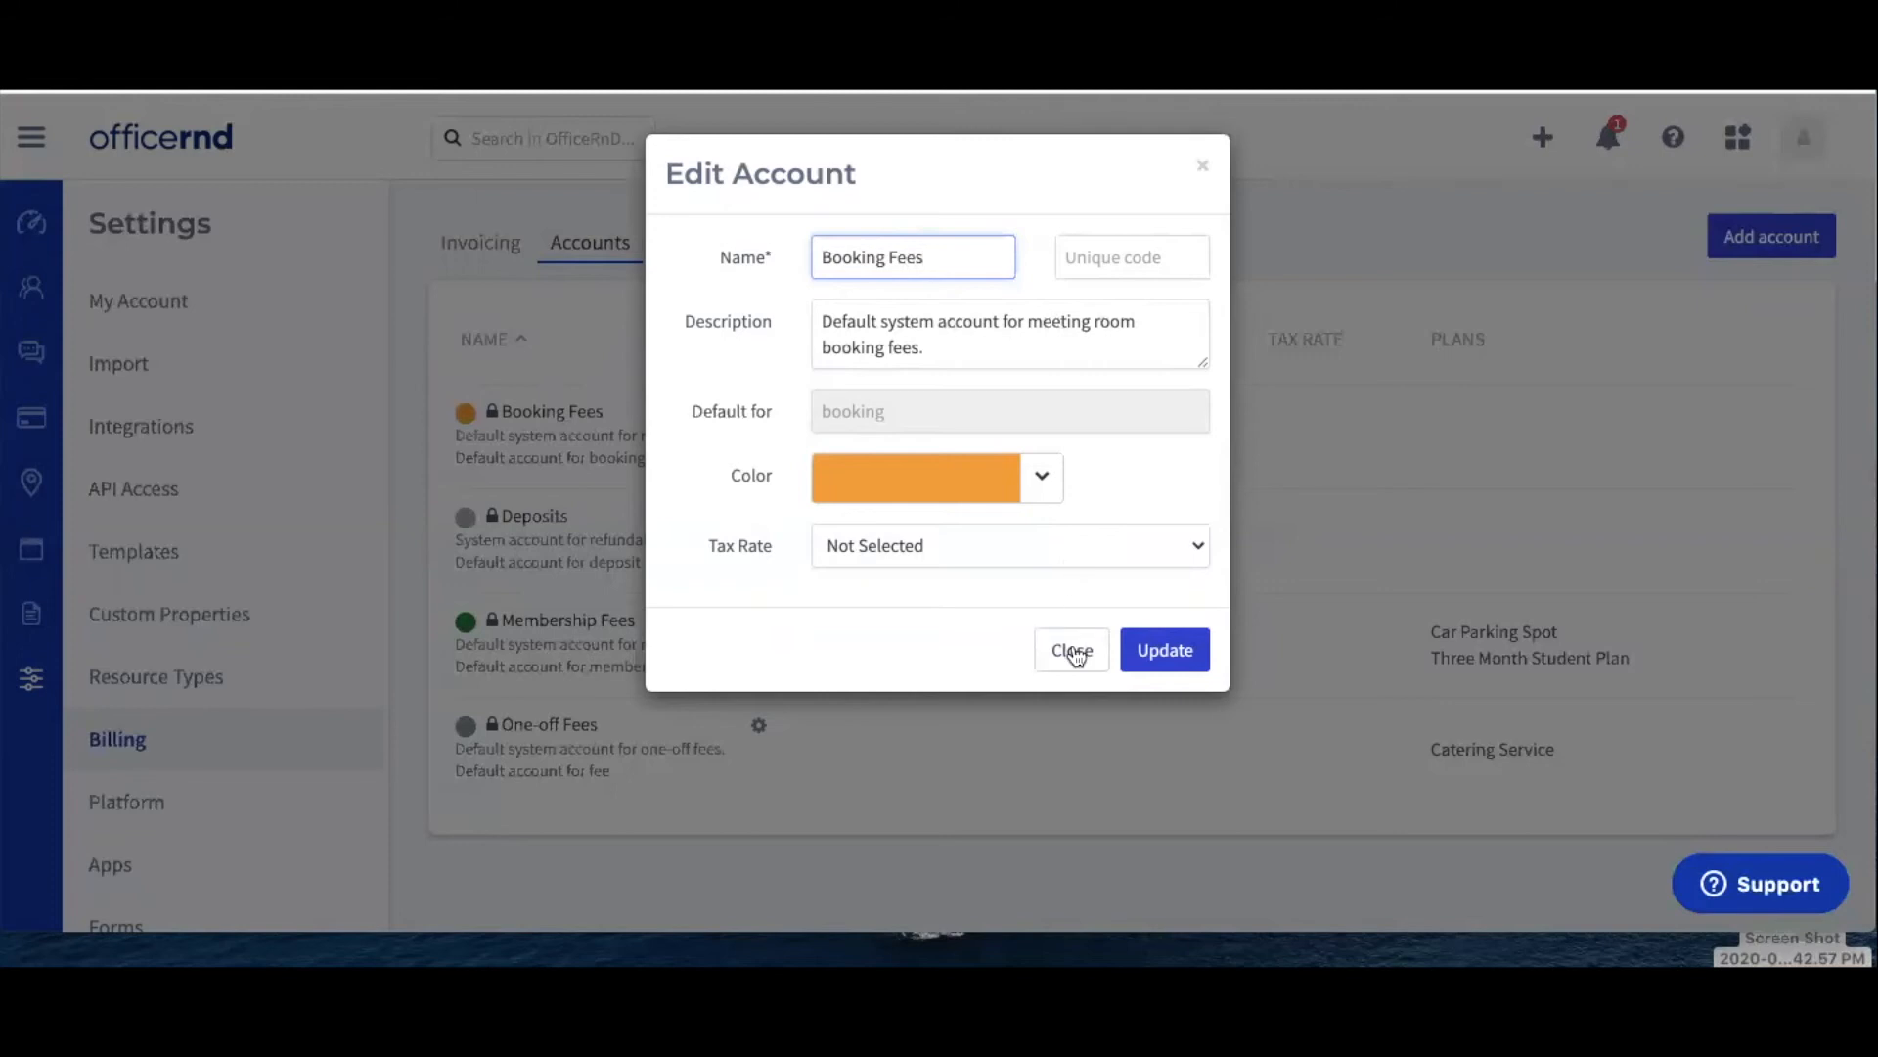
mouse_move(1163, 649)
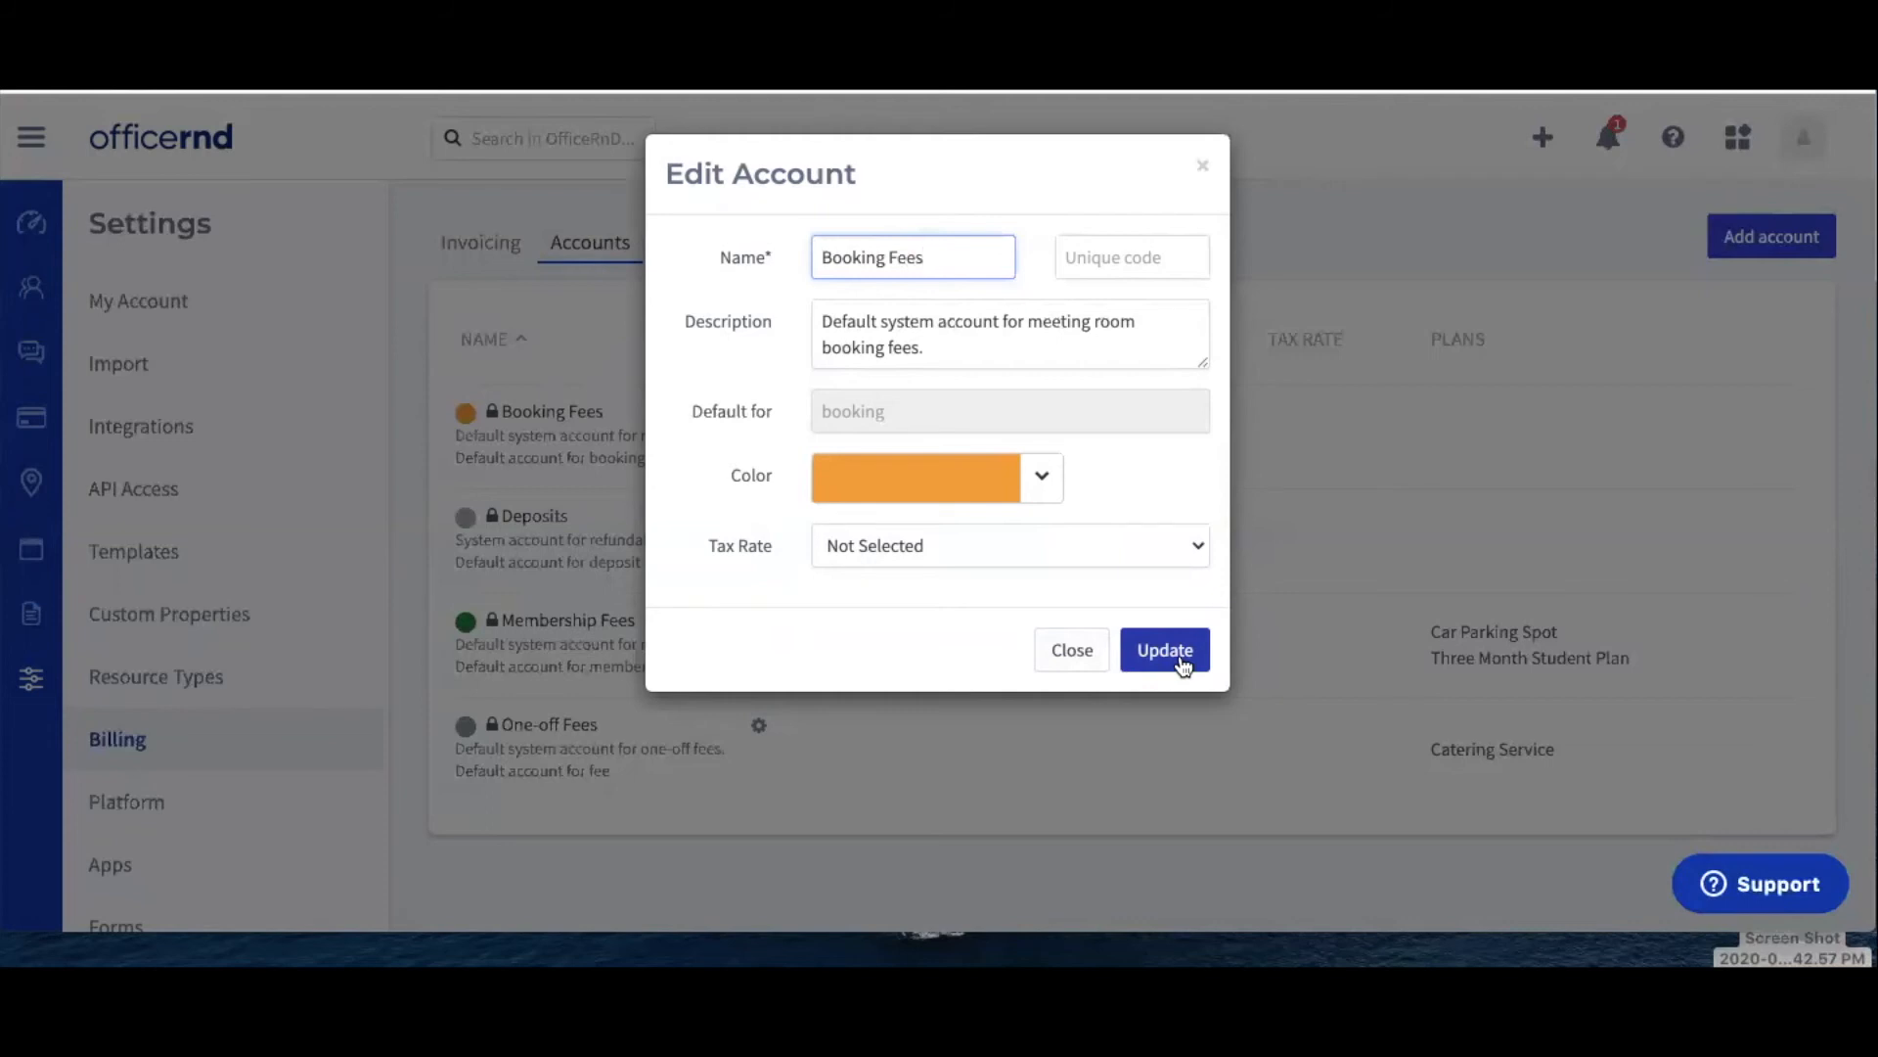
click(1164, 650)
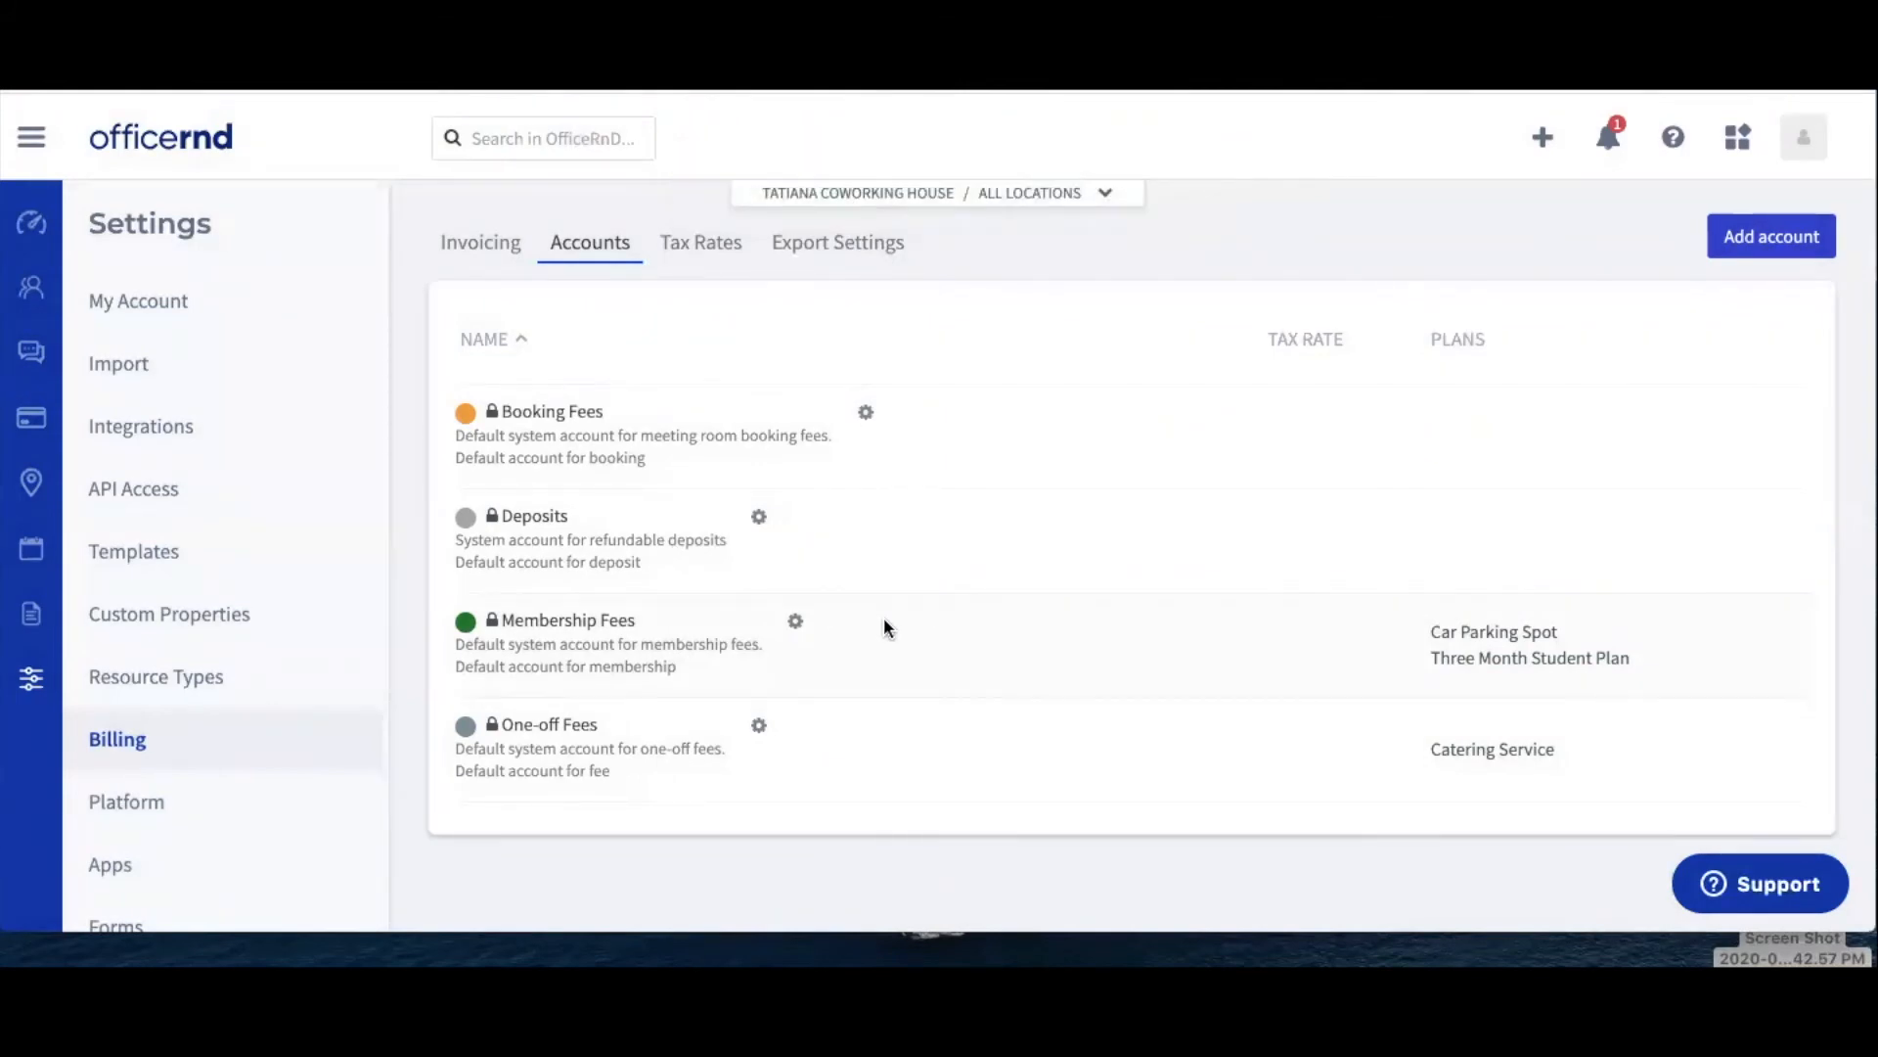
mouse_move(31, 612)
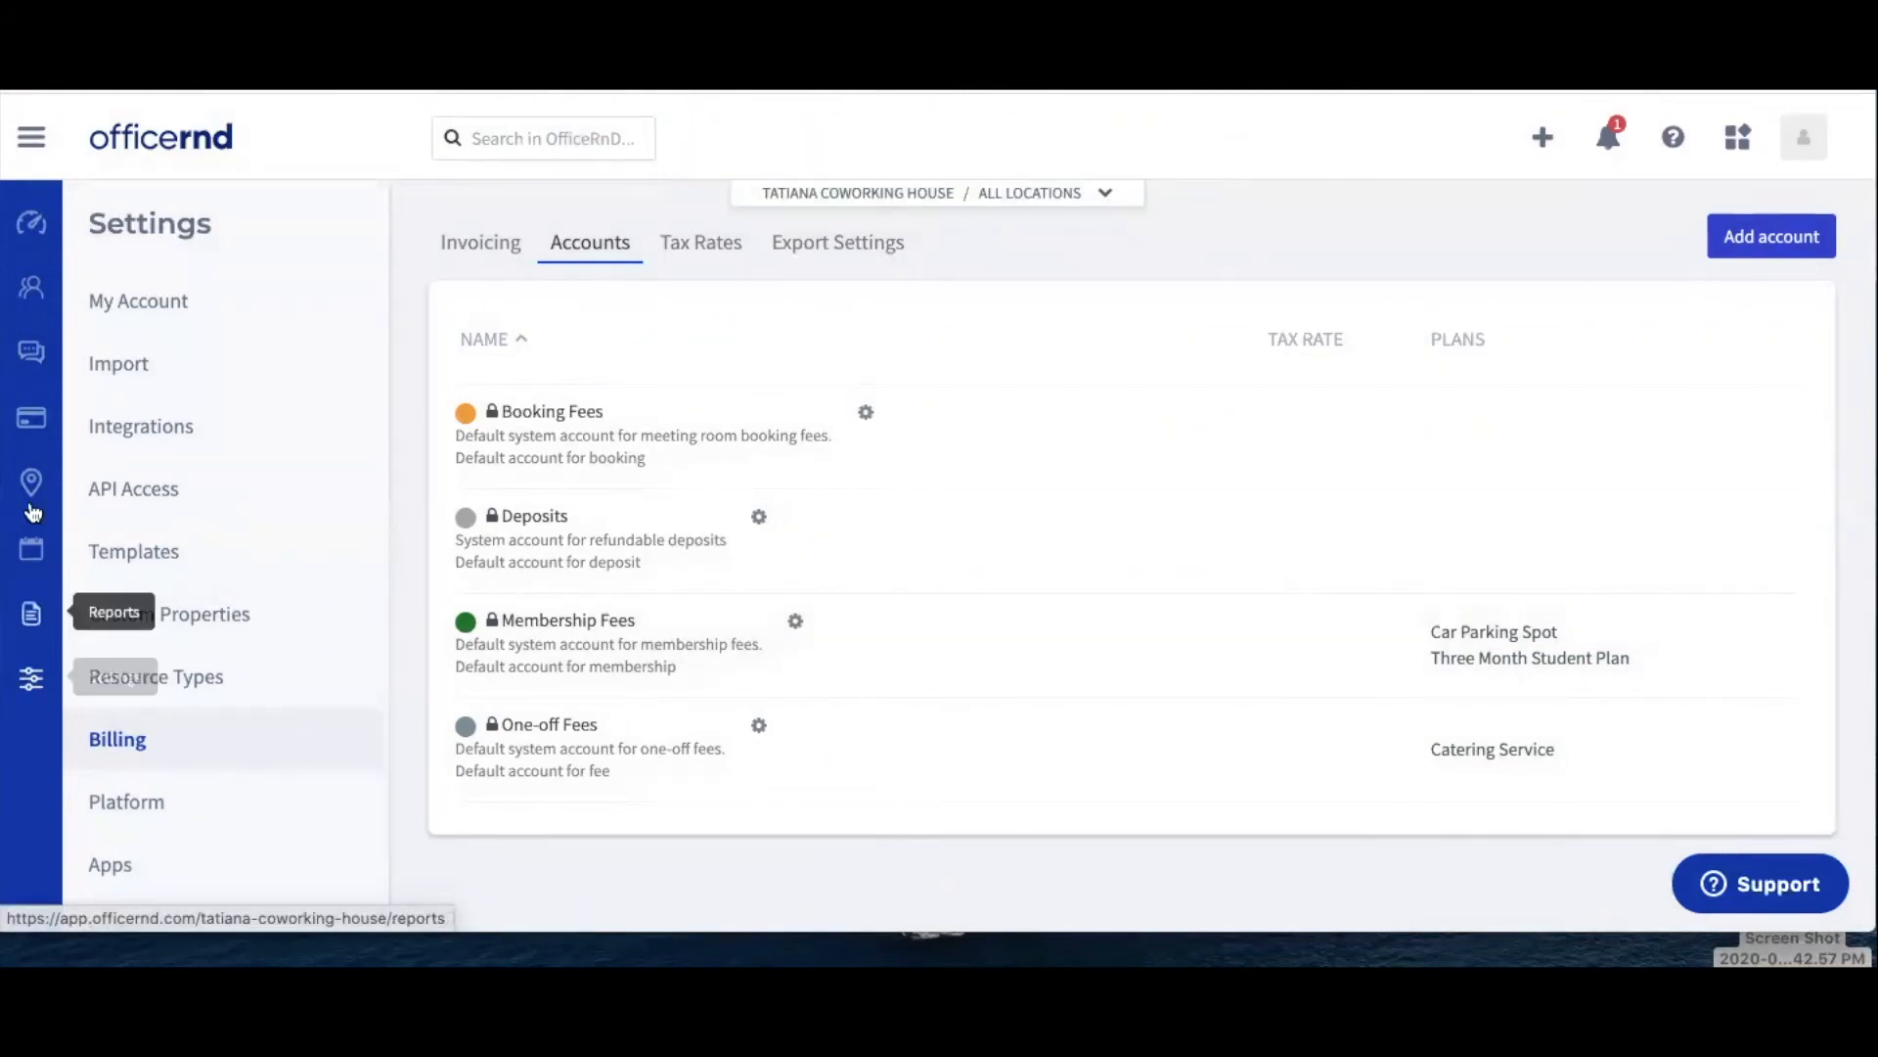
Step: Open Billing > Plans and scroll through the 20 plans and their fee account tags
click(31, 418)
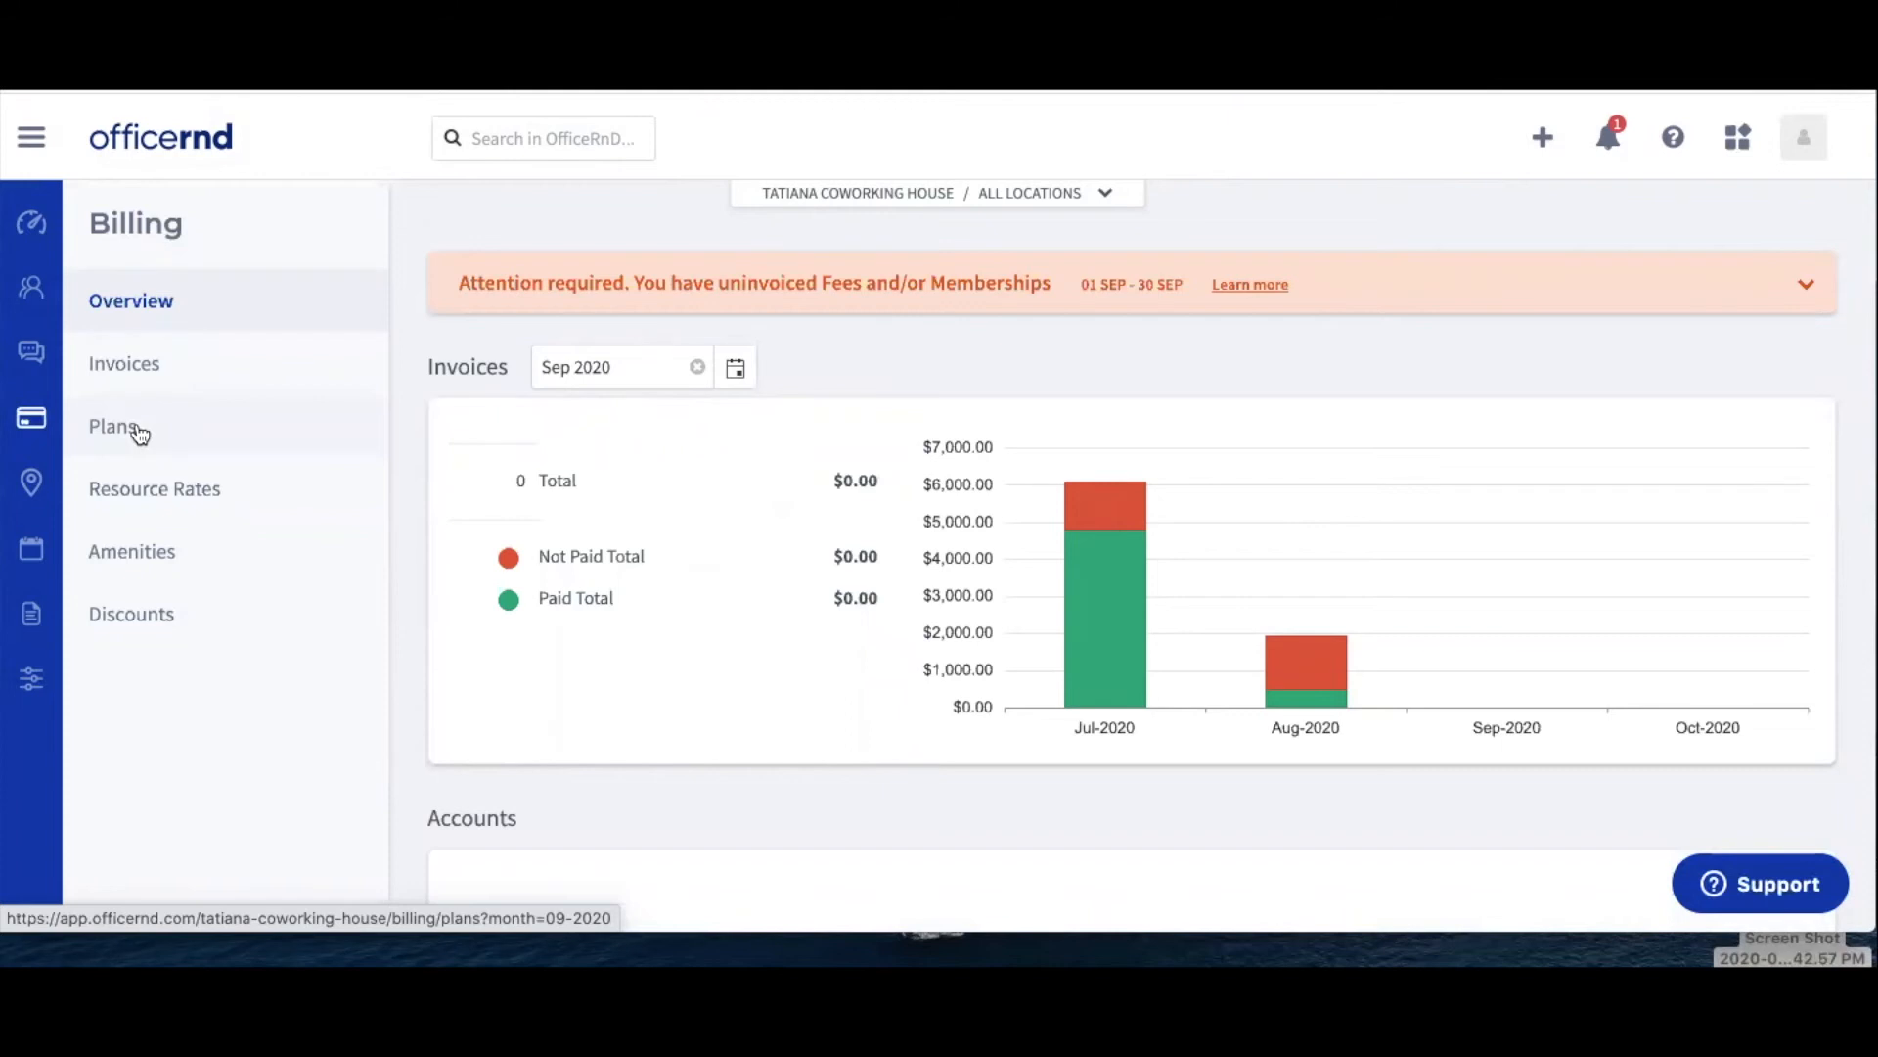
click(112, 425)
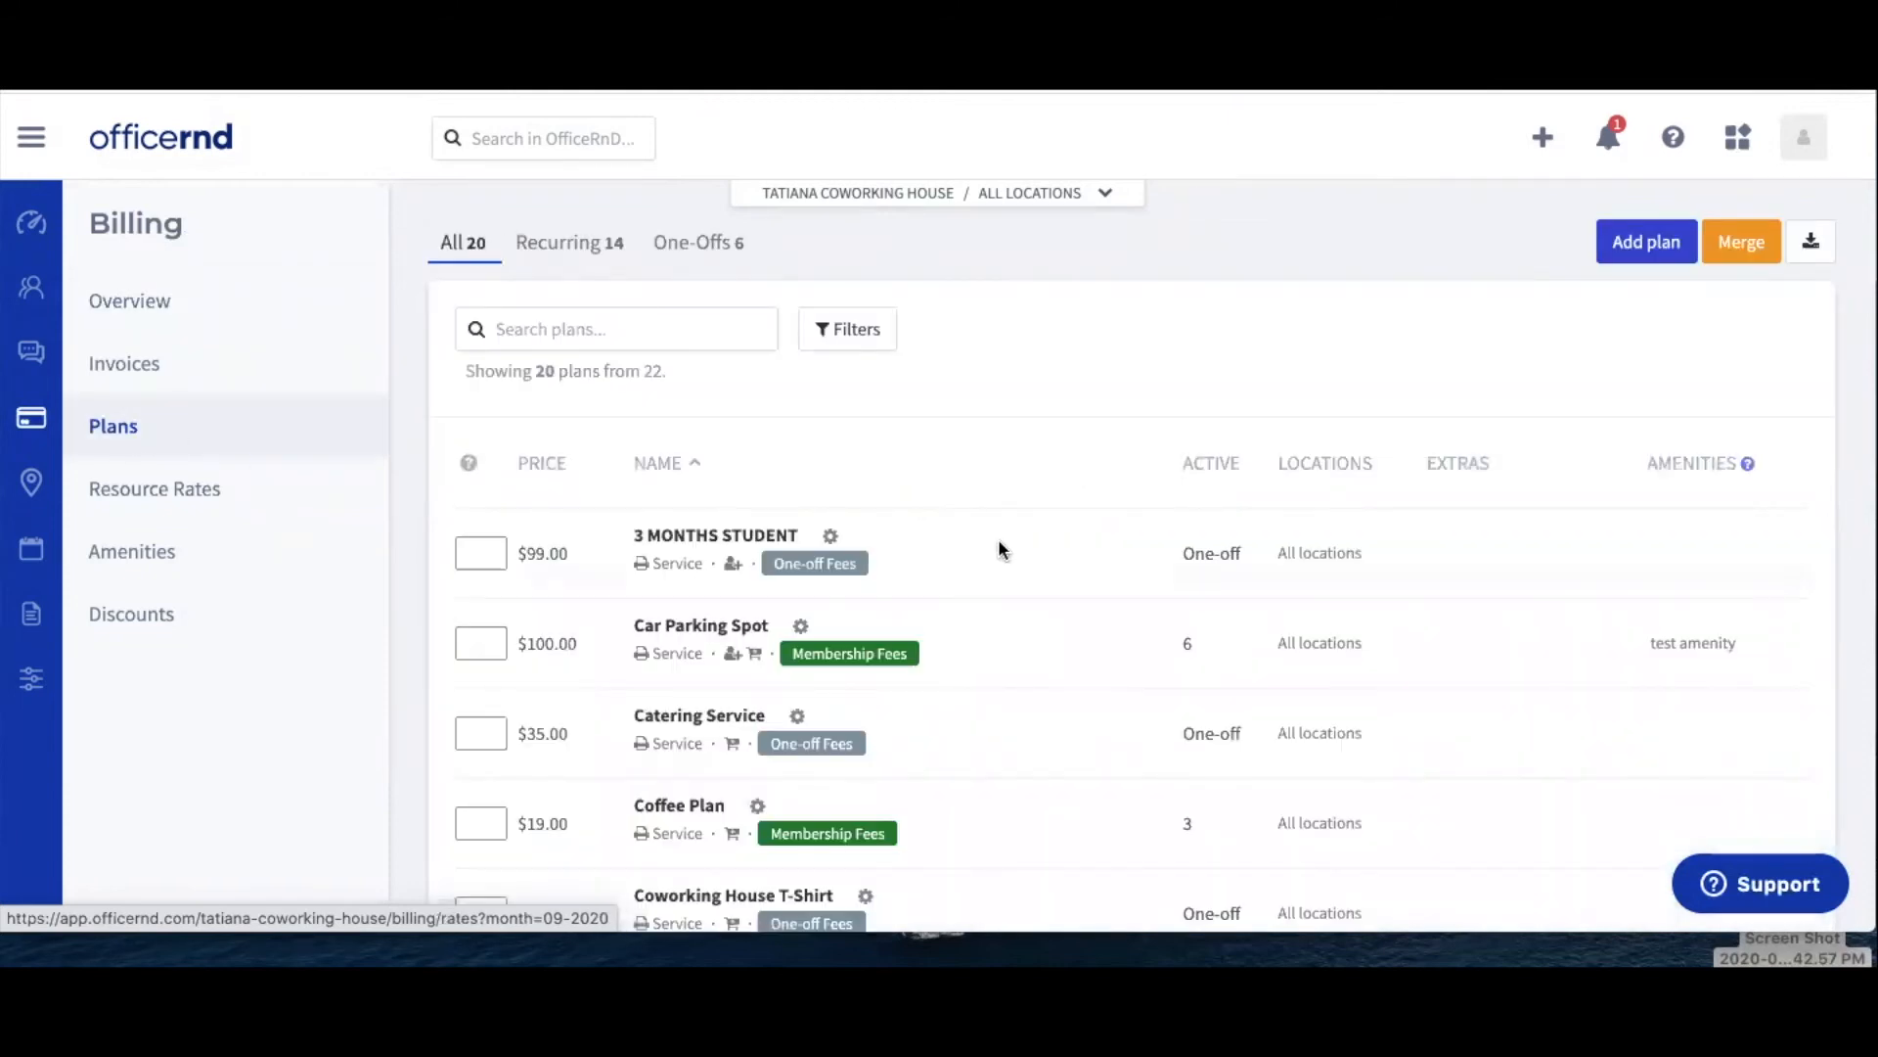
mouse_move(1045, 577)
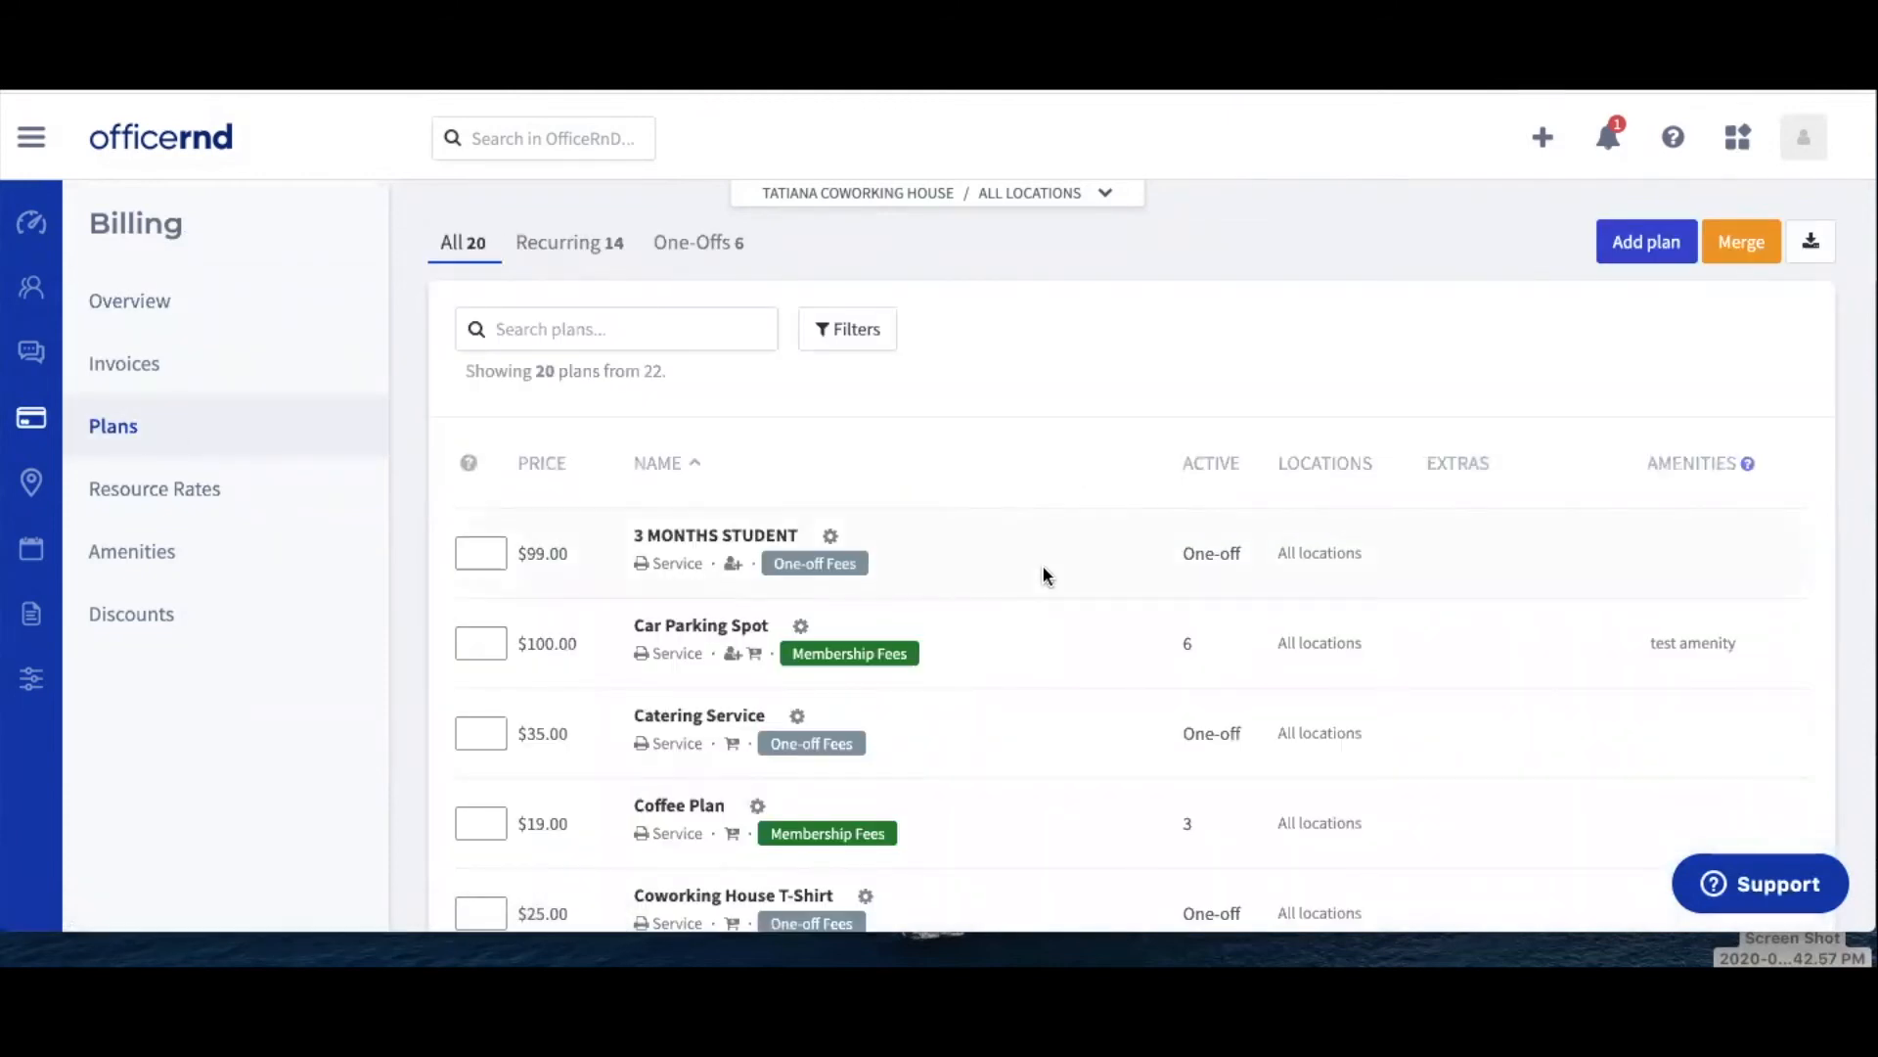
scroll(down, 3)
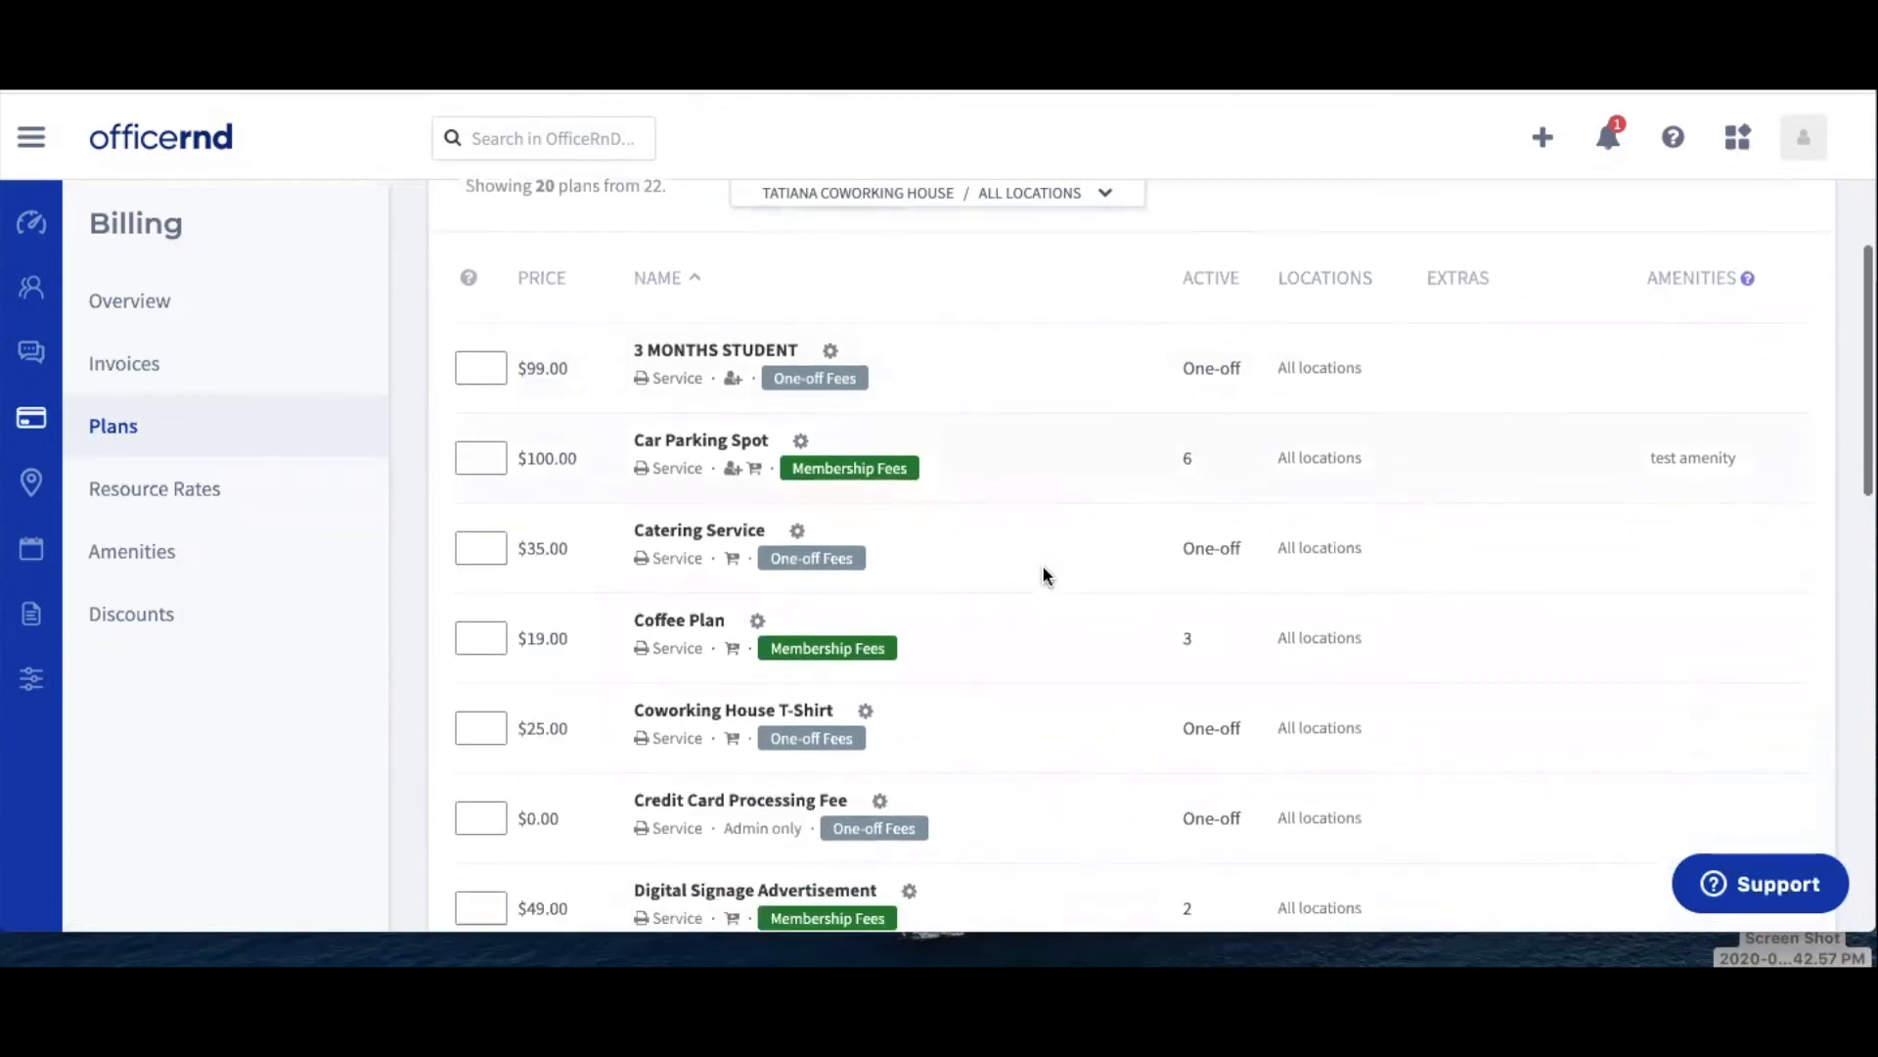
scroll(up, 3)
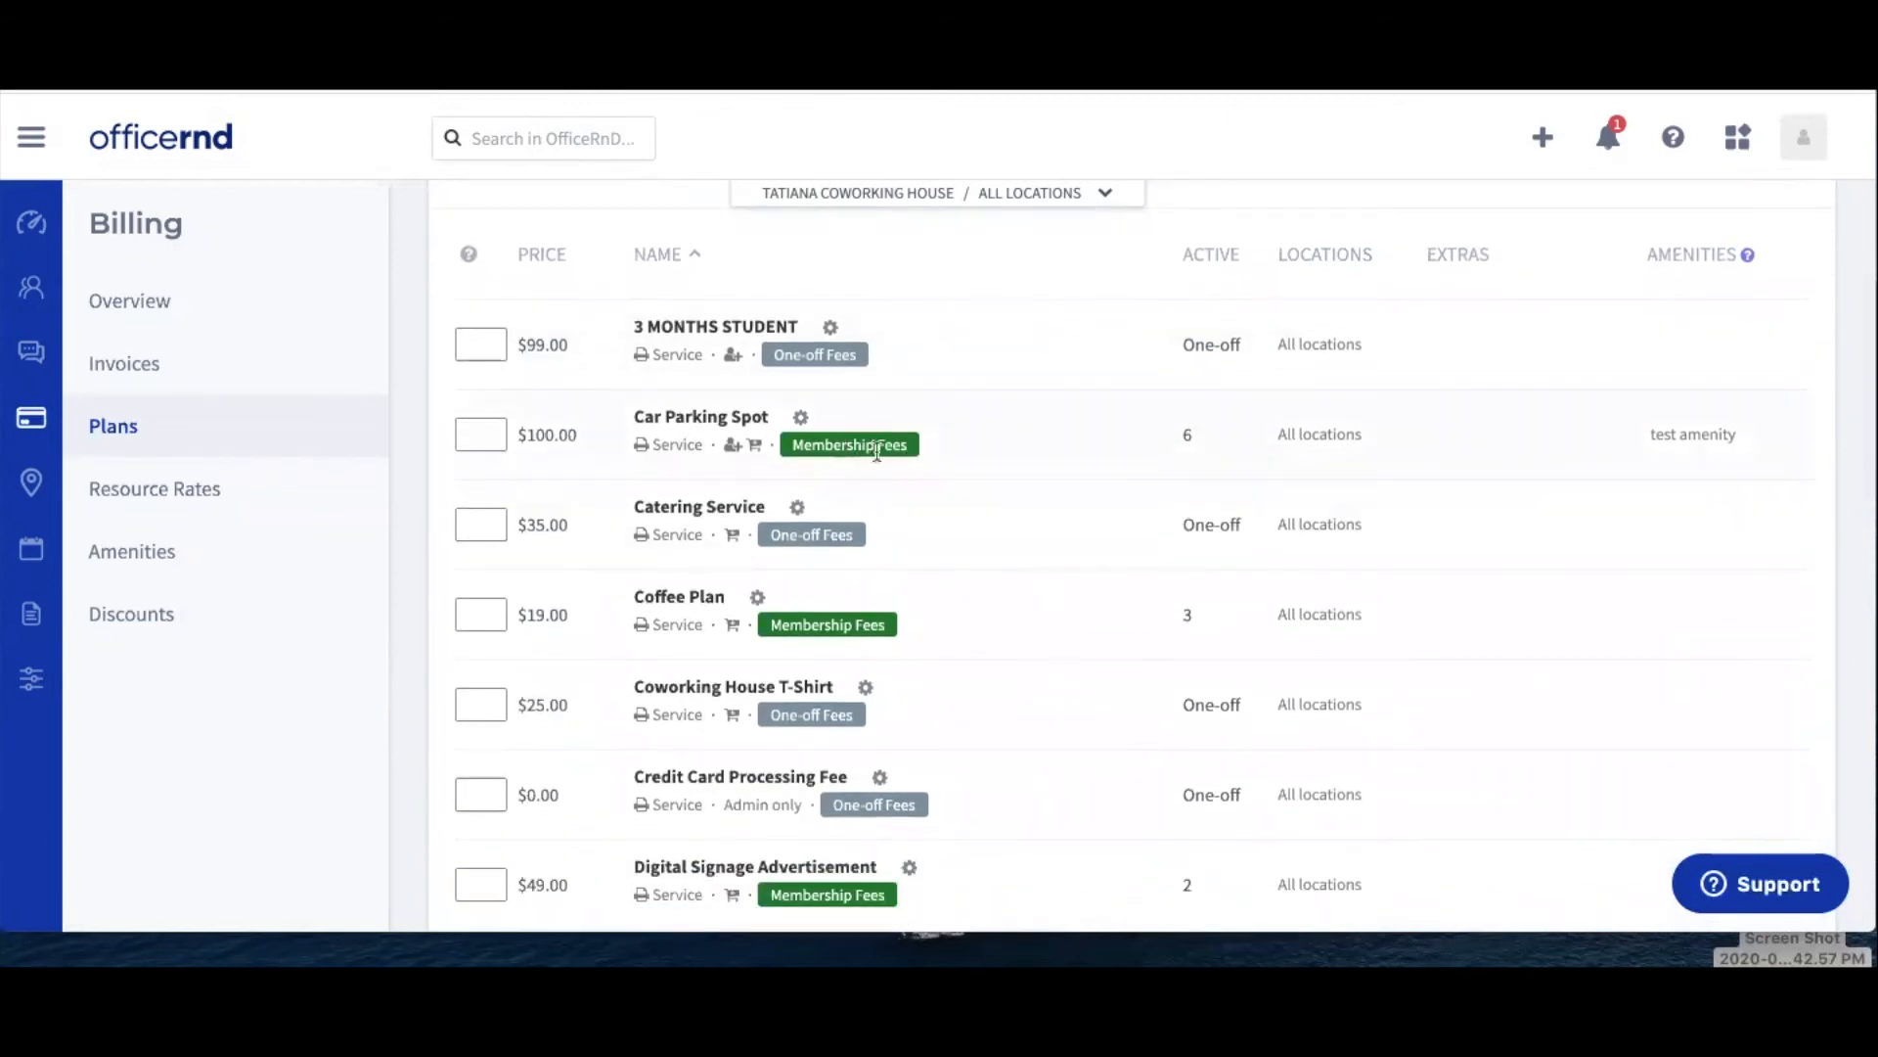
scroll(down, 3)
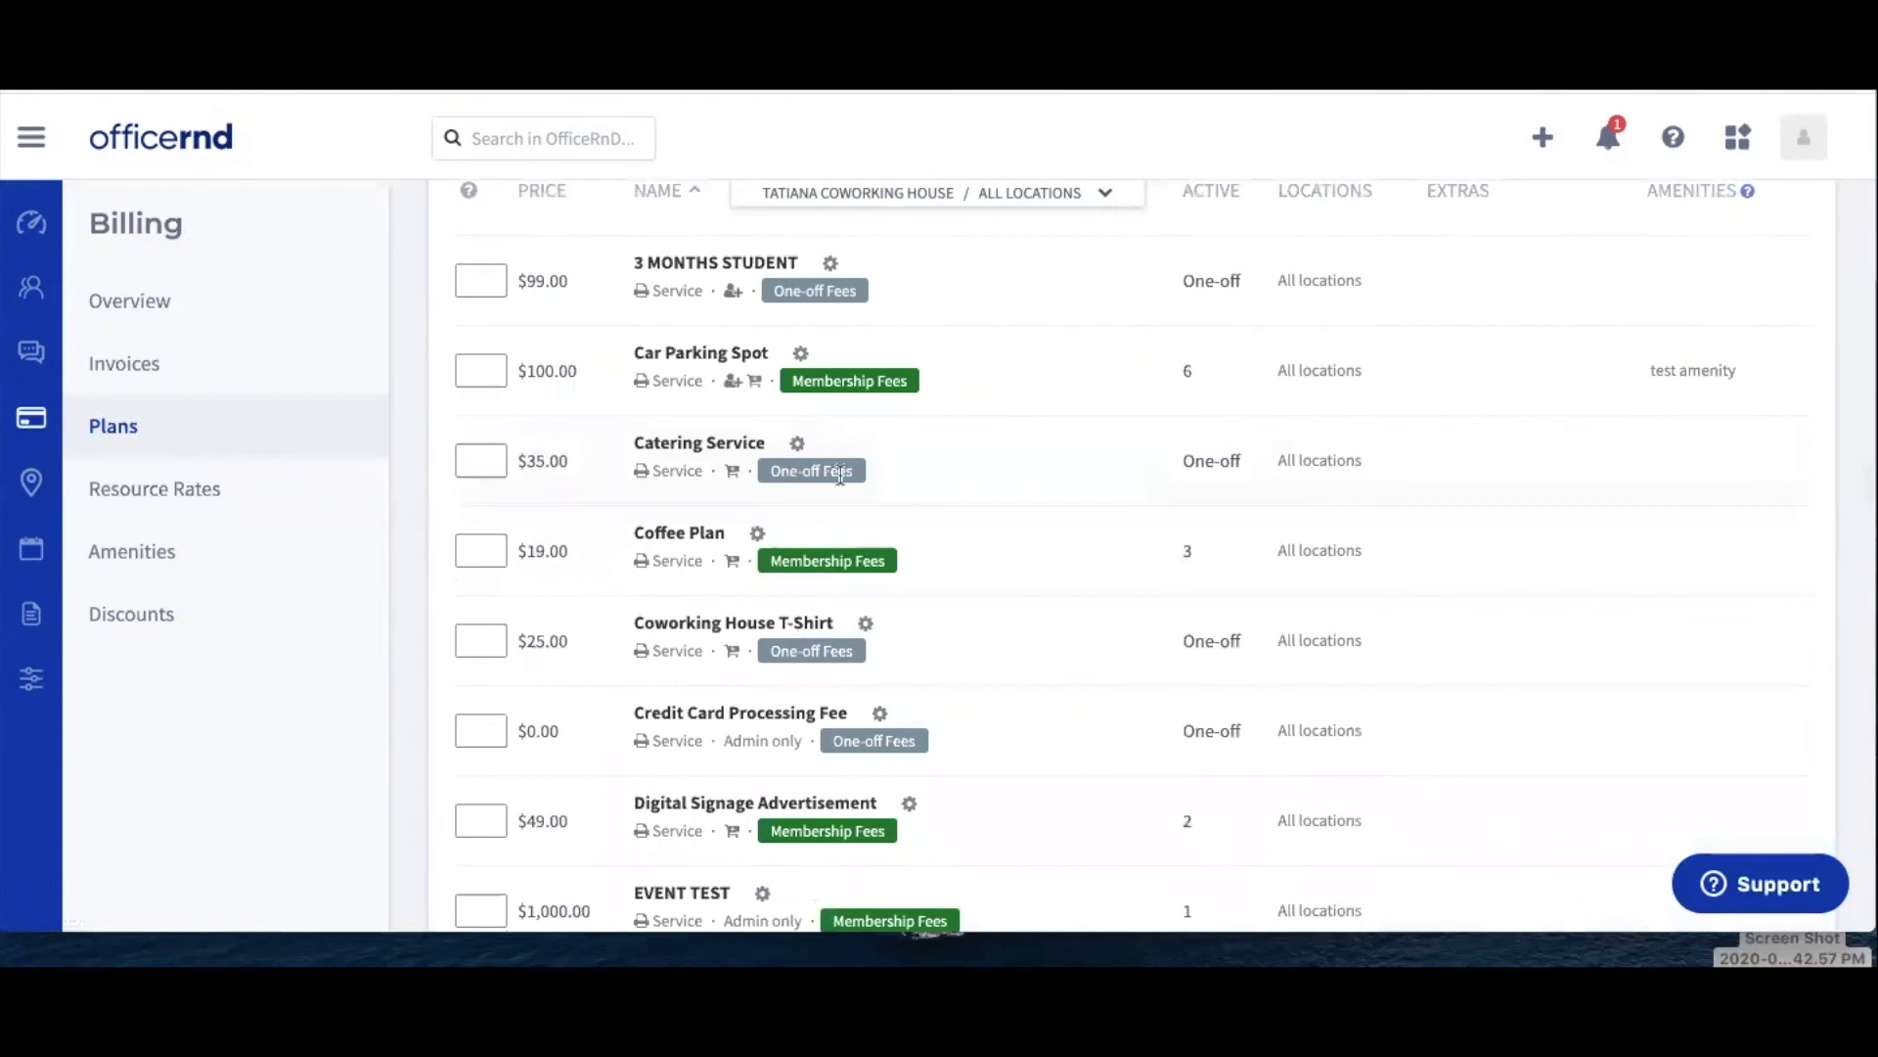
scroll(down, 3)
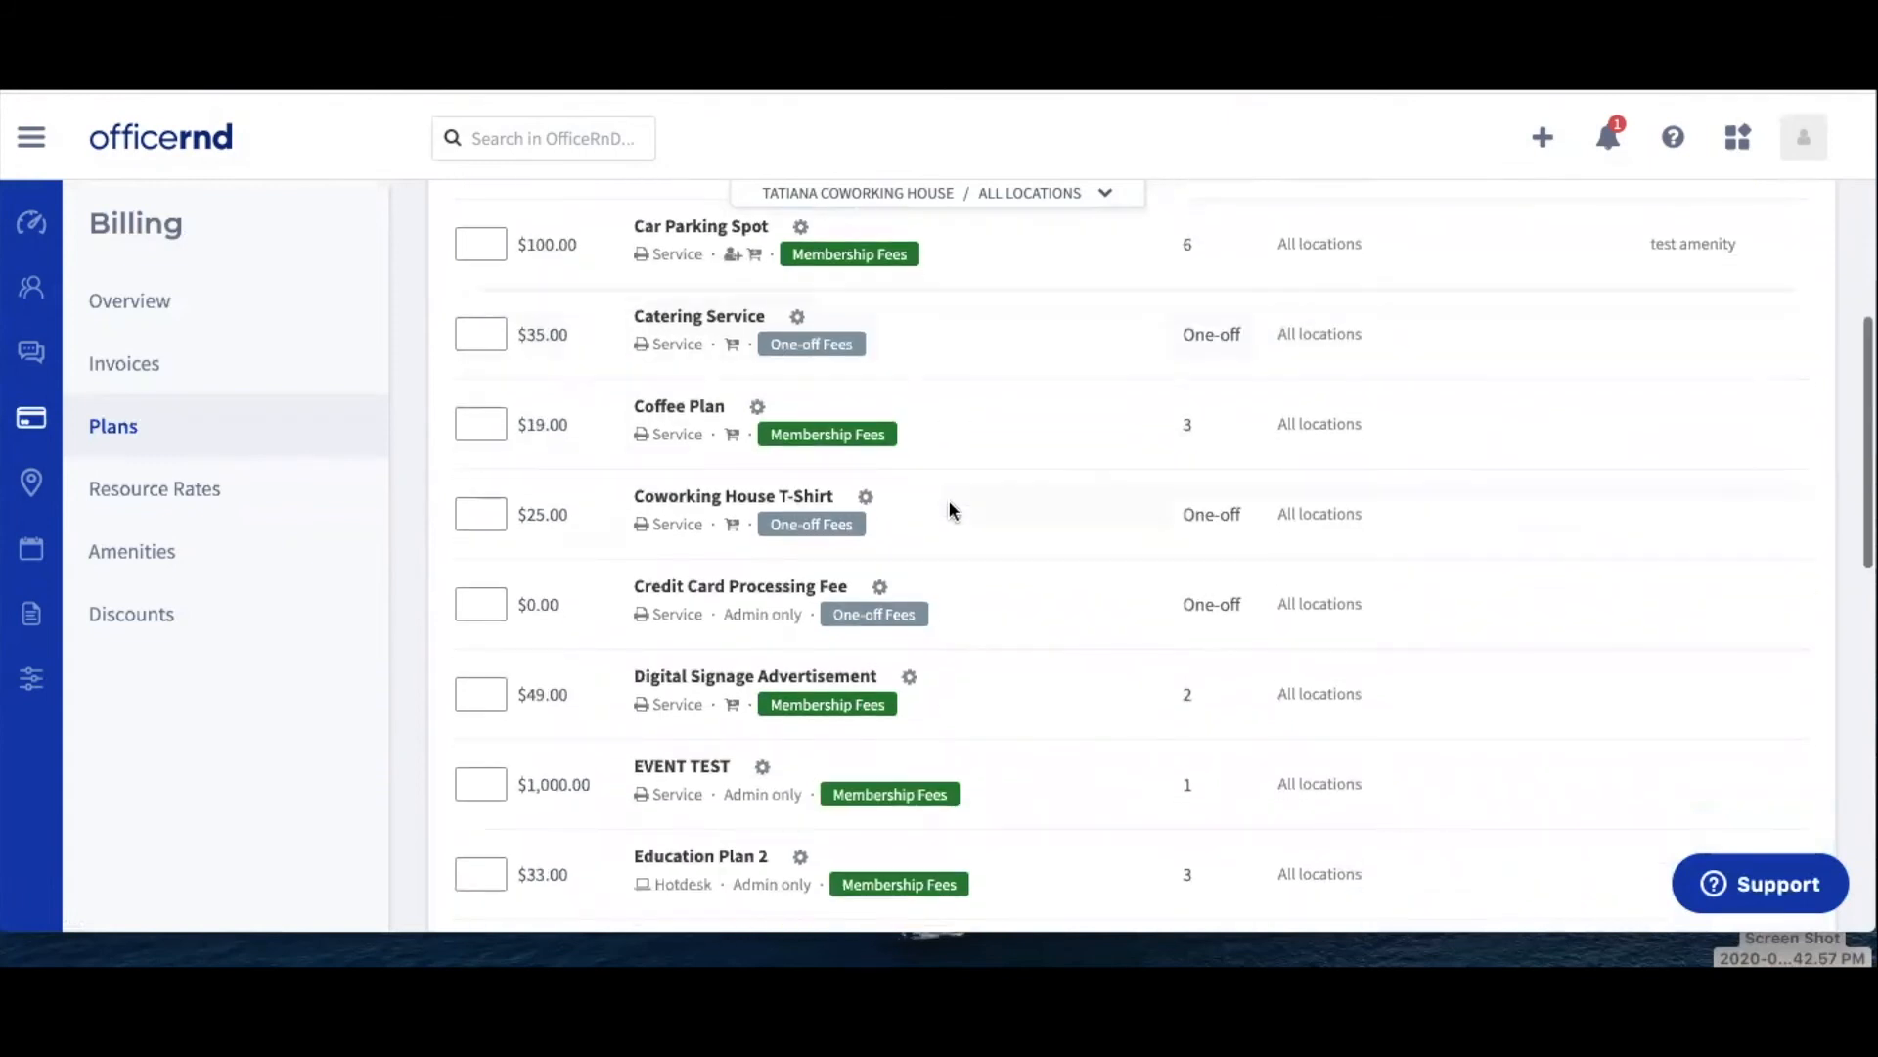
scroll(up, 3)
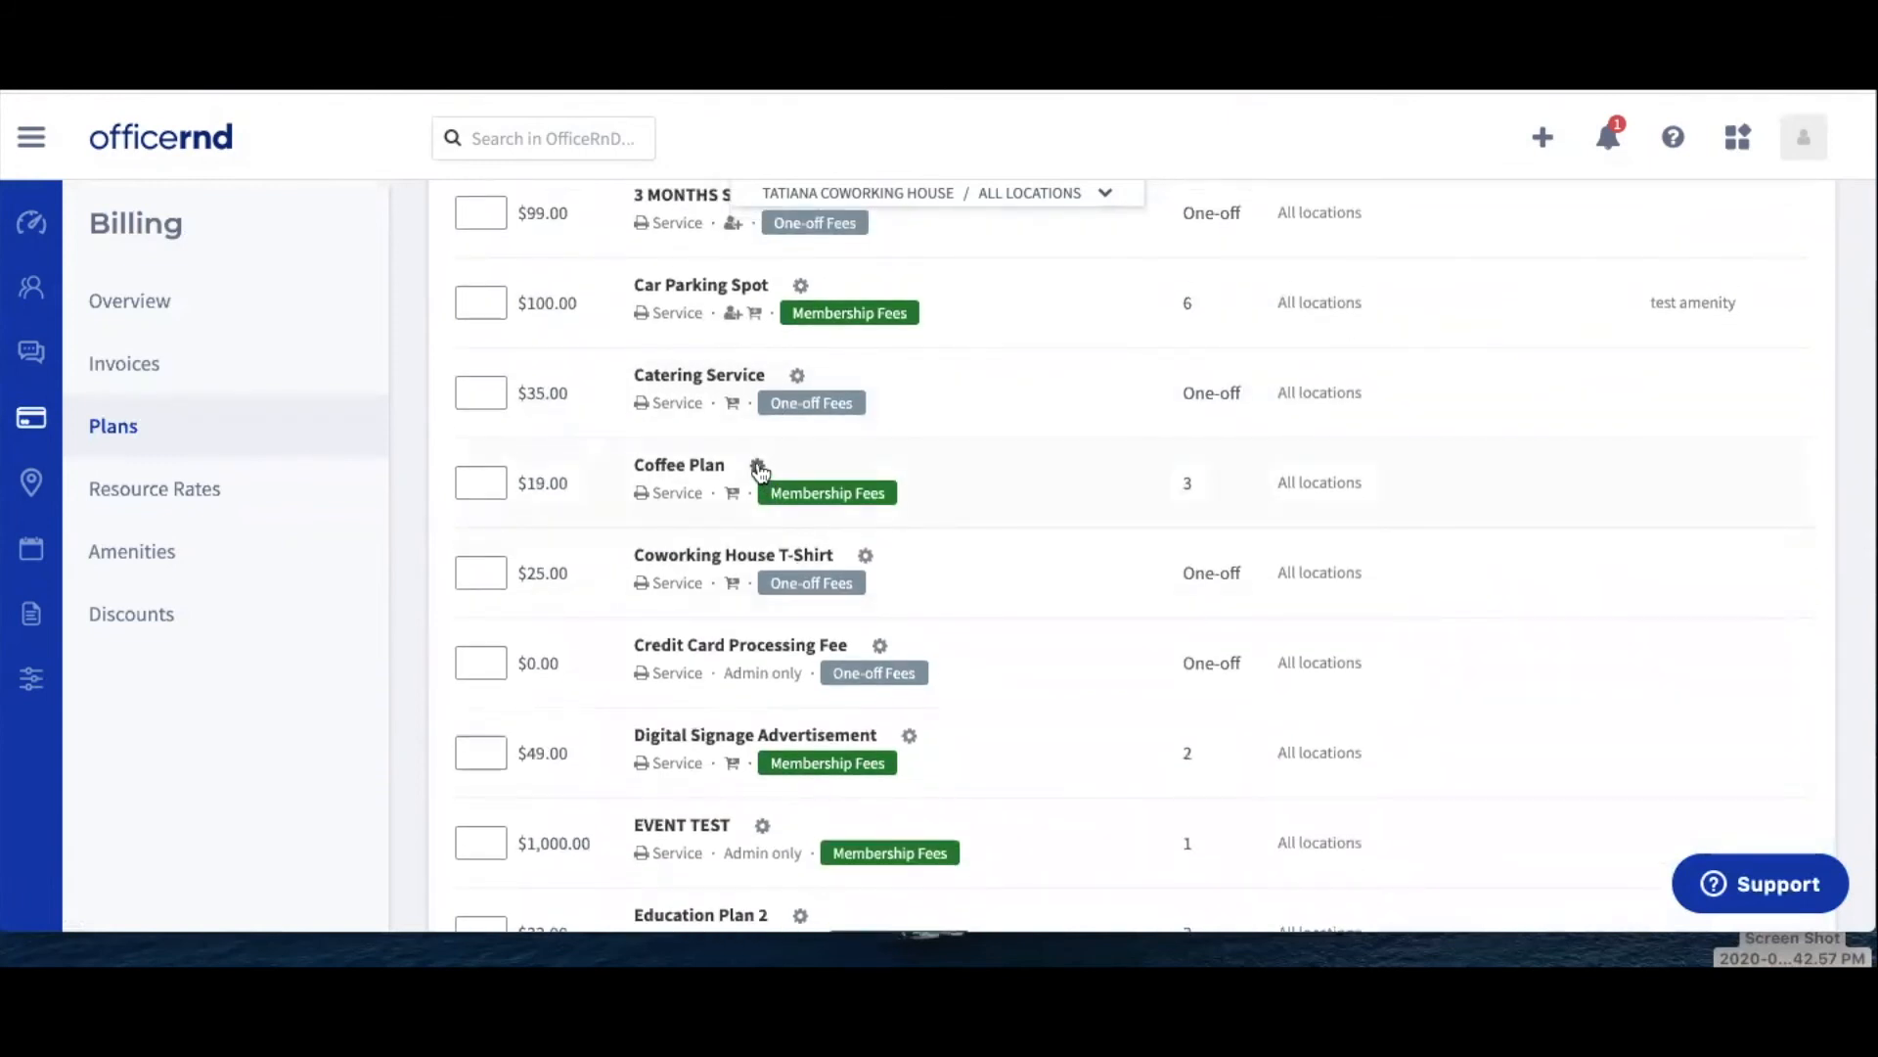
click(757, 468)
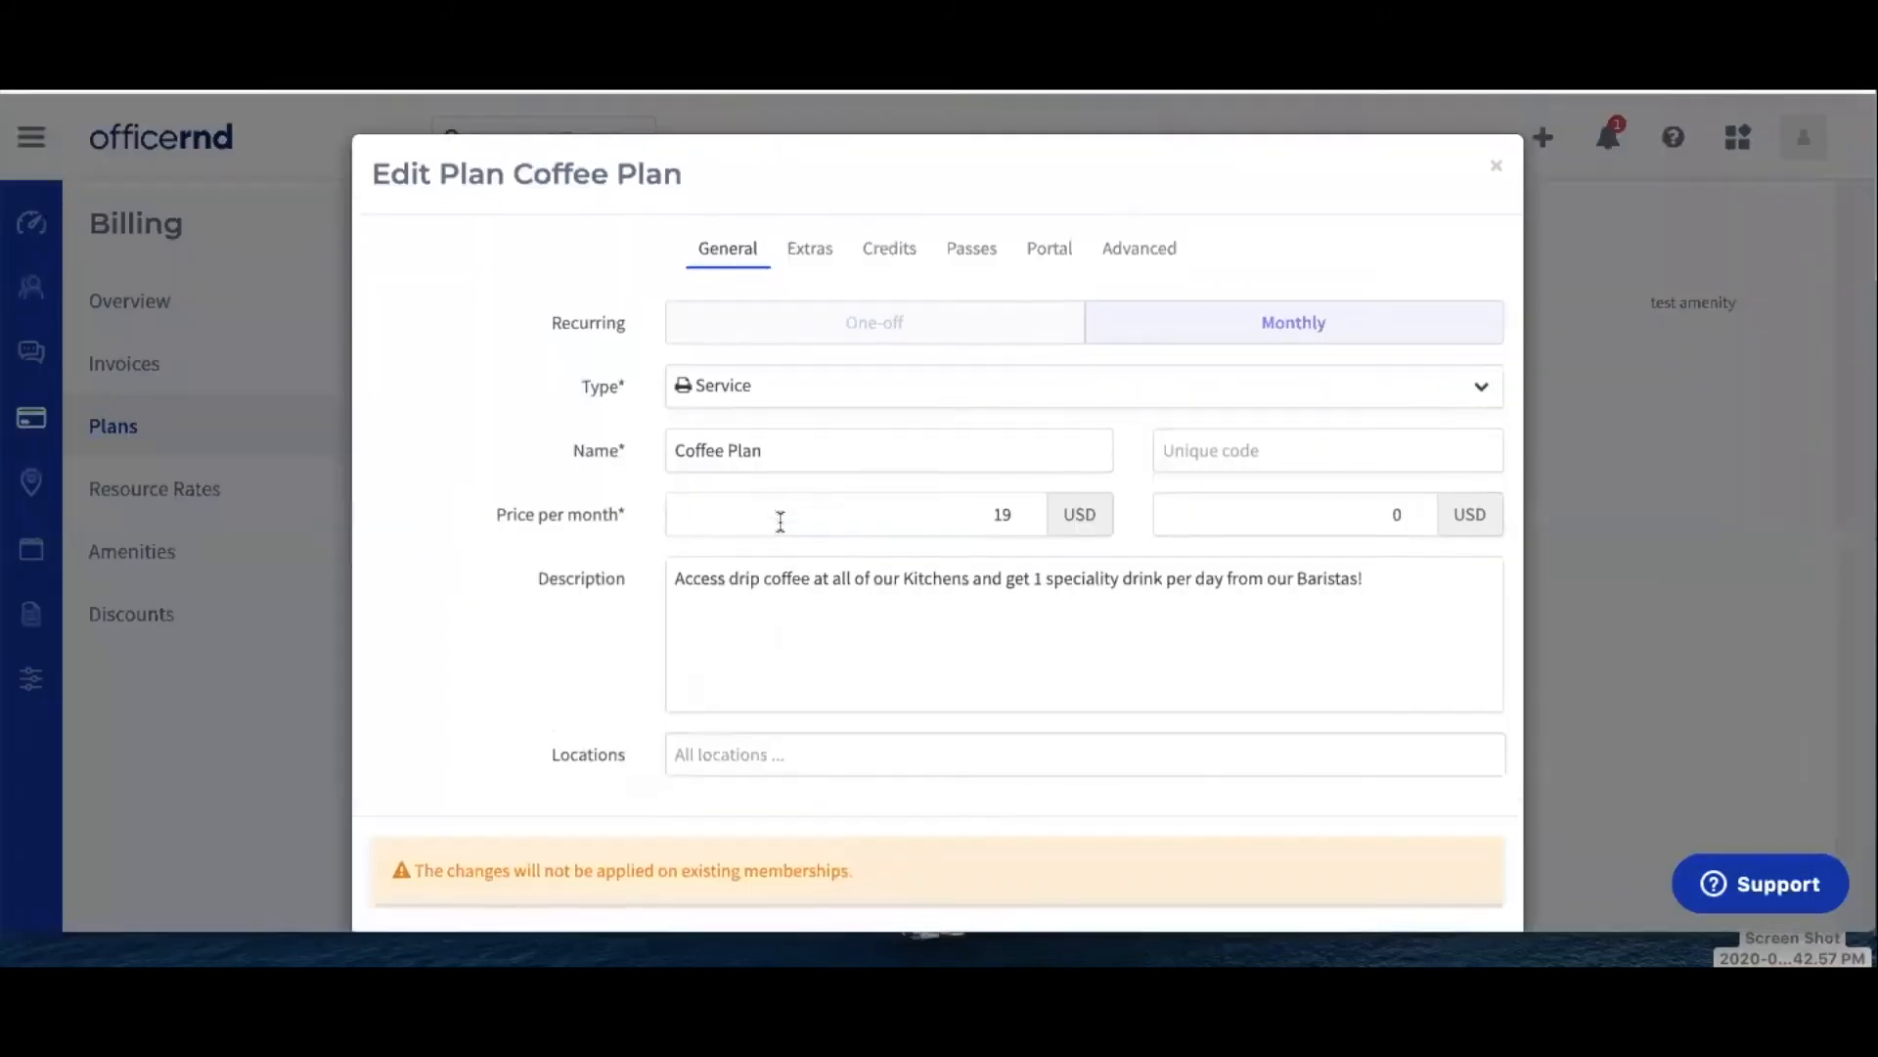
mouse_move(1139, 247)
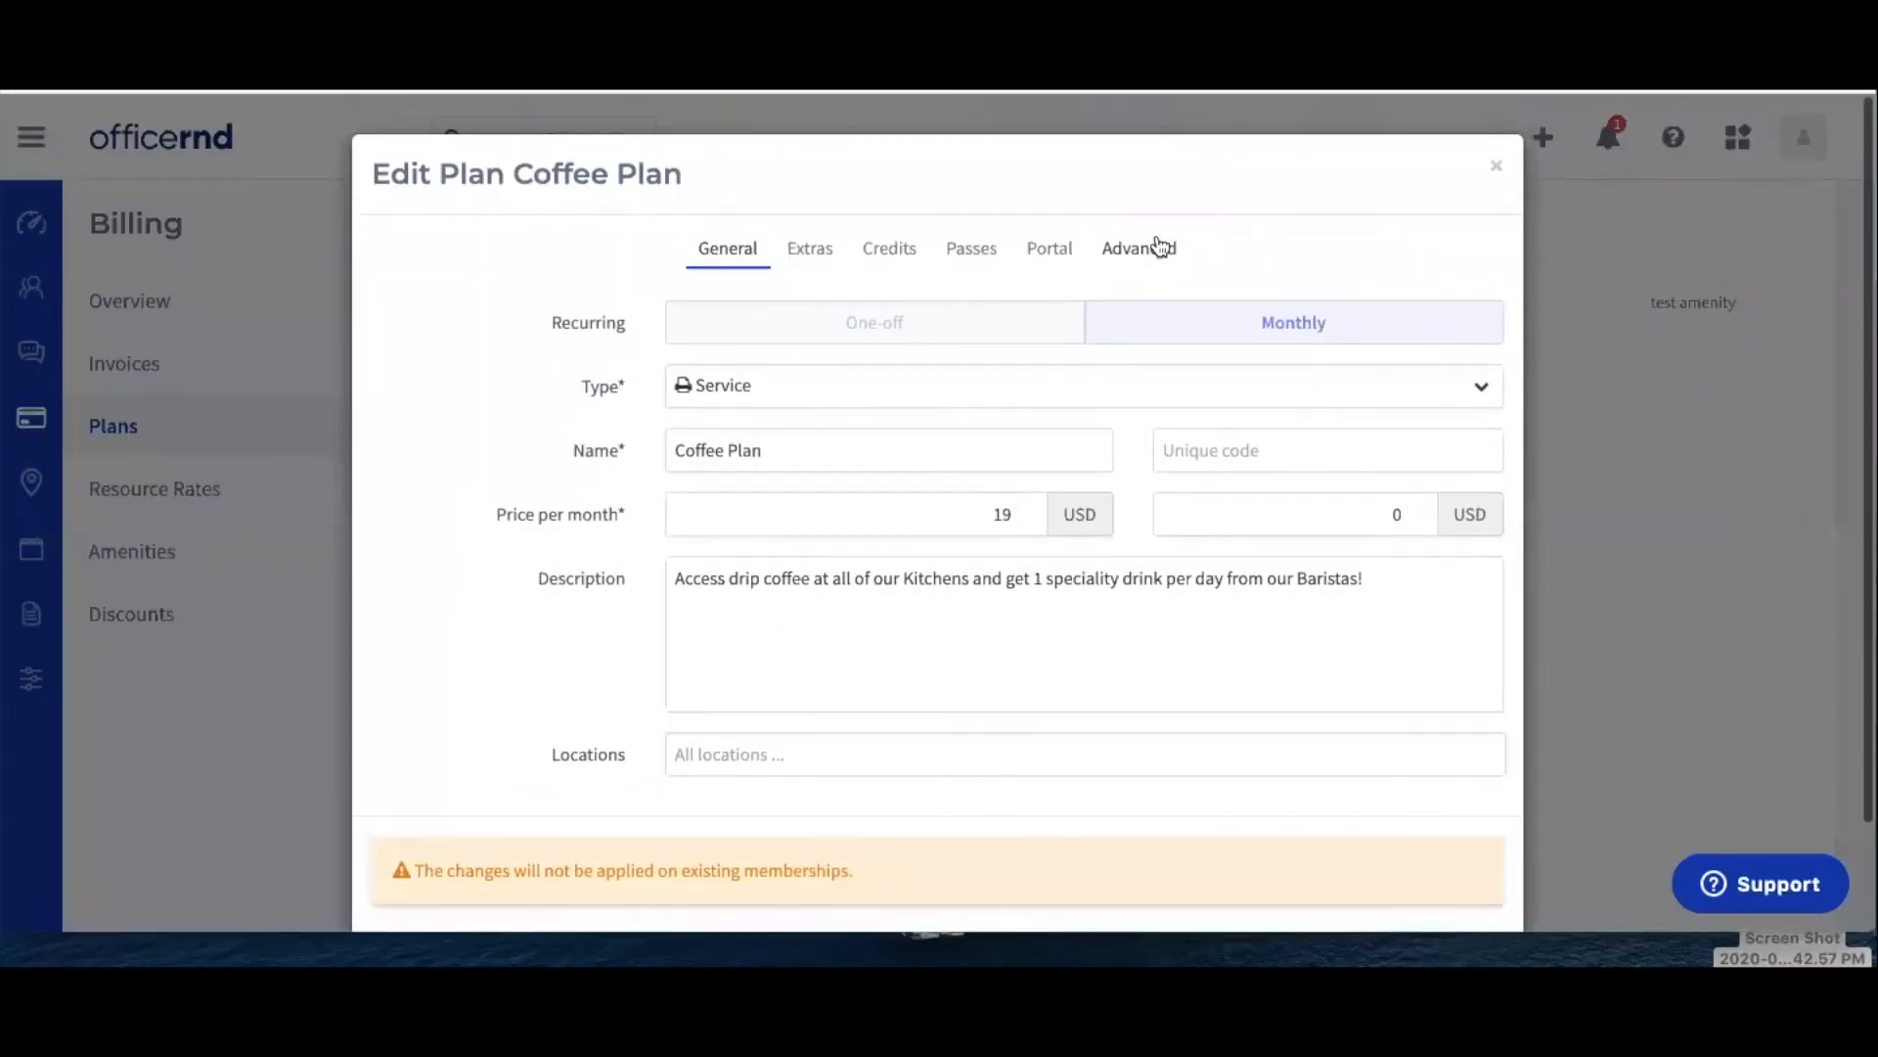
click(1137, 246)
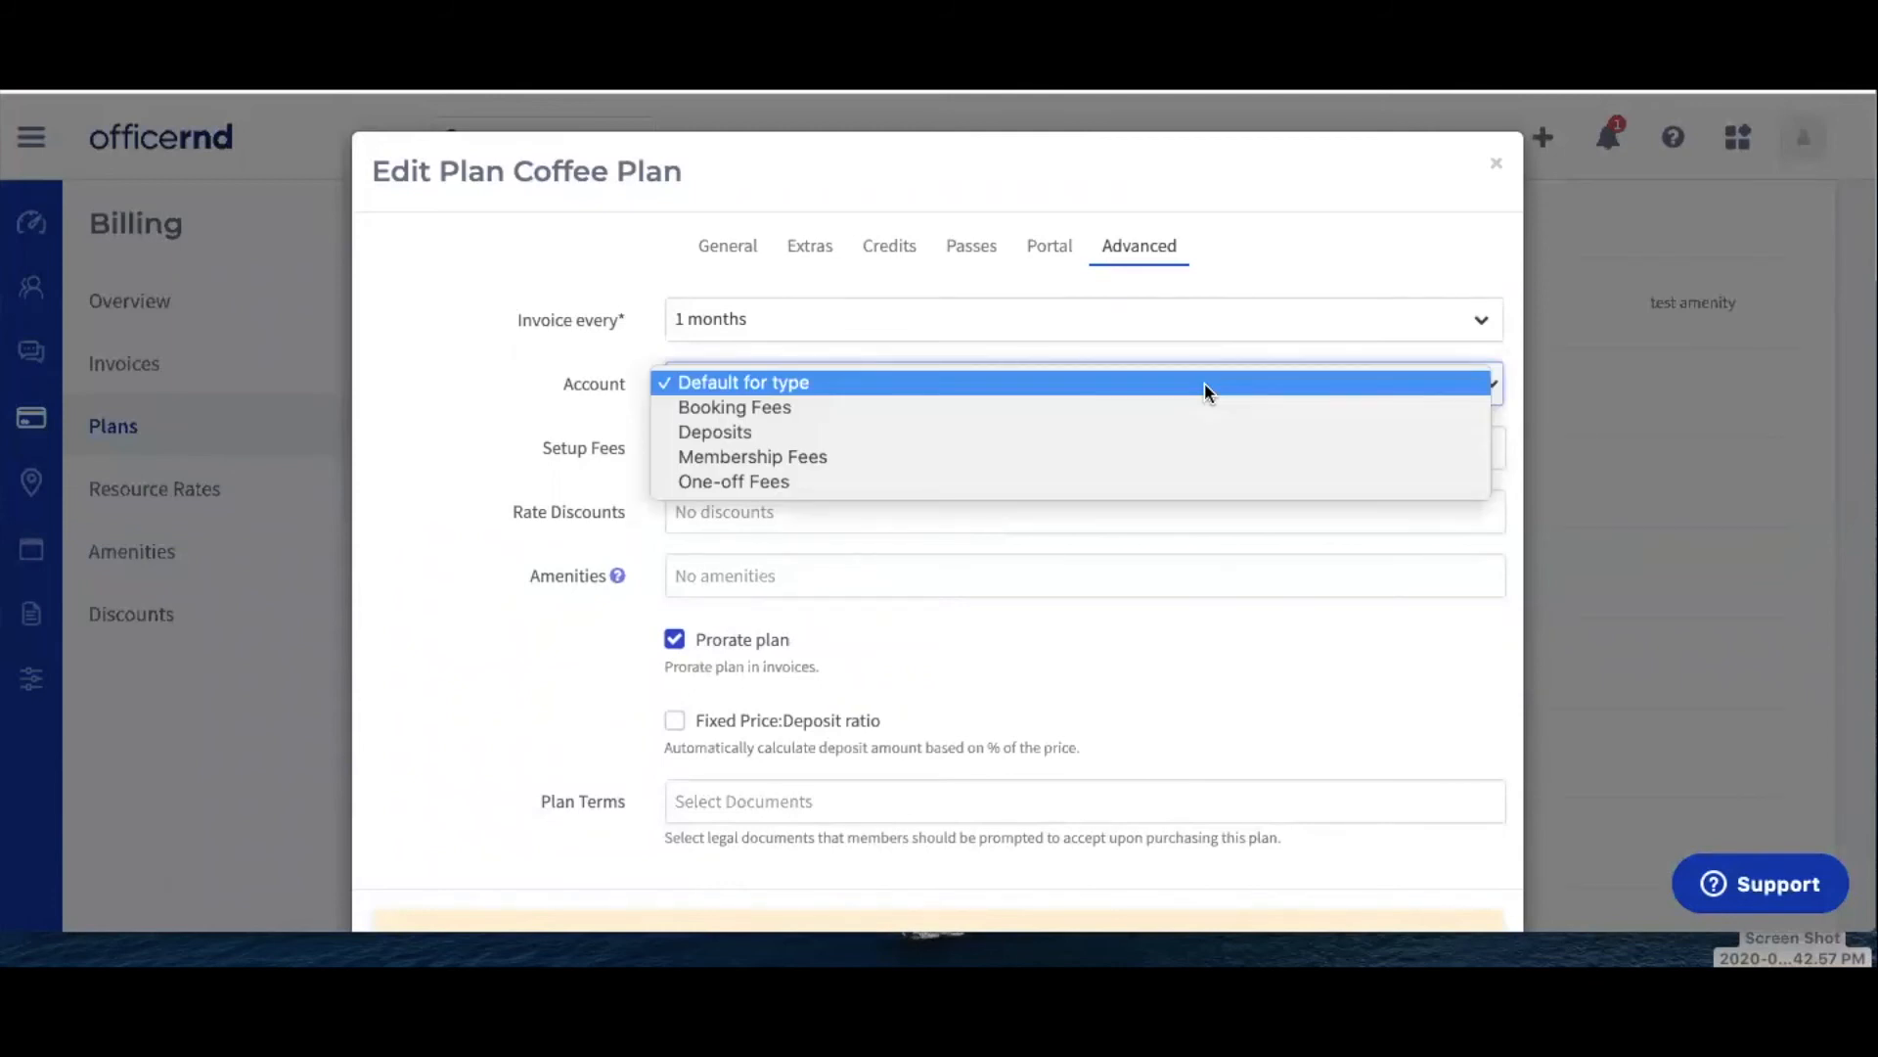
mouse_move(1000, 395)
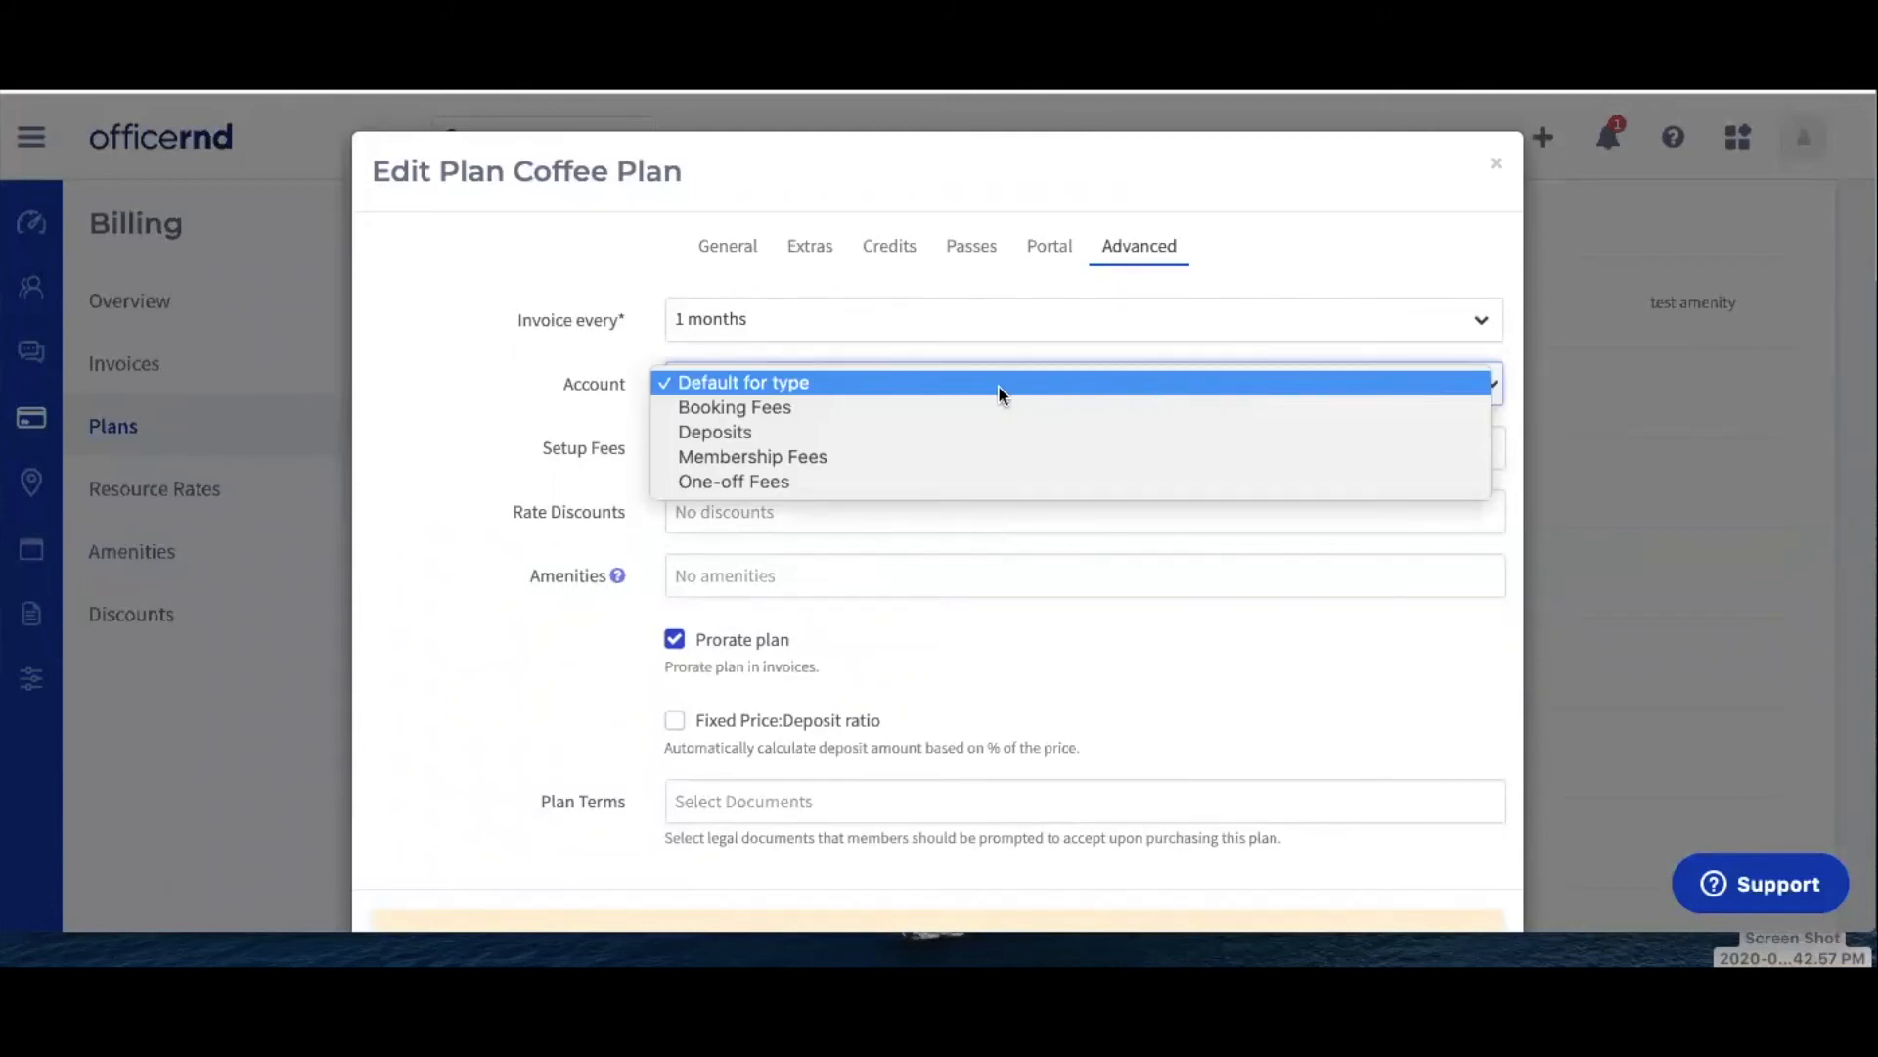
mouse_move(902, 501)
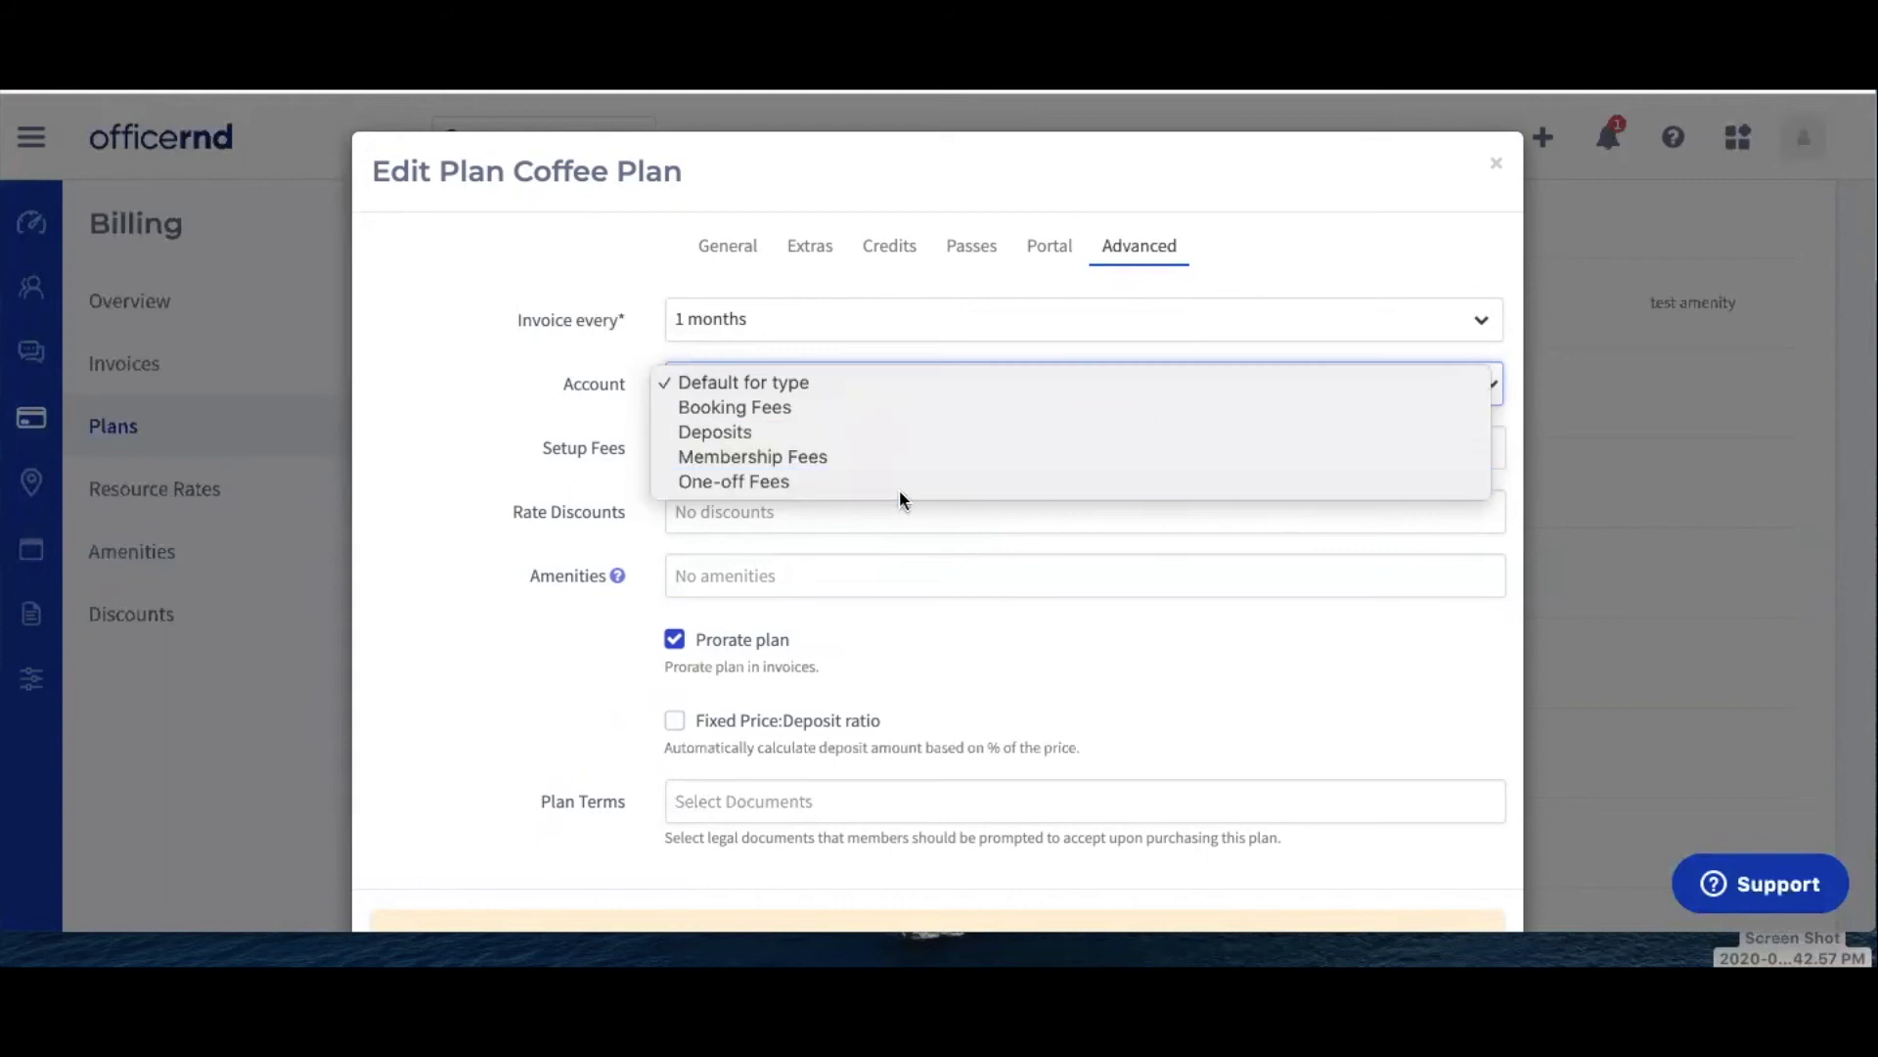
mouse_move(911, 383)
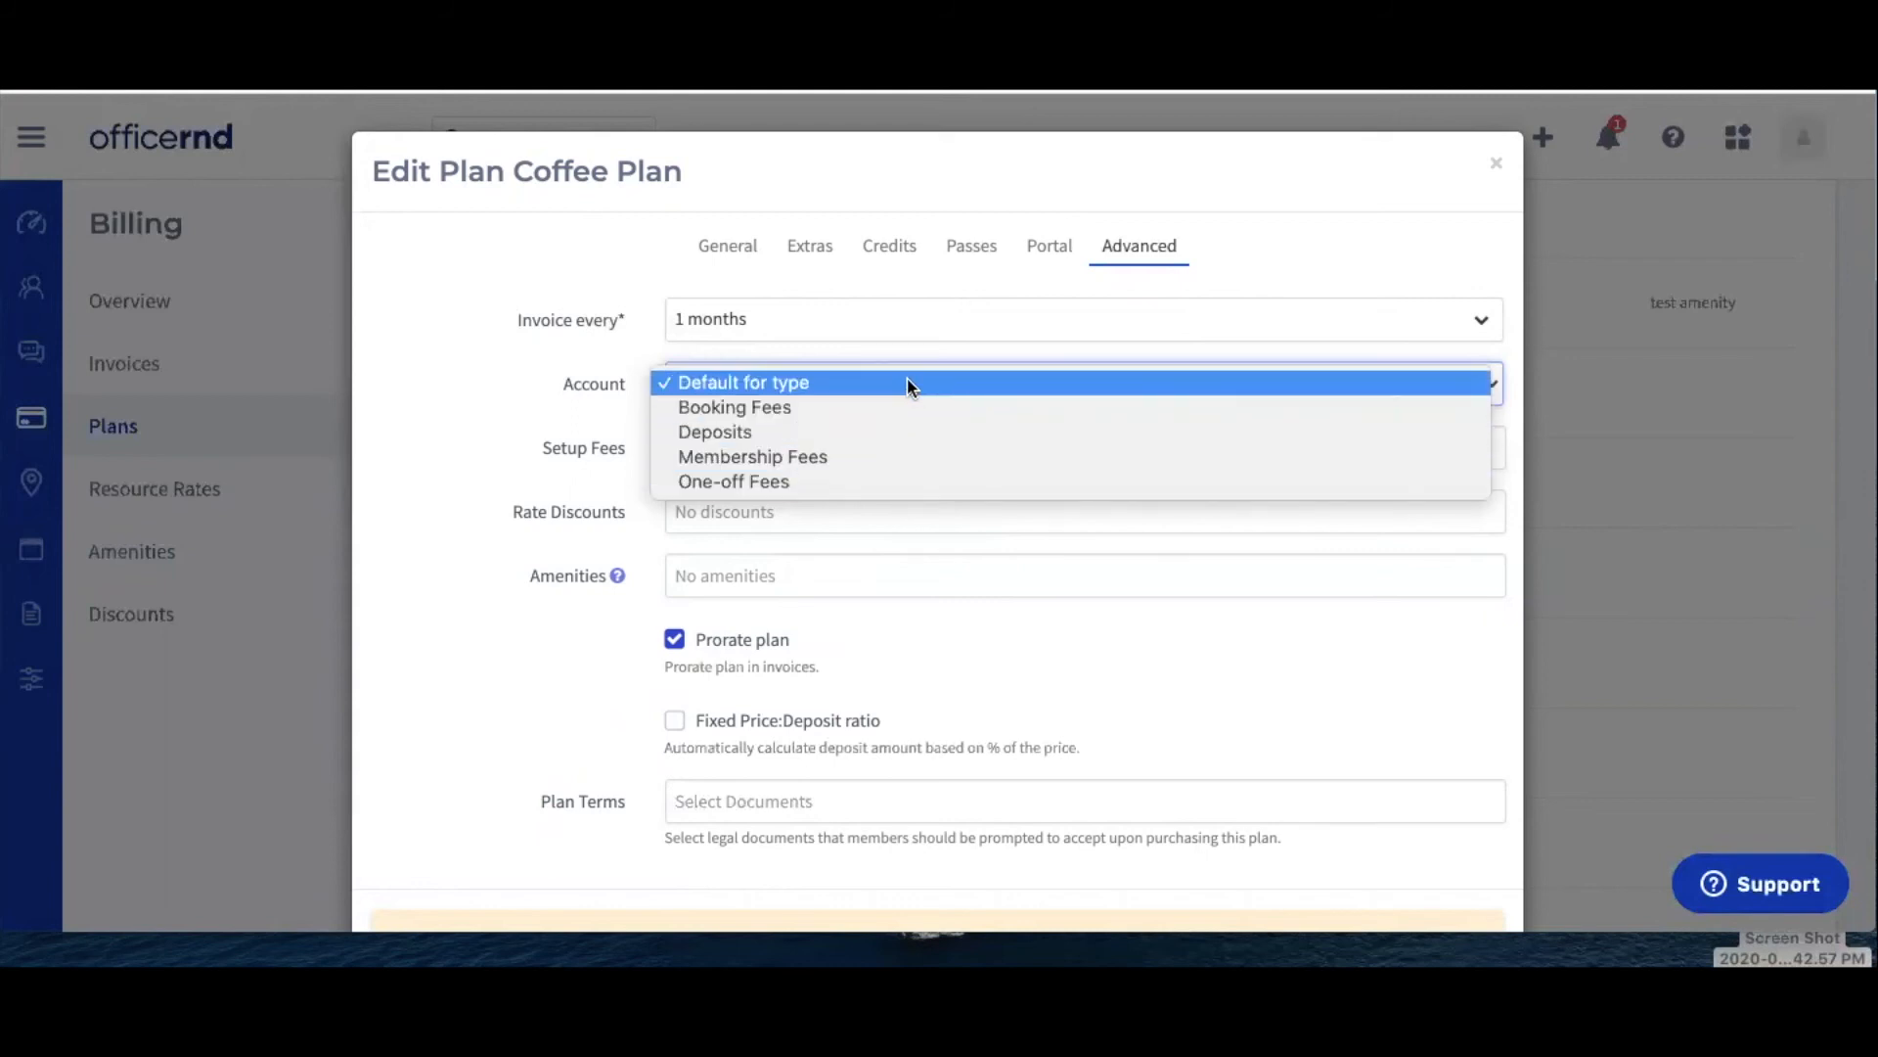
click(746, 383)
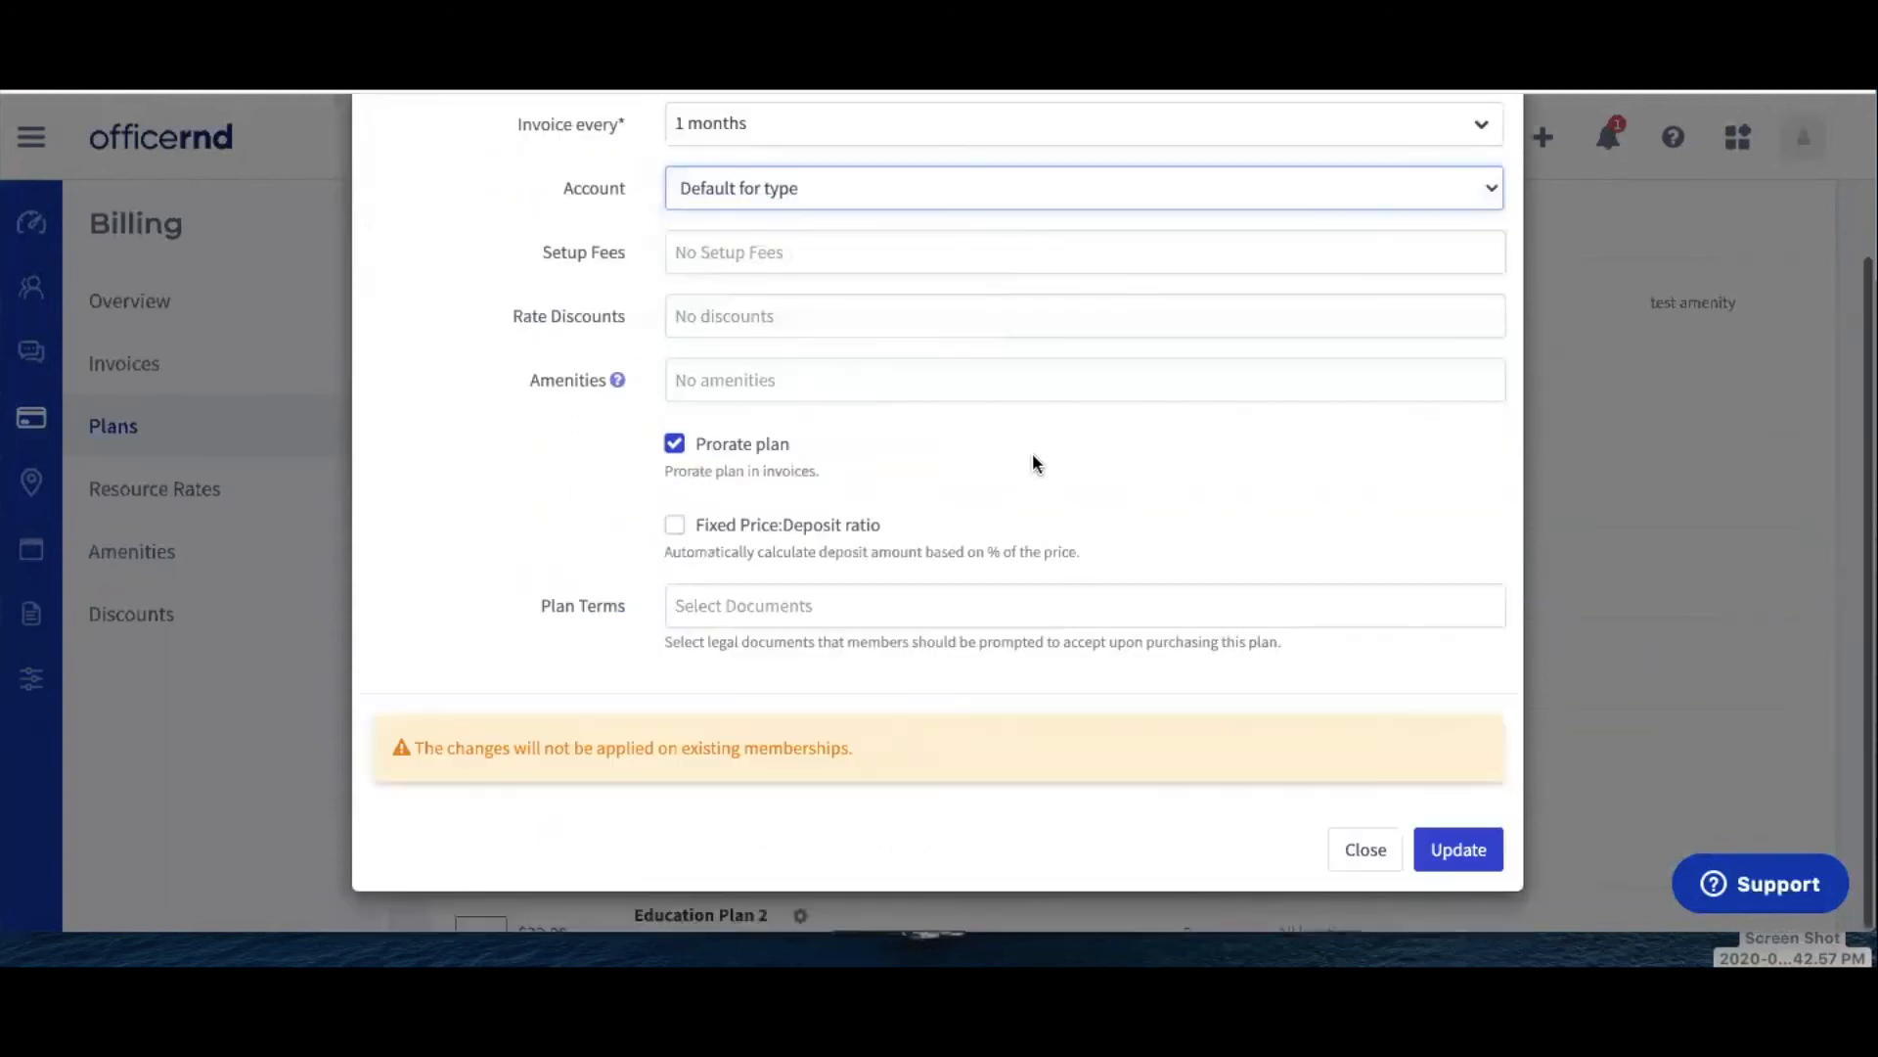
mouse_move(1355, 568)
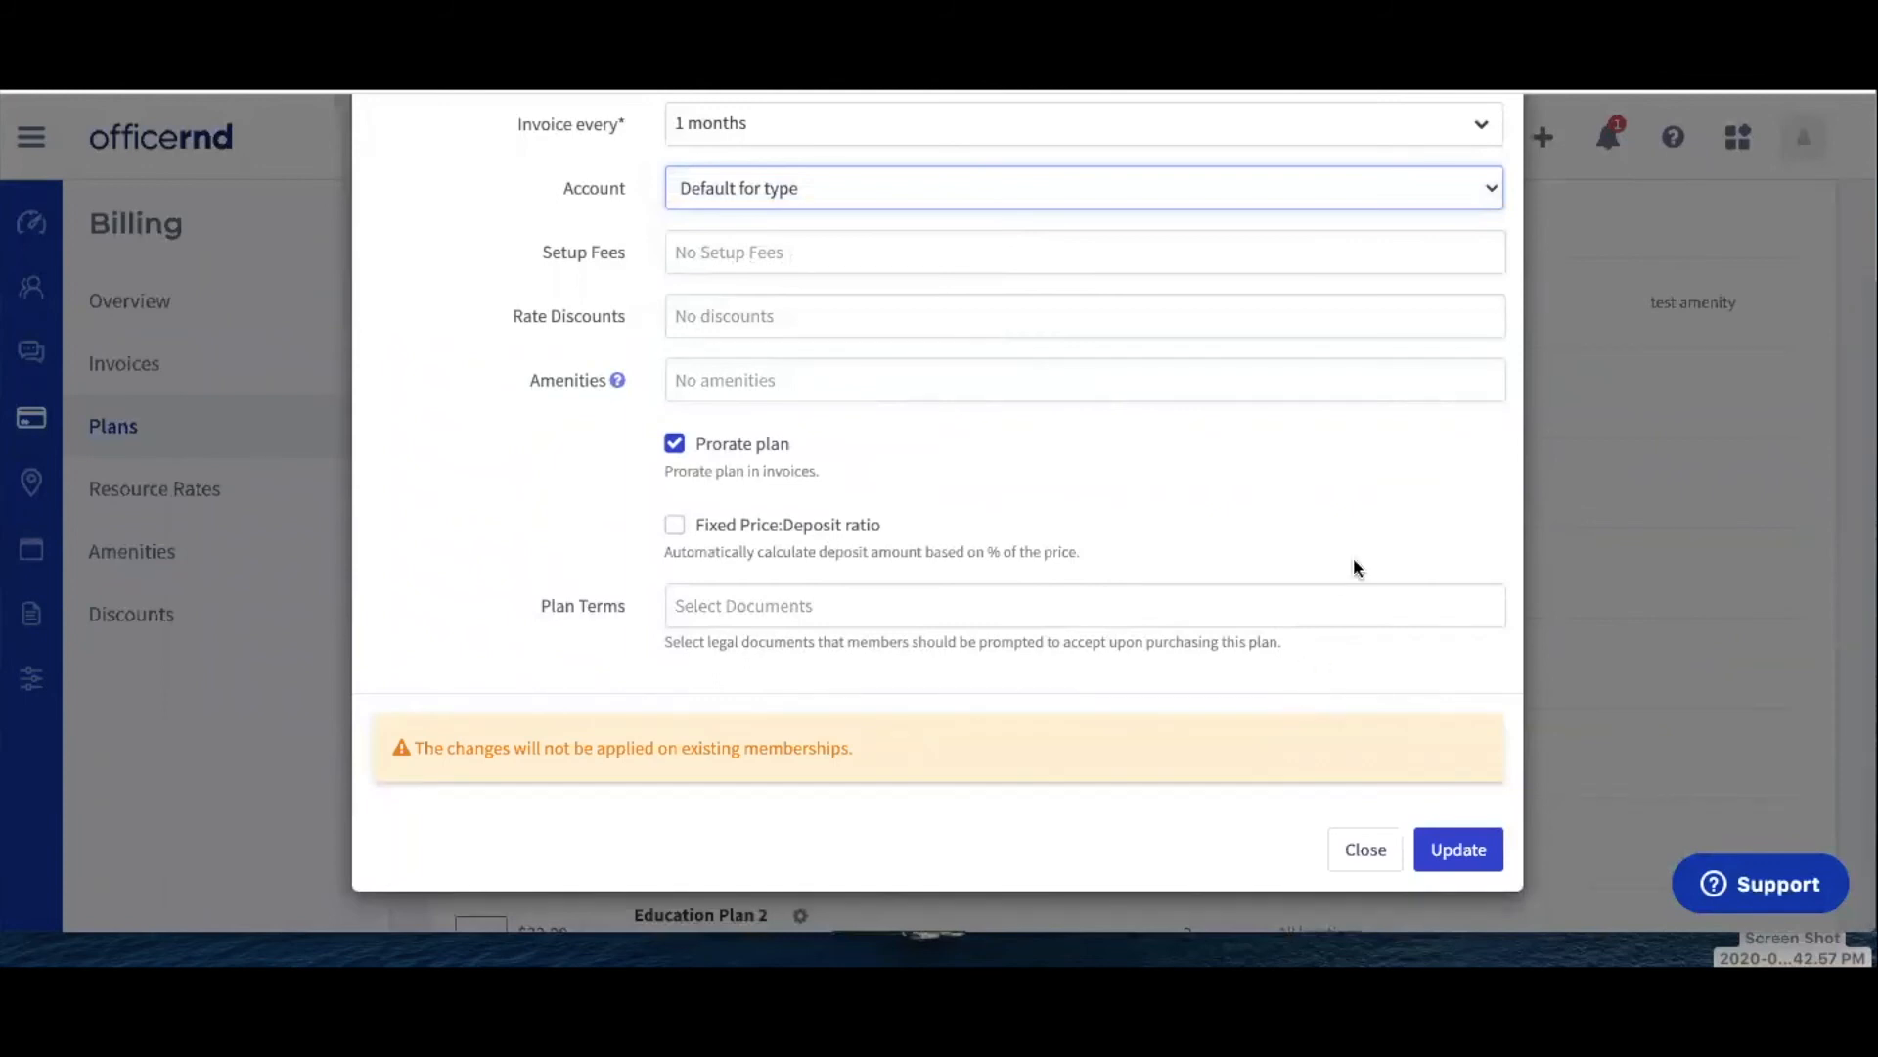
Step: Close the Coffee Plan form unsaved and show the Small and Large Meeting Rate list
click(1365, 848)
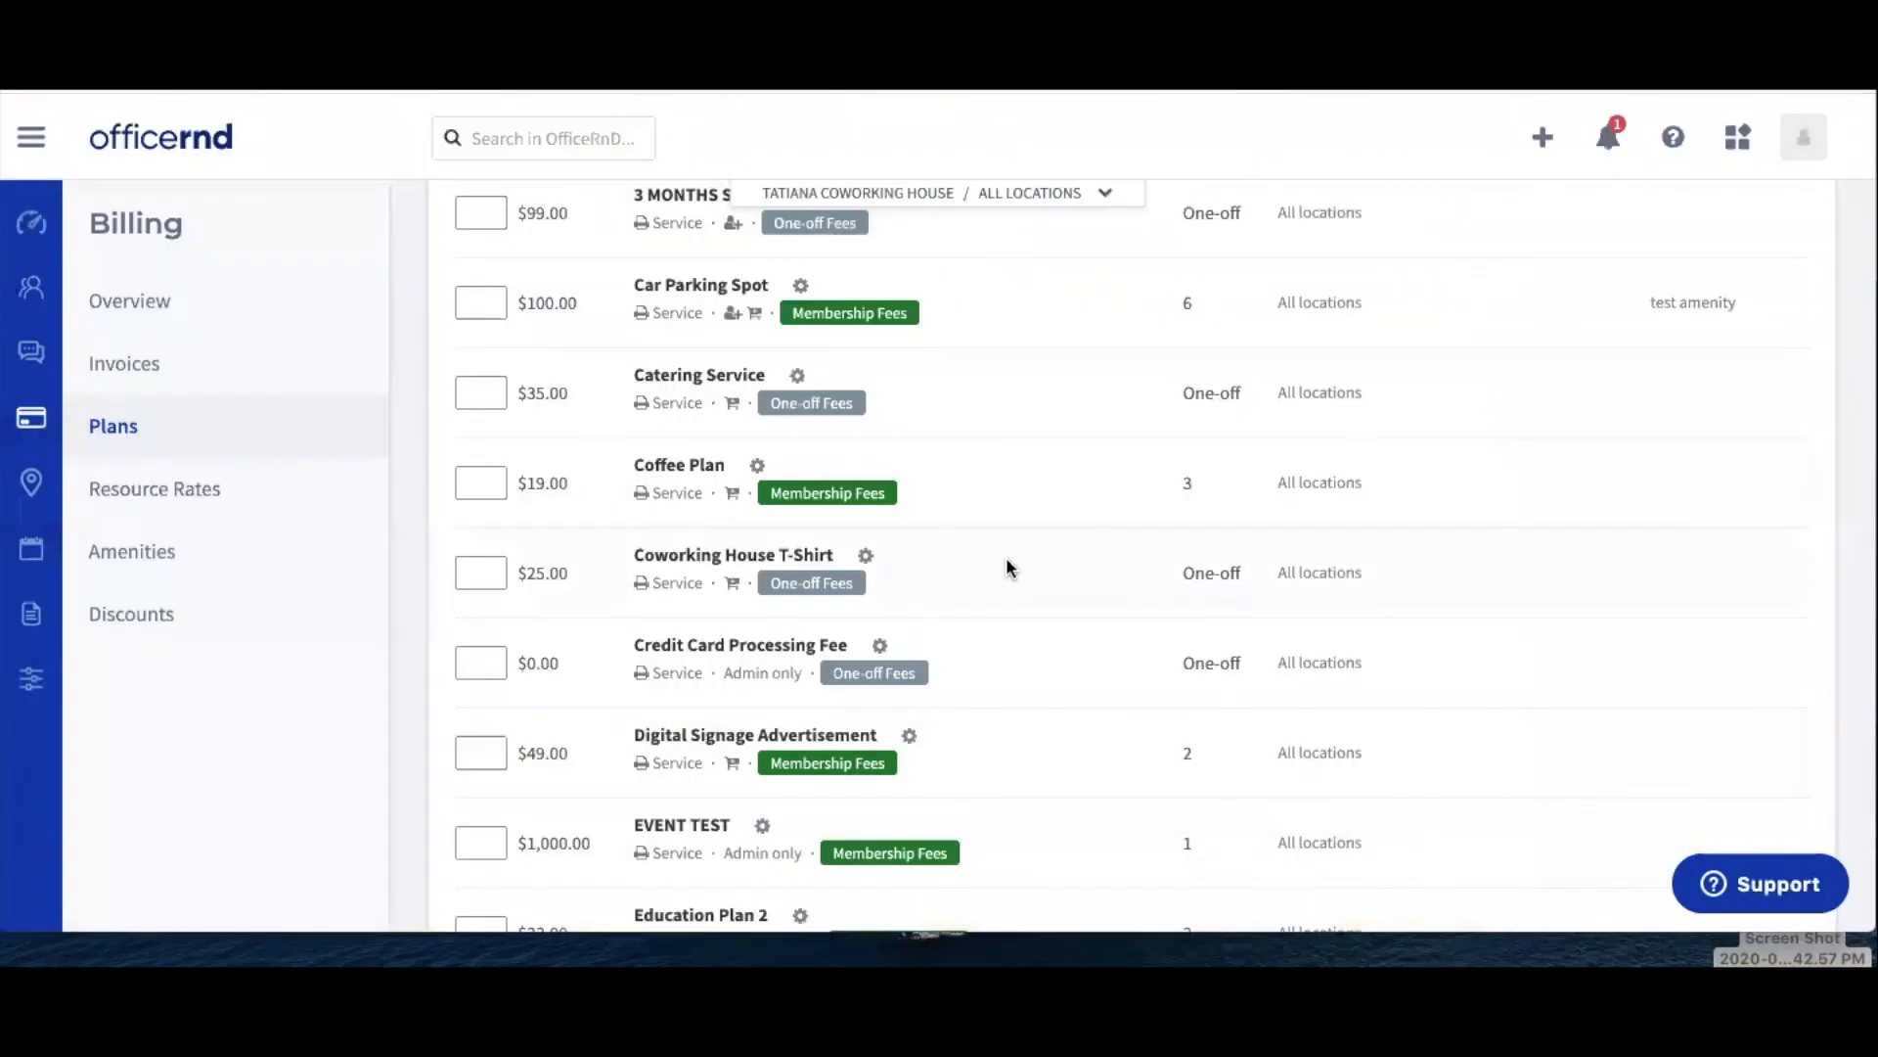
mouse_move(687, 503)
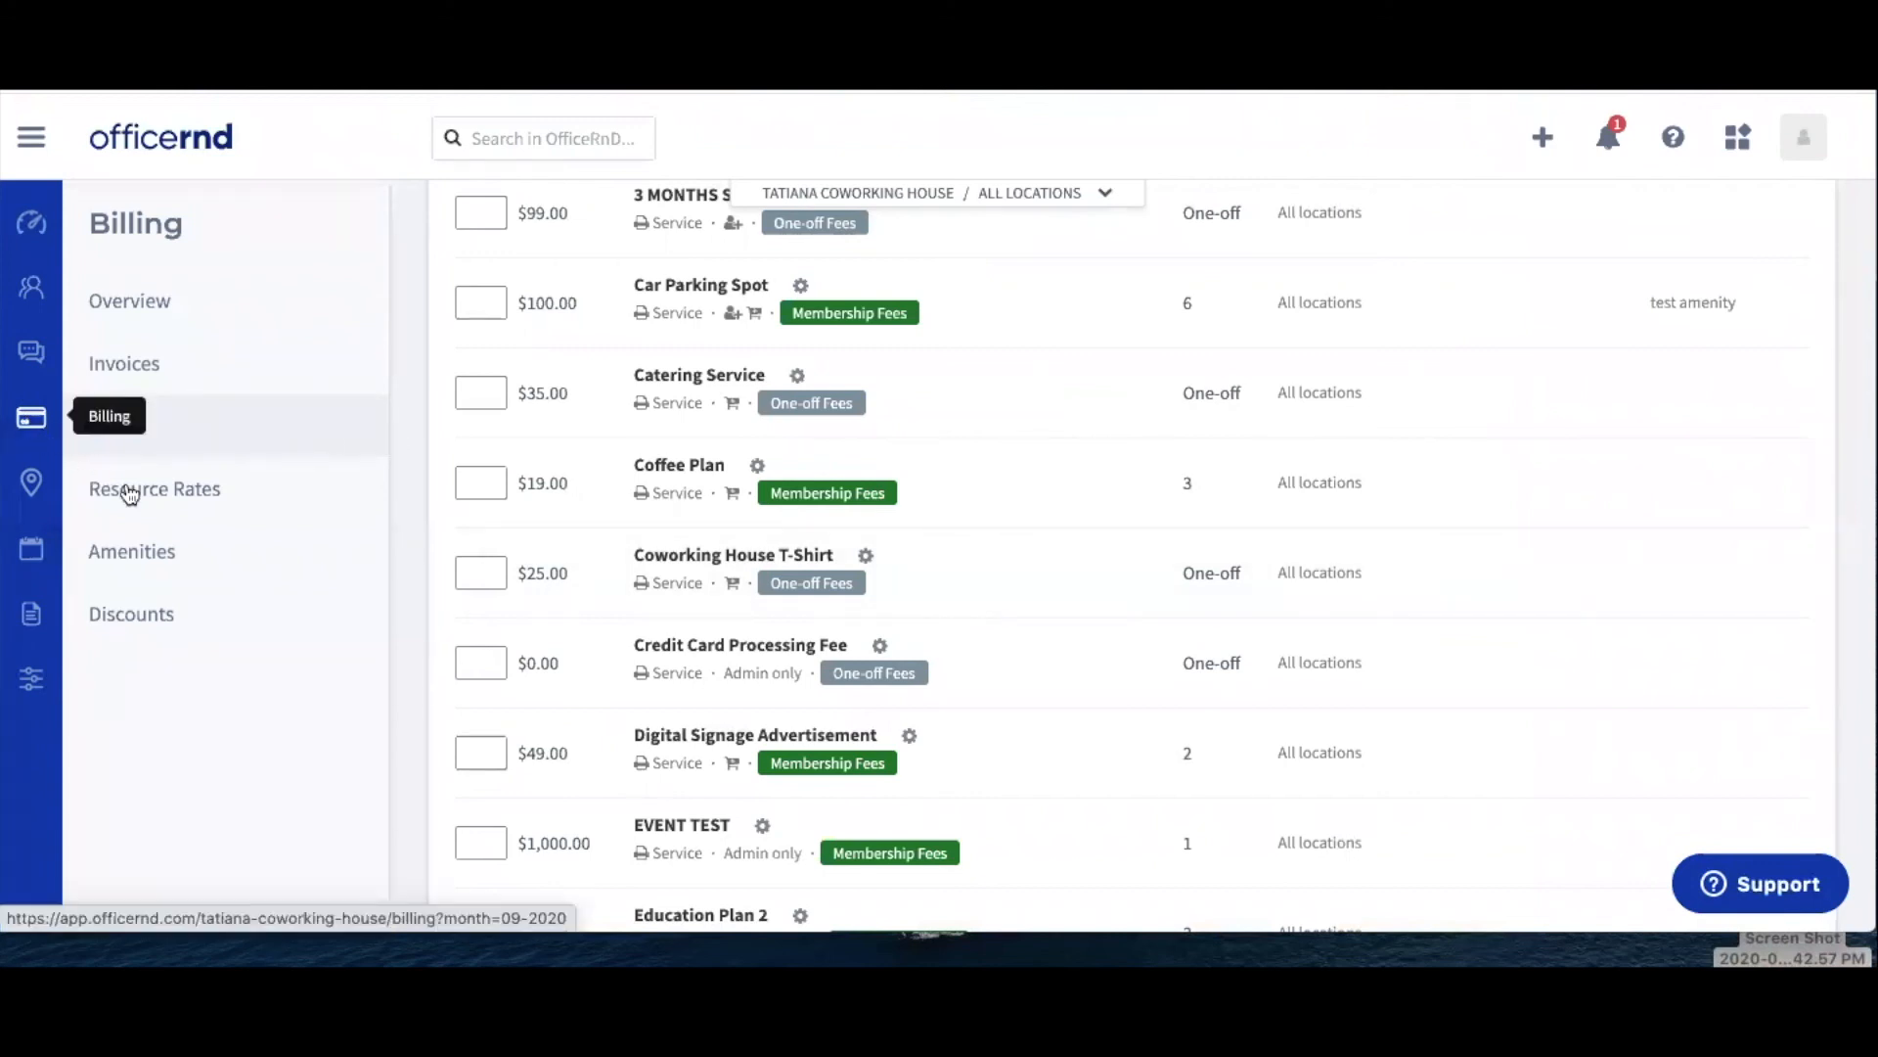
click(153, 489)
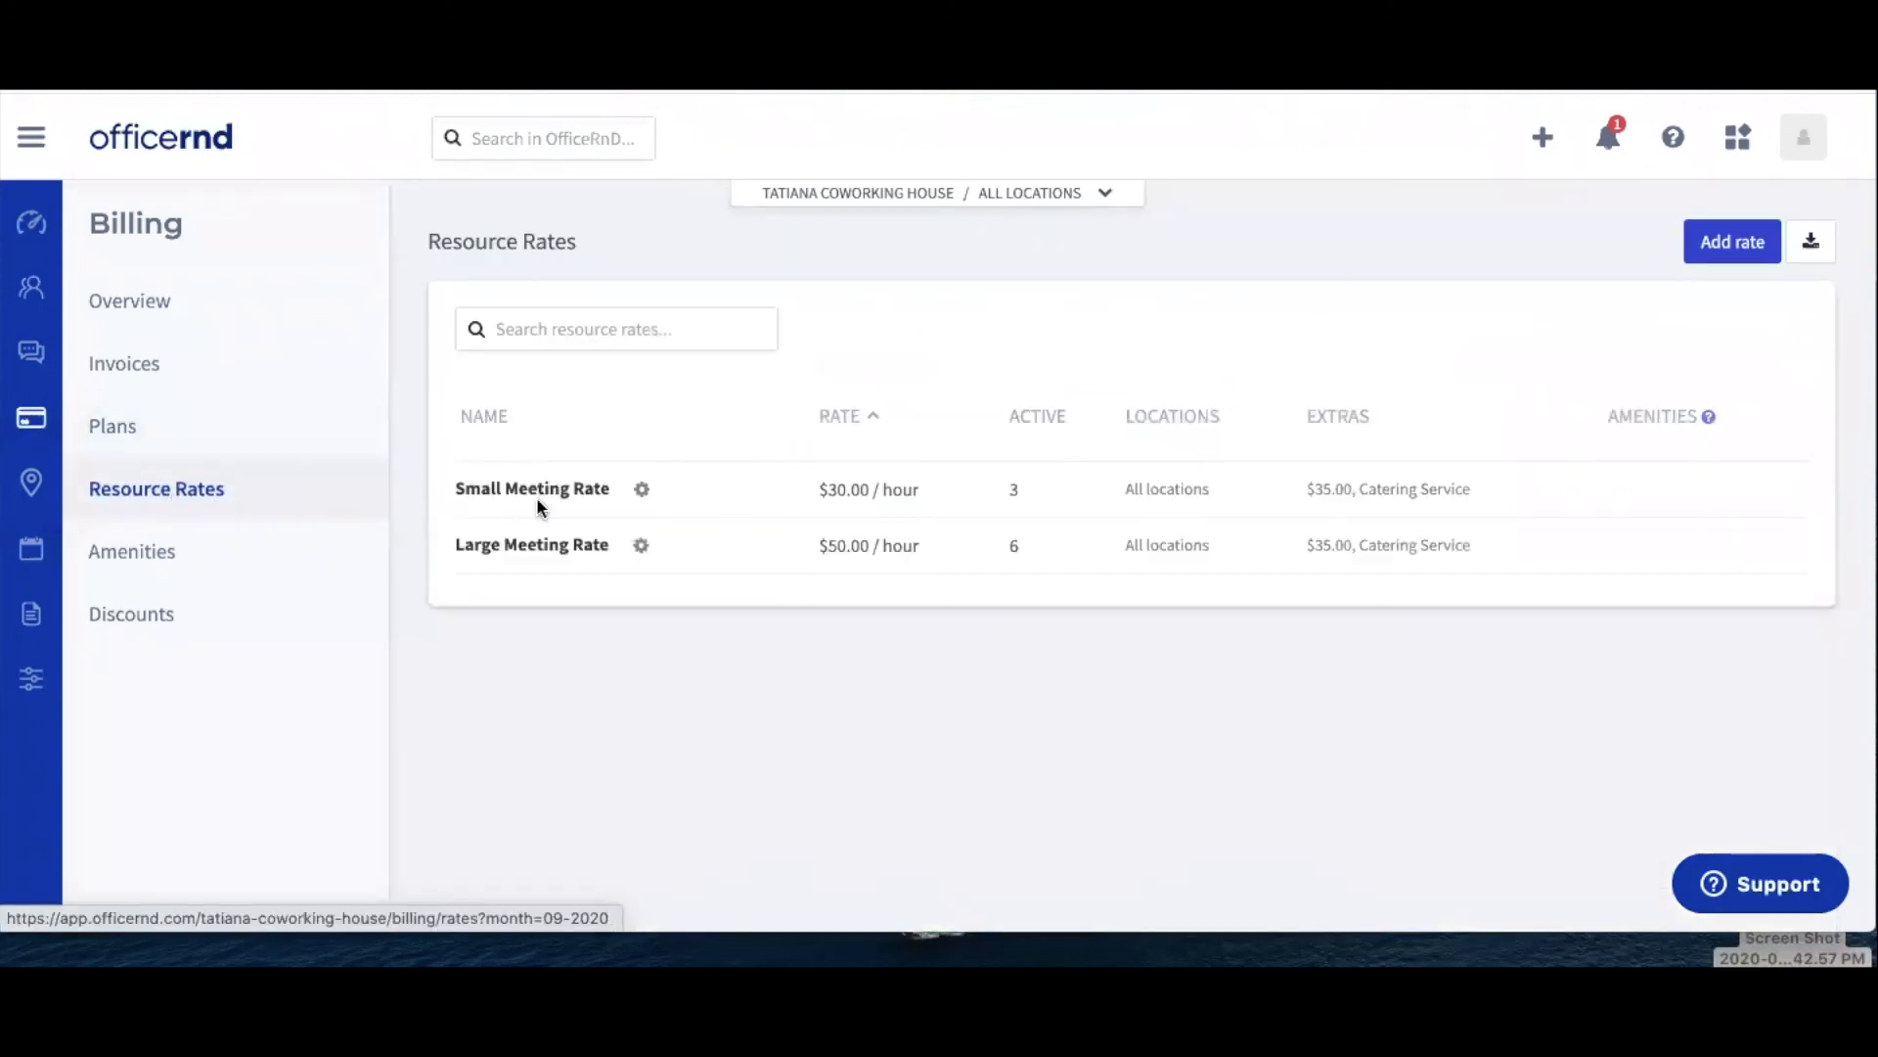
mouse_move(533, 489)
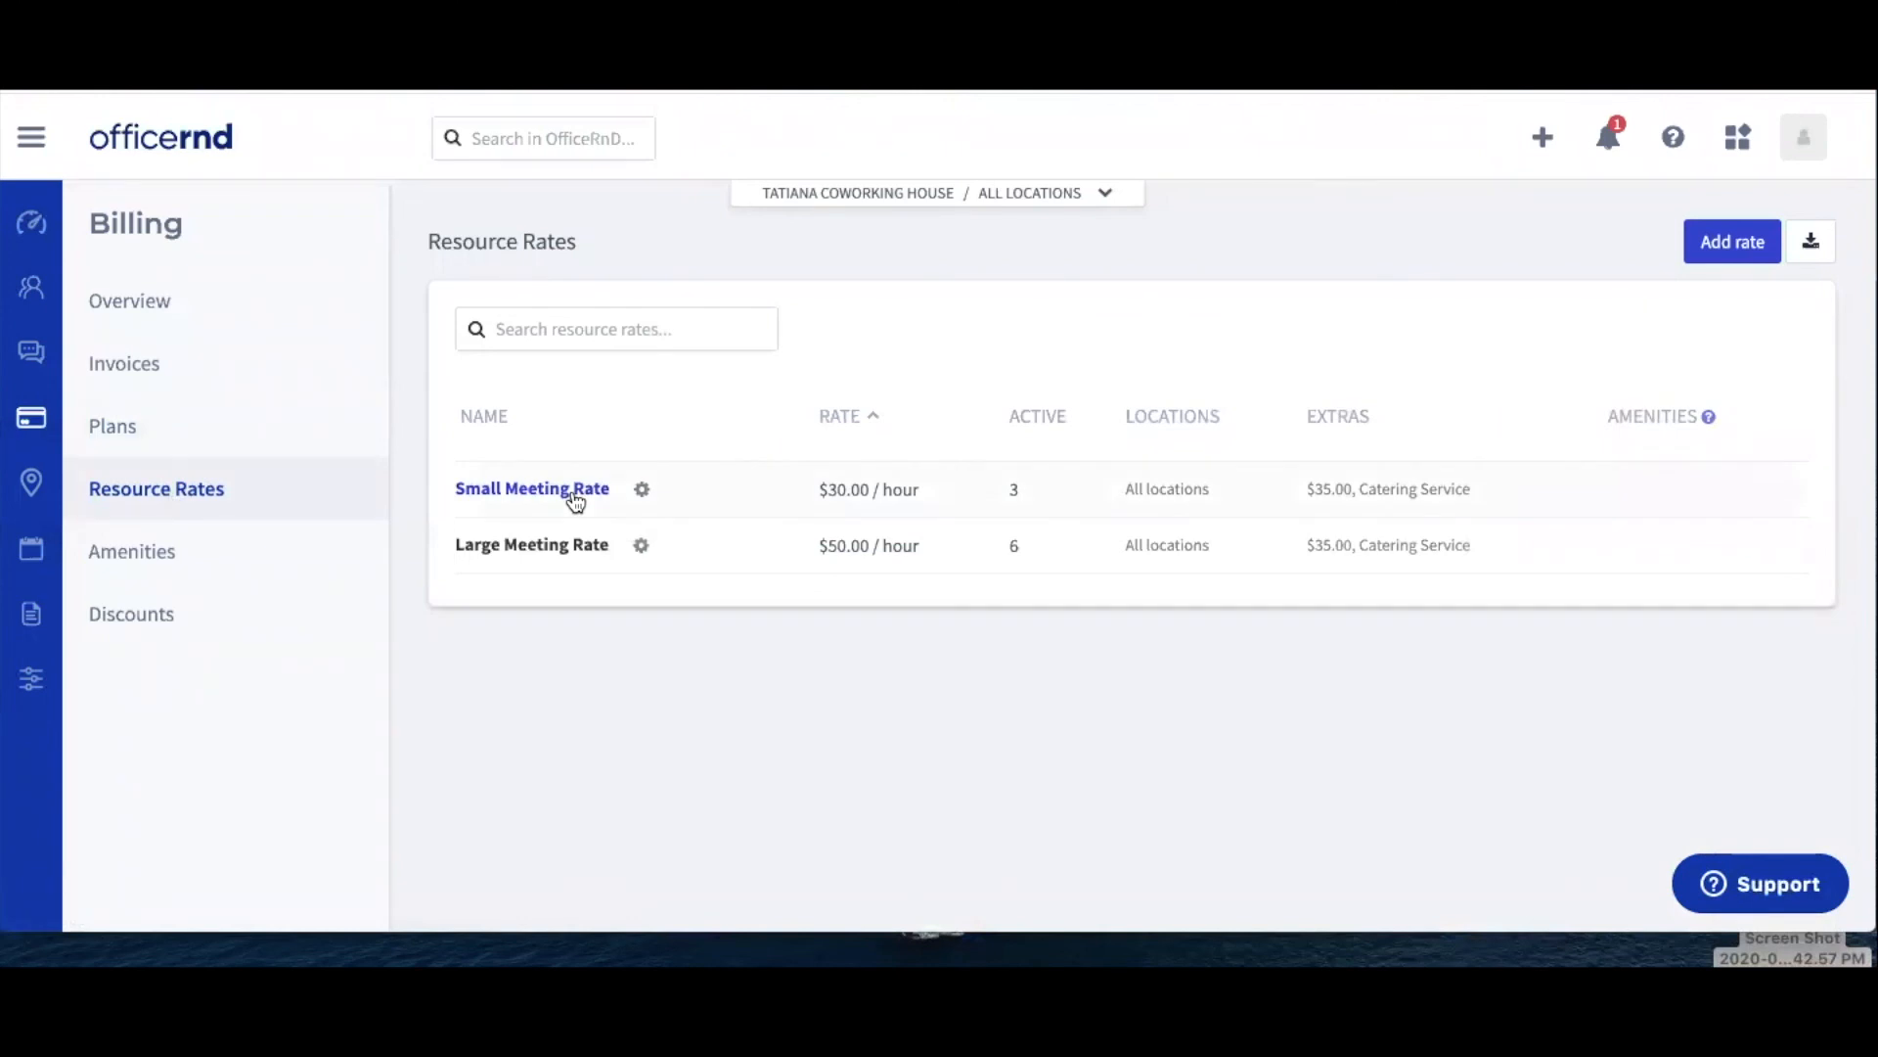
Step: Set Small Meeting Rate's Advanced account to Booking Fees and update it
click(532, 489)
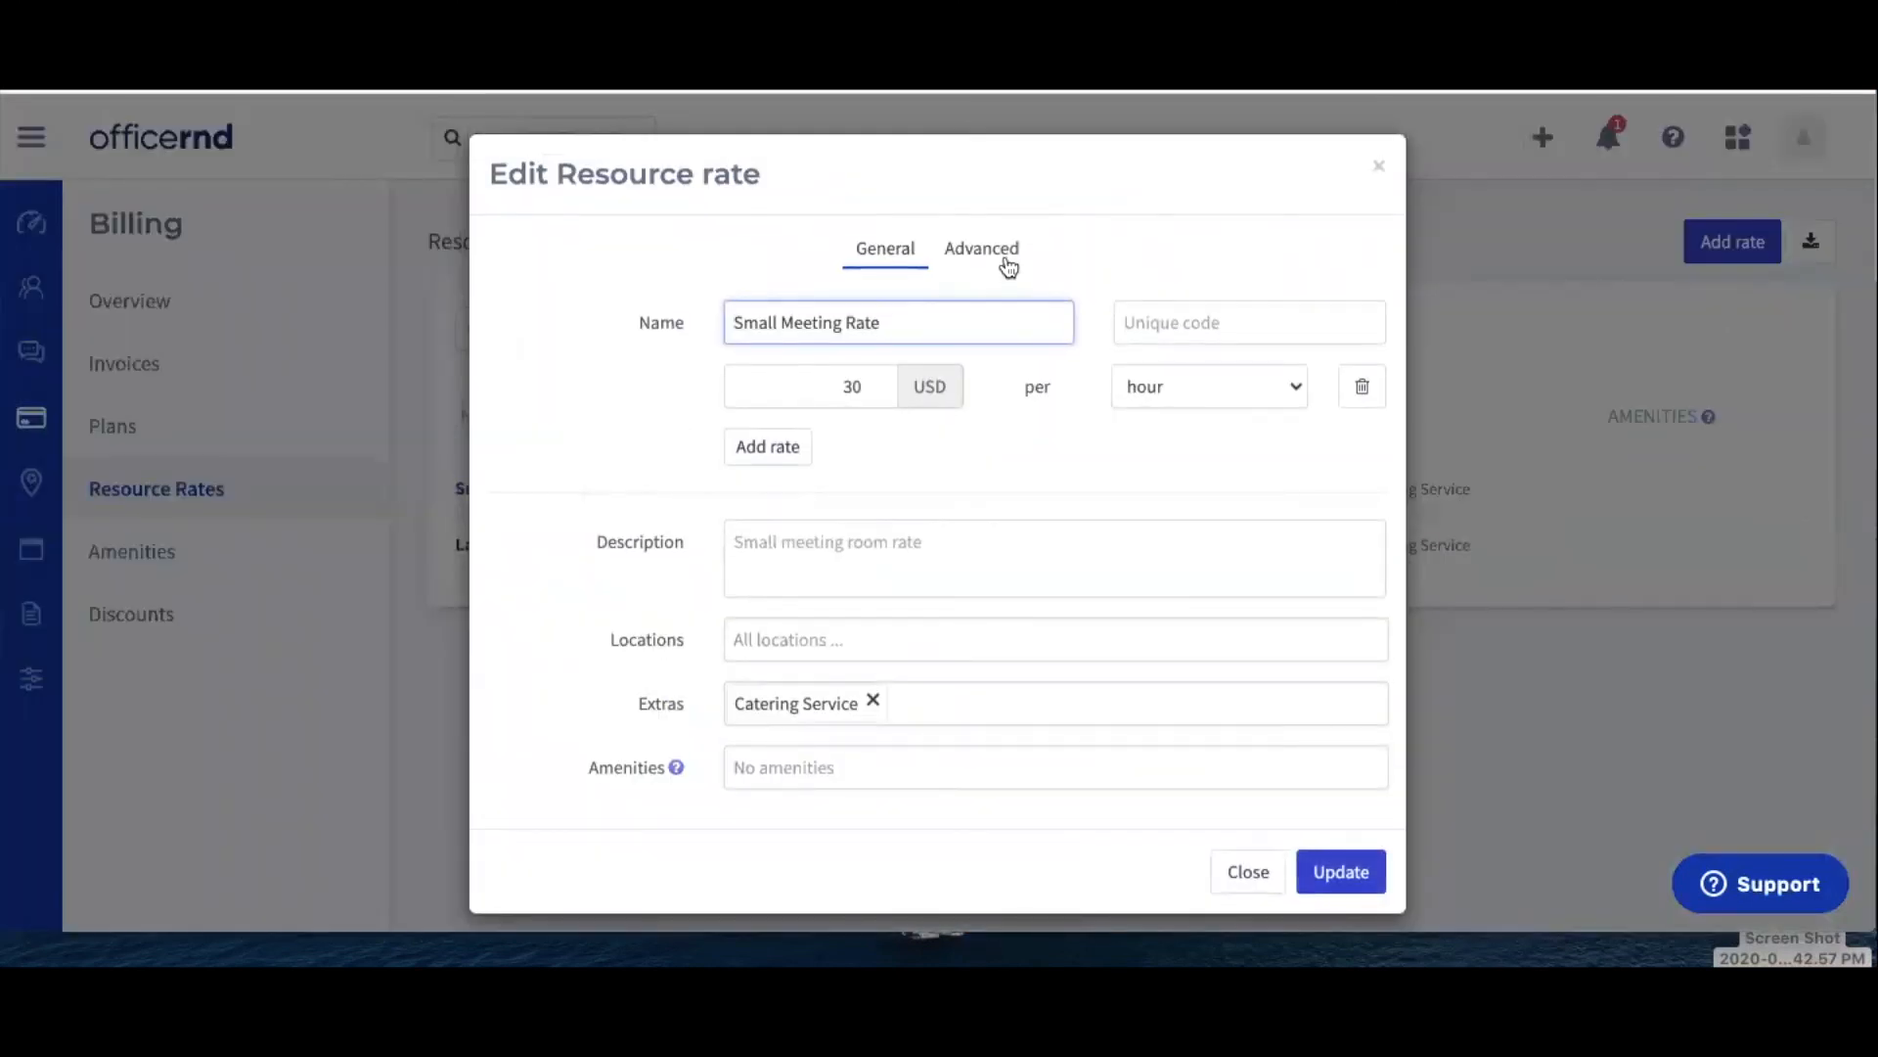
click(981, 247)
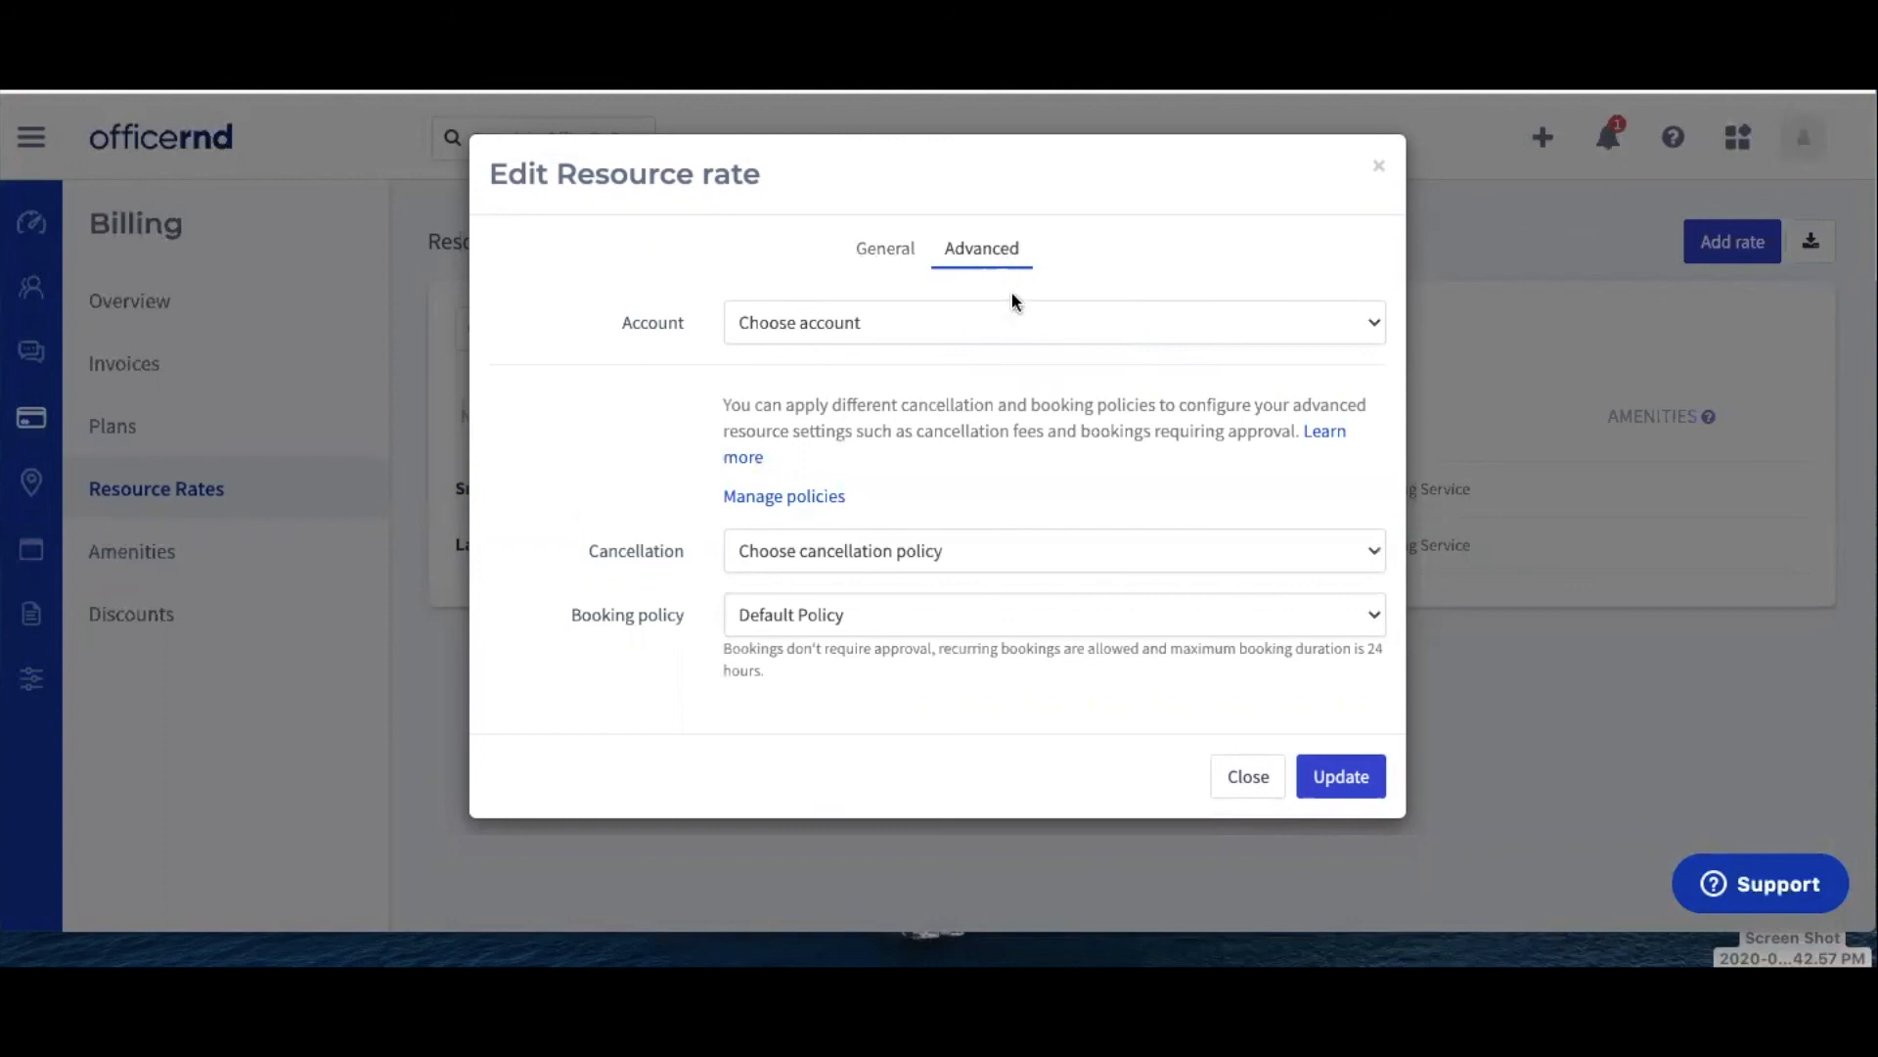
click(1053, 322)
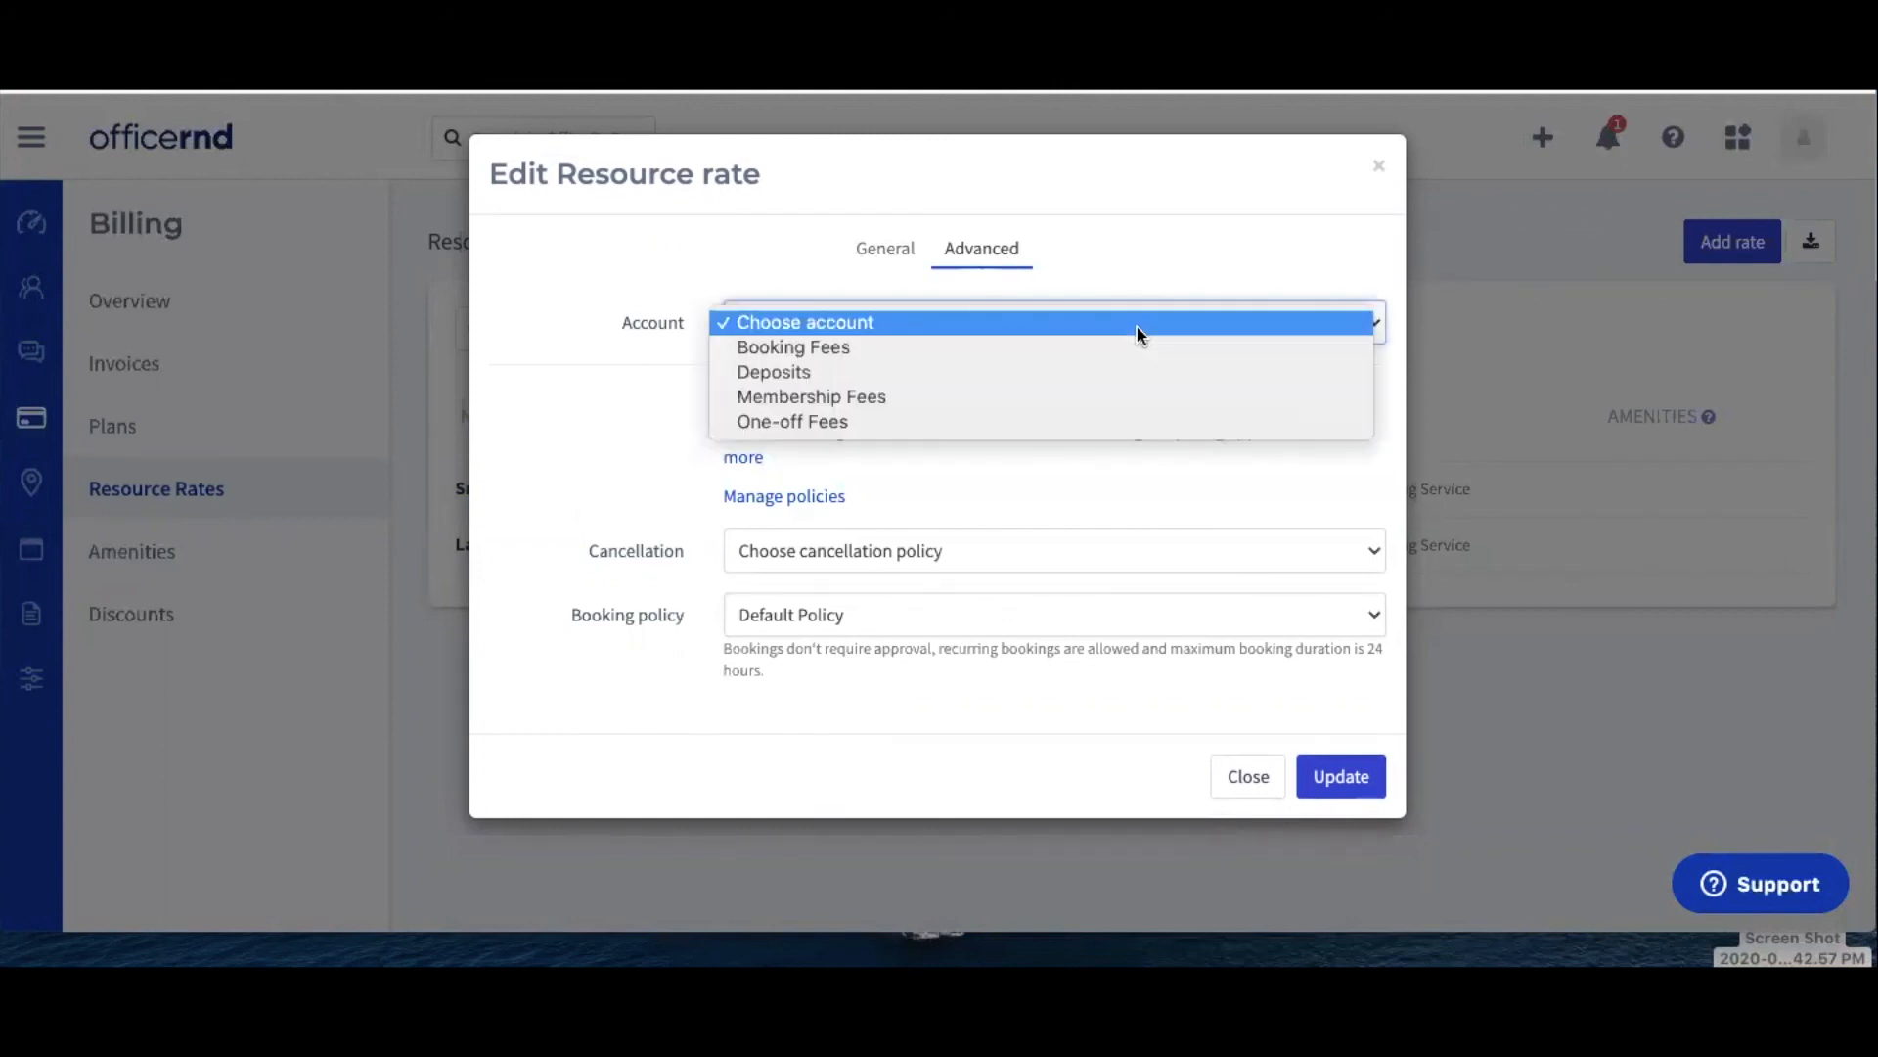
mouse_move(1023, 347)
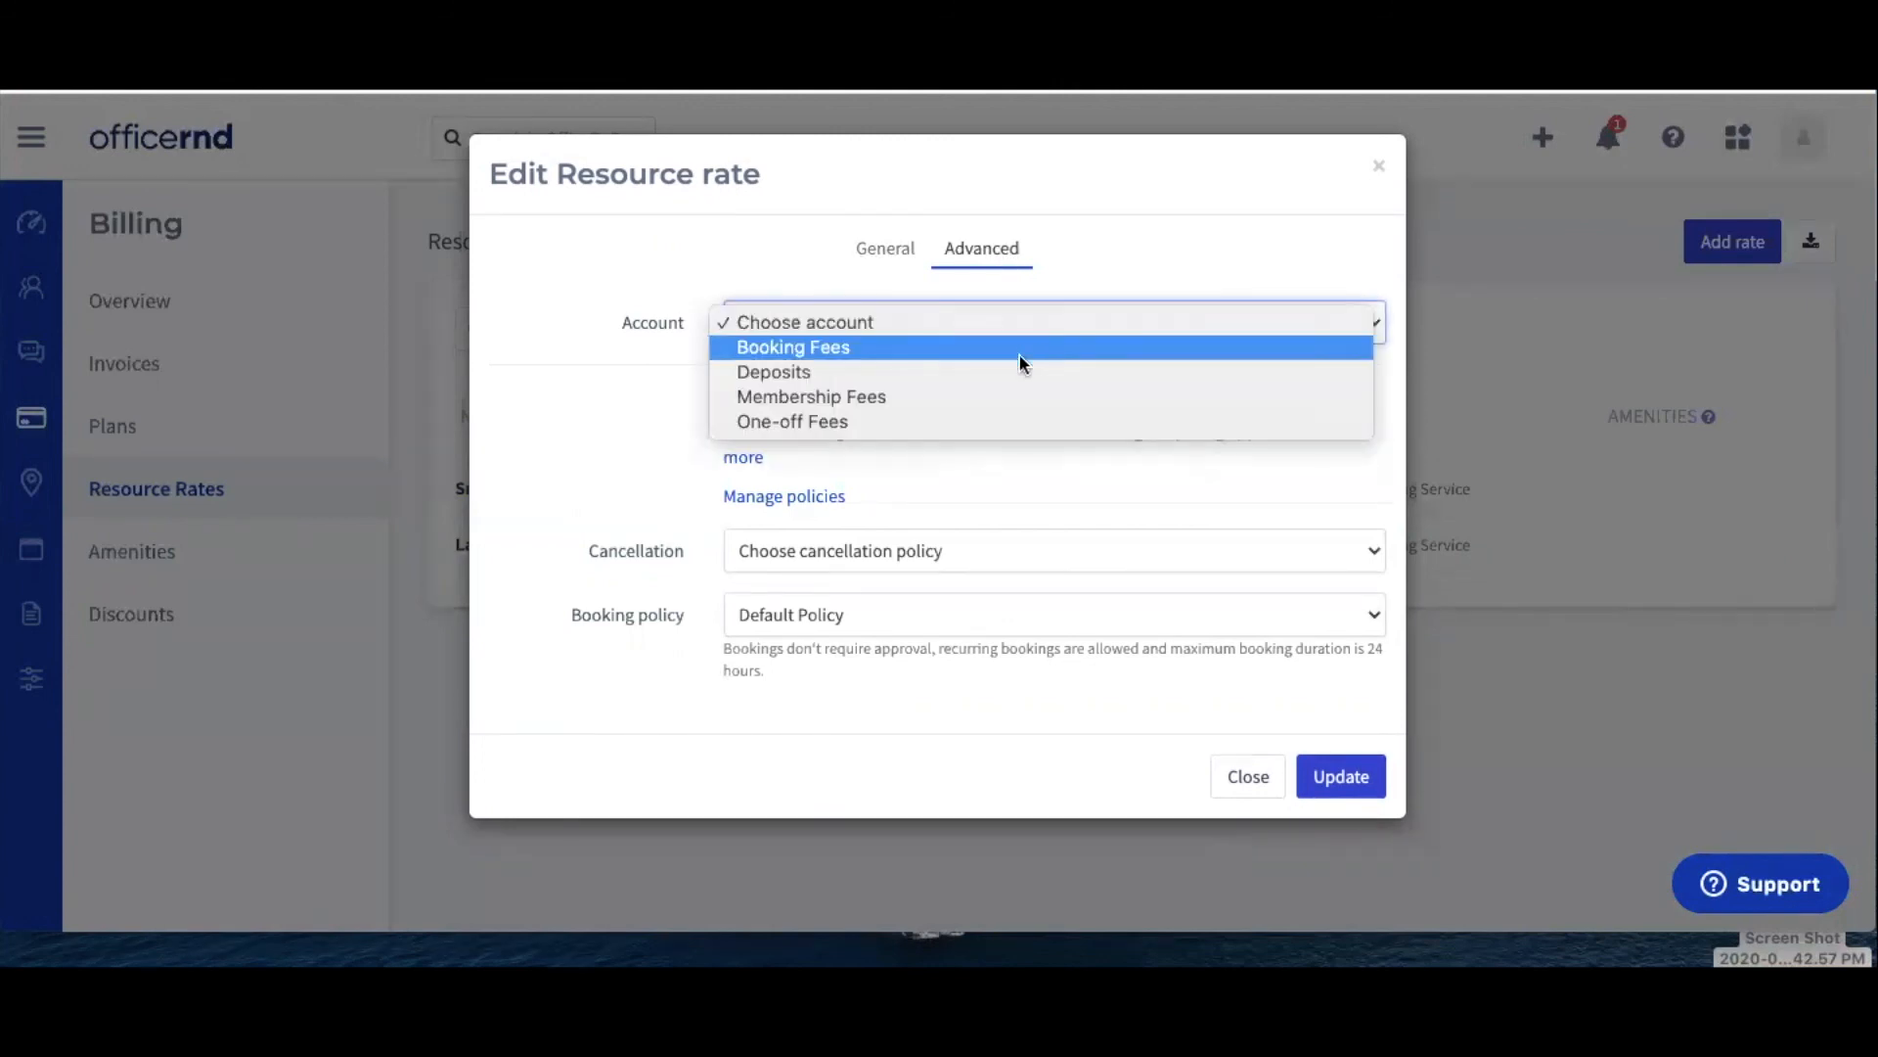
mouse_move(998, 396)
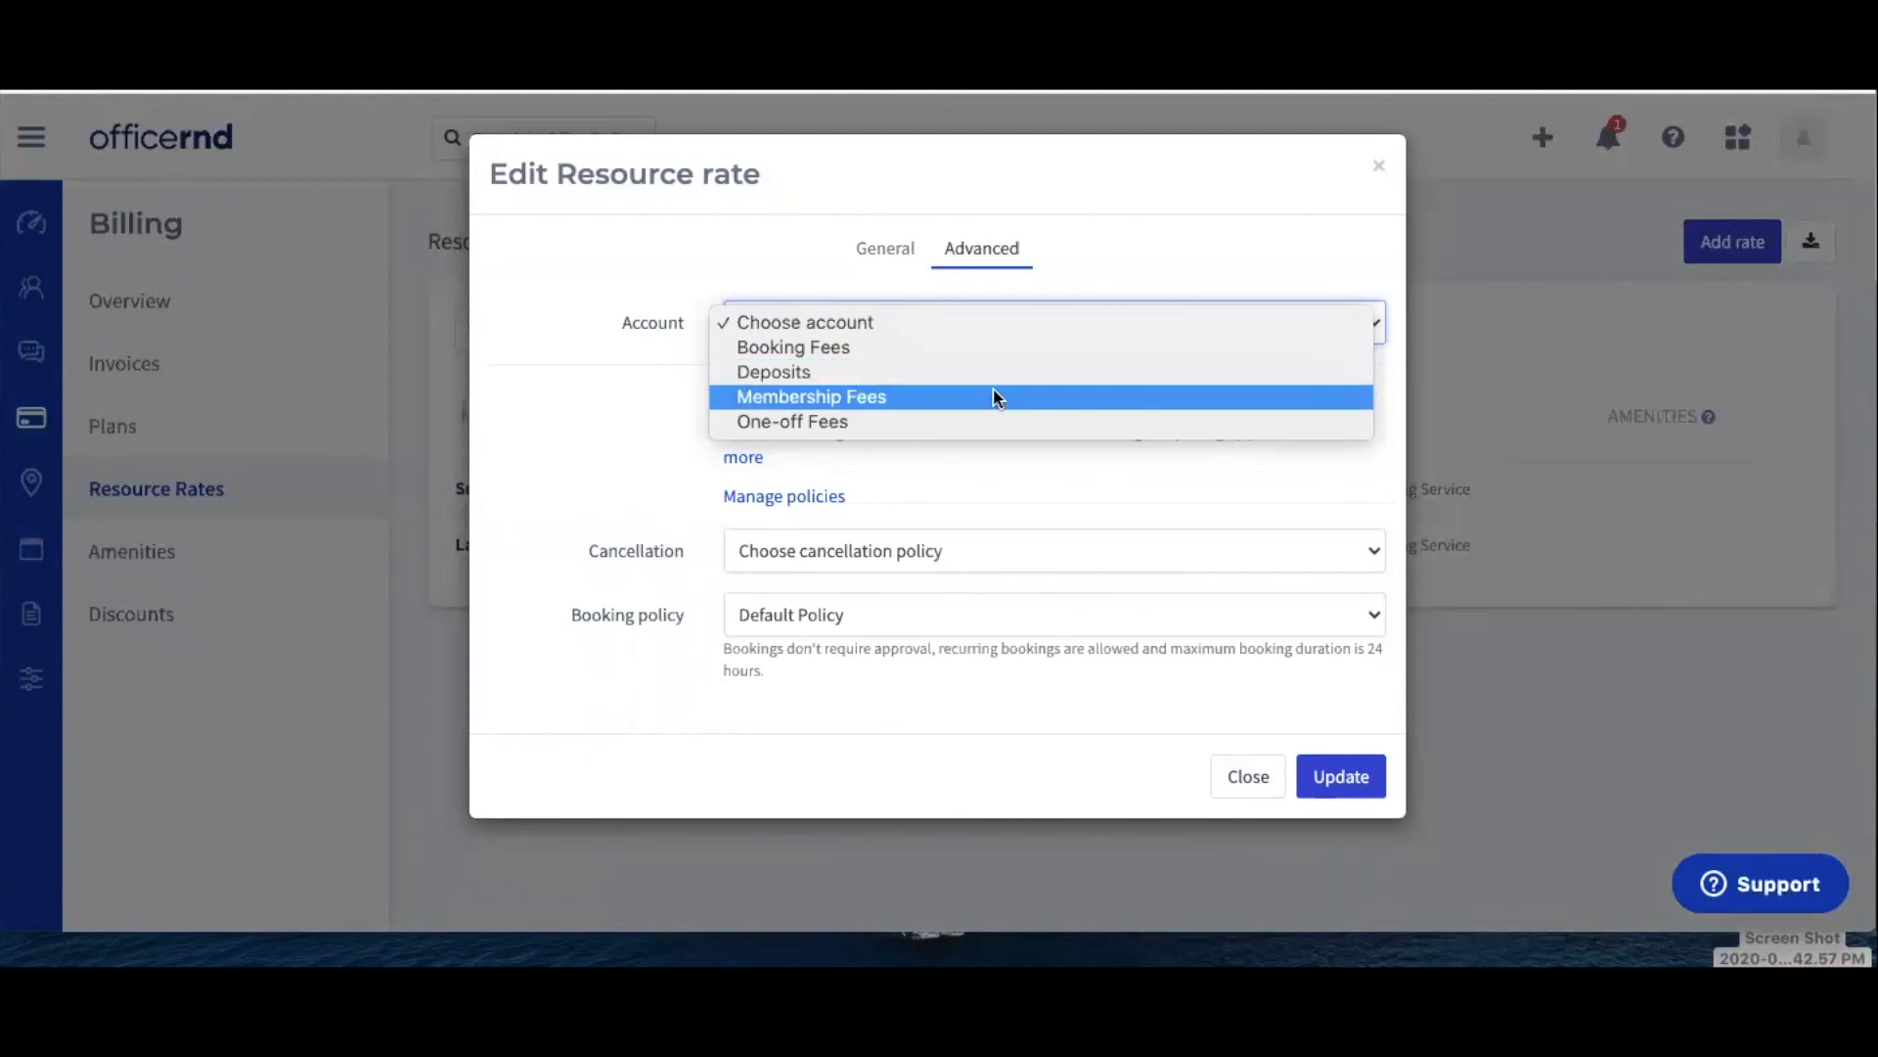
mouse_move(972, 348)
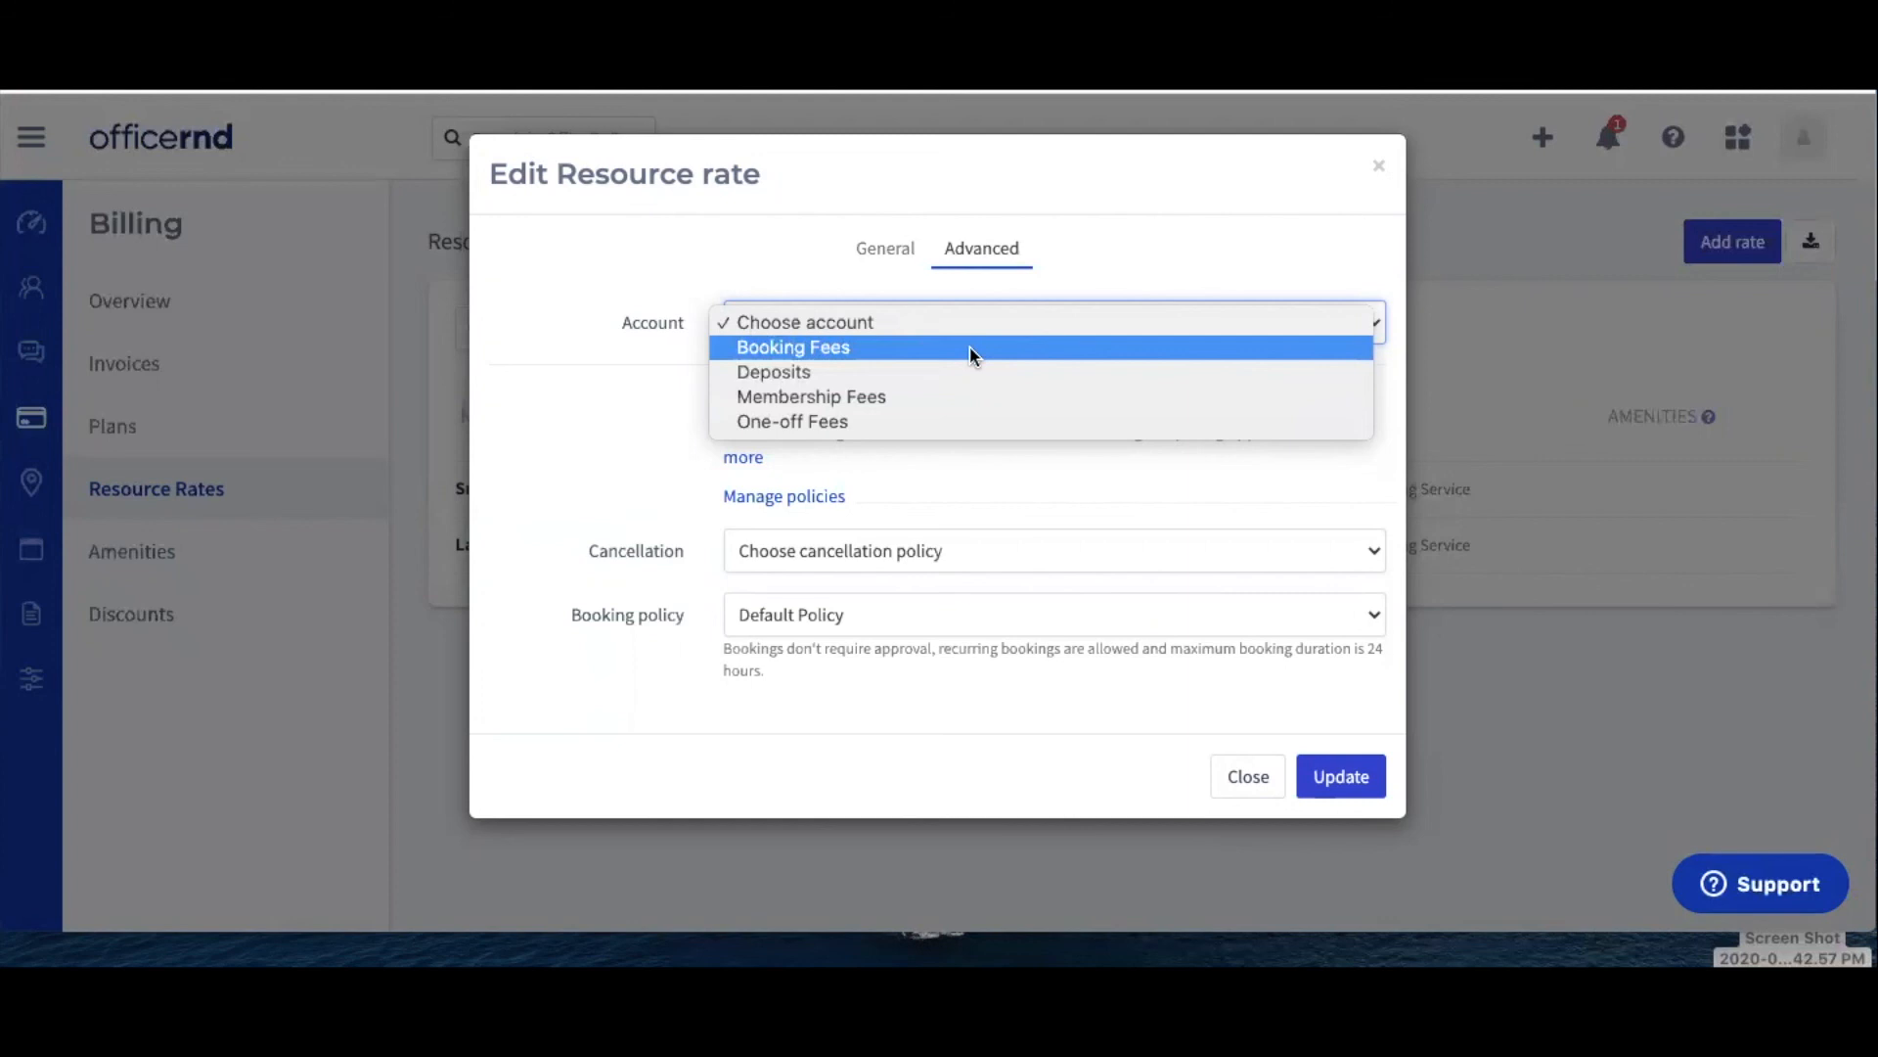
click(793, 347)
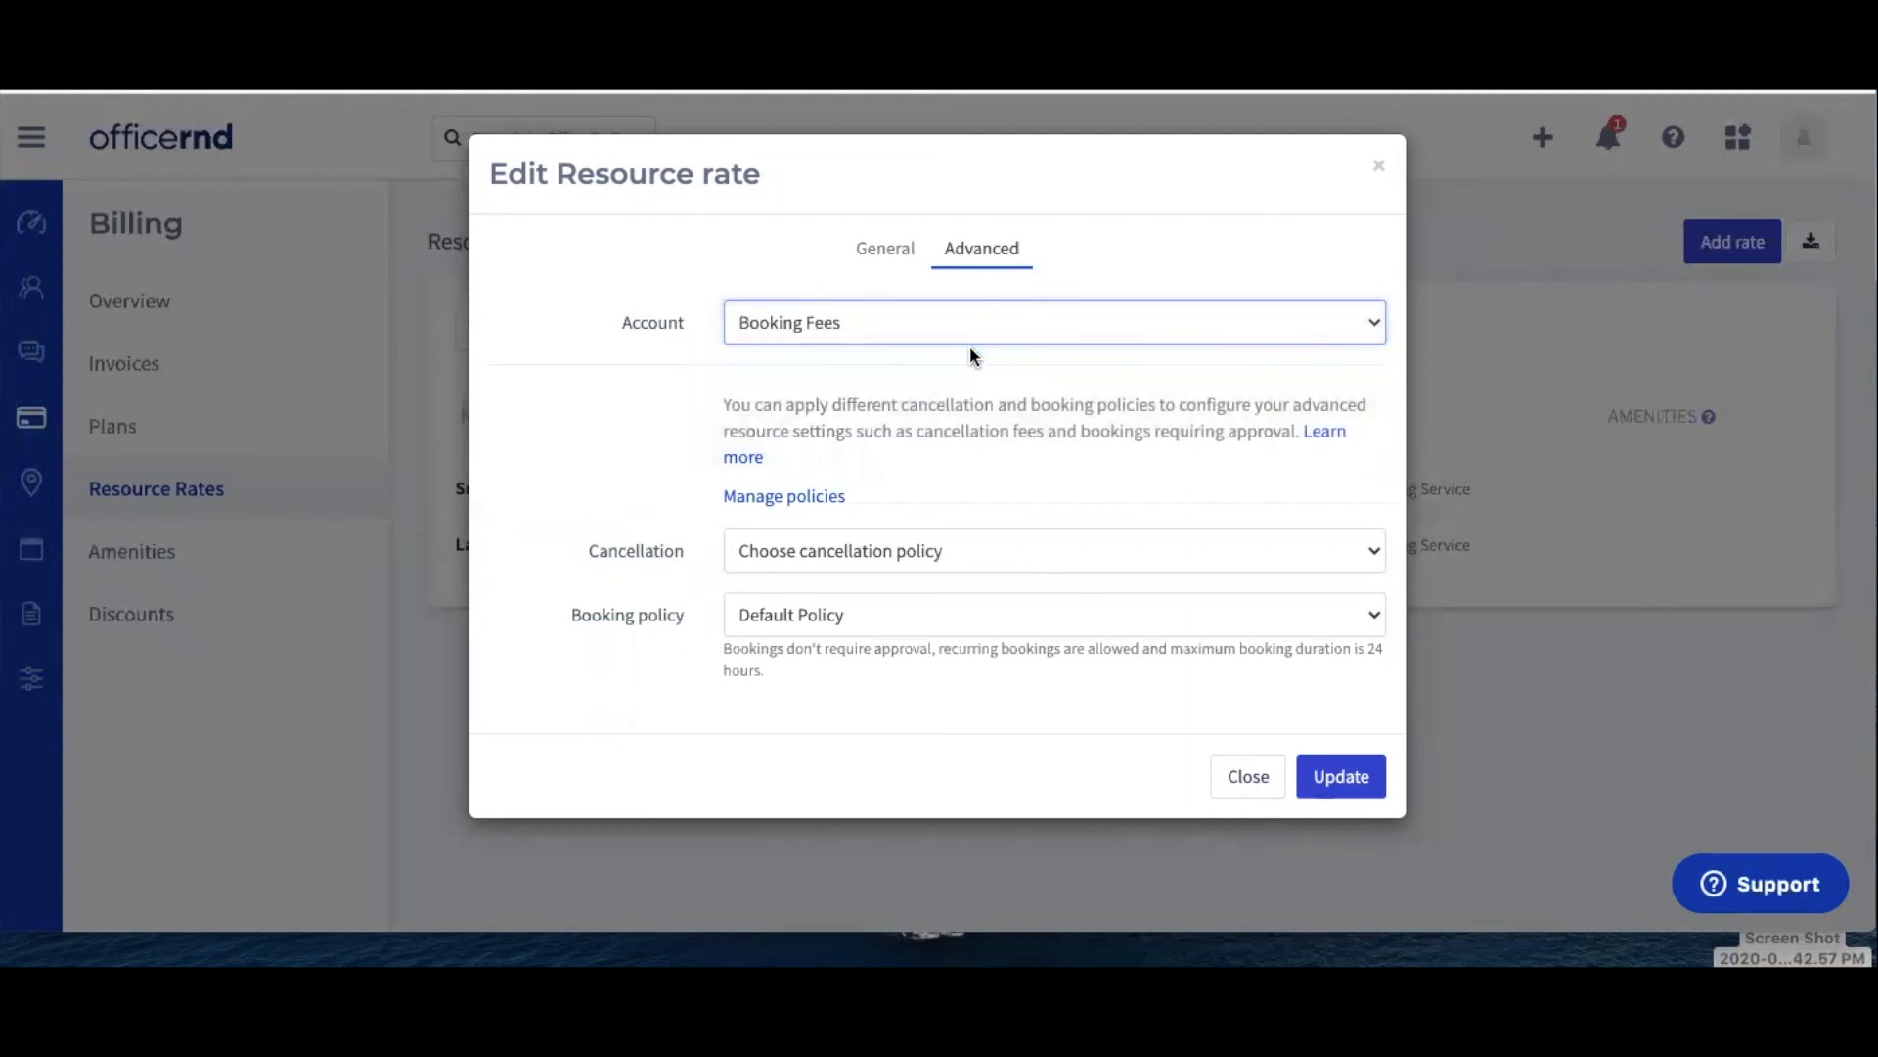
mouse_move(848, 378)
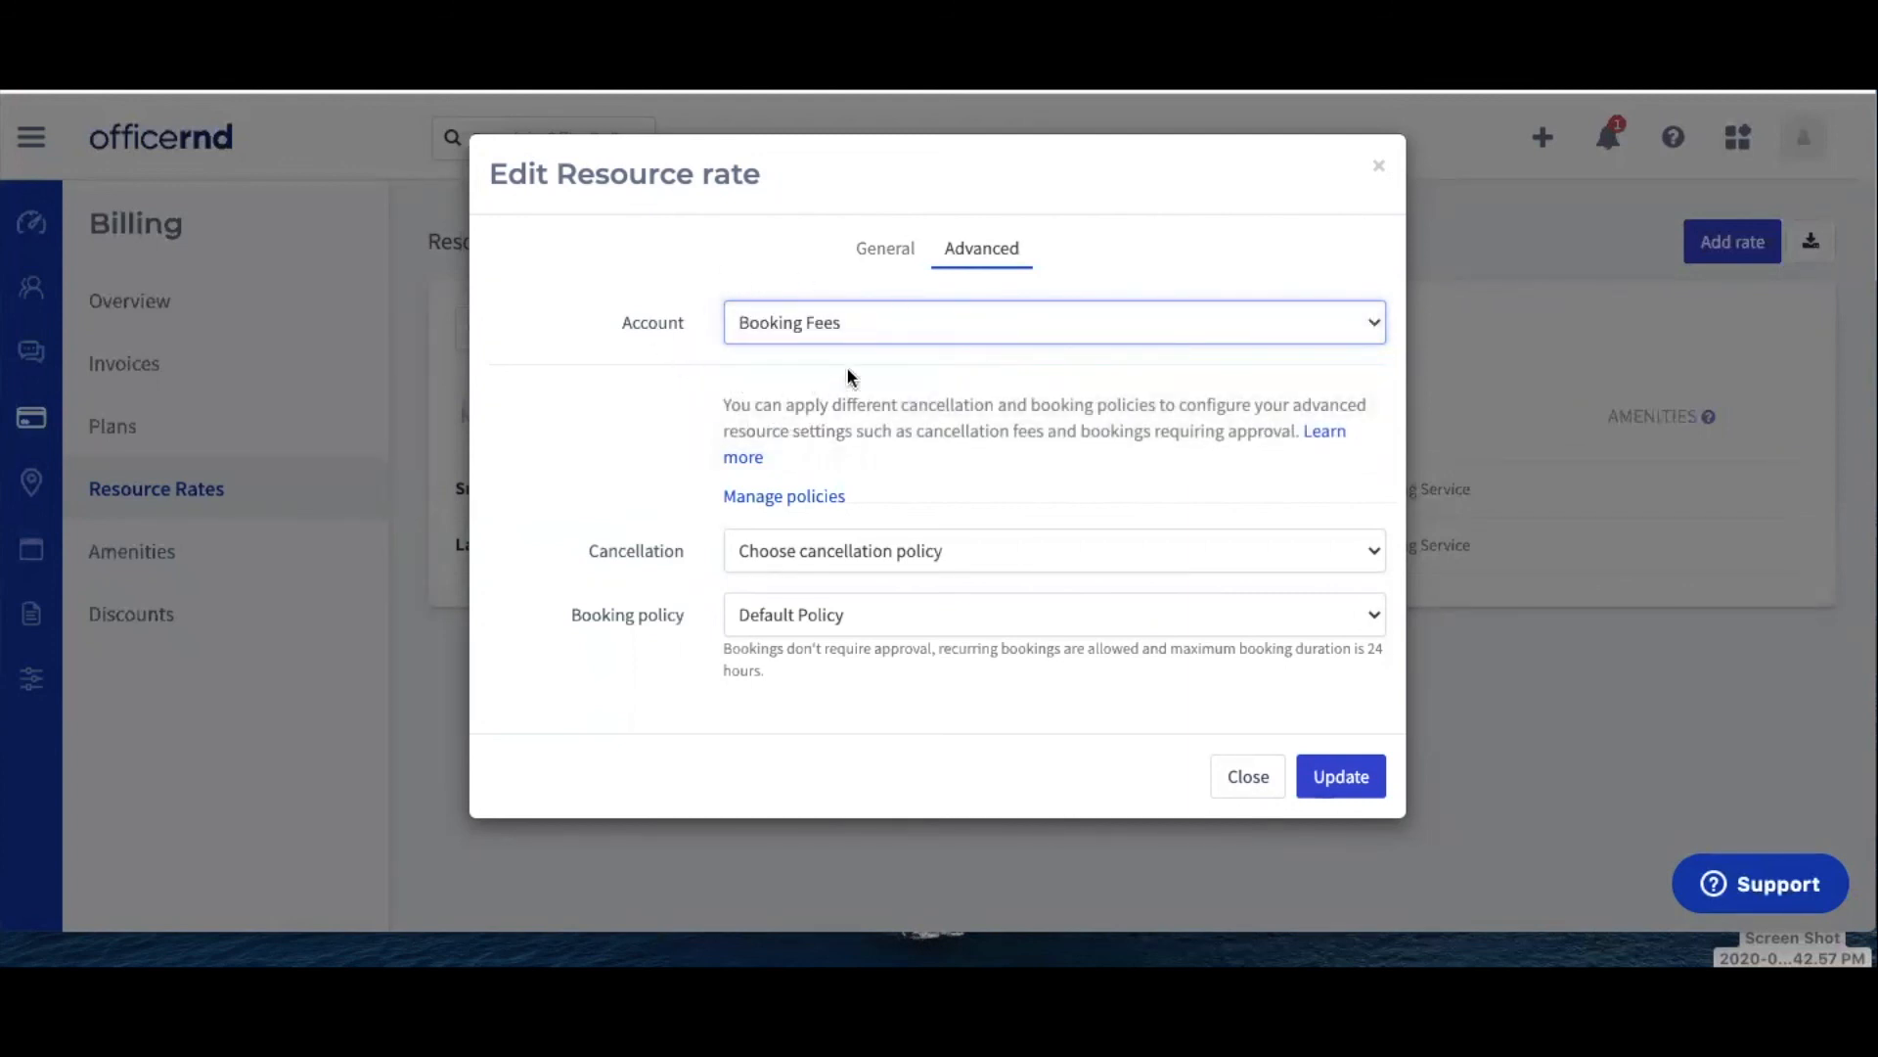
mouse_move(1016, 523)
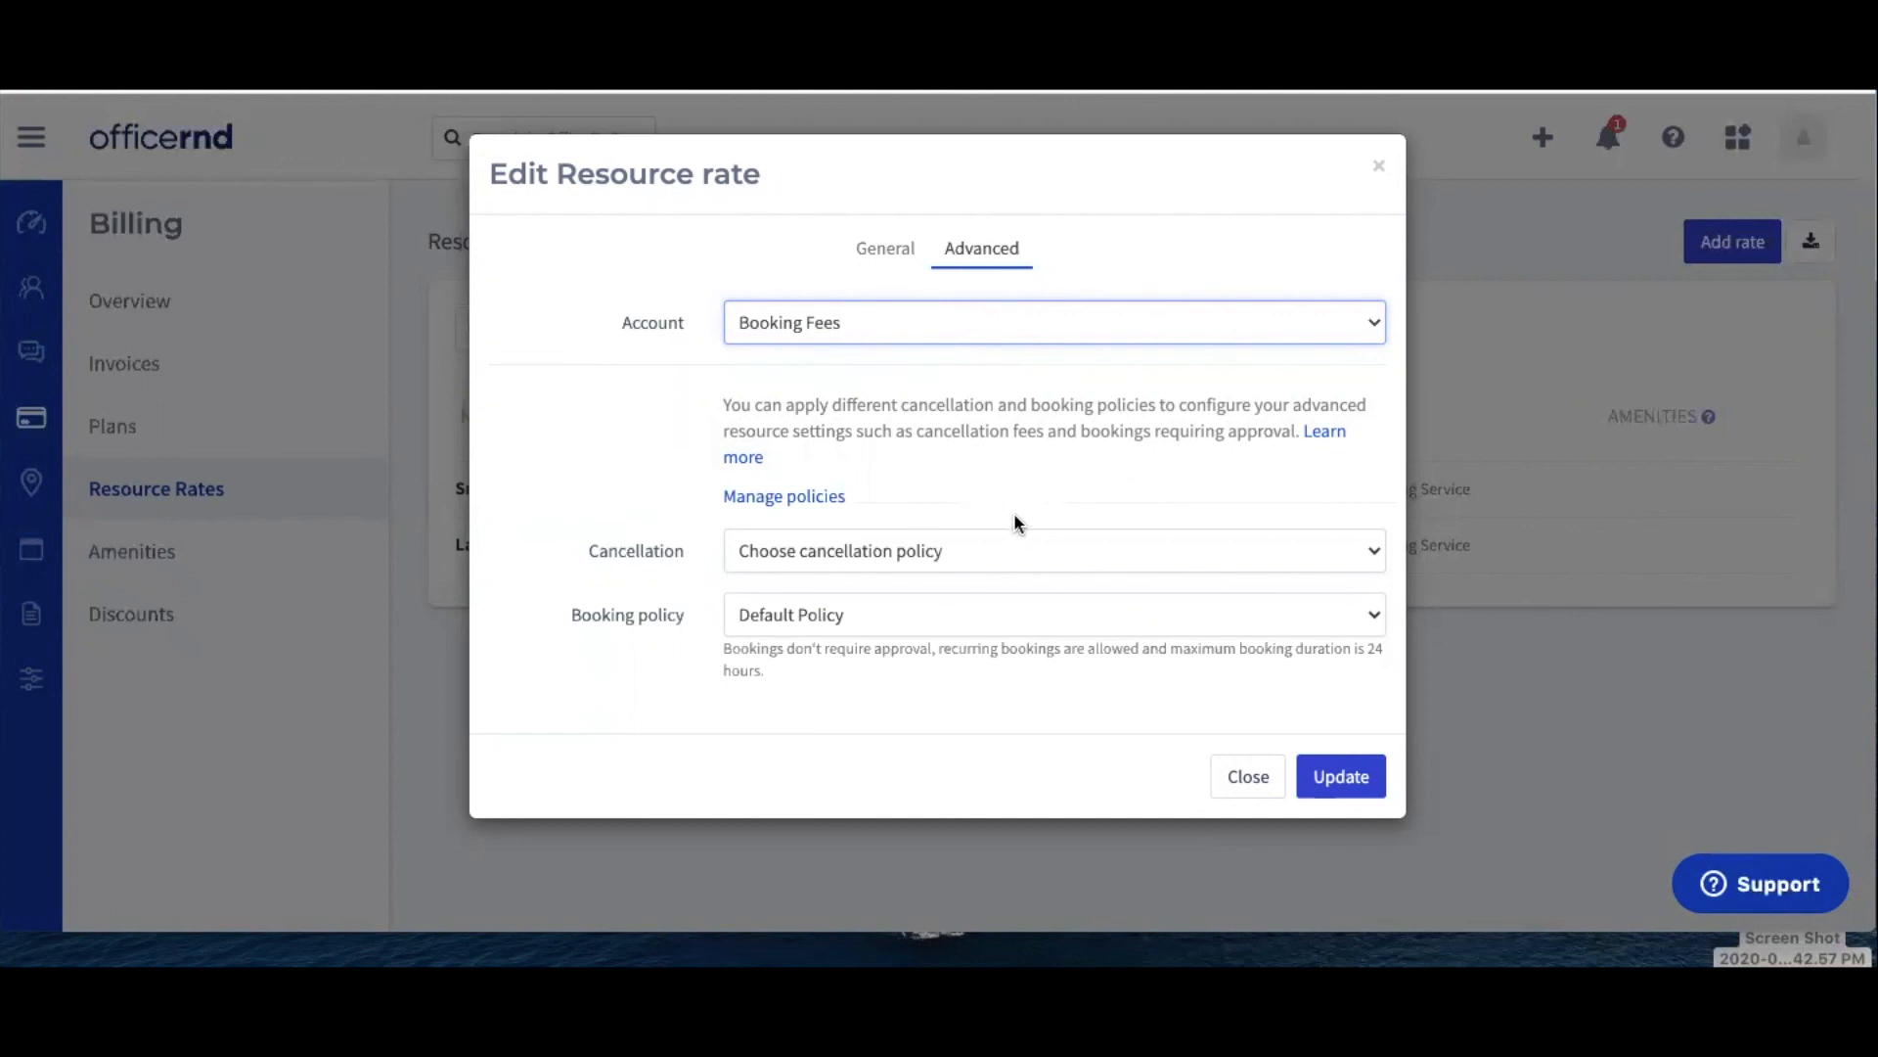
mouse_move(1163, 749)
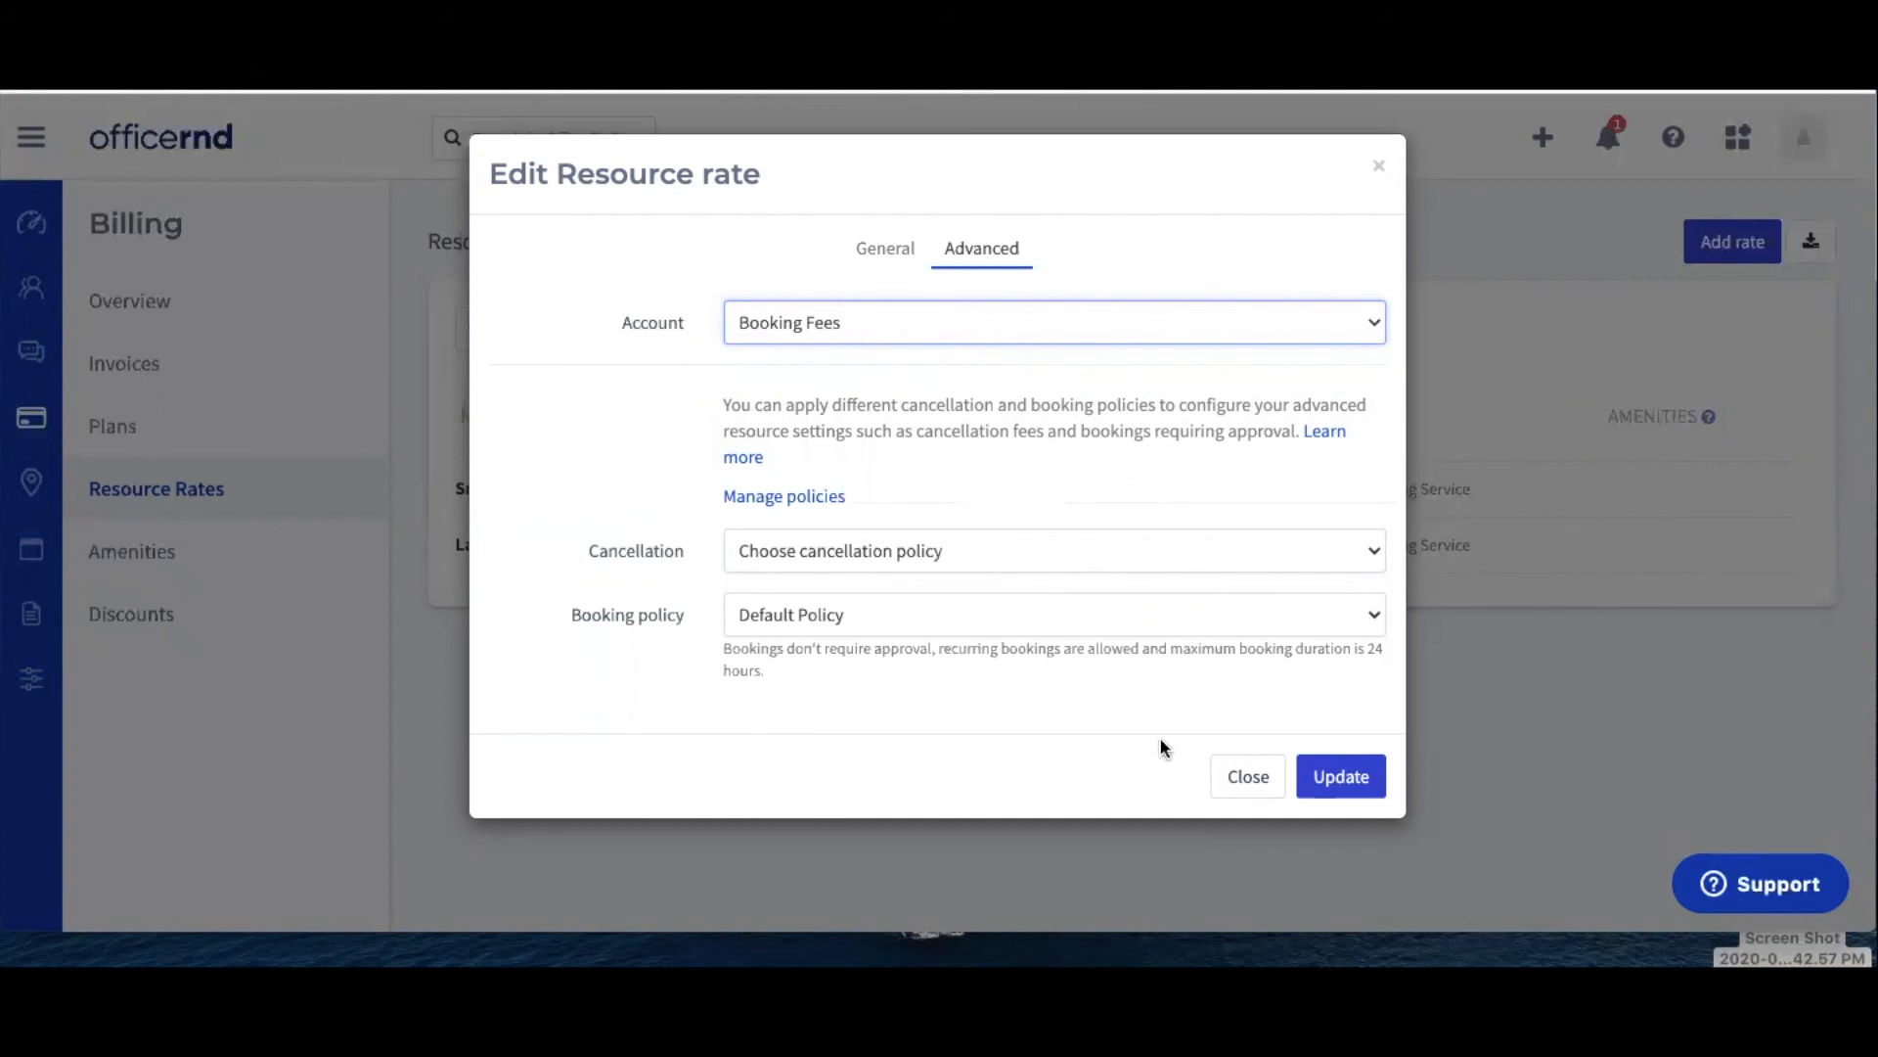
mouse_move(1217, 767)
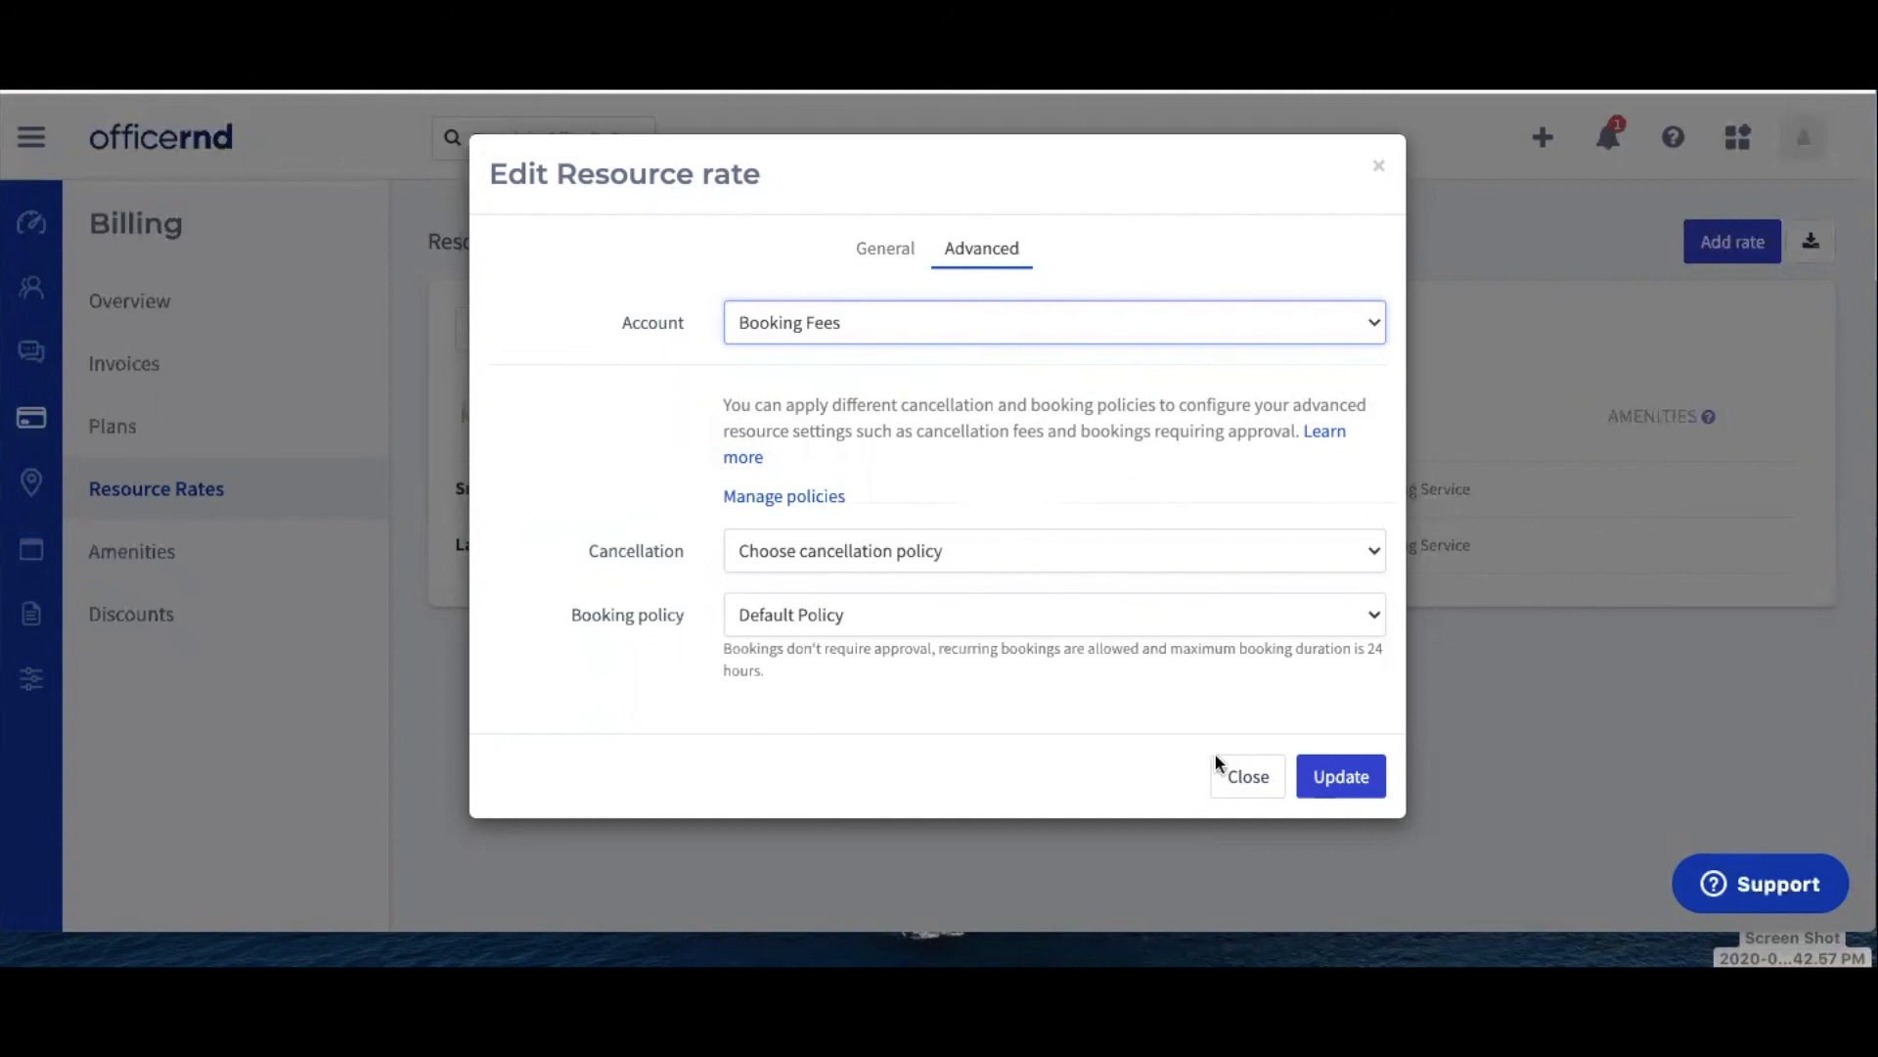
mouse_move(1340, 776)
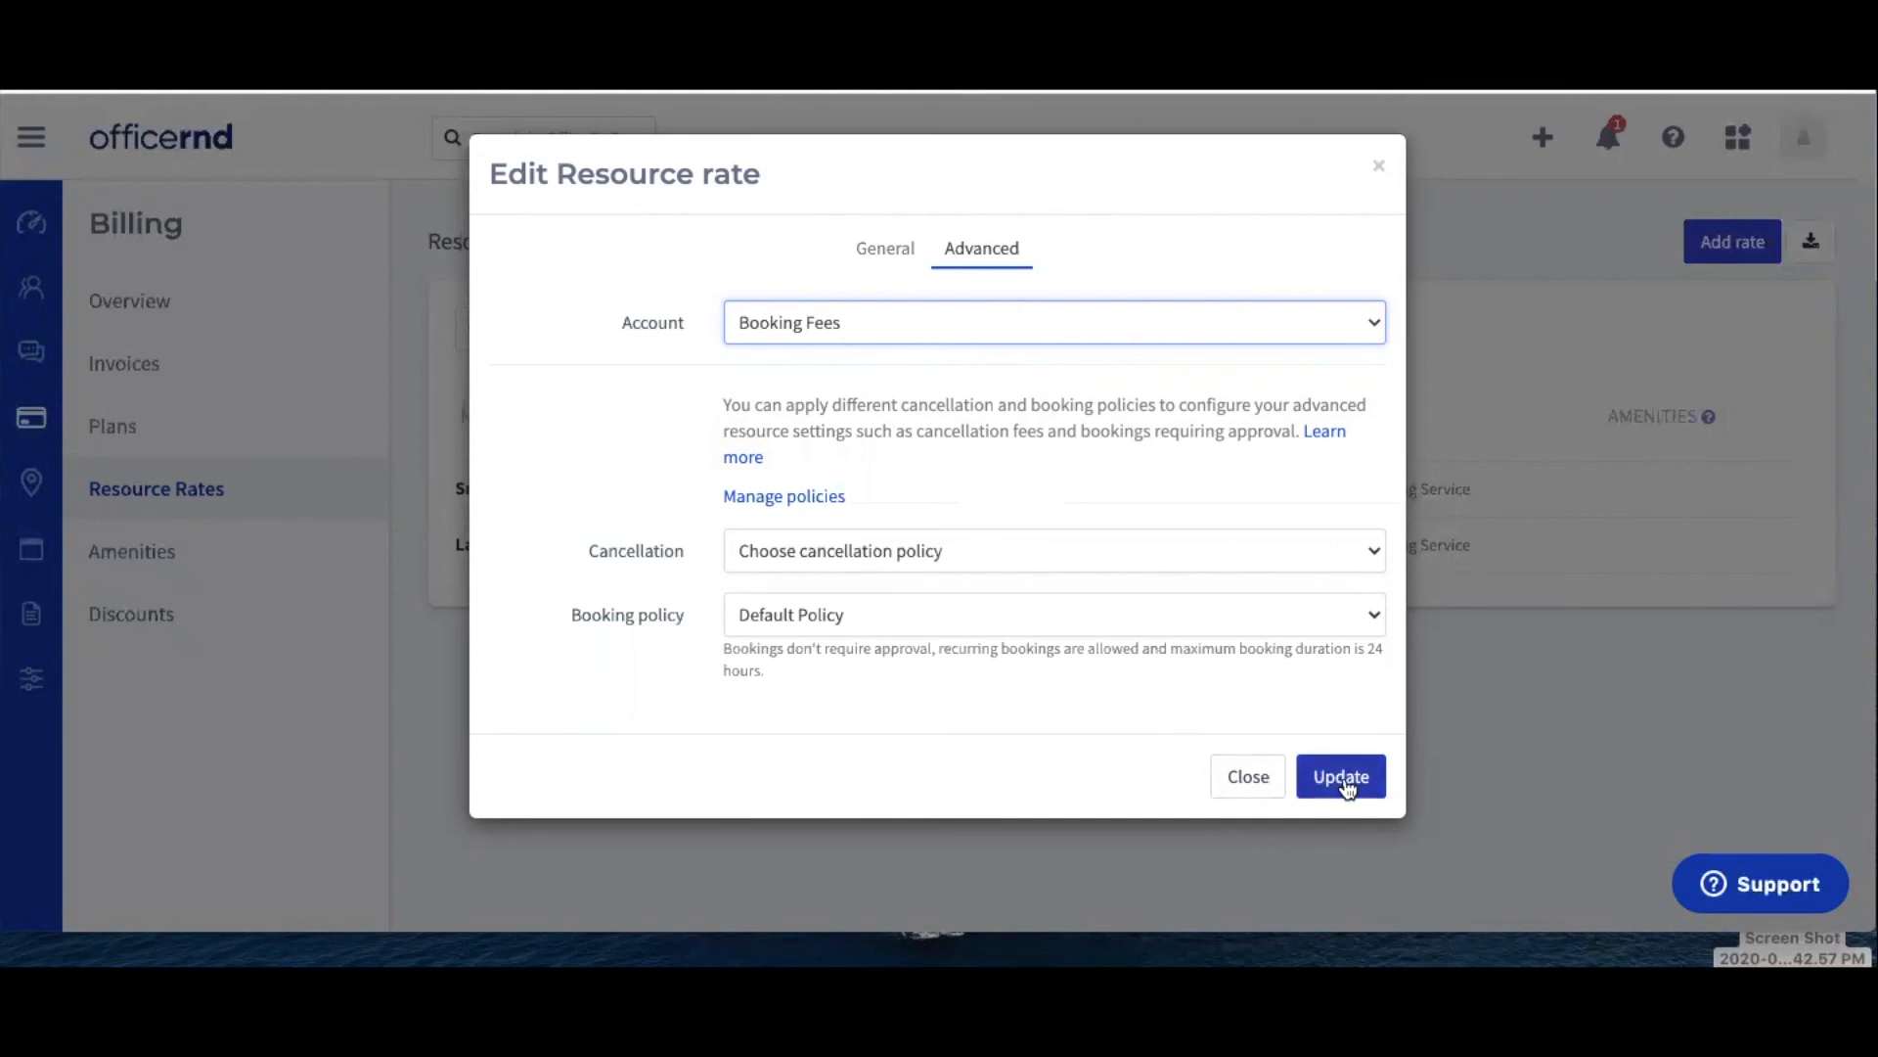
click(1340, 776)
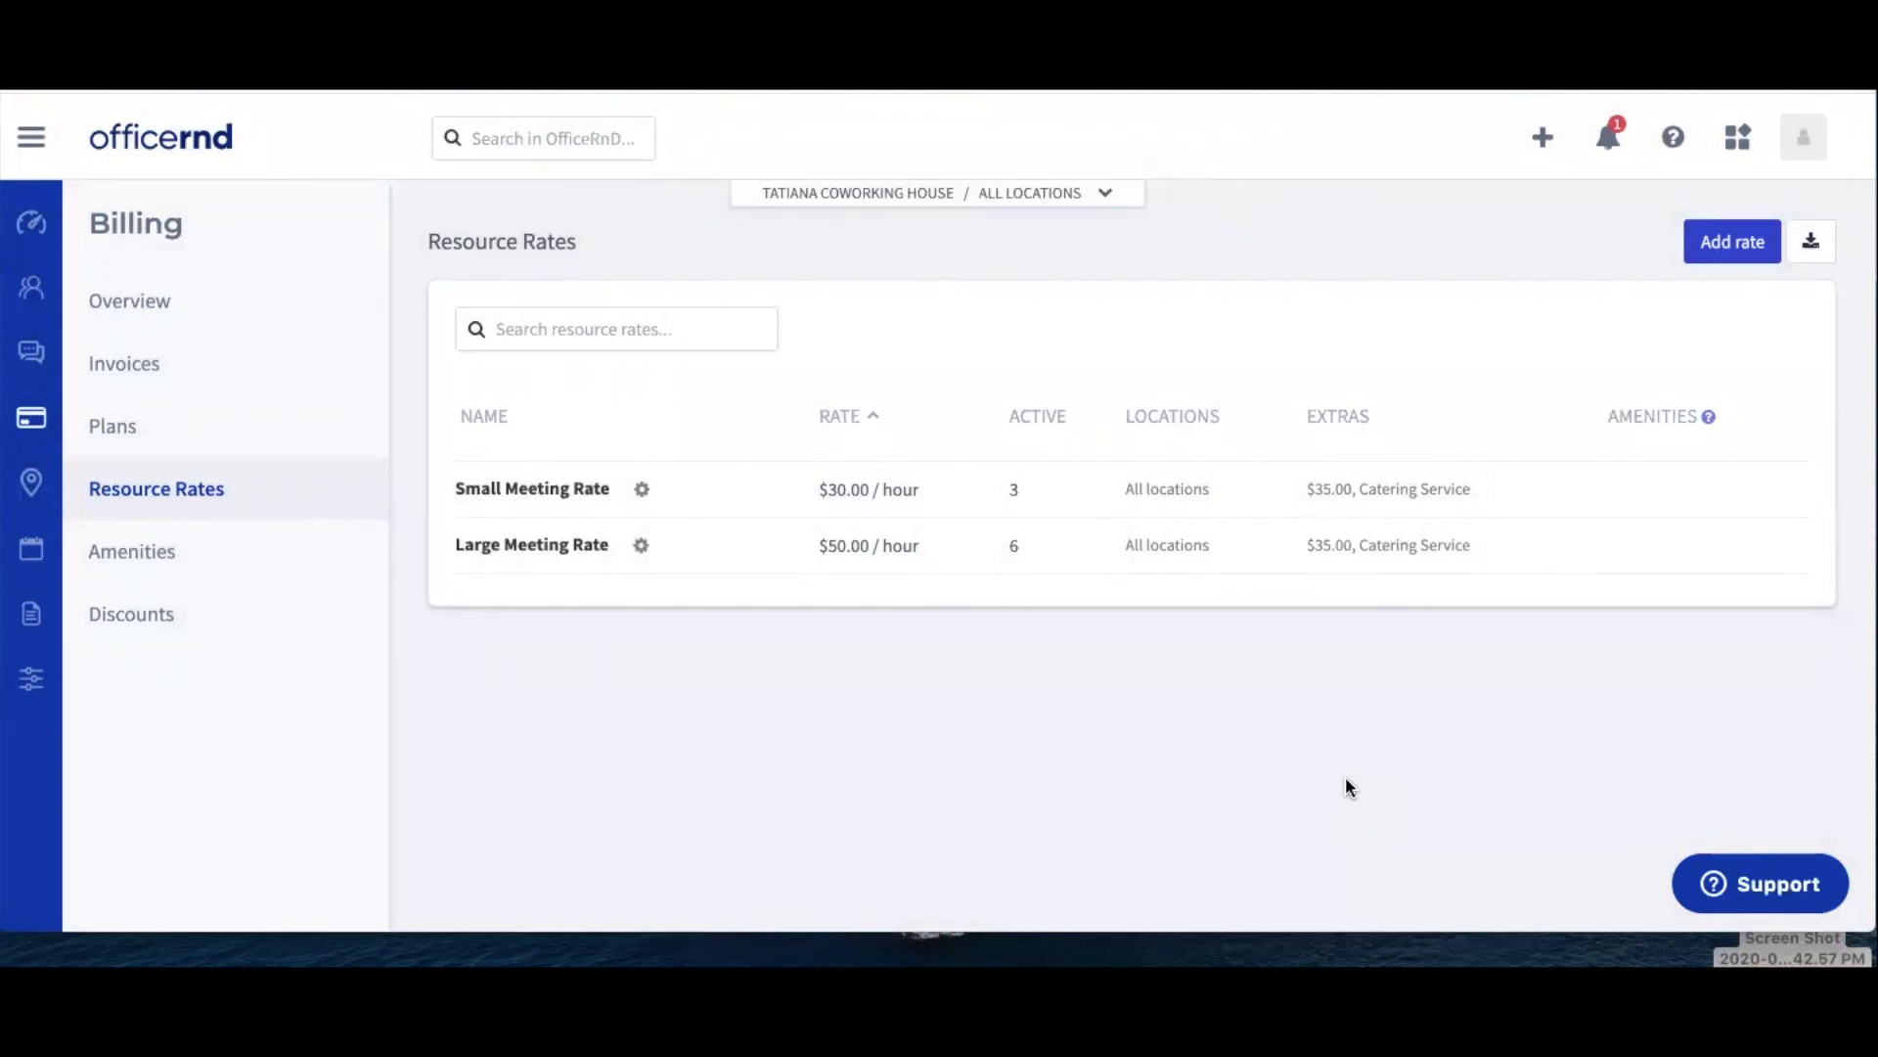
mouse_move(1220, 752)
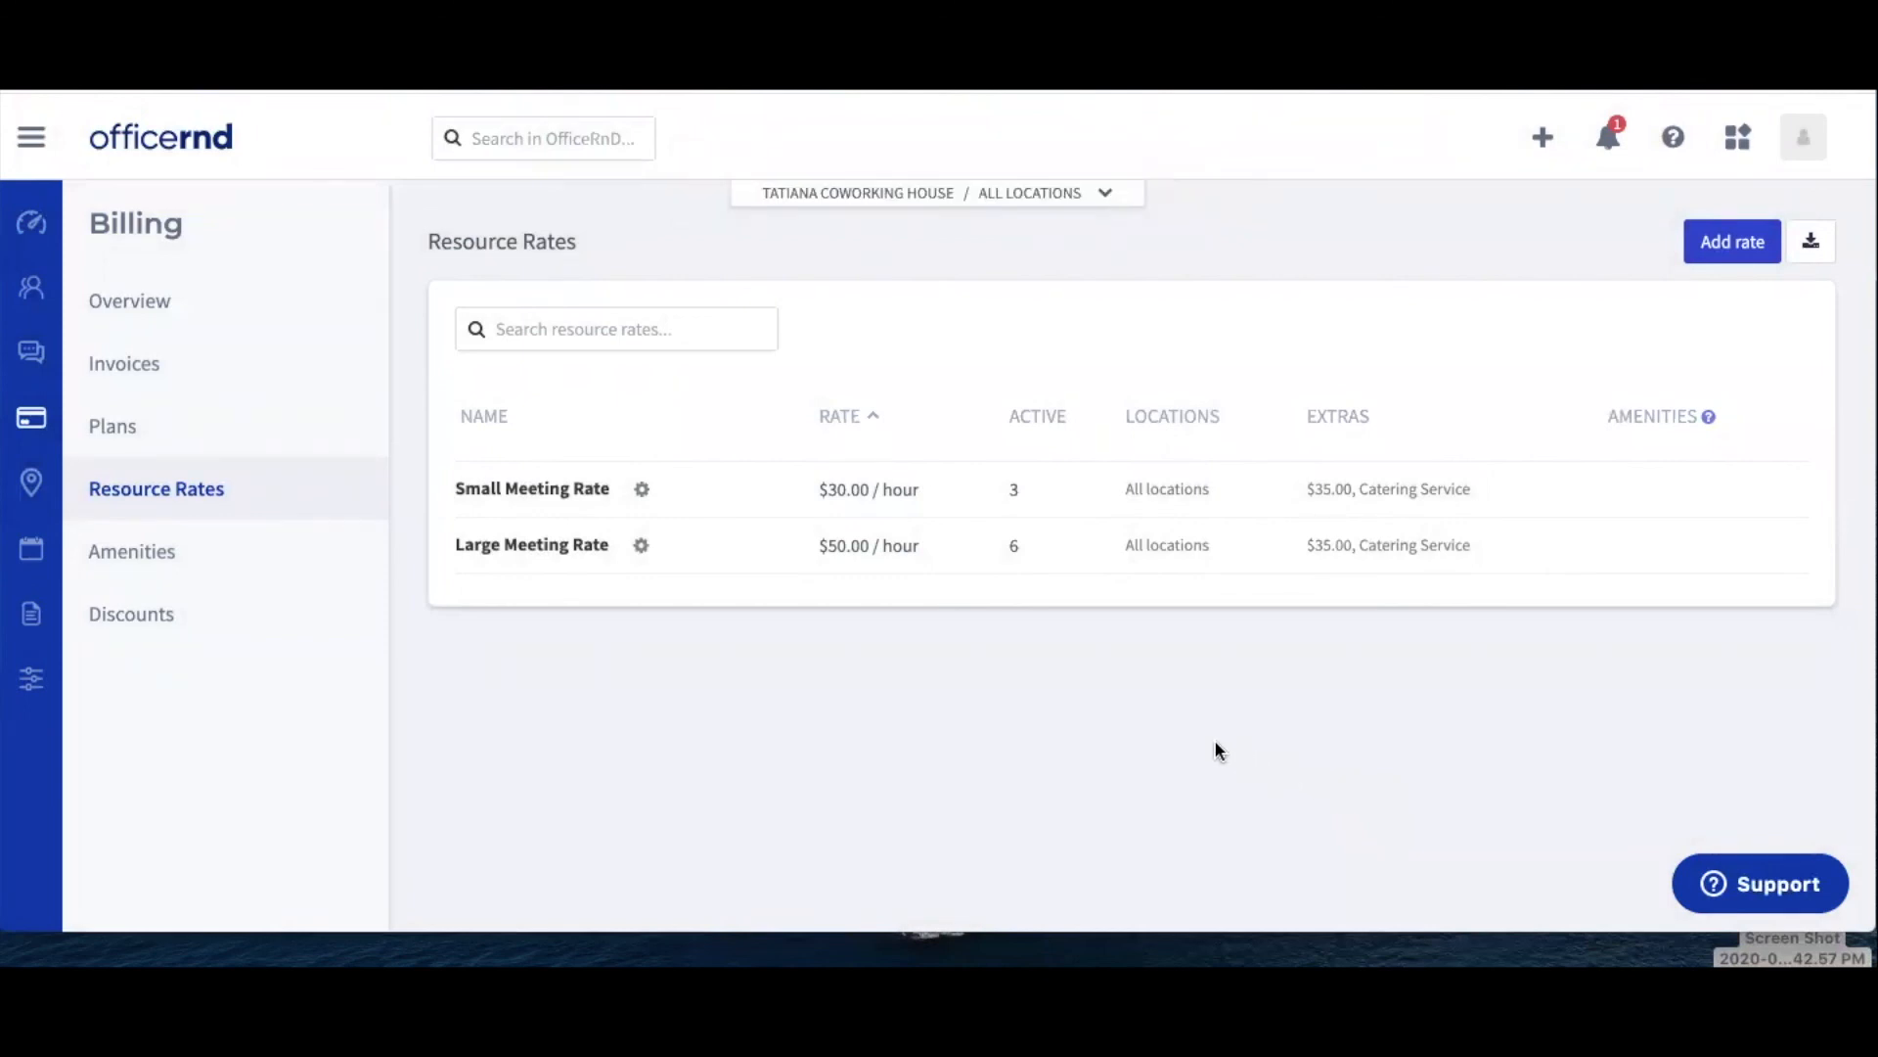
mouse_move(31, 678)
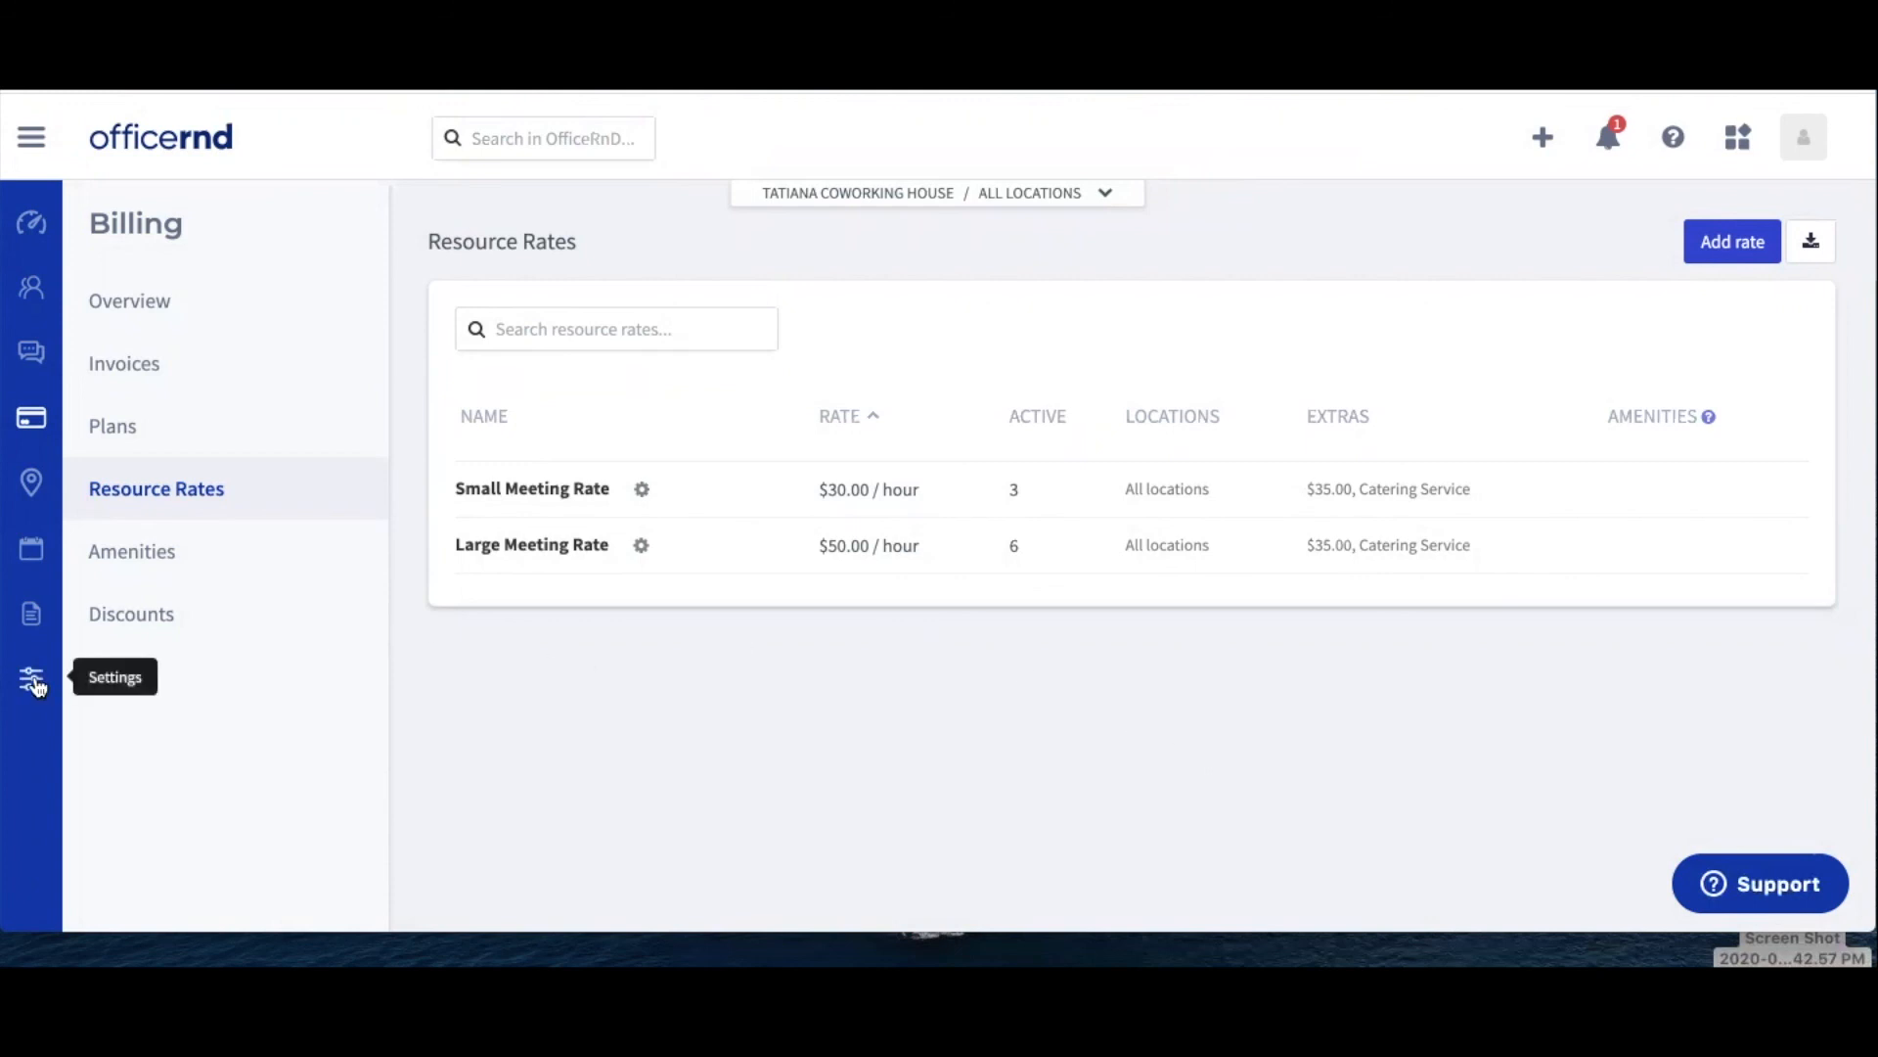
Step: Return to Settings billing accounts, where Small Meeting Rate appears under Booking Fees
click(32, 677)
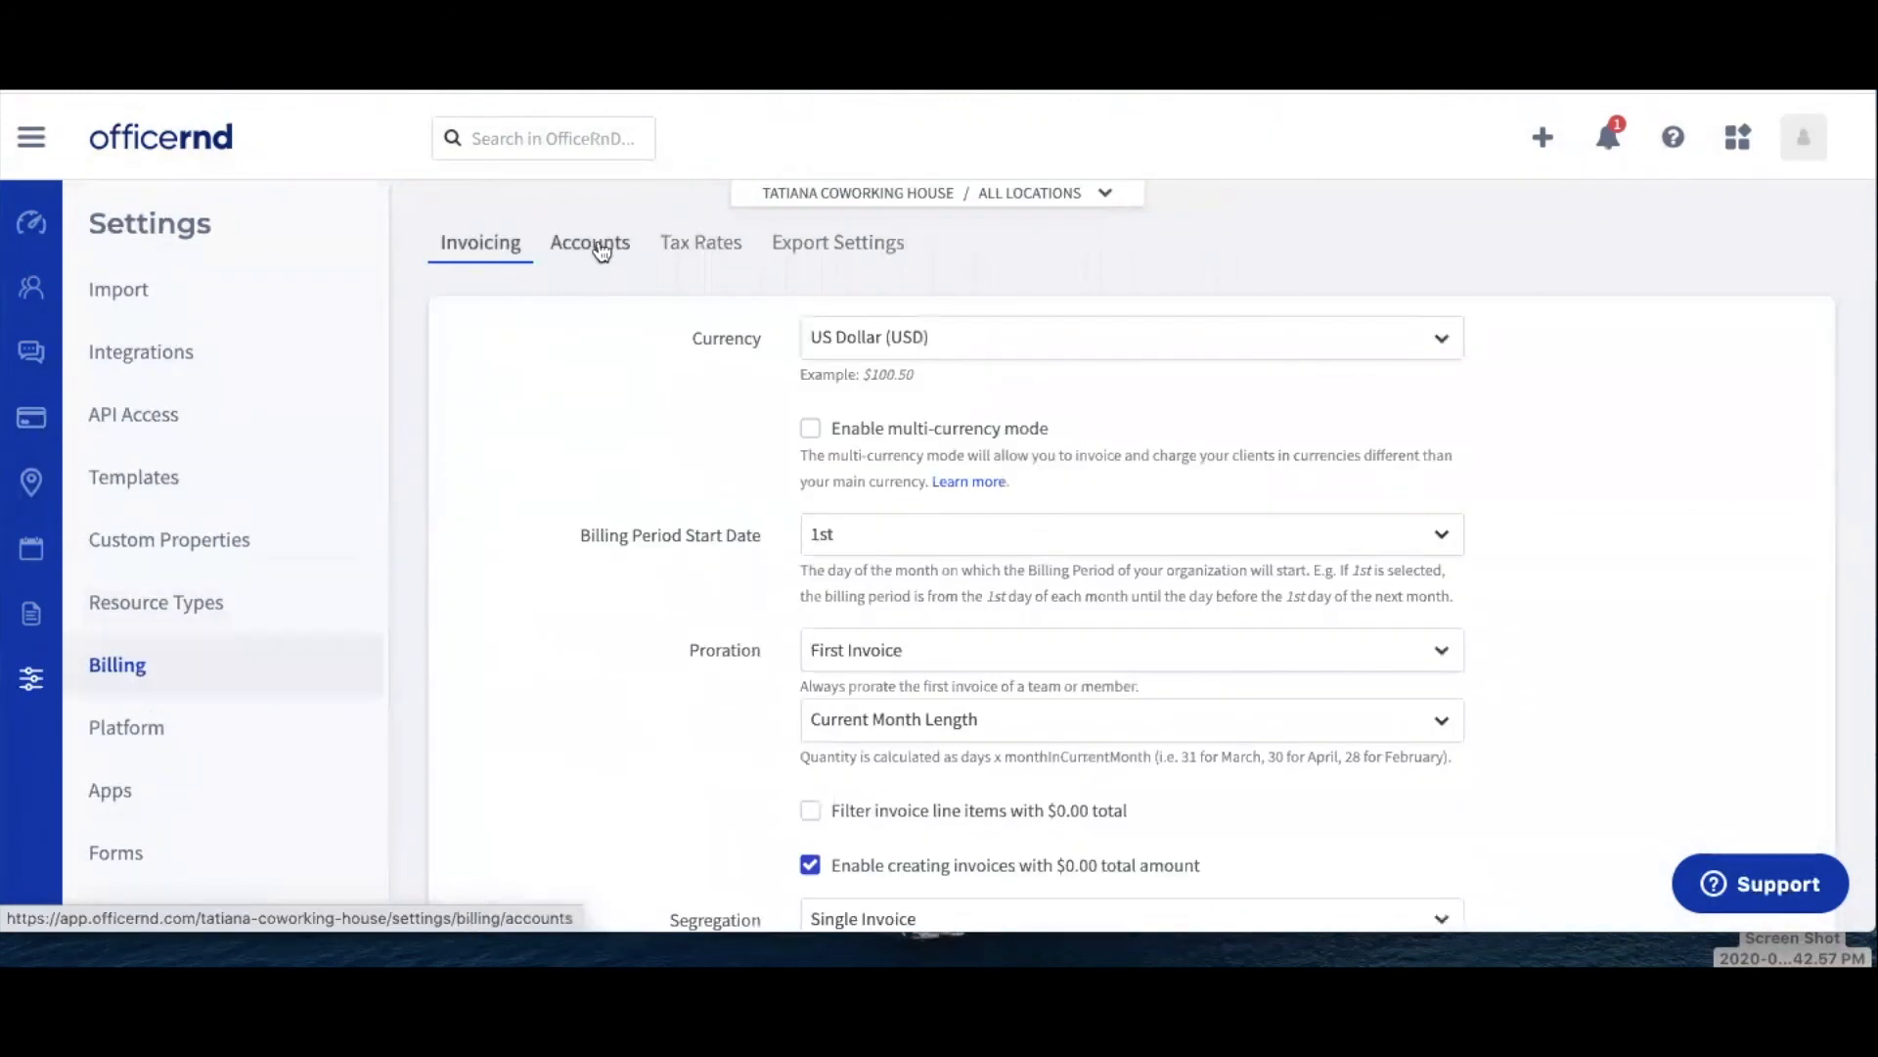
click(589, 242)
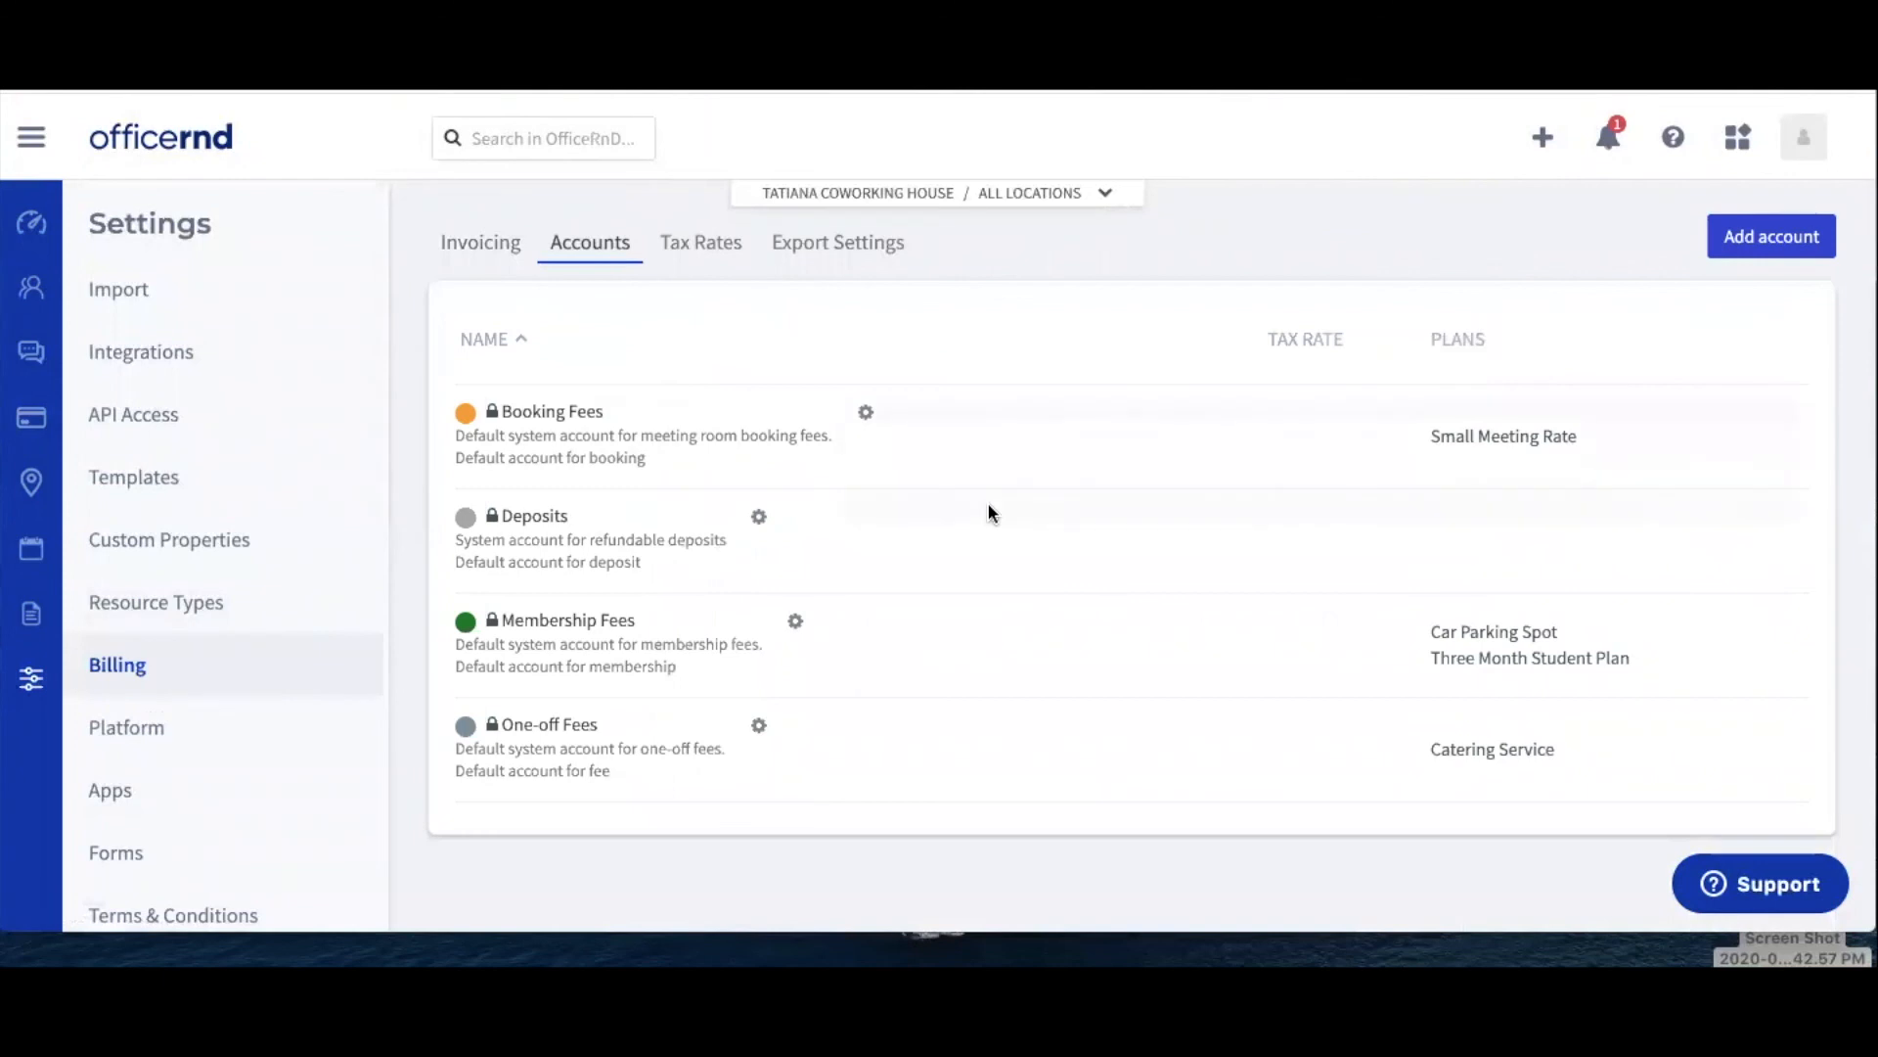
mouse_move(976, 512)
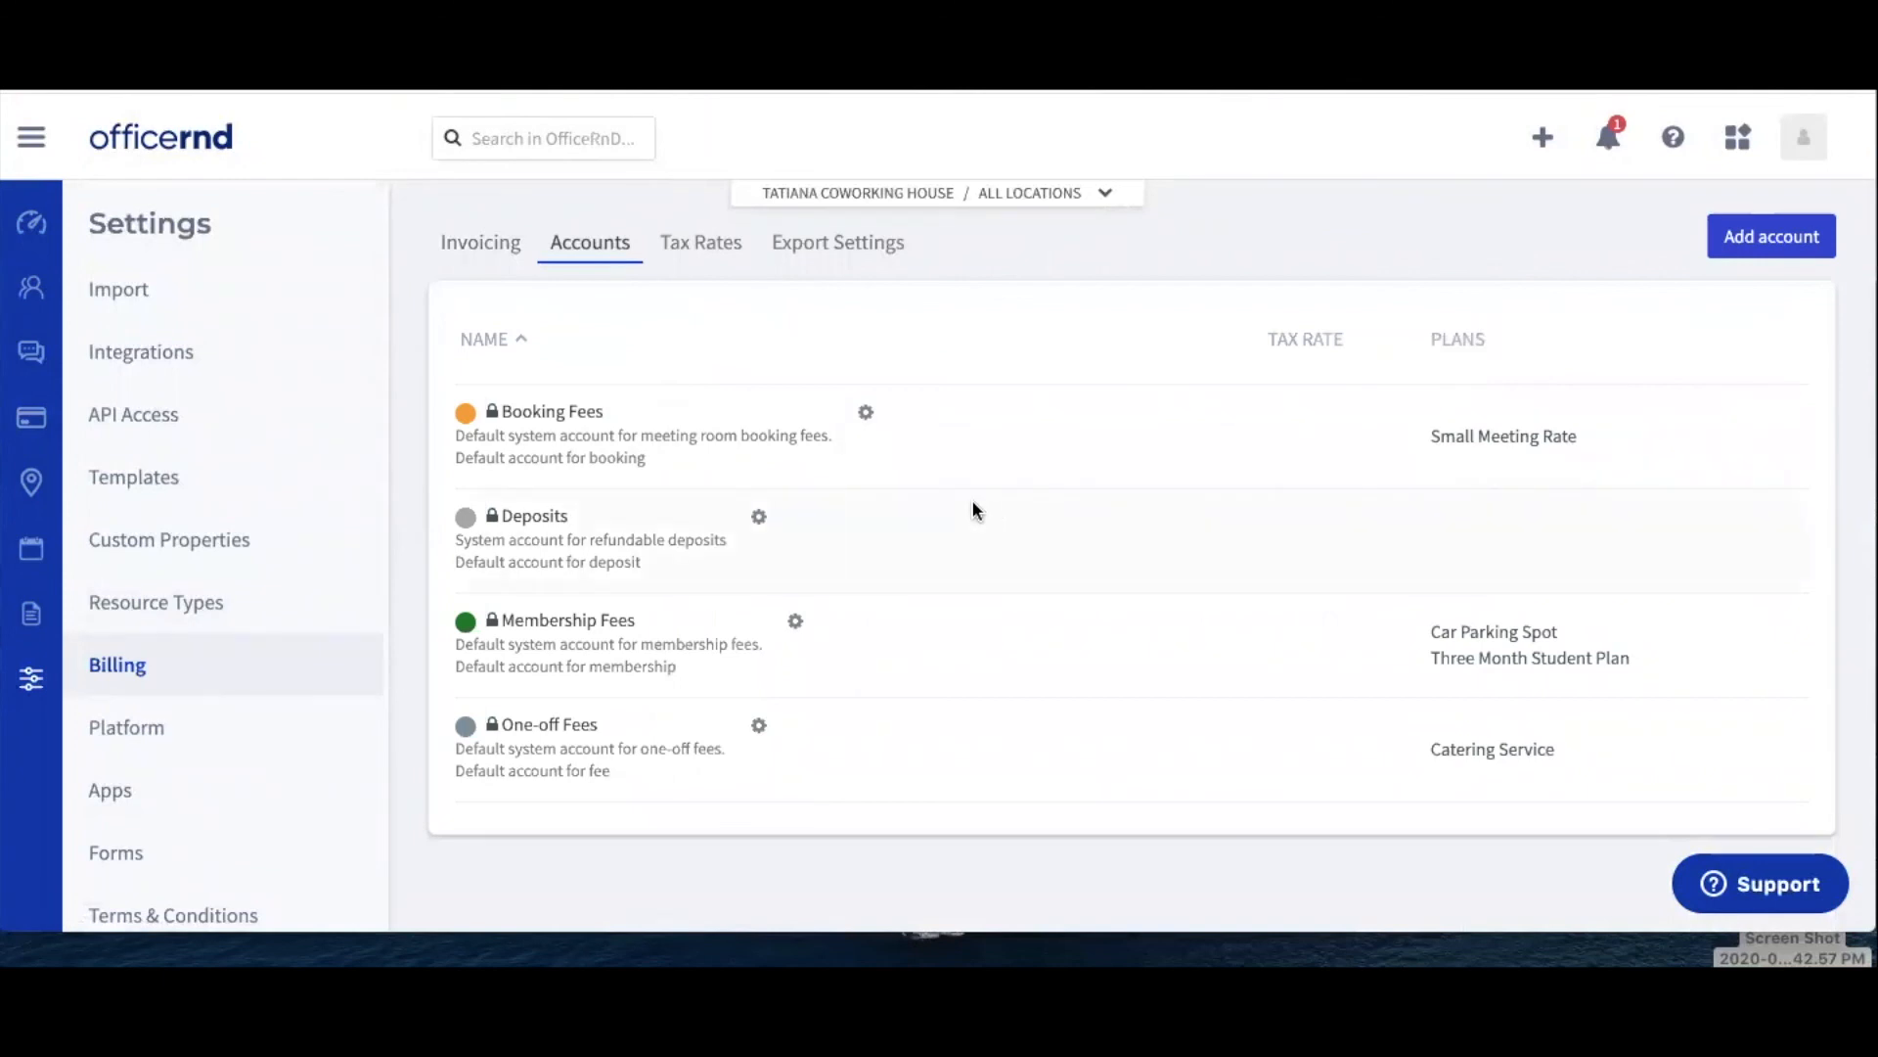